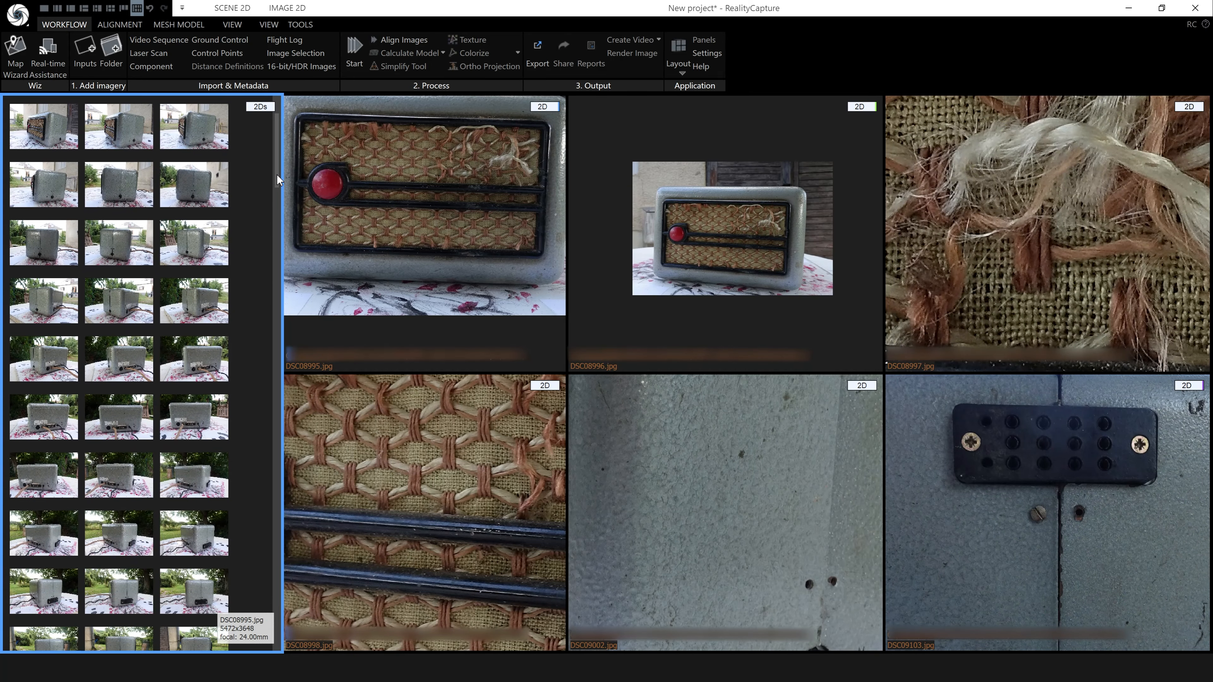
# - Scroll through the radio photo thumbnails in the 2Ds panel
pyautogui.scroll(-3)
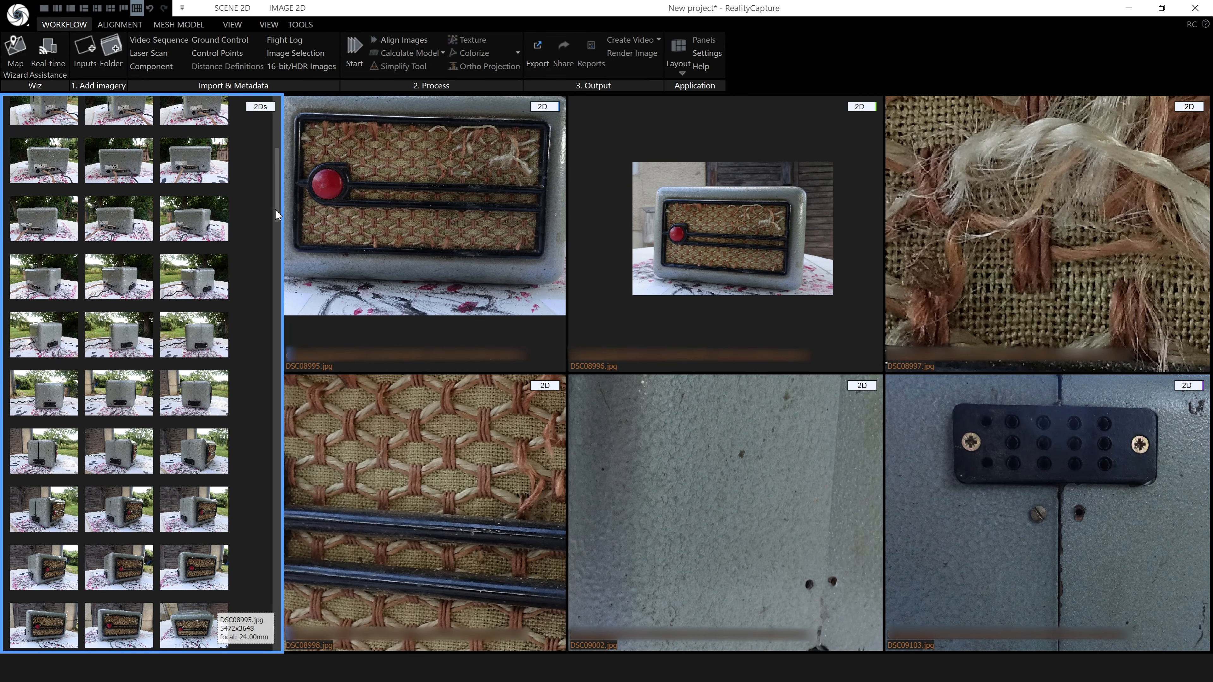
pyautogui.scroll(-3)
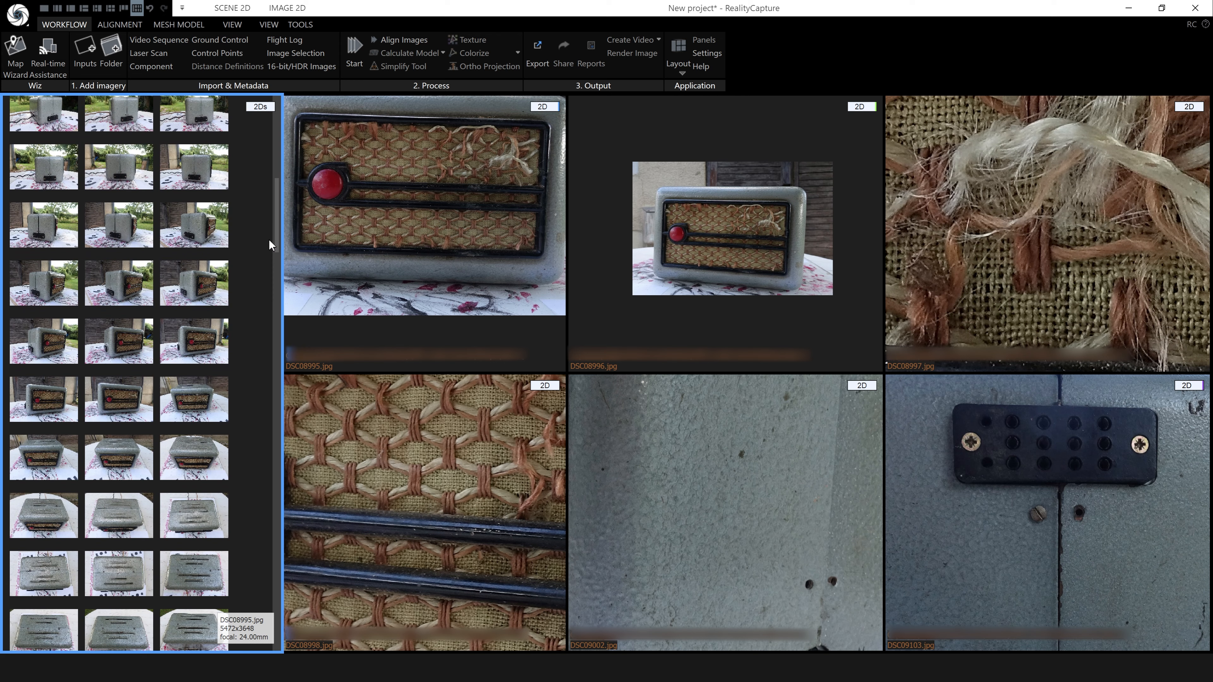
pyautogui.scroll(-3)
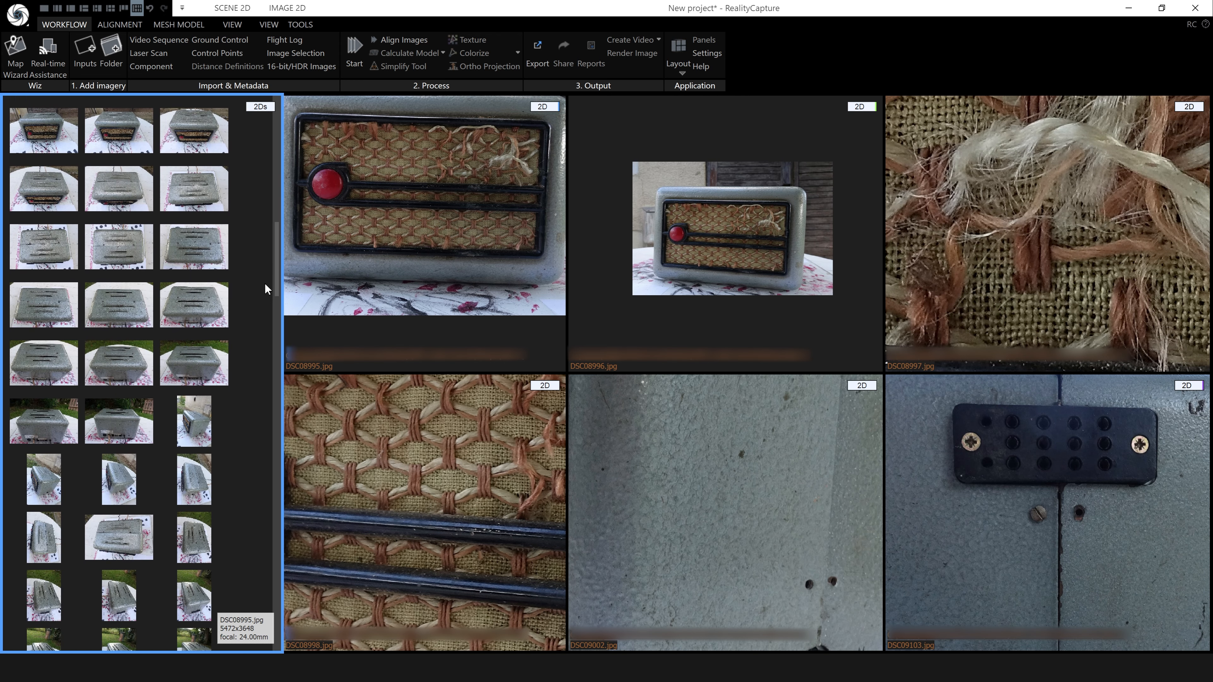
pyautogui.scroll(-3)
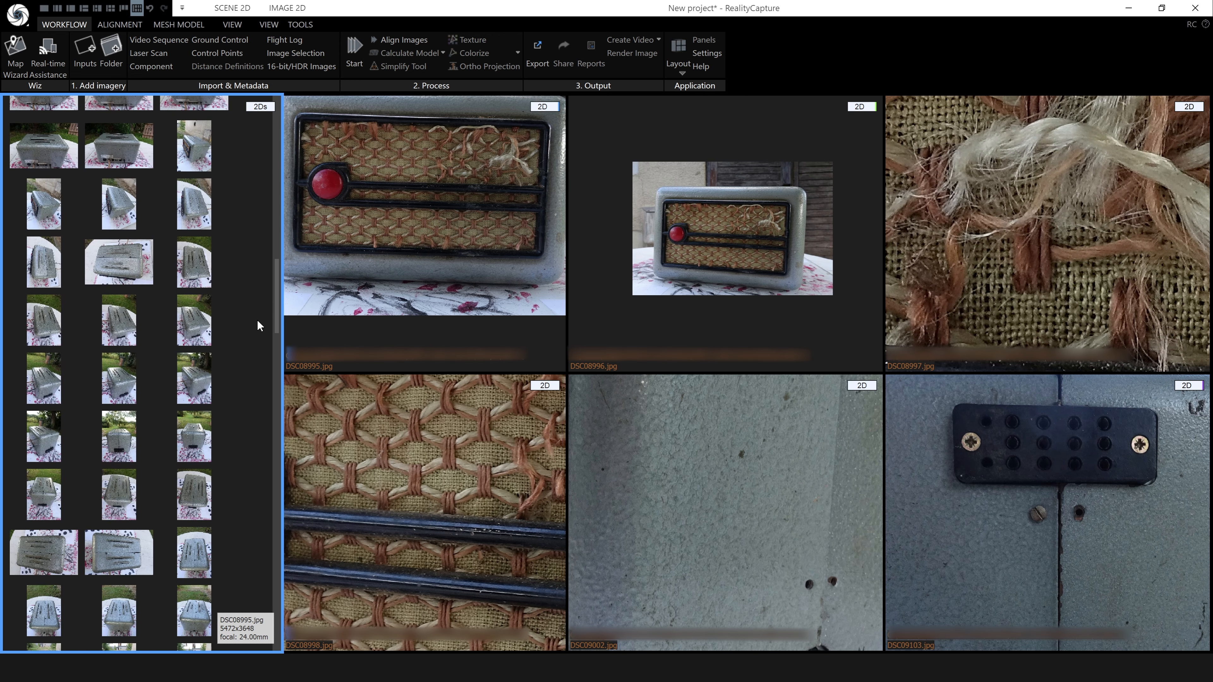
pyautogui.scroll(-3)
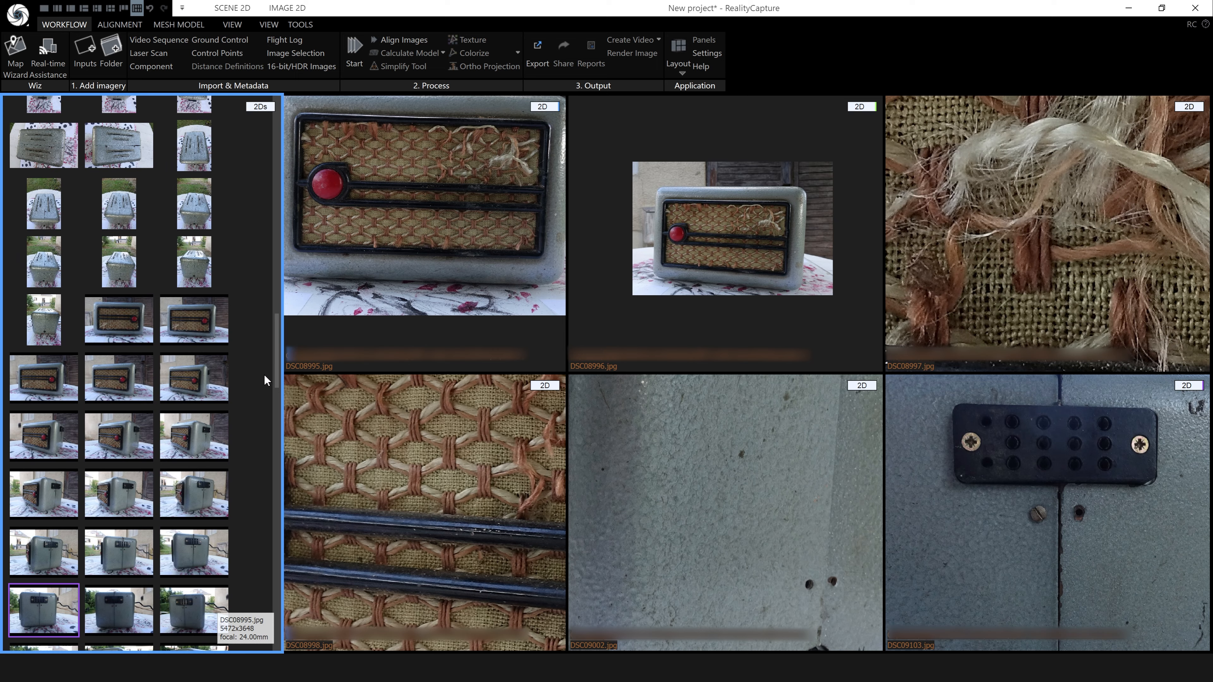
pyautogui.scroll(3)
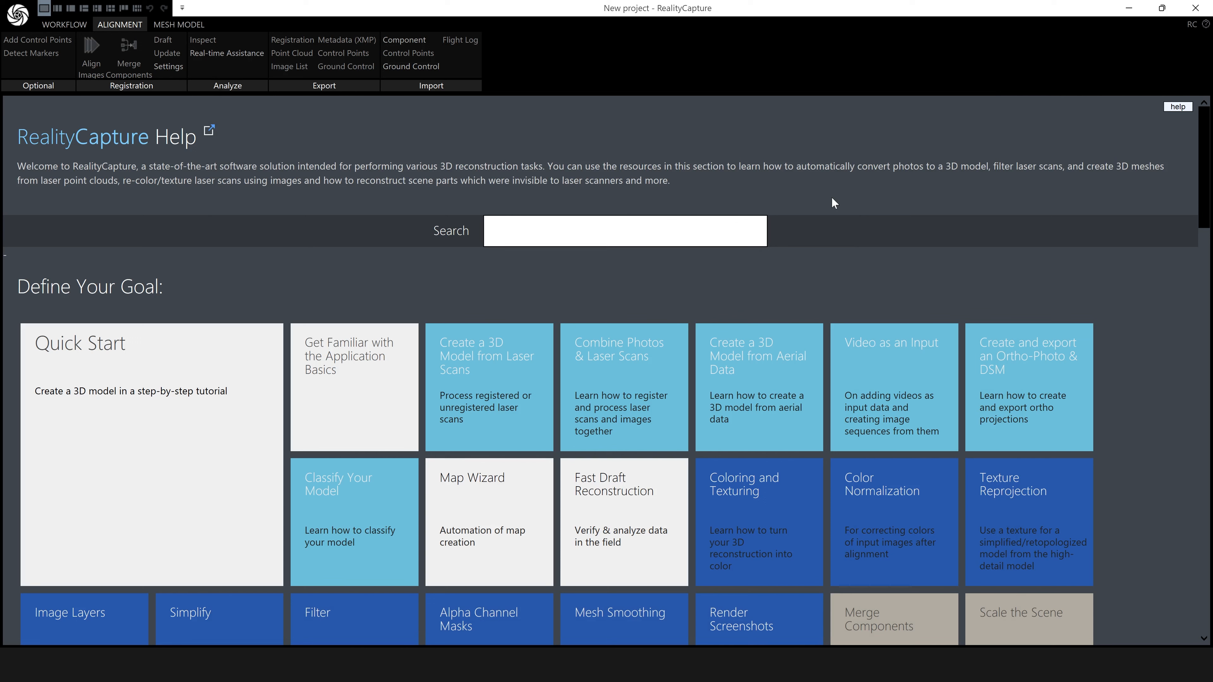
pyautogui.moveTo(290, 196)
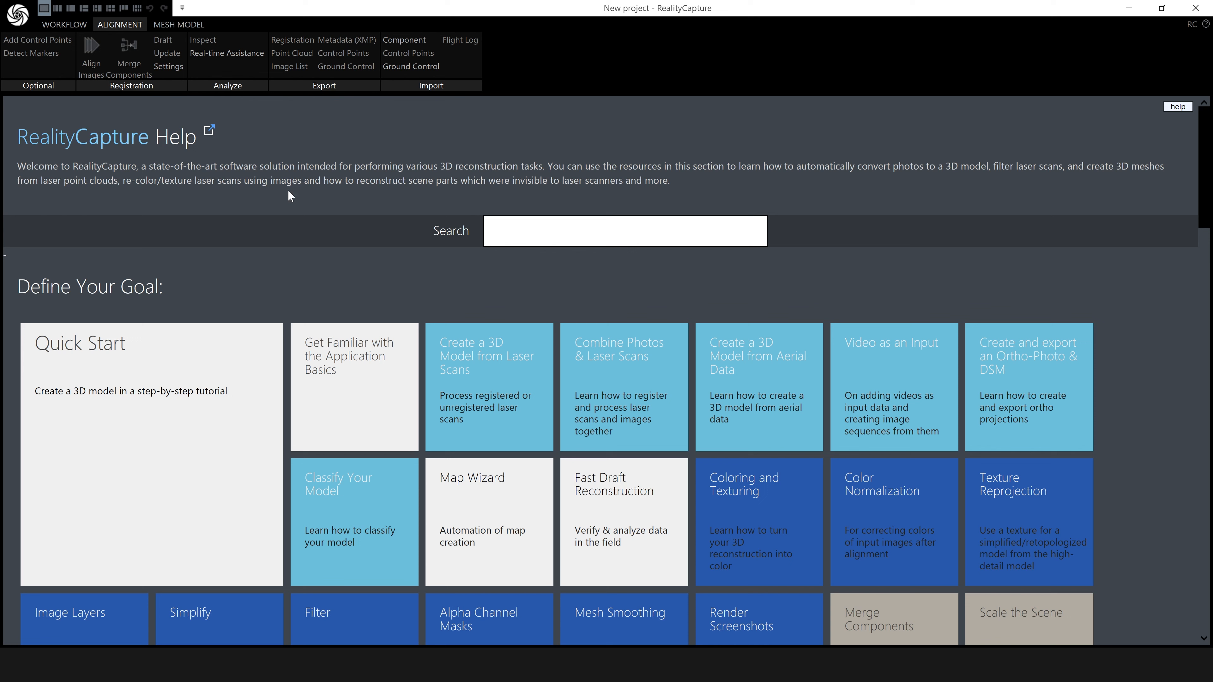
pyautogui.moveTo(834, 214)
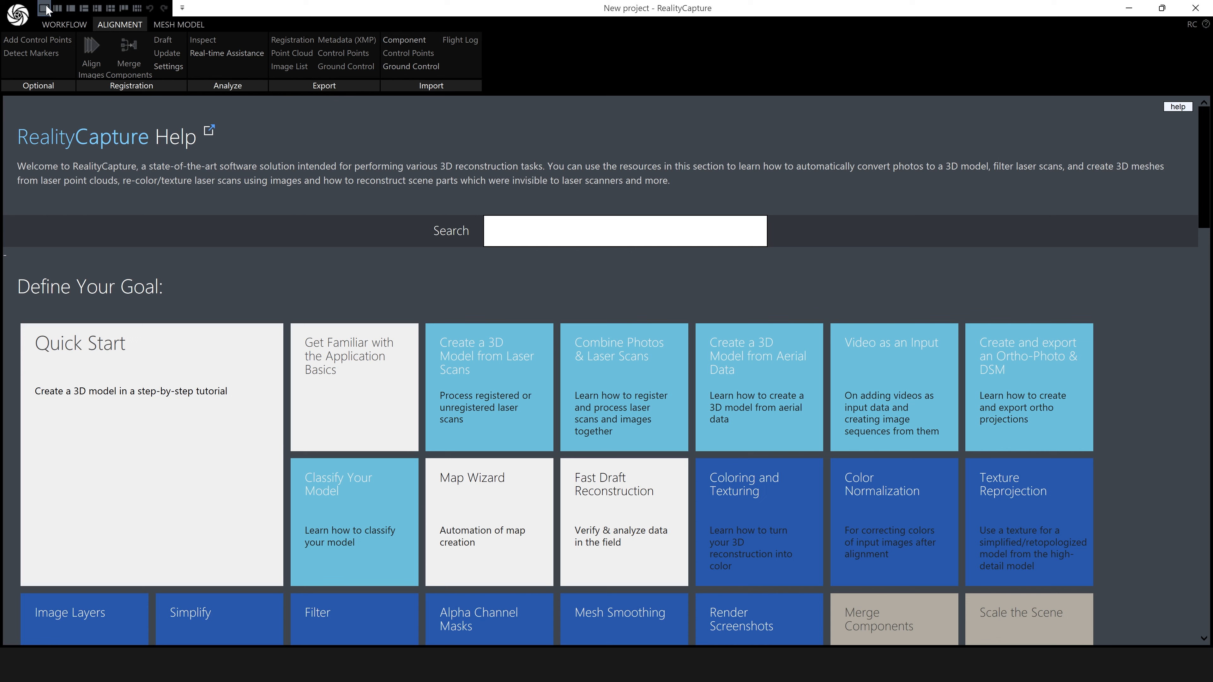
pyautogui.moveTo(63, 8)
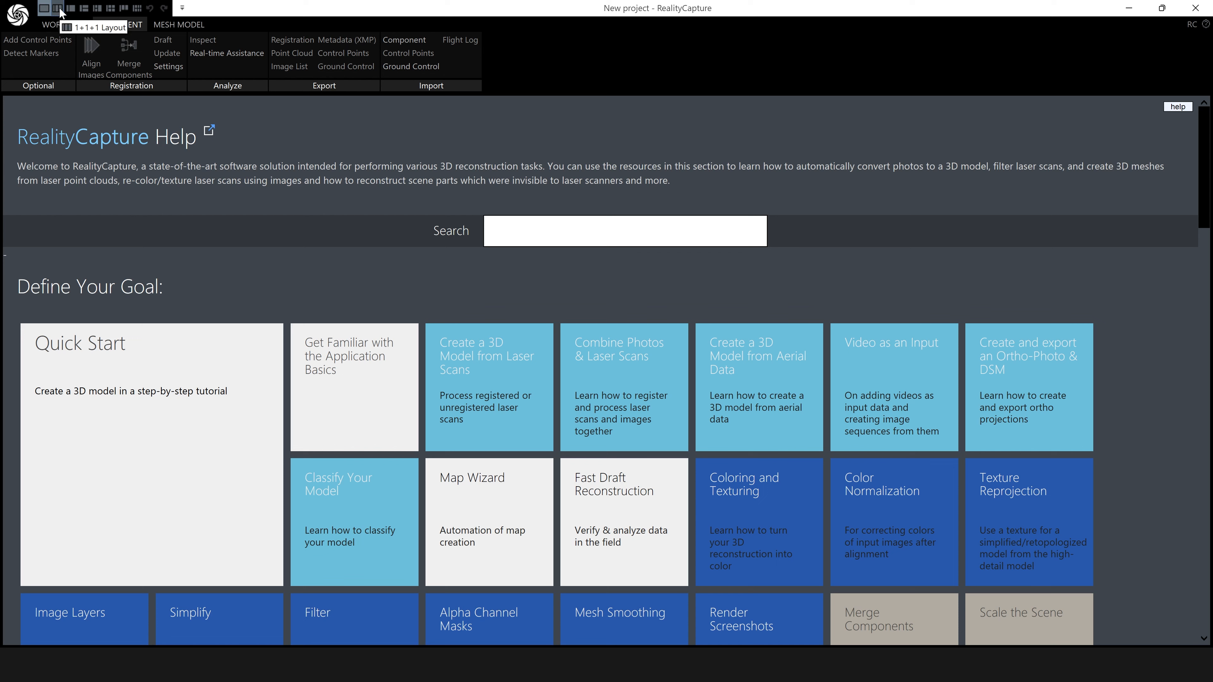
pyautogui.moveTo(71, 8)
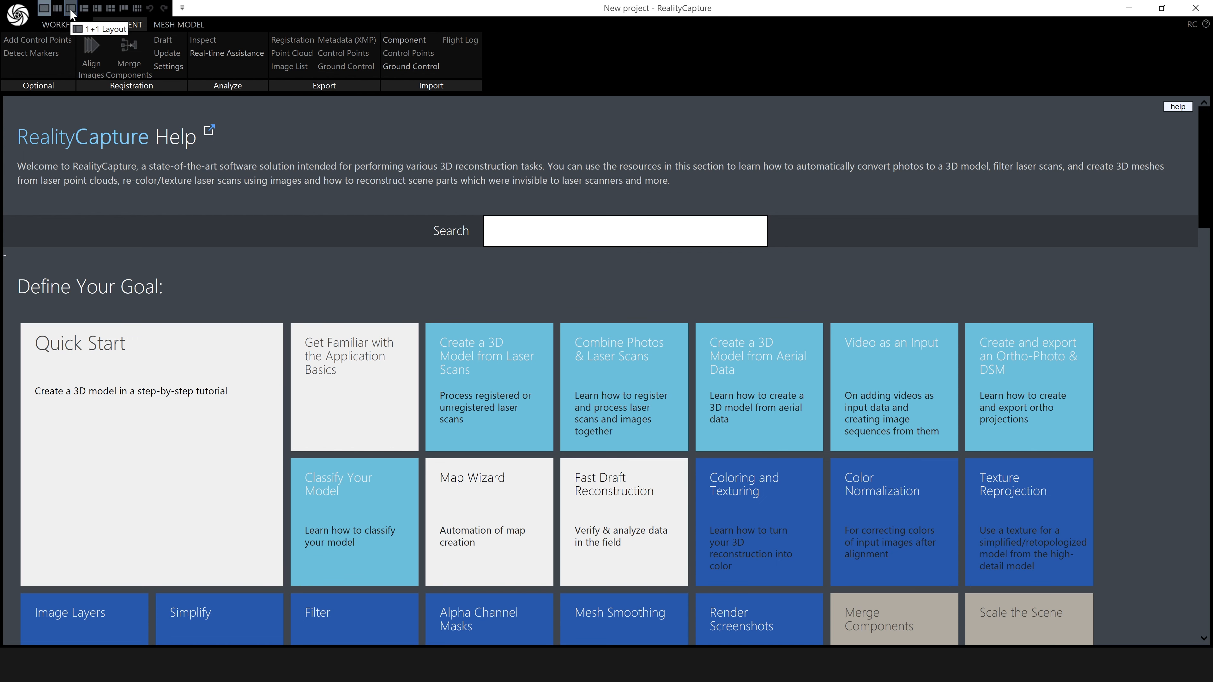
# - Switch to the 1+1 layout and show a 3D scene view in the large pane
pyautogui.click(70, 8)
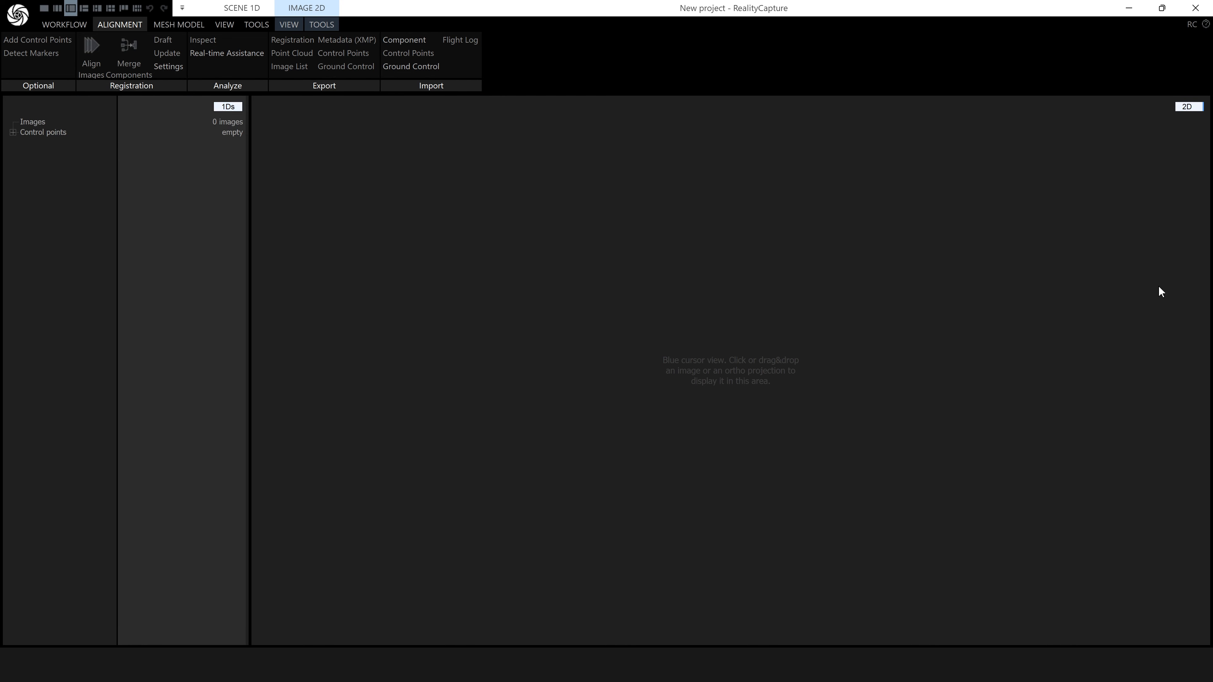
pyautogui.moveTo(1171, 114)
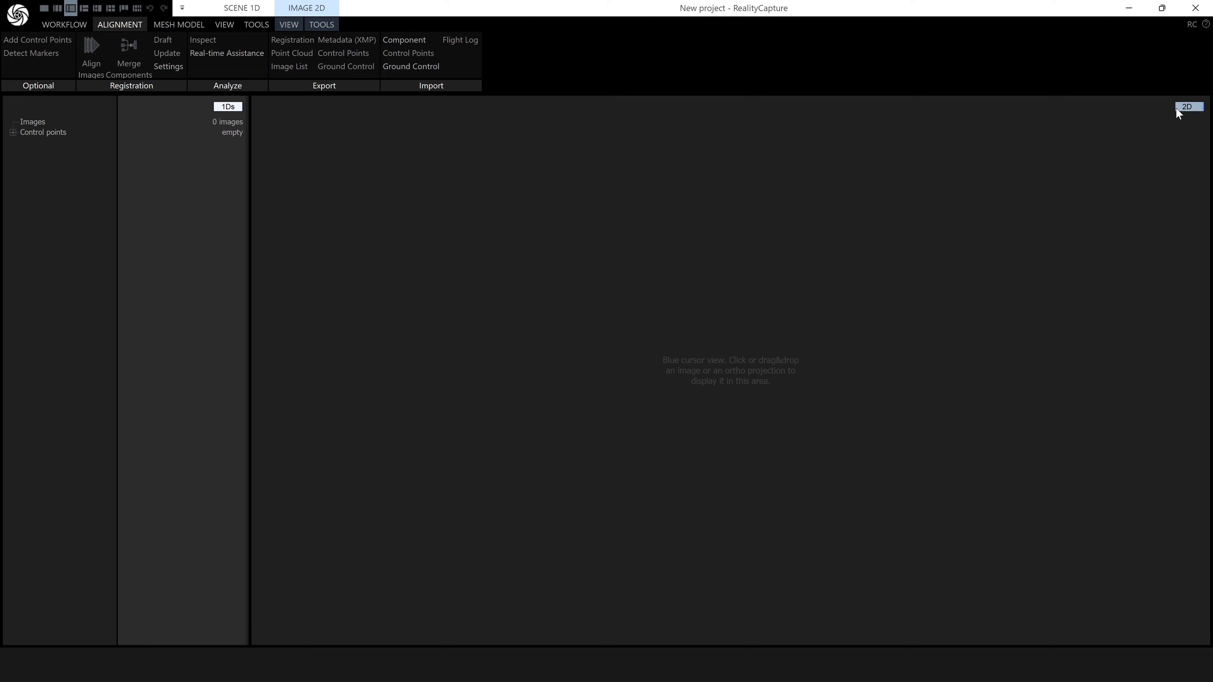
pyautogui.click(1190, 106)
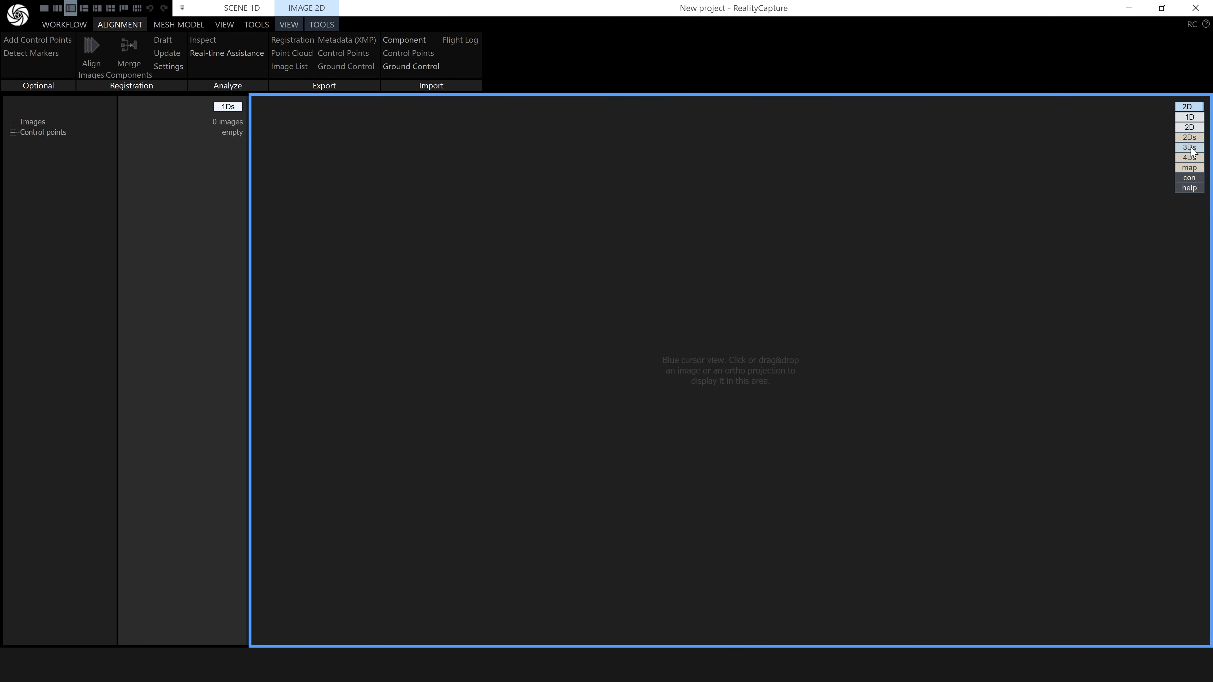
pyautogui.click(1189, 148)
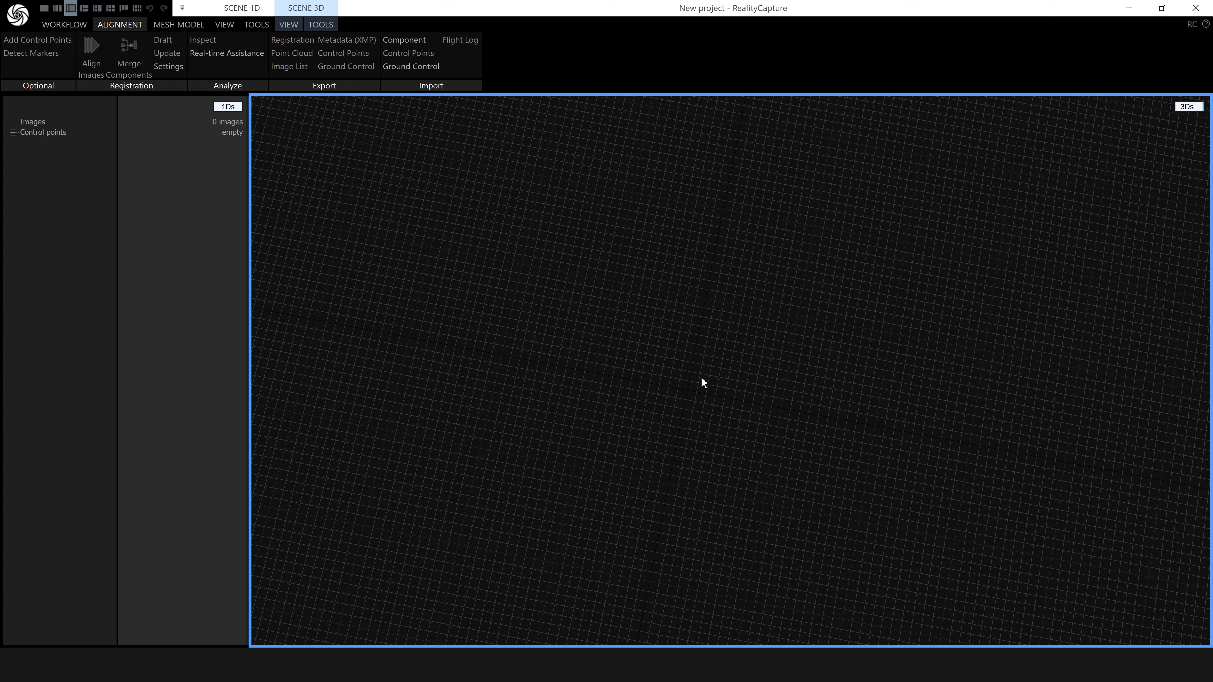
pyautogui.moveTo(630, 370)
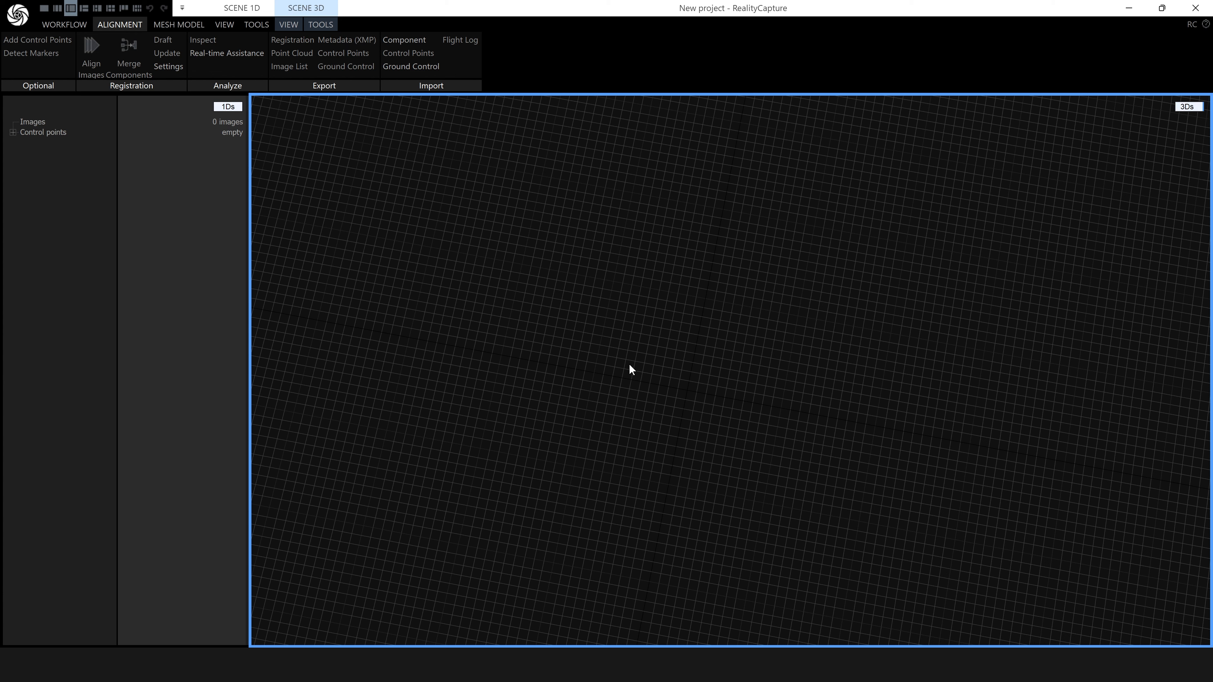
pyautogui.moveTo(467, 264)
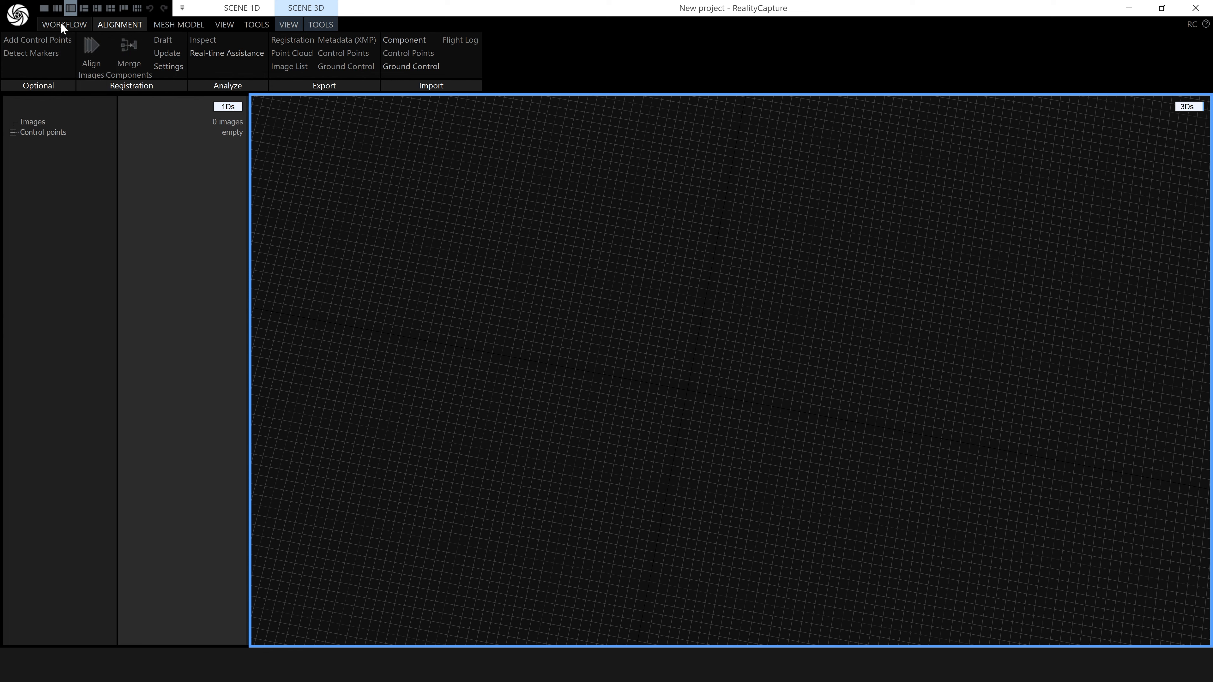
# - Start adding inputs and browse to the old radio's side1 folder
pyautogui.click(65, 24)
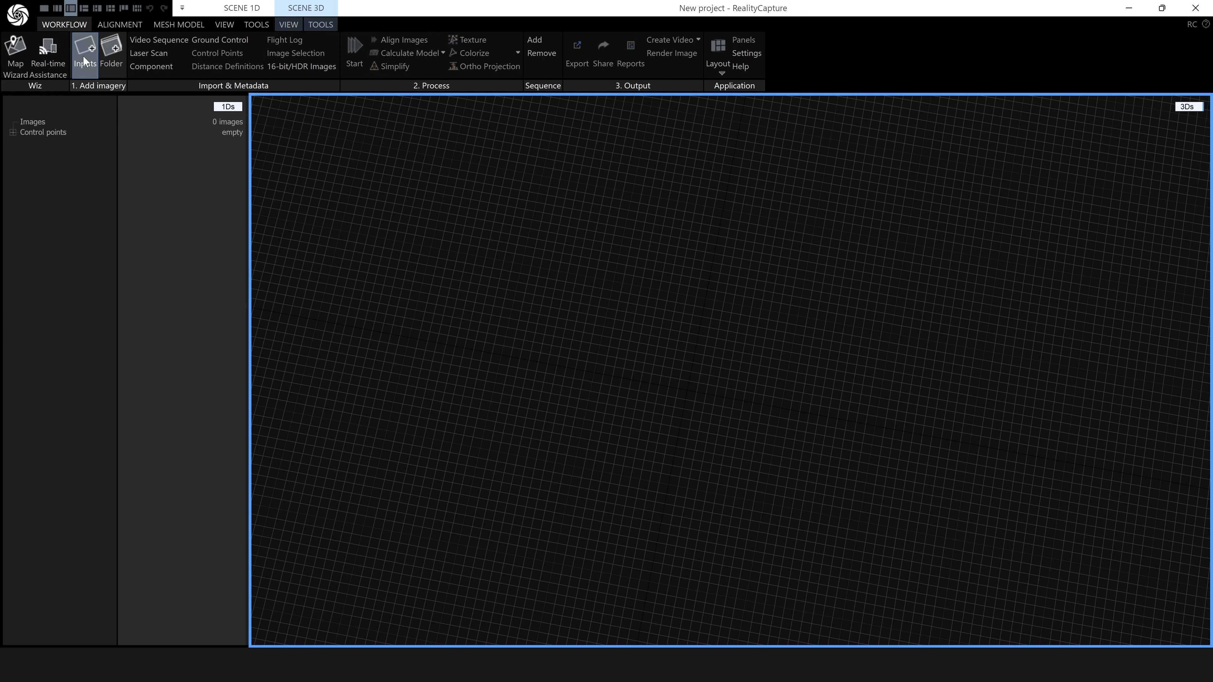
pyautogui.click(84, 51)
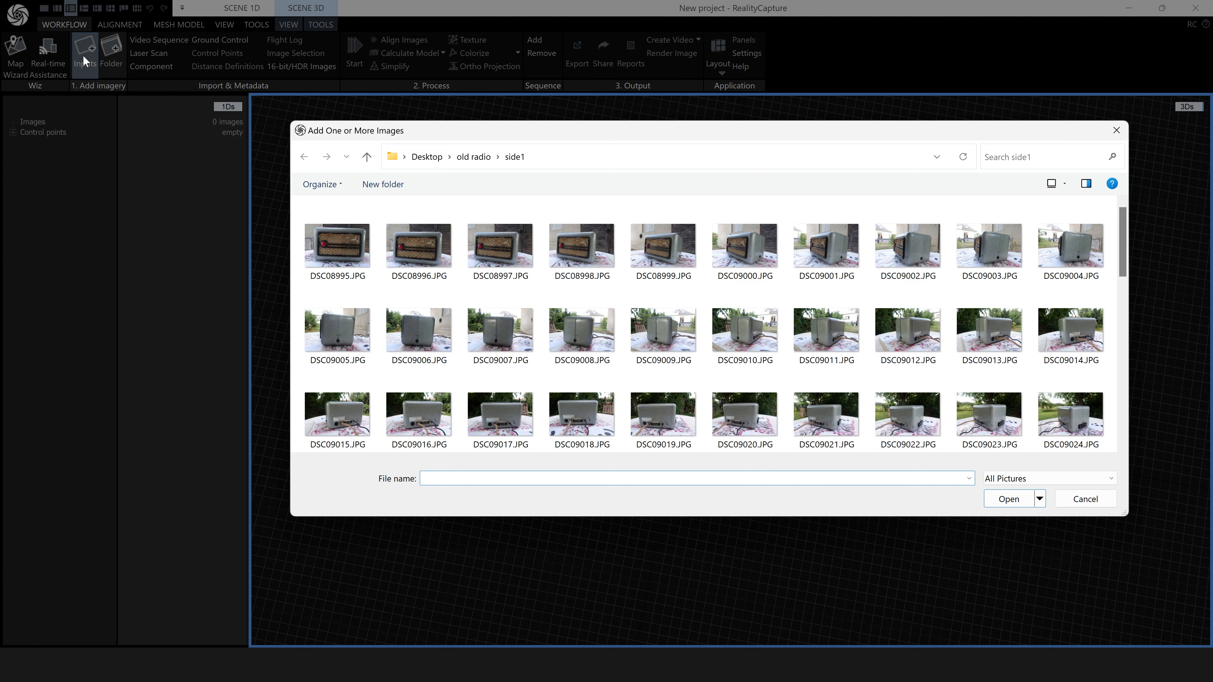
pyautogui.click(500, 247)
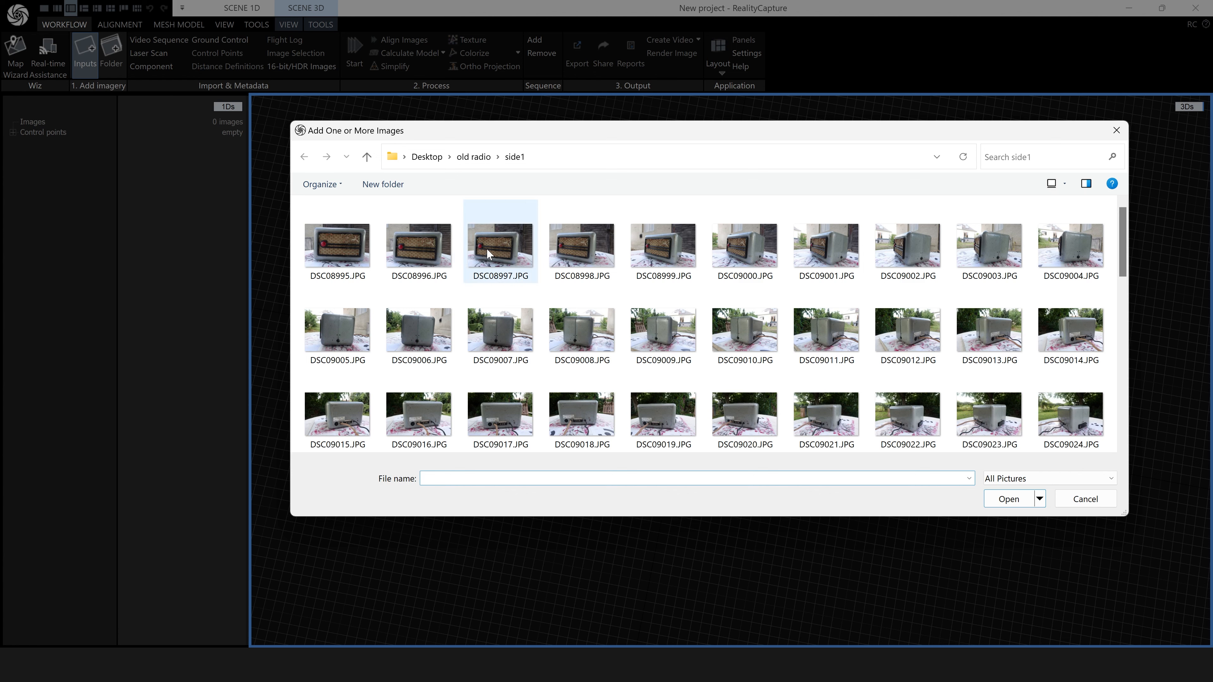
pyautogui.click(473, 156)
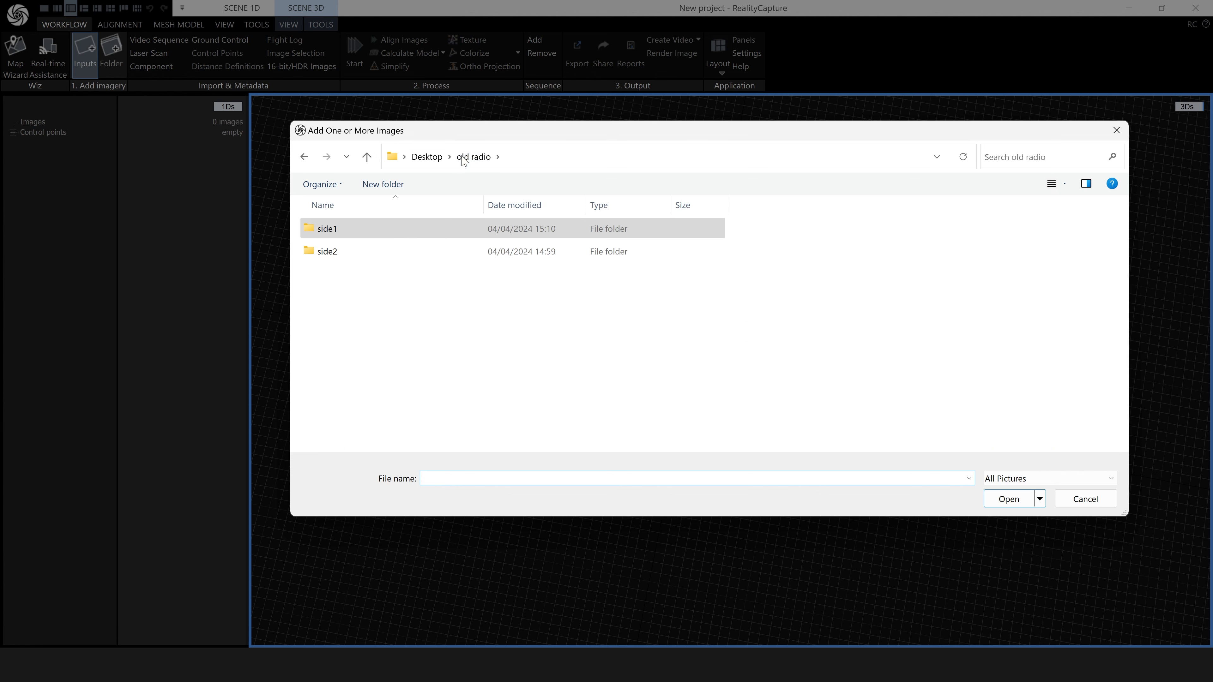
pyautogui.click(327, 228)
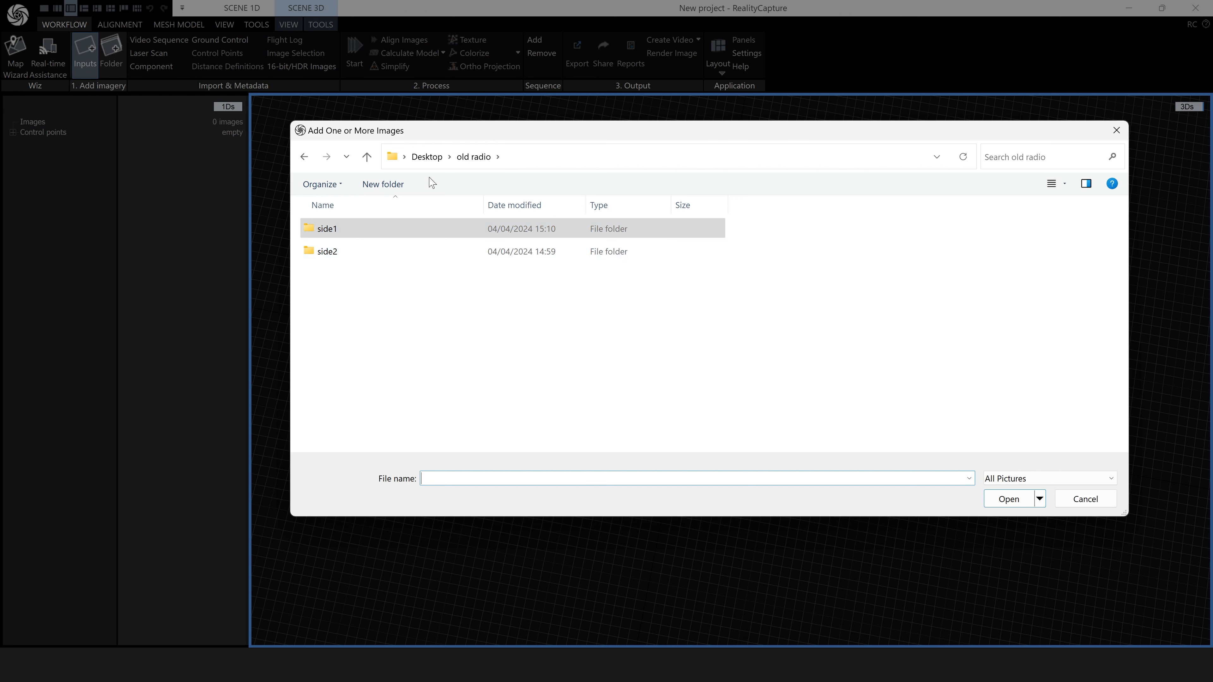
pyautogui.click(326, 228)
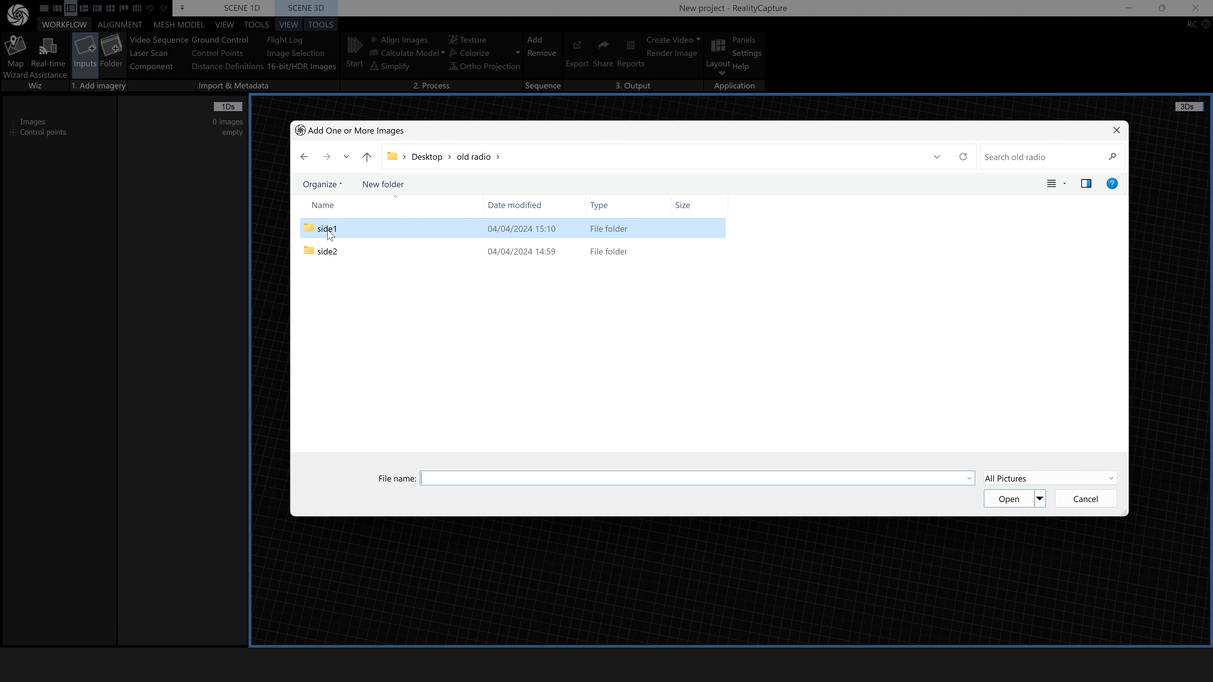
pyautogui.doubleClick(326, 228)
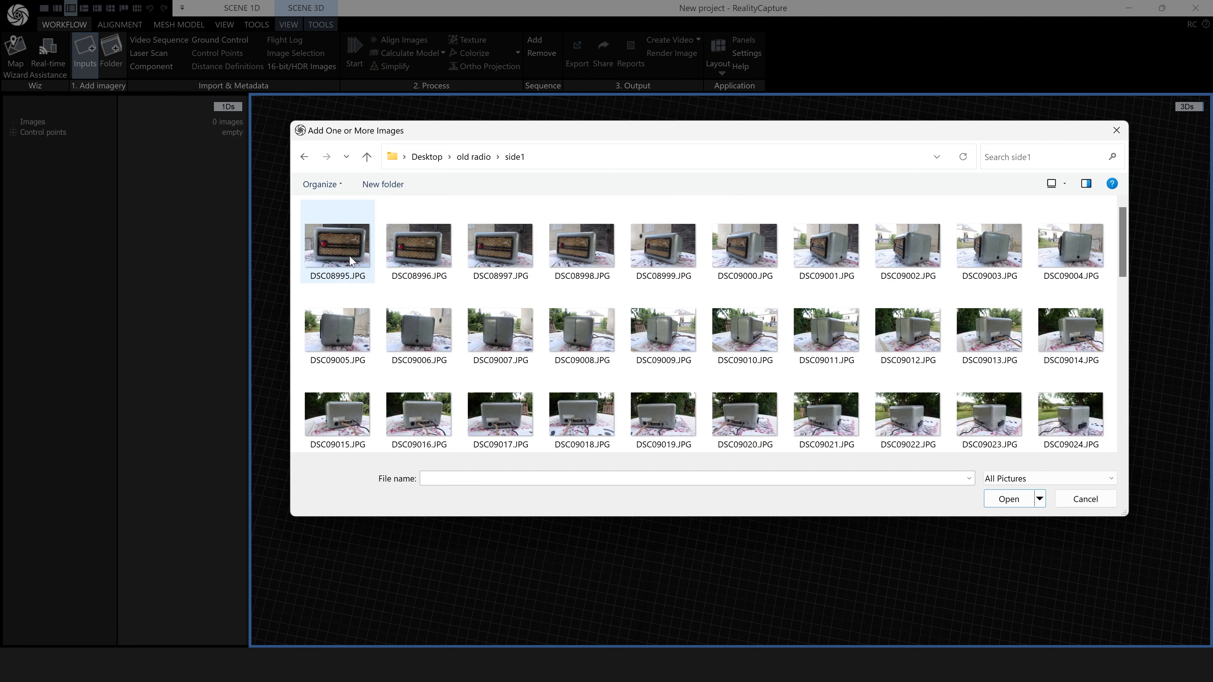
# - Select all photos in side1 and add them, bringing the project to 94 images
pyautogui.click(337, 242)
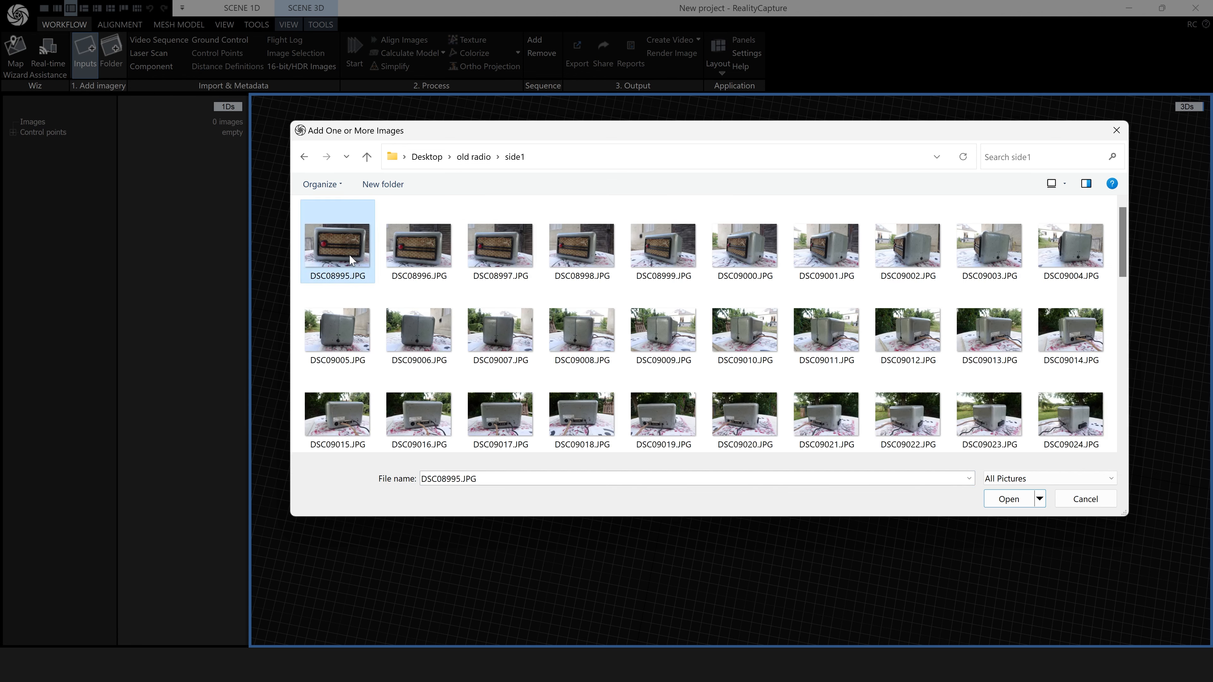
pyautogui.press('ctrl+a')
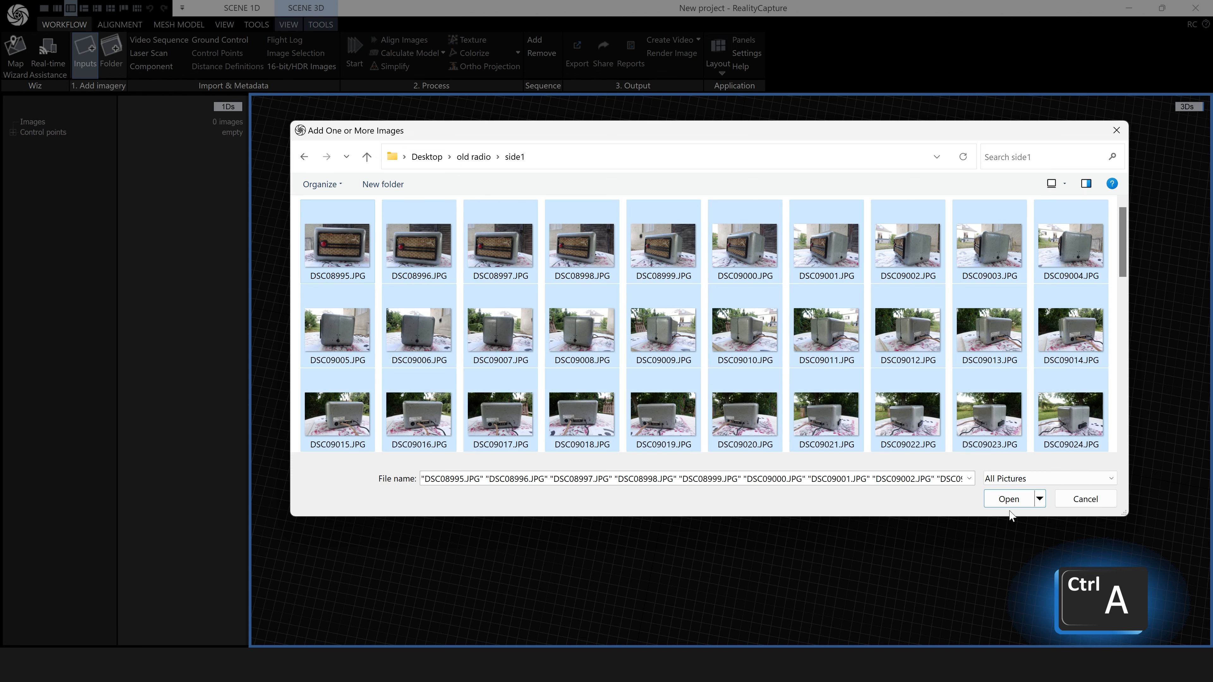
pyautogui.click(1009, 498)
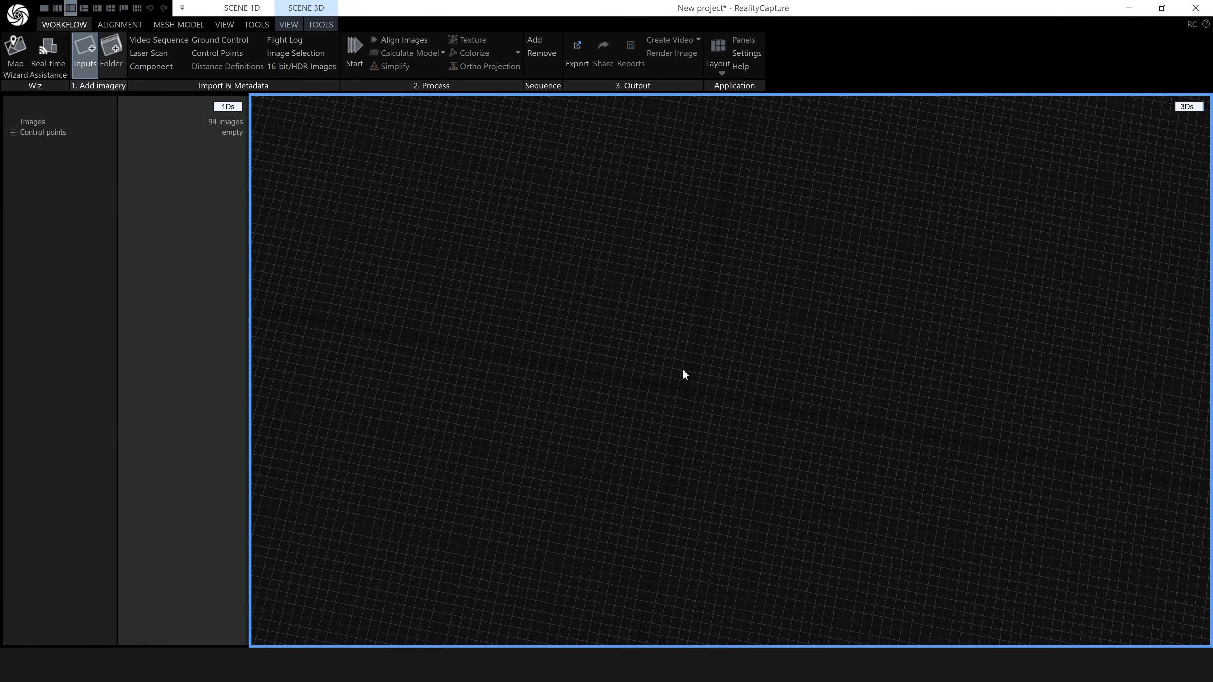
pyautogui.moveTo(115, 138)
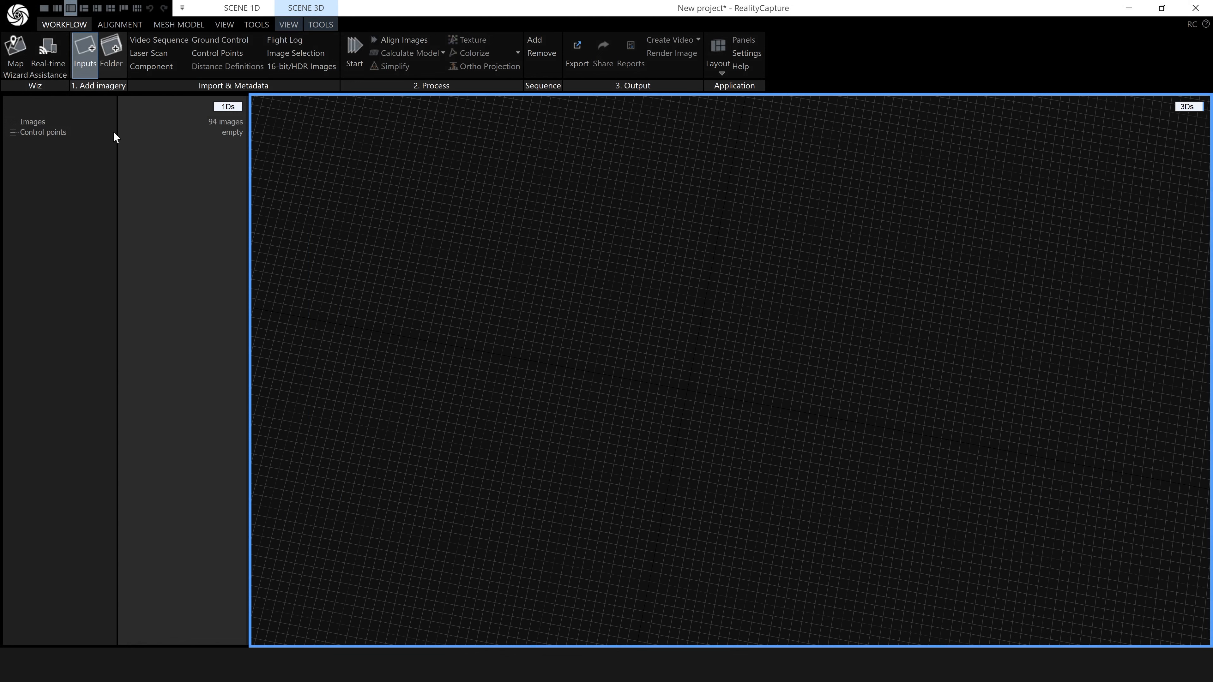
# - Align the 94 photos into a single component with a sparse cloud of the radio
pyautogui.click(120, 24)
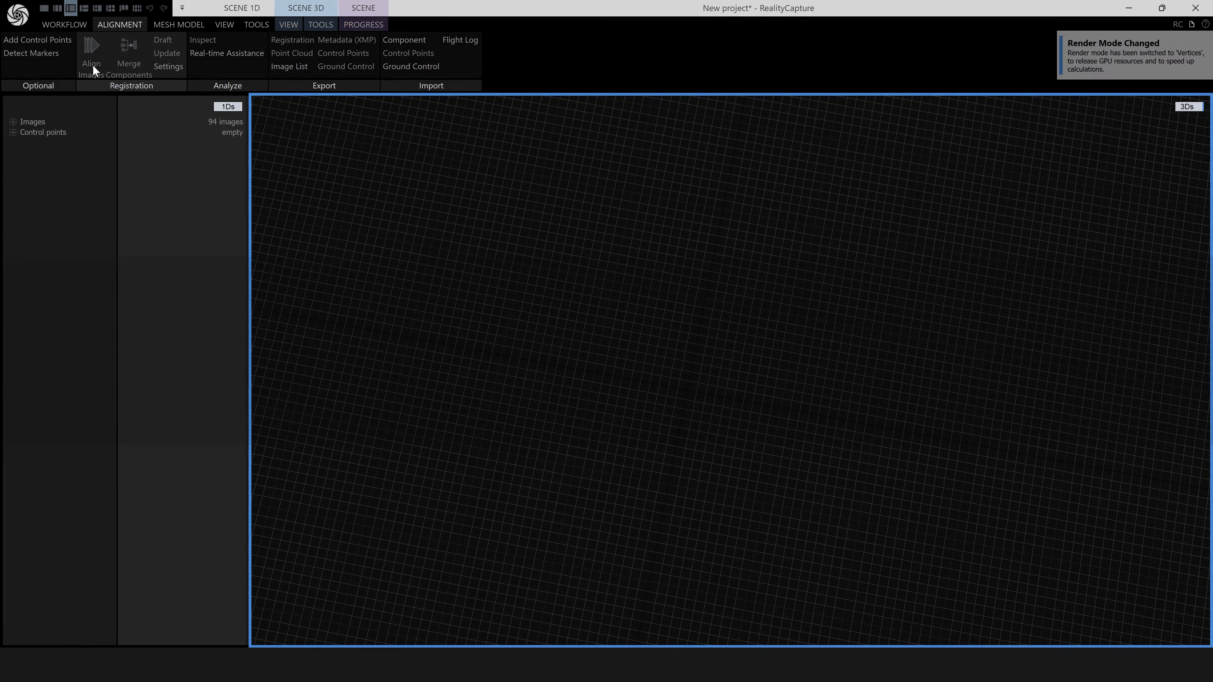
pyautogui.click(90, 54)
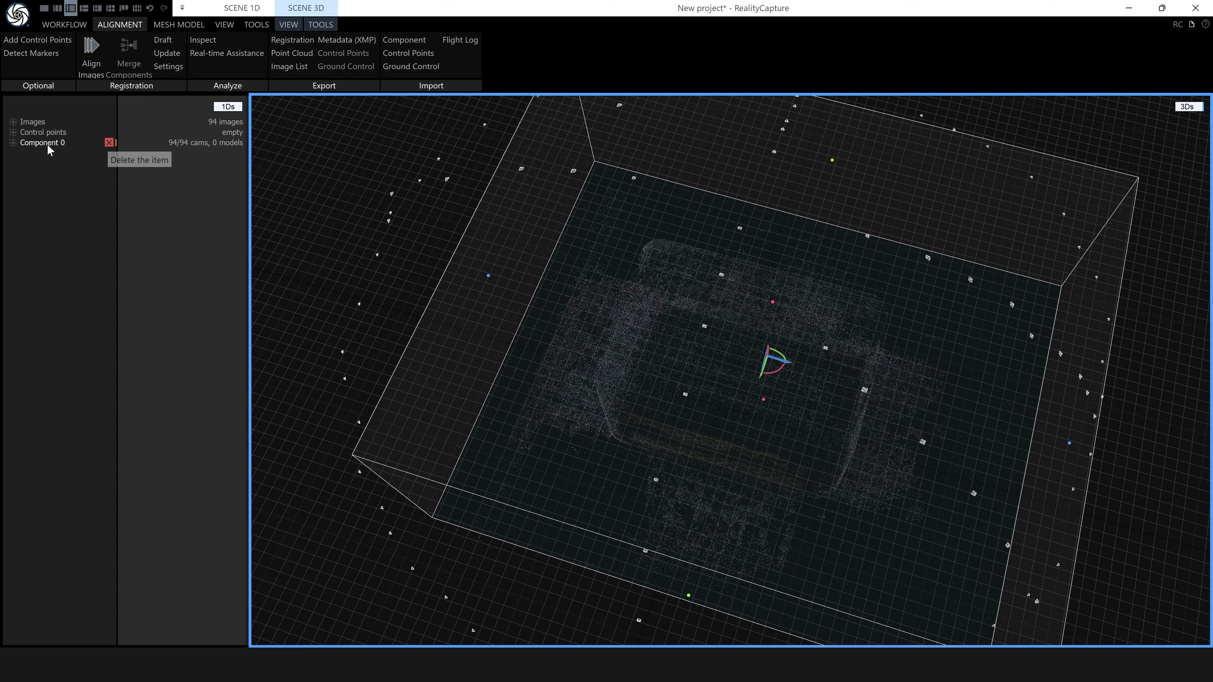
pyautogui.moveTo(837, 349)
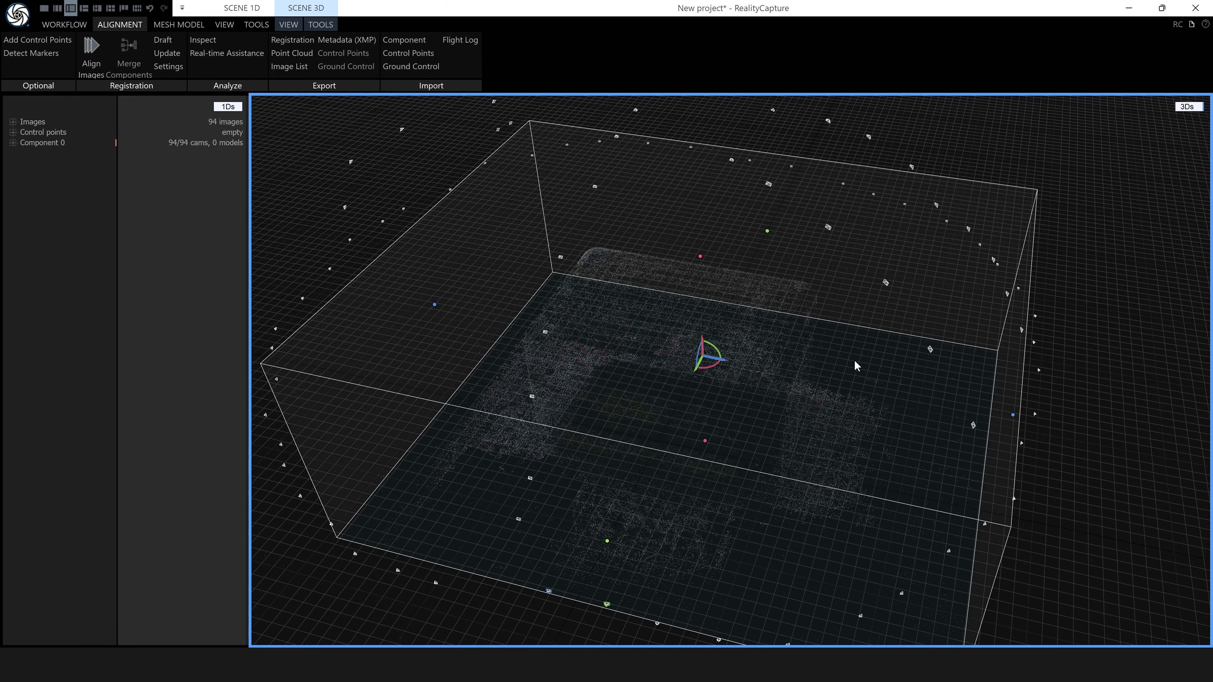
pyautogui.moveTo(835, 345)
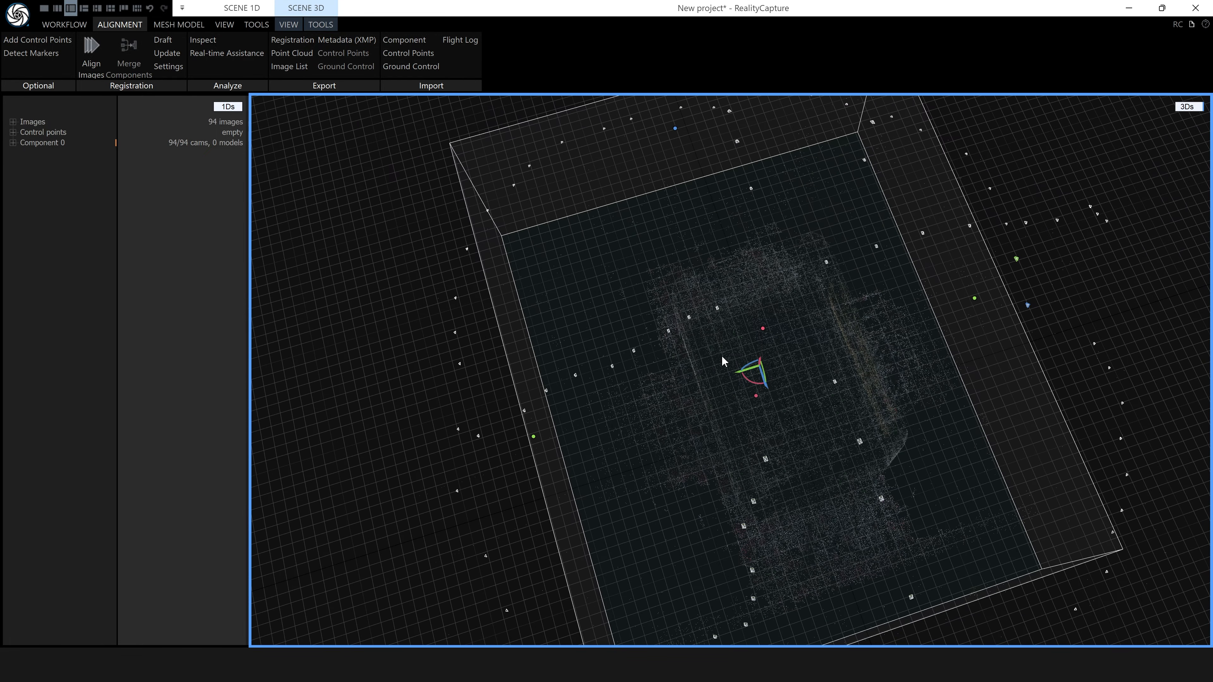
pyautogui.moveTo(764, 369)
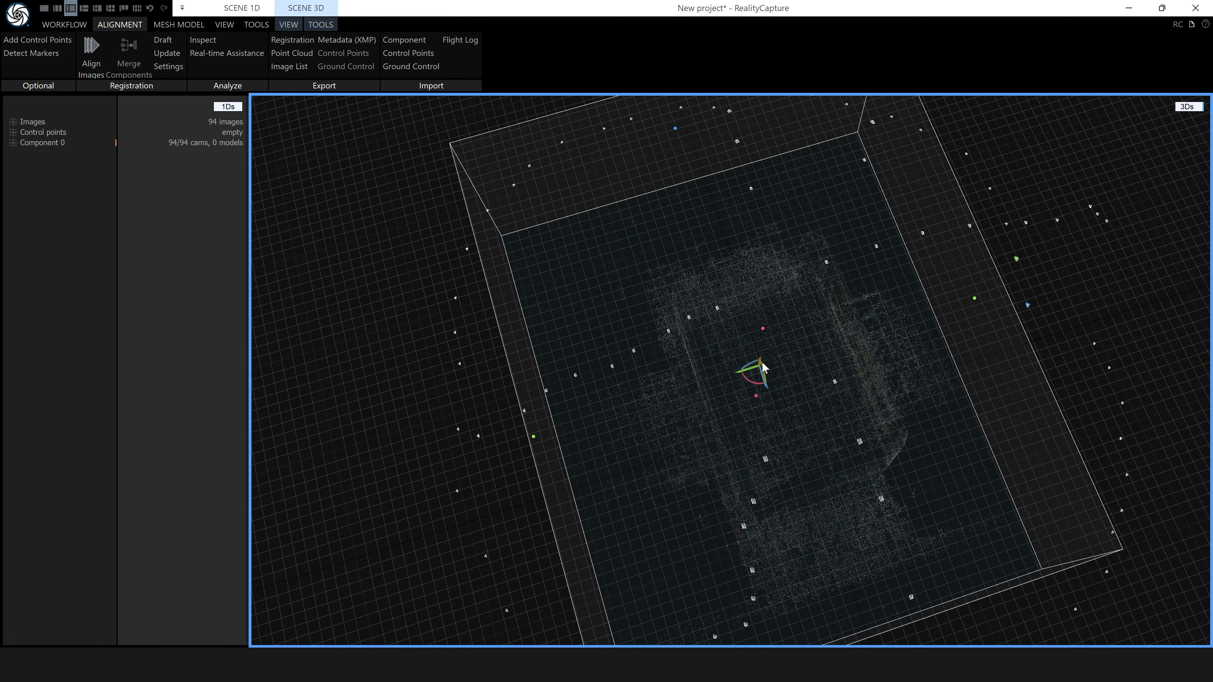
pyautogui.moveTo(781, 428)
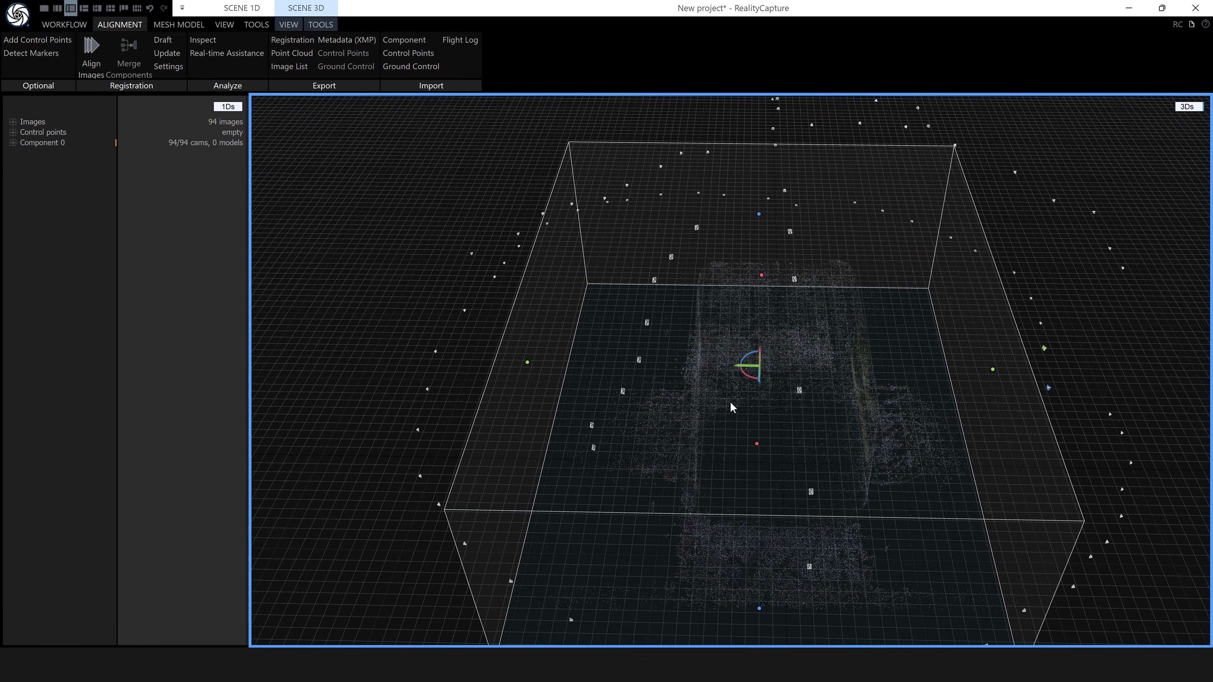
pyautogui.moveTo(994, 372)
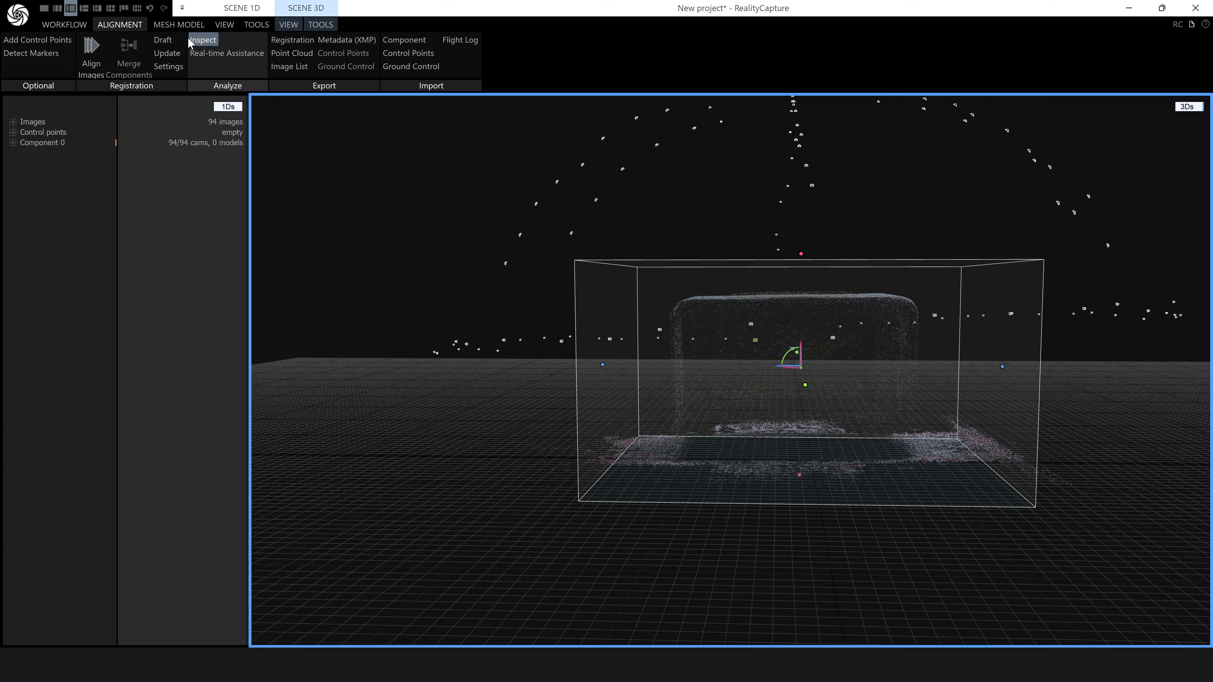
# - Bring up the Mesh Model commands for the aligned radio component
pyautogui.click(179, 24)
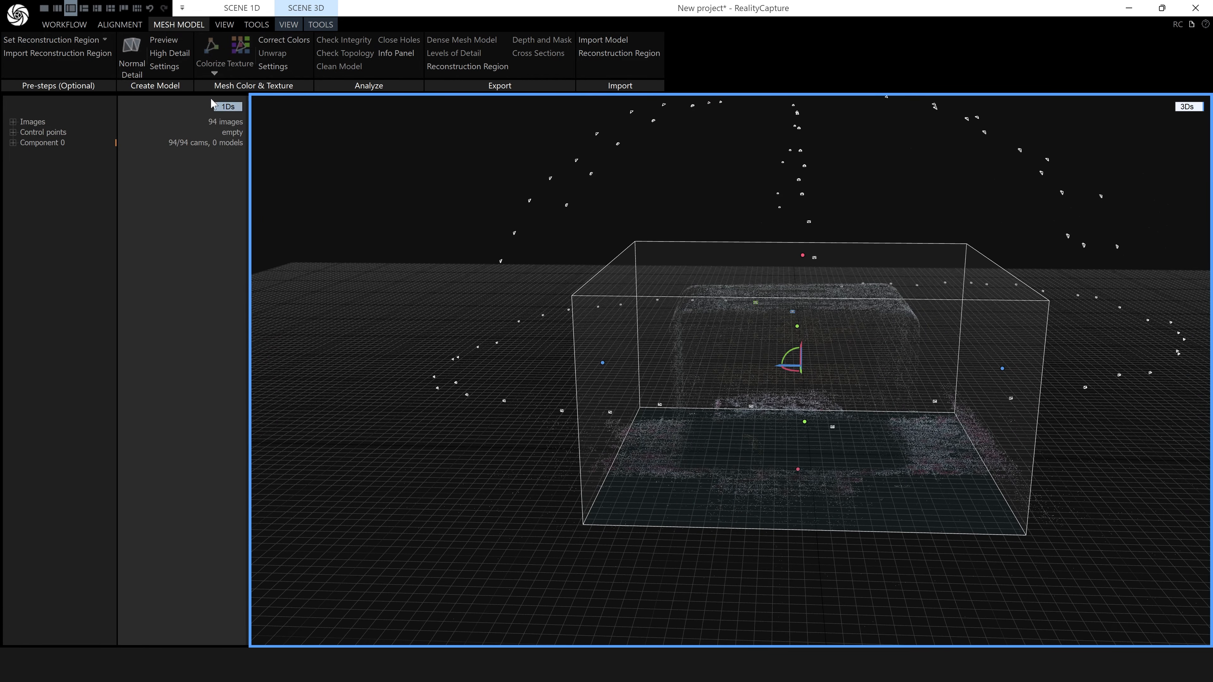
# - Build a normal-detail mesh of the radio and its base from the aligned images
pyautogui.click(169, 53)
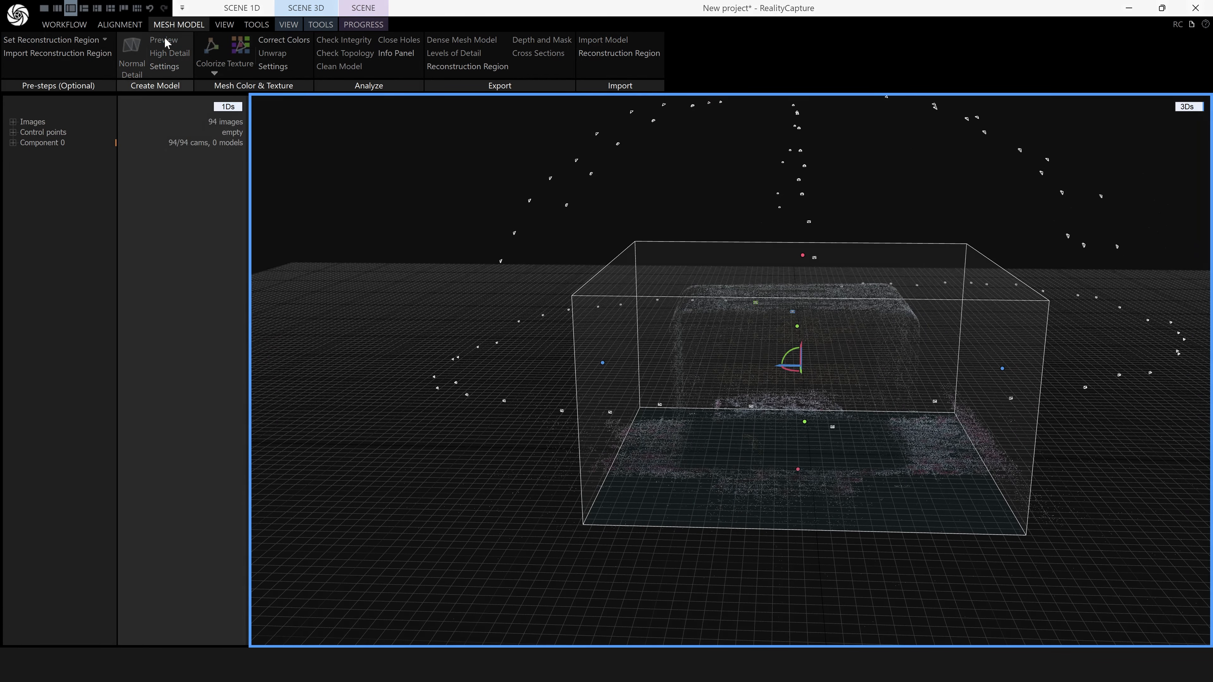
pyautogui.click(163, 41)
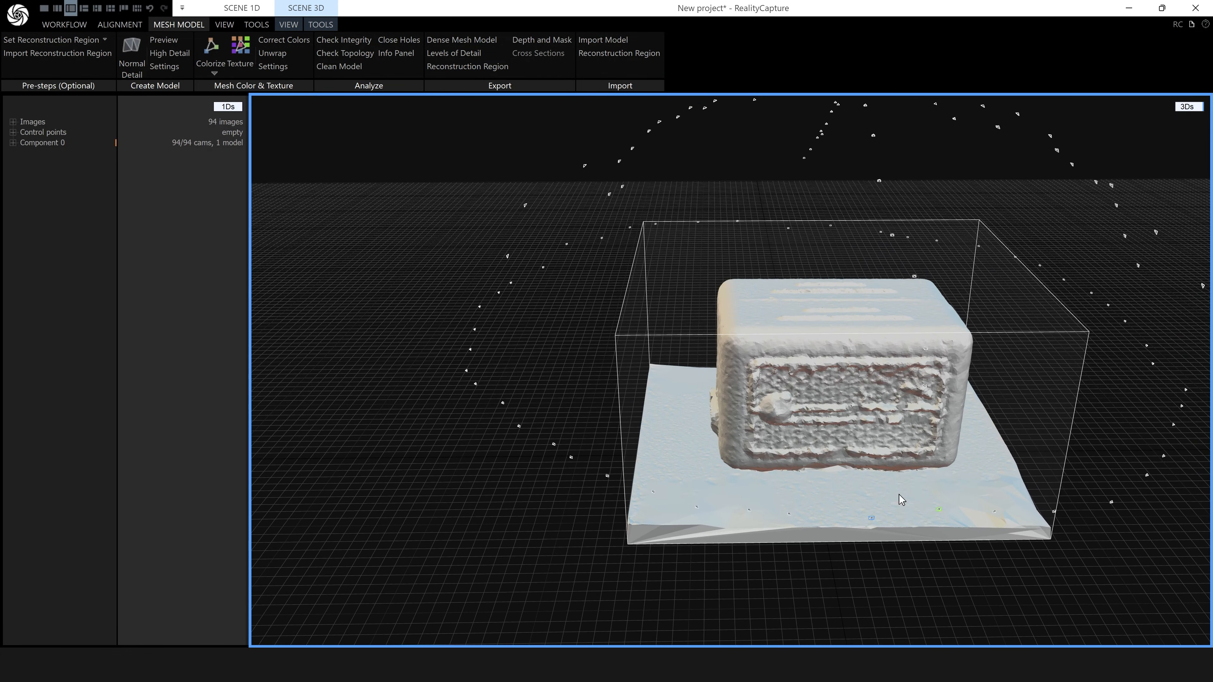
pyautogui.moveTo(934, 506)
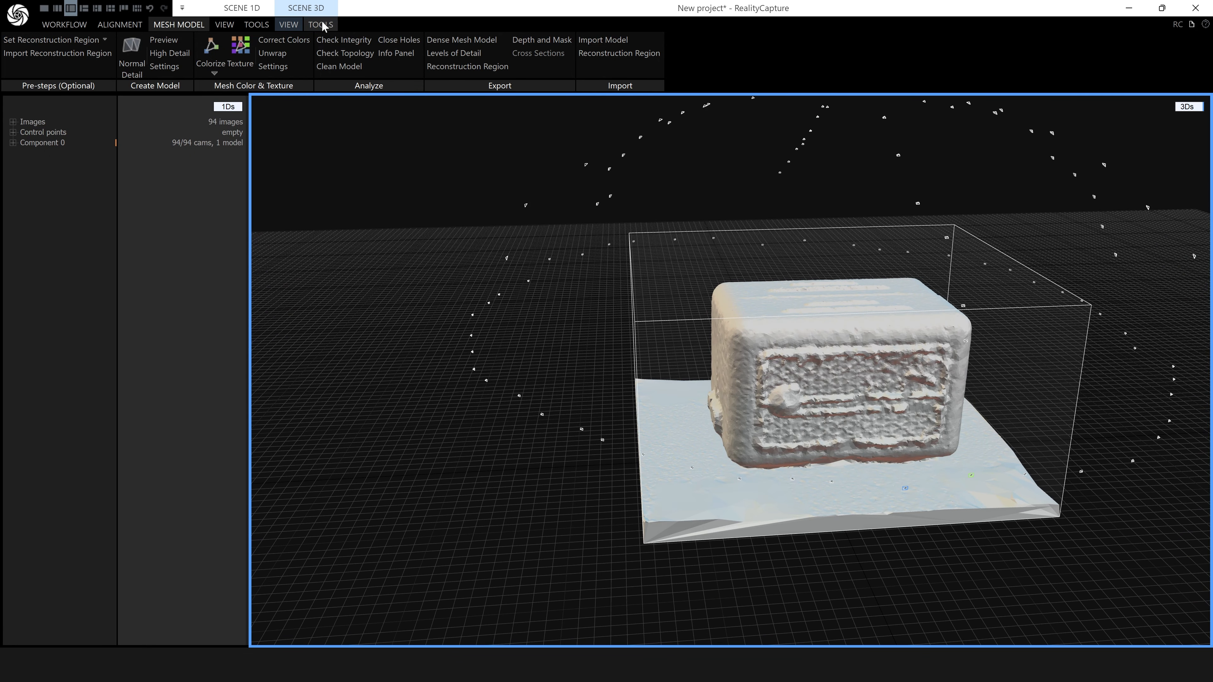
pyautogui.moveTo(821, 145)
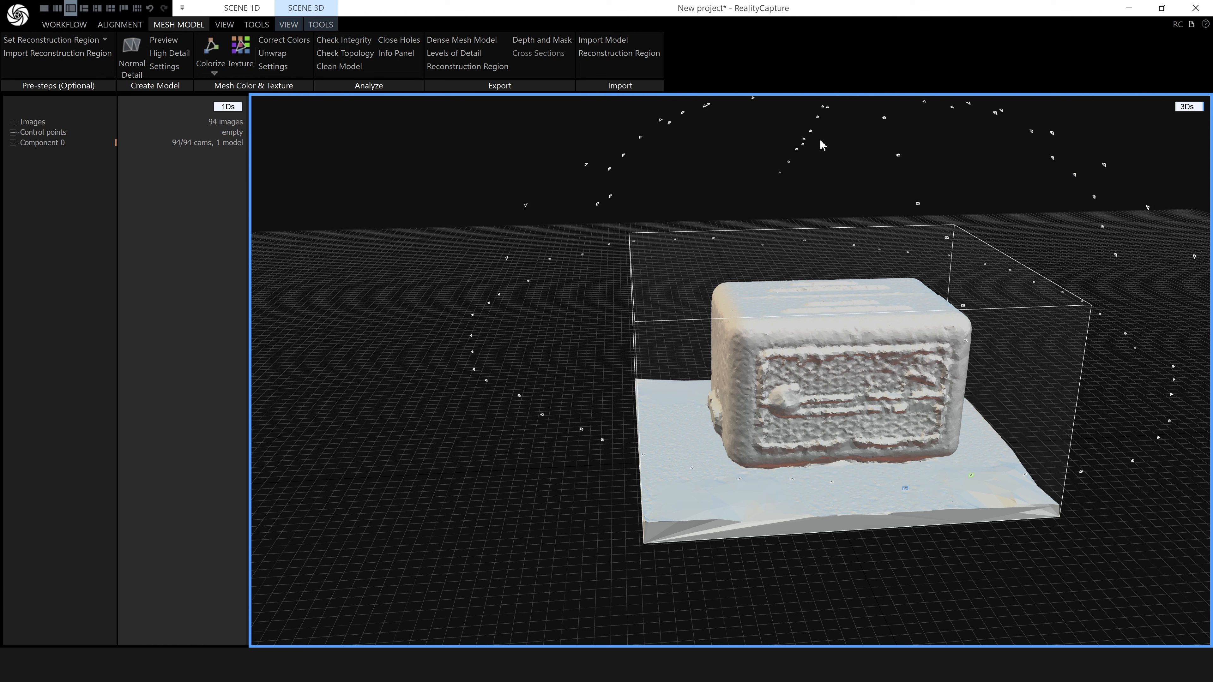
pyautogui.moveTo(1196, 386)
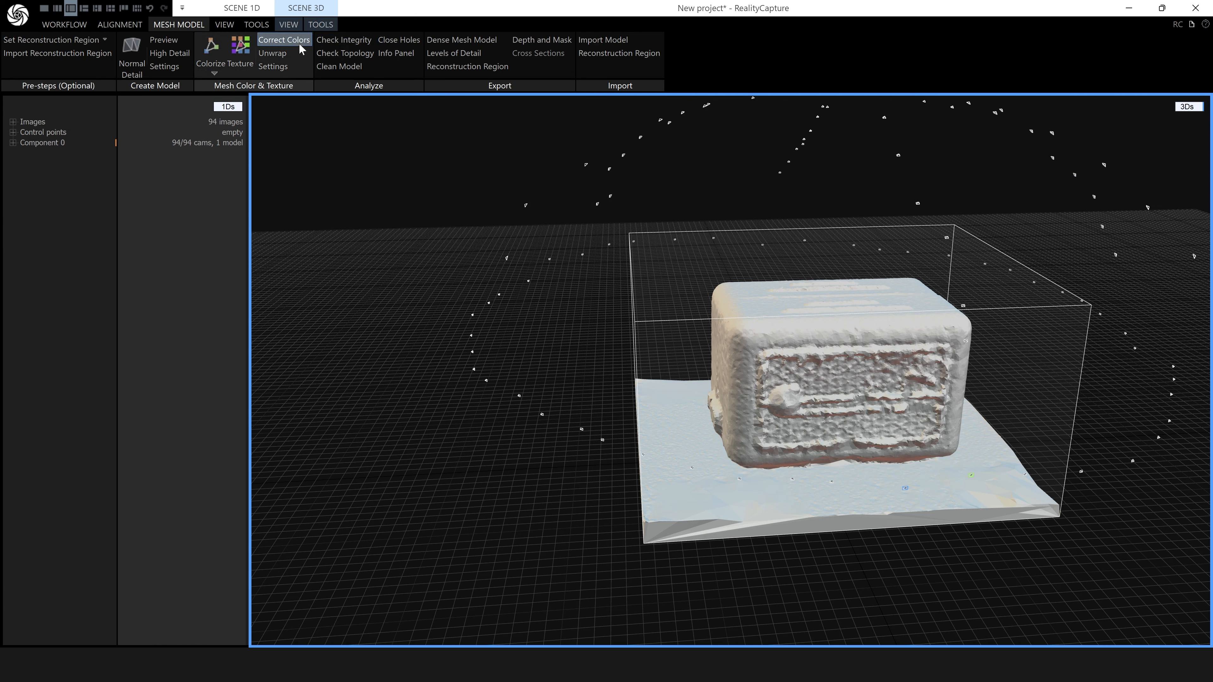
pyautogui.click(320, 24)
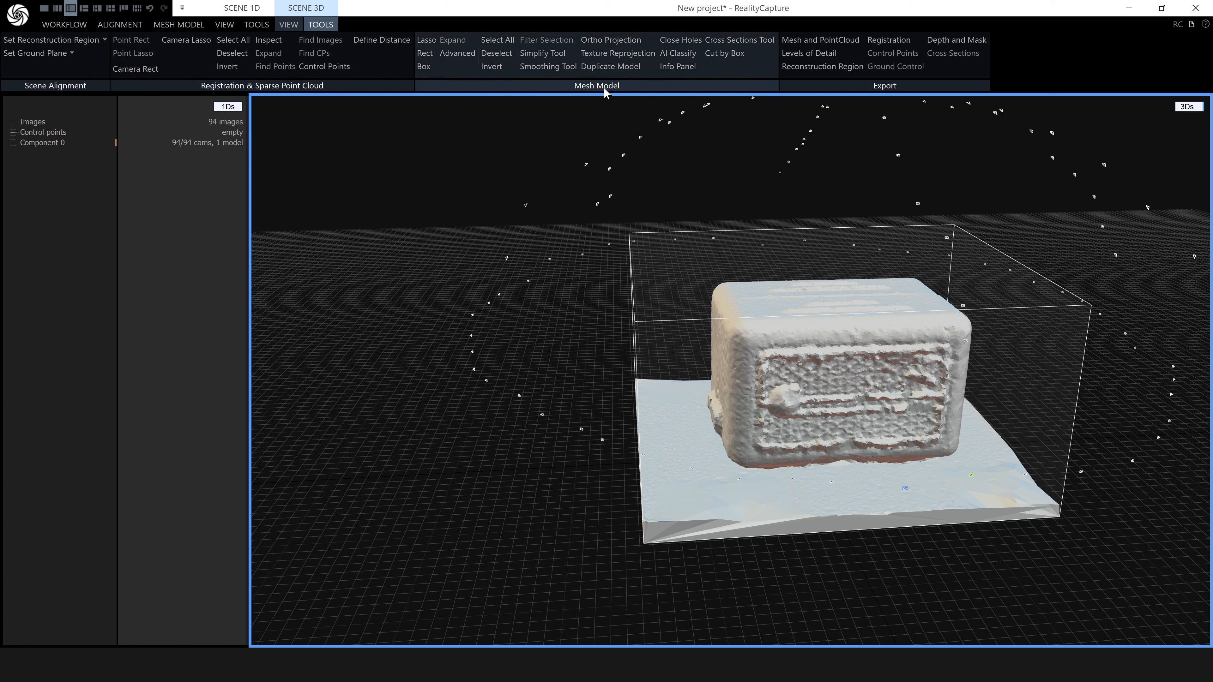
pyautogui.moveTo(425, 39)
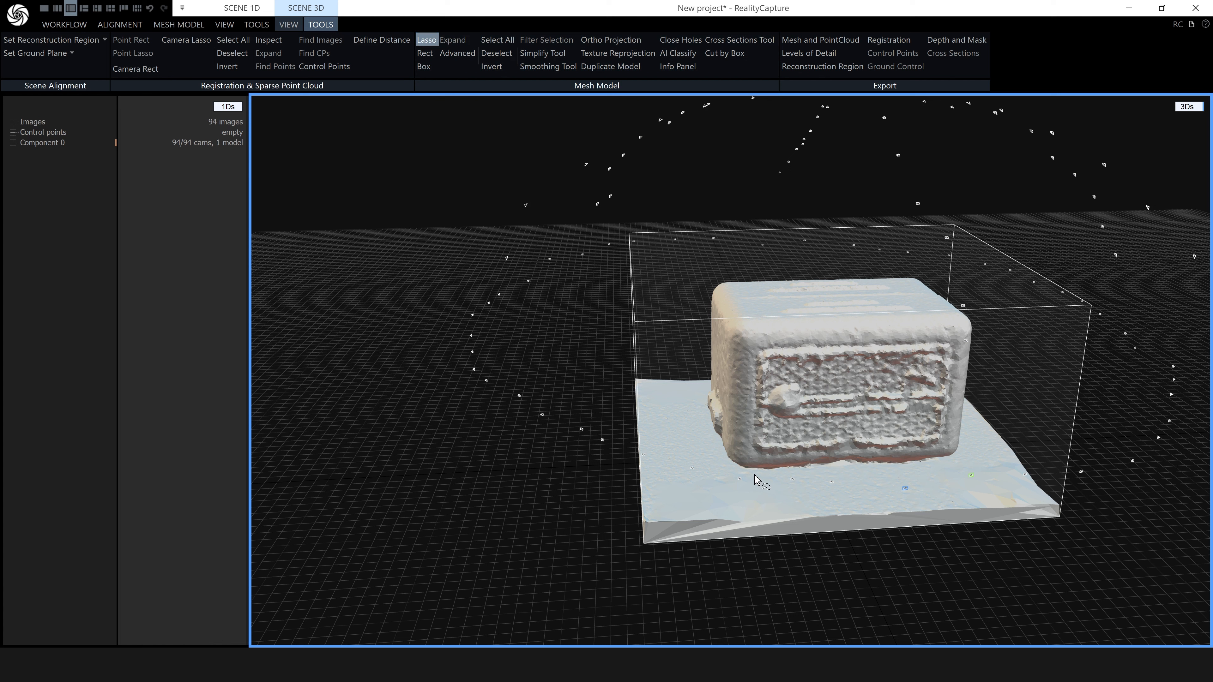
pyautogui.moveTo(751, 472)
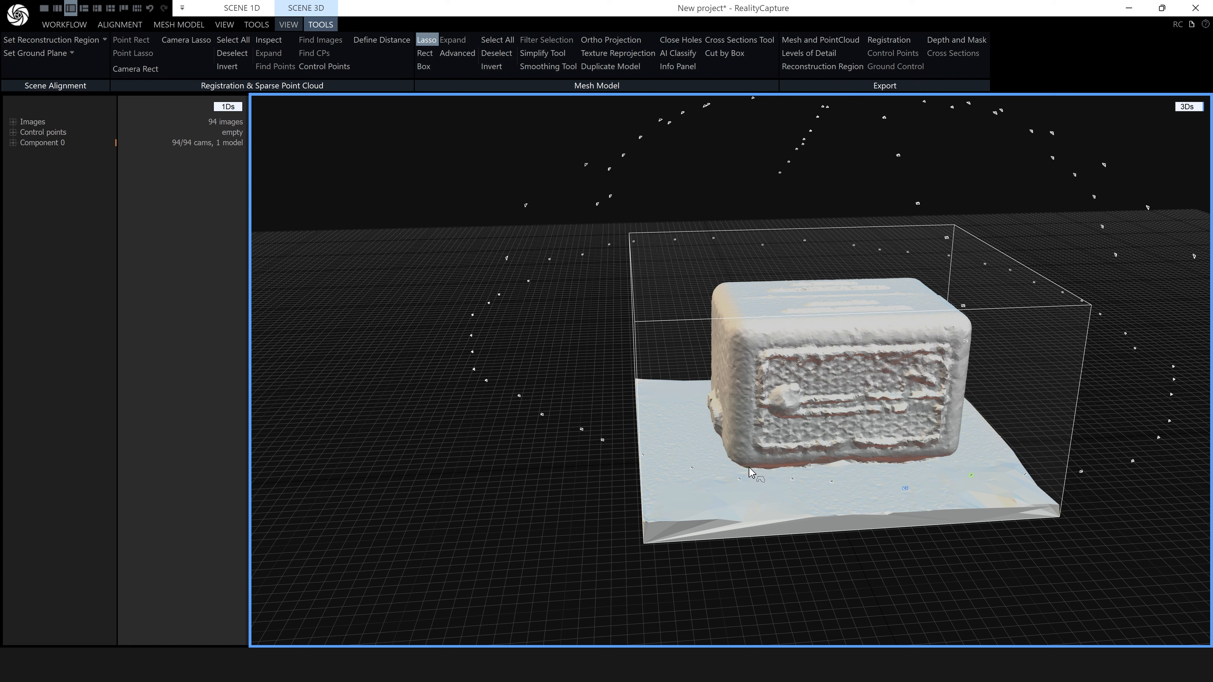
pyautogui.moveTo(649, 476)
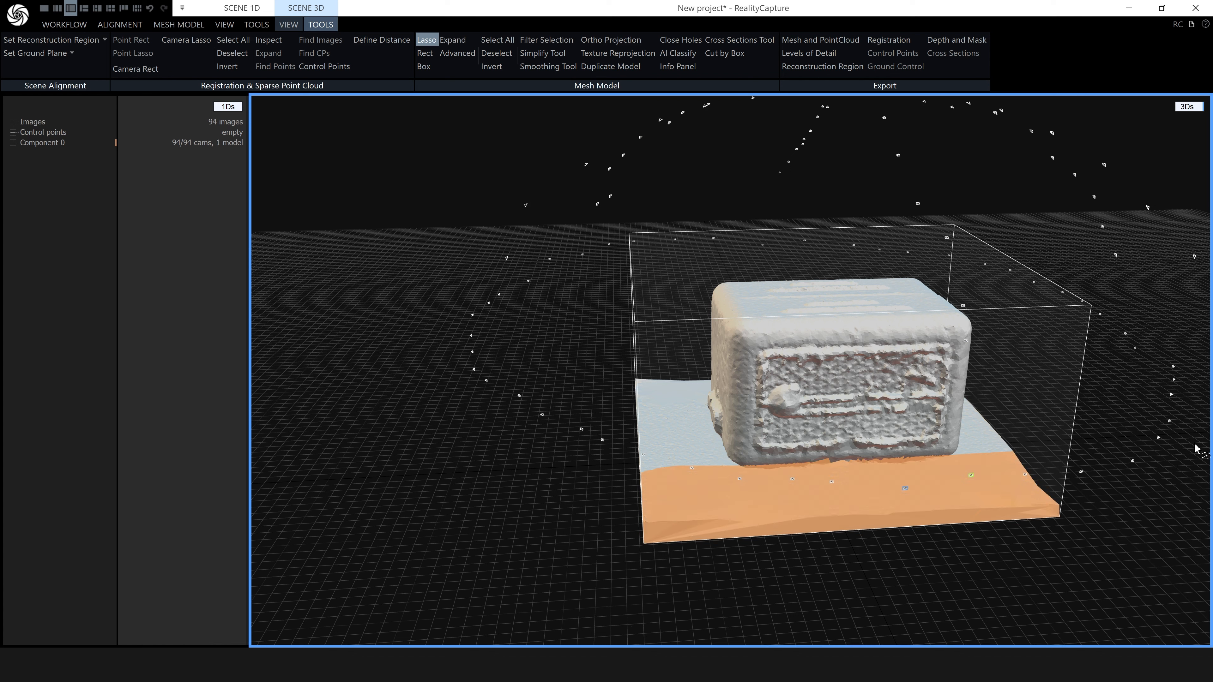
pyautogui.moveTo(771, 520)
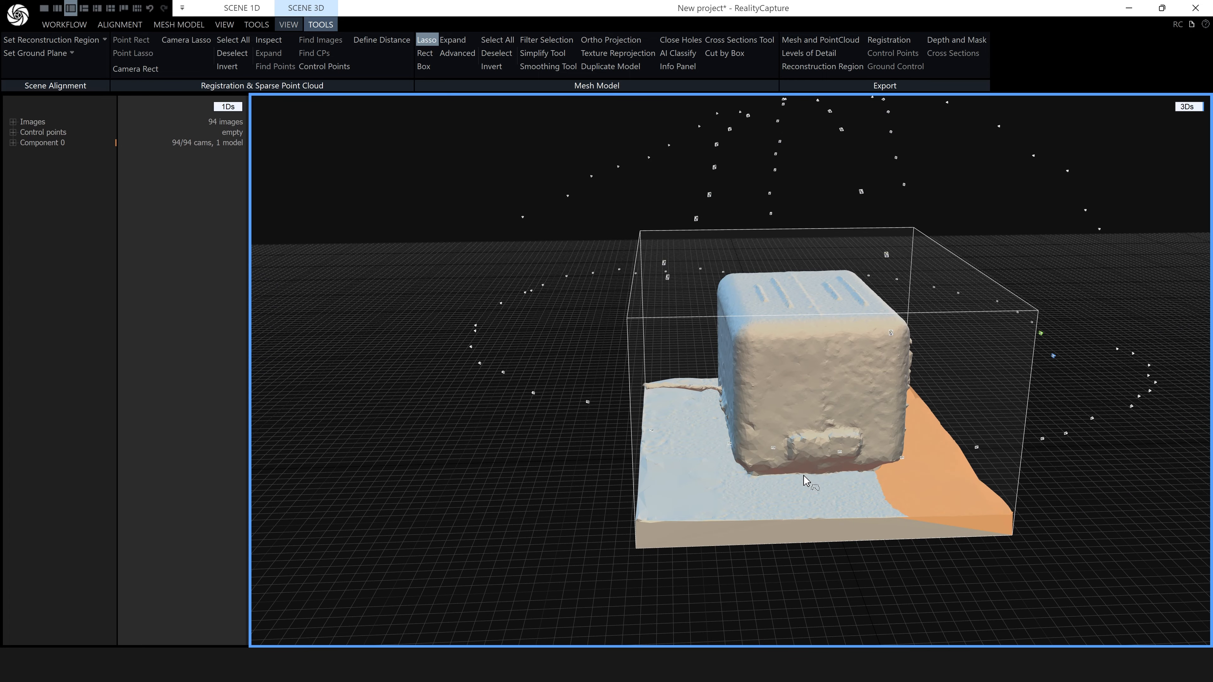
pyautogui.moveTo(761, 479)
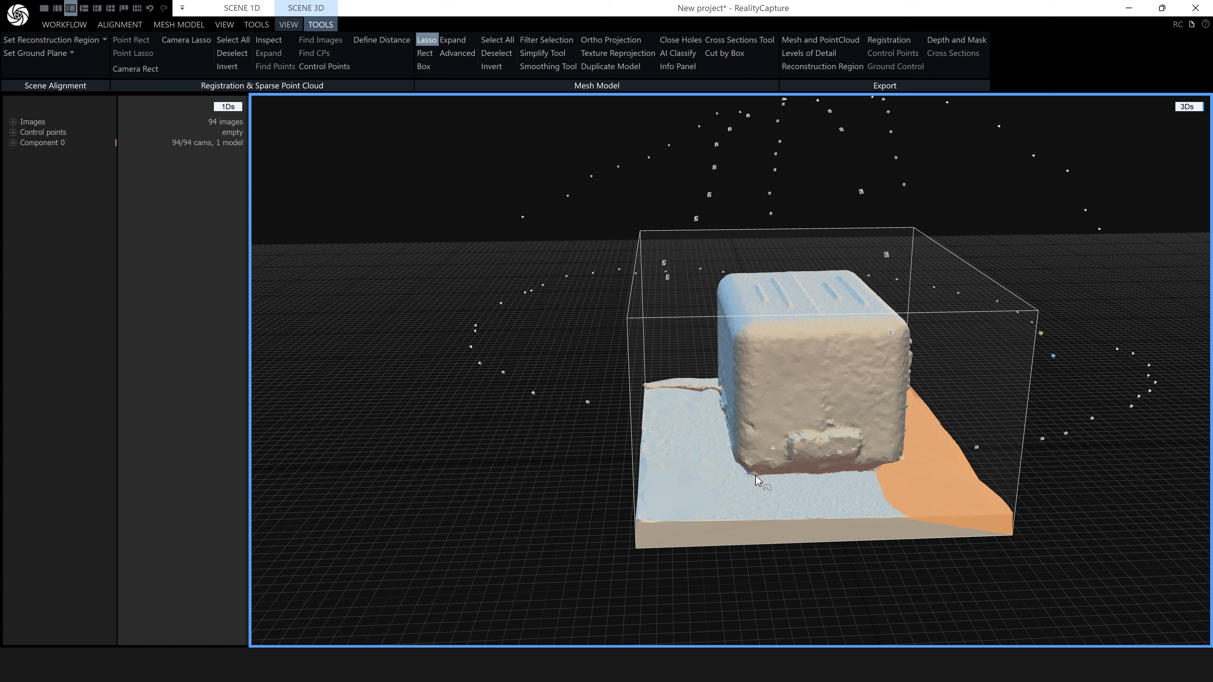
# - Lasso-select the ground base triangles around the radio, adding and subtracting with modifier keys
pyautogui.press('ctrl')
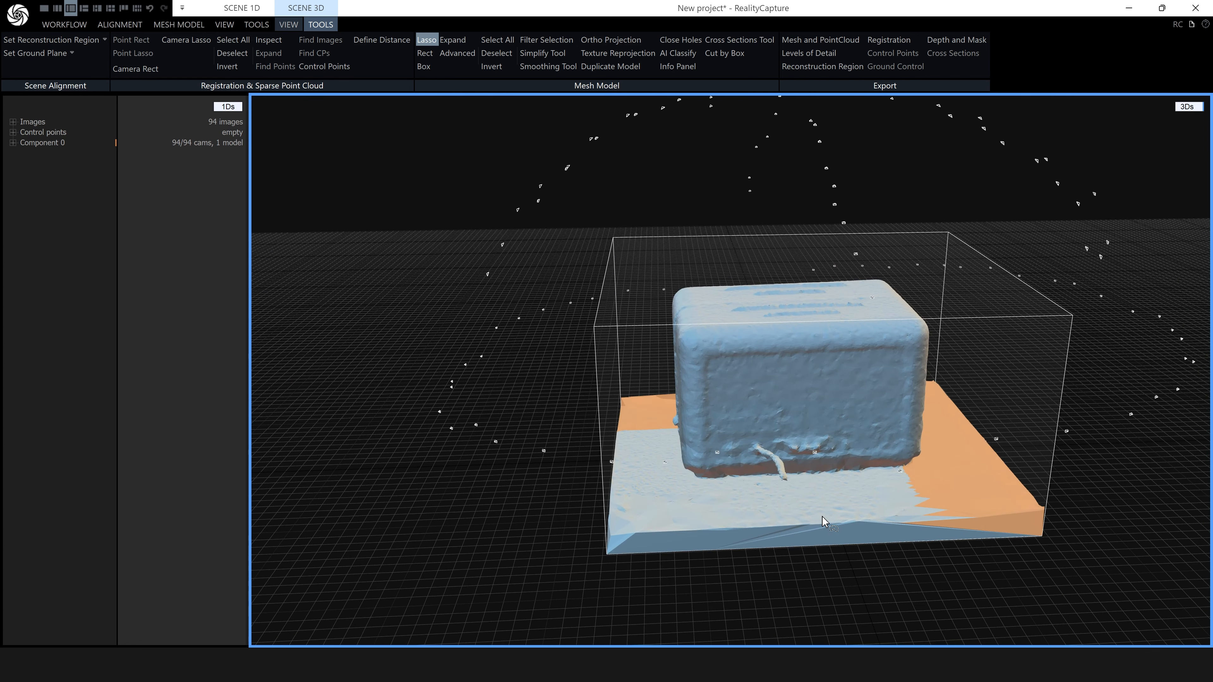
pyautogui.press('ctrl')
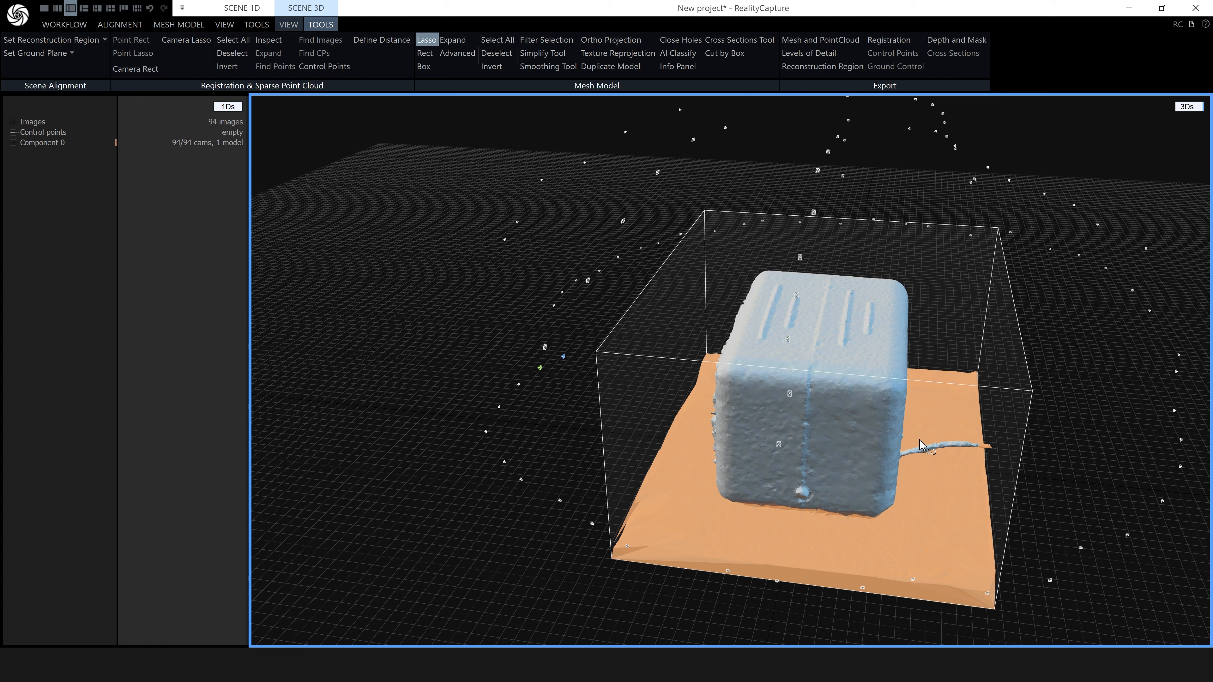
pyautogui.press('ctrl')
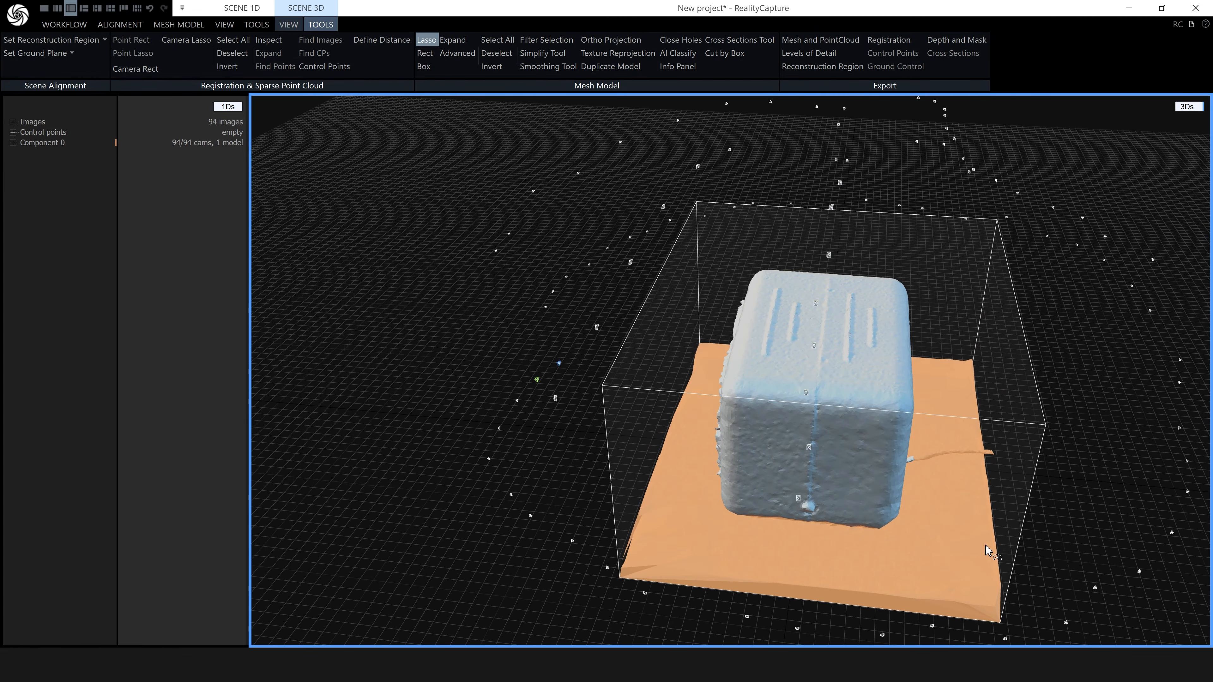
pyautogui.moveTo(954, 541)
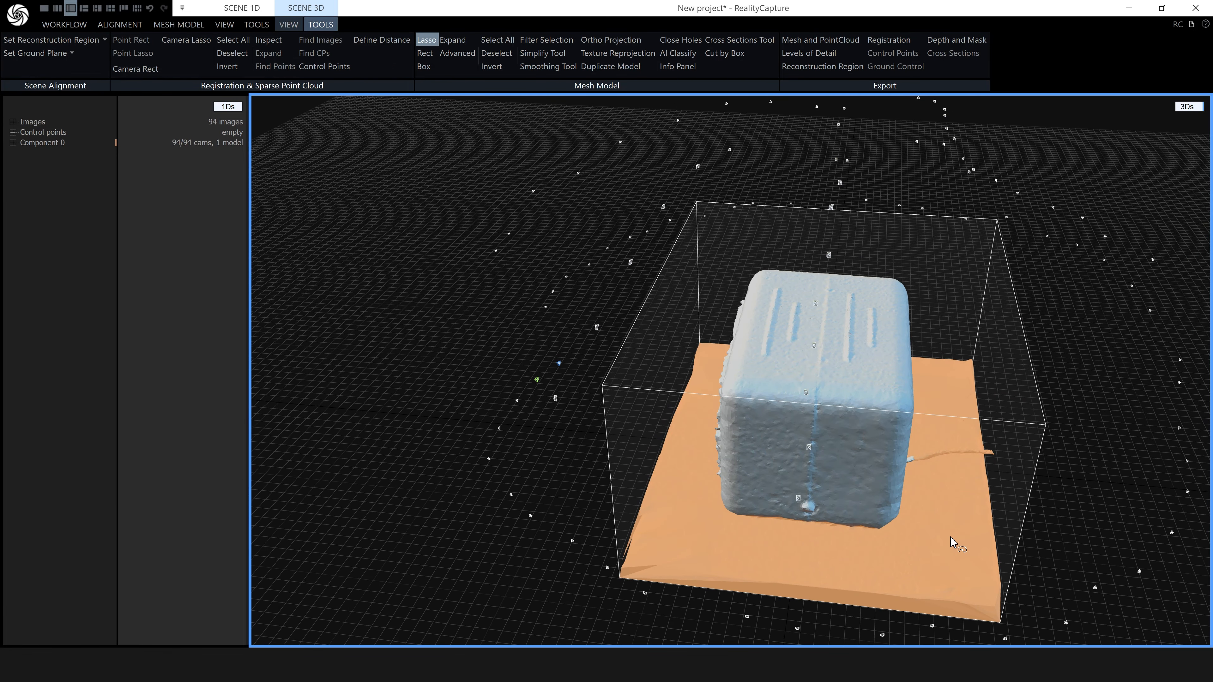
pyautogui.press('shift')
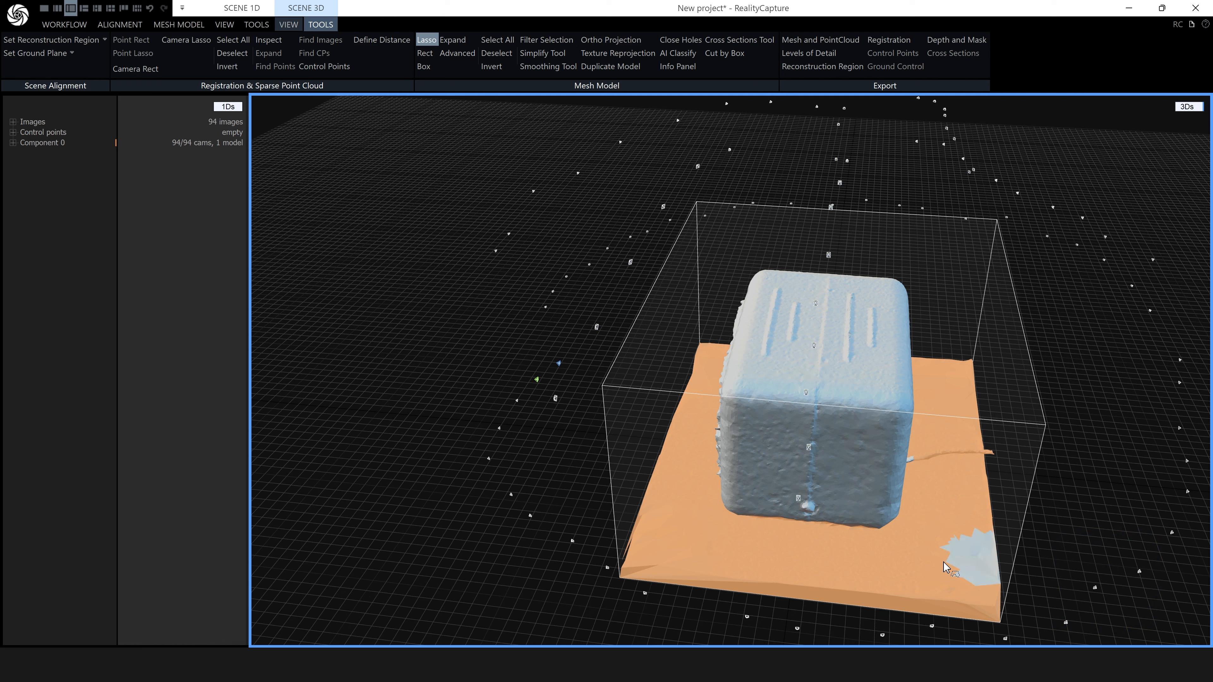
pyautogui.moveTo(933, 529)
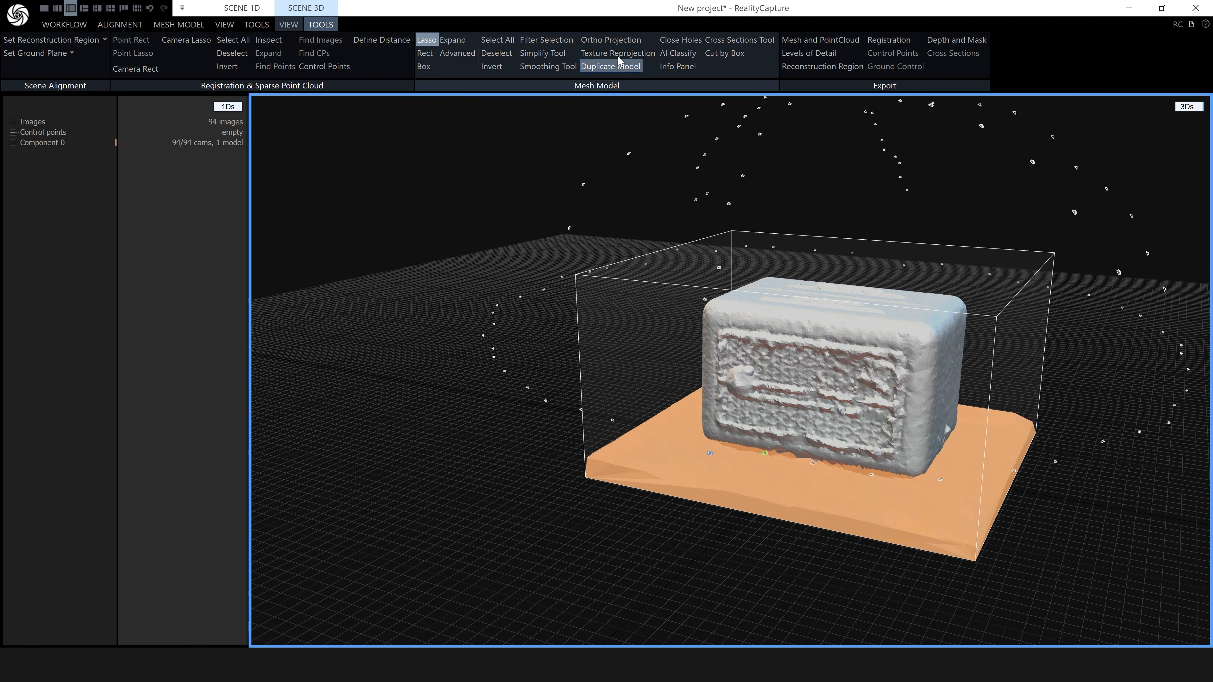
pyautogui.moveTo(574, 84)
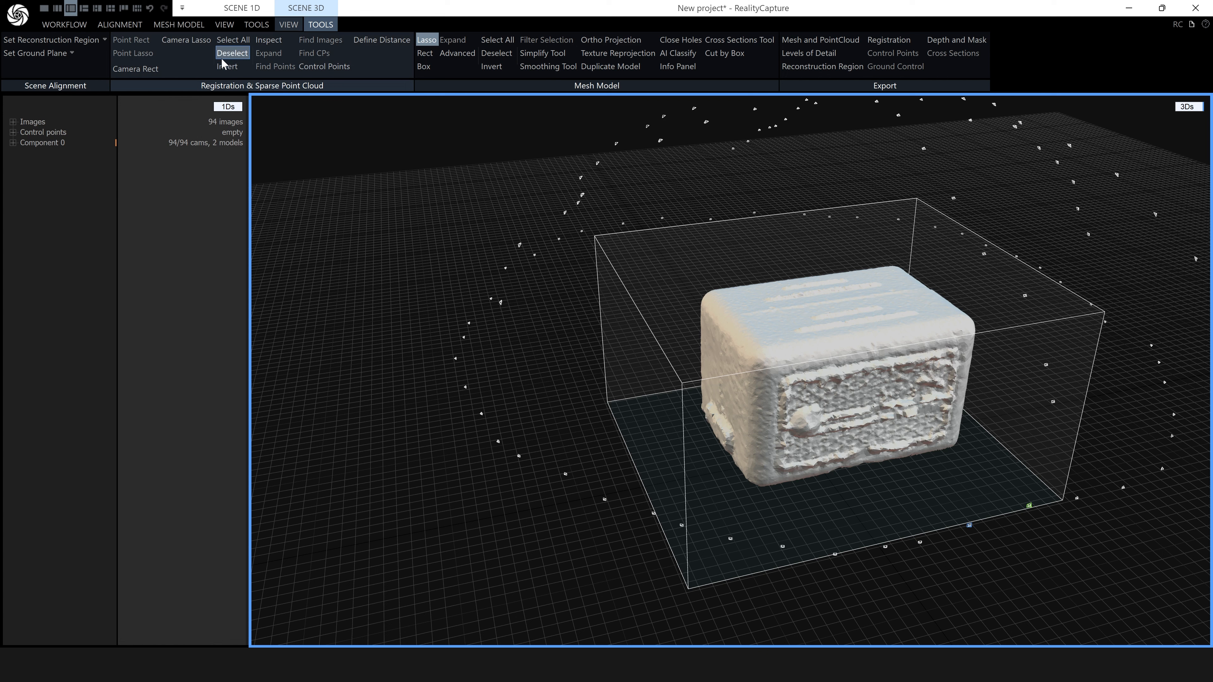
# - Return to the meshing and texturing commands after filtering out the base
pyautogui.click(178, 24)
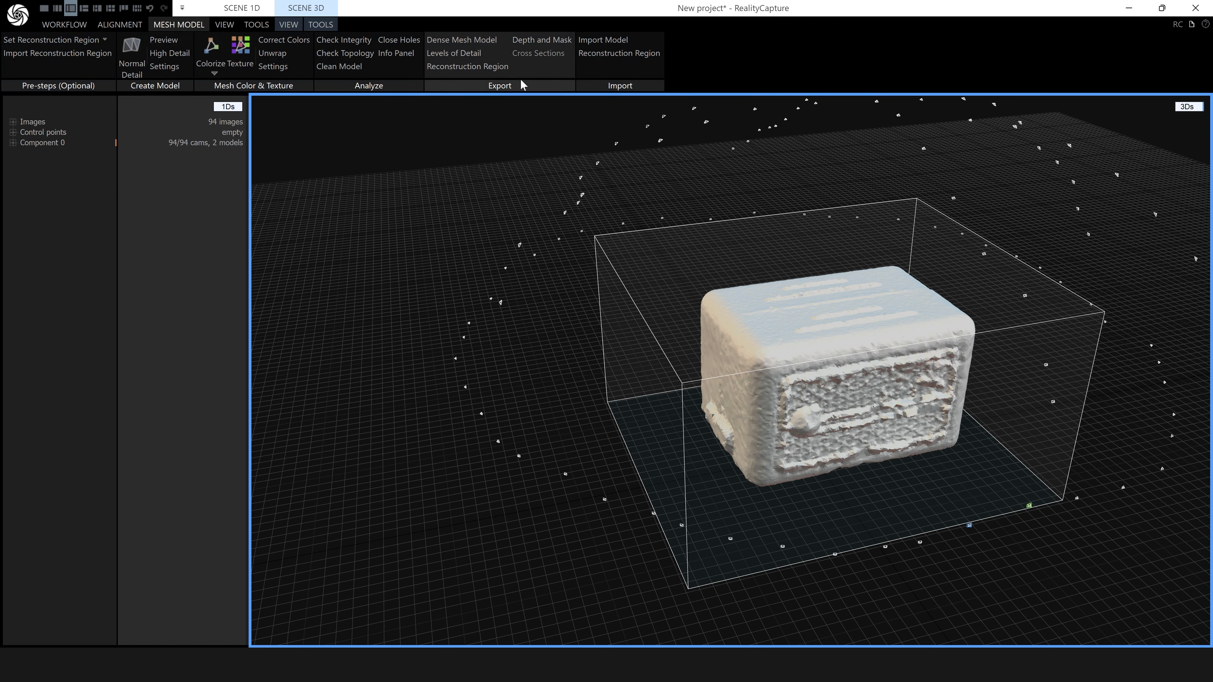
pyautogui.moveTo(540, 39)
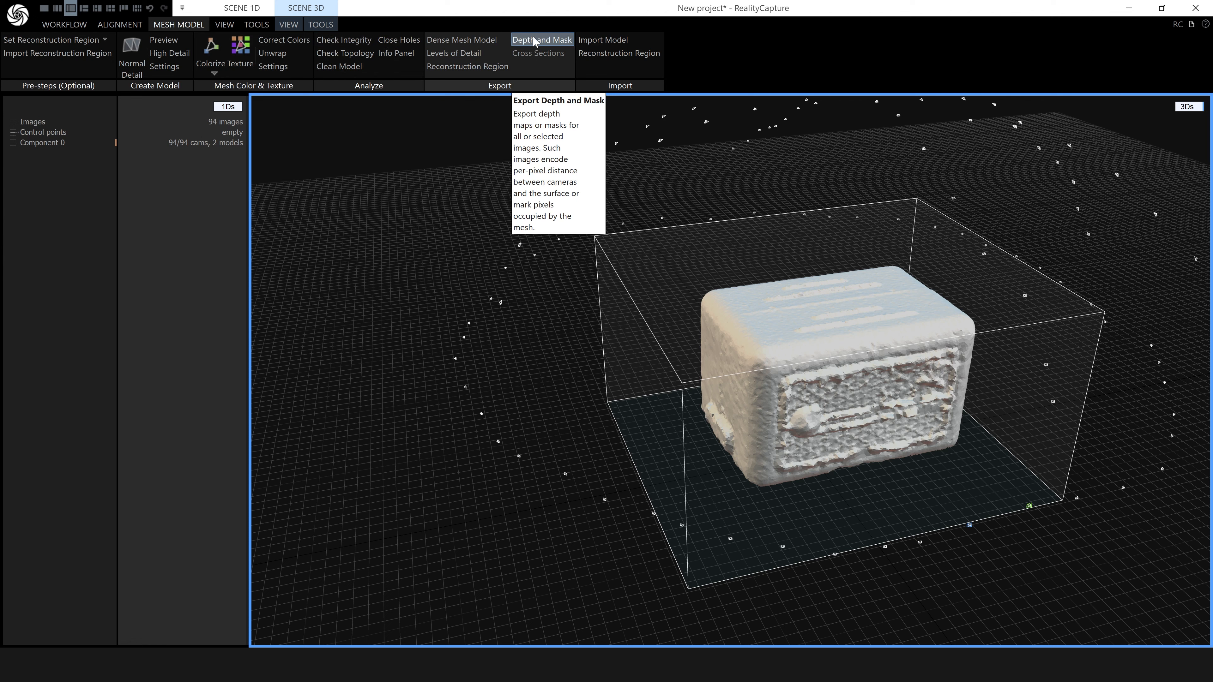
# - Start the depth map and mask export with old radio's side1 folder as destination
pyautogui.click(541, 39)
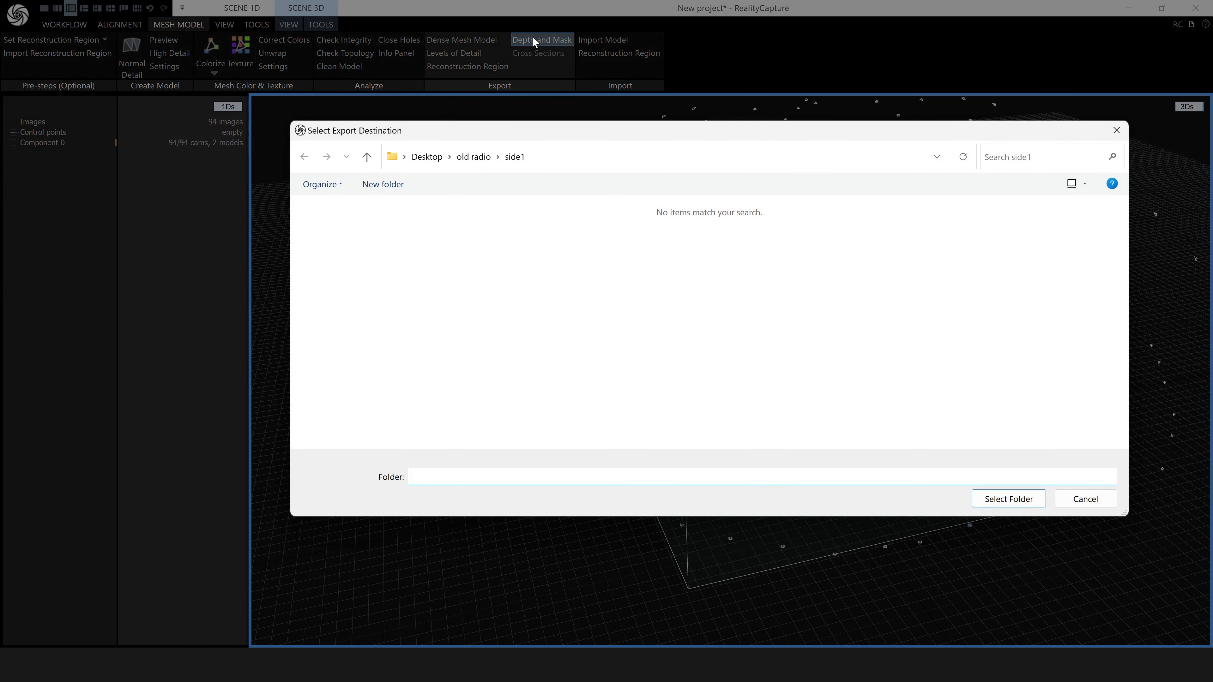
pyautogui.moveTo(538, 179)
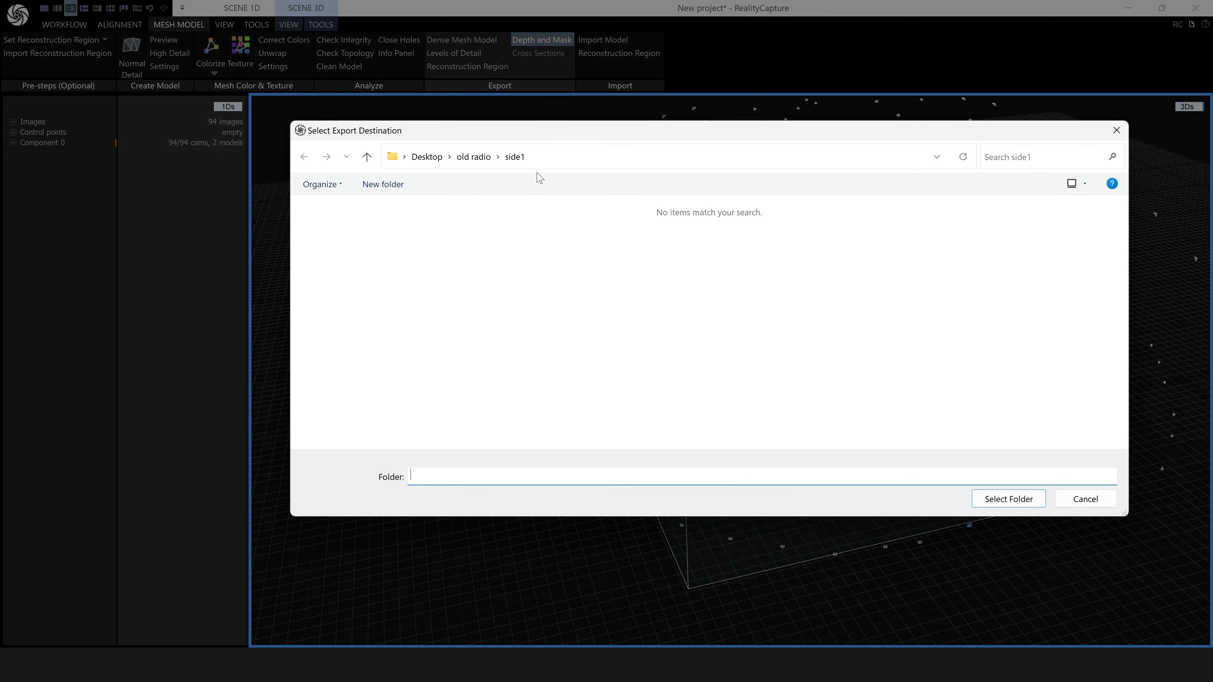
pyautogui.moveTo(687, 227)
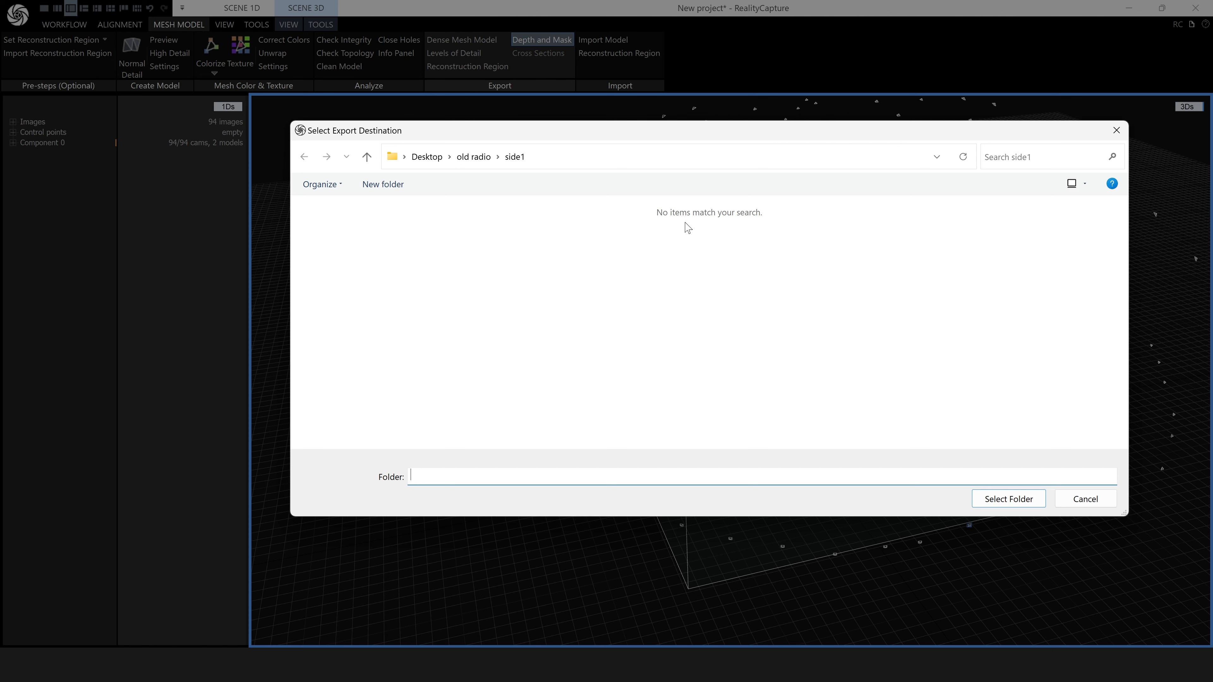
pyautogui.moveTo(383, 184)
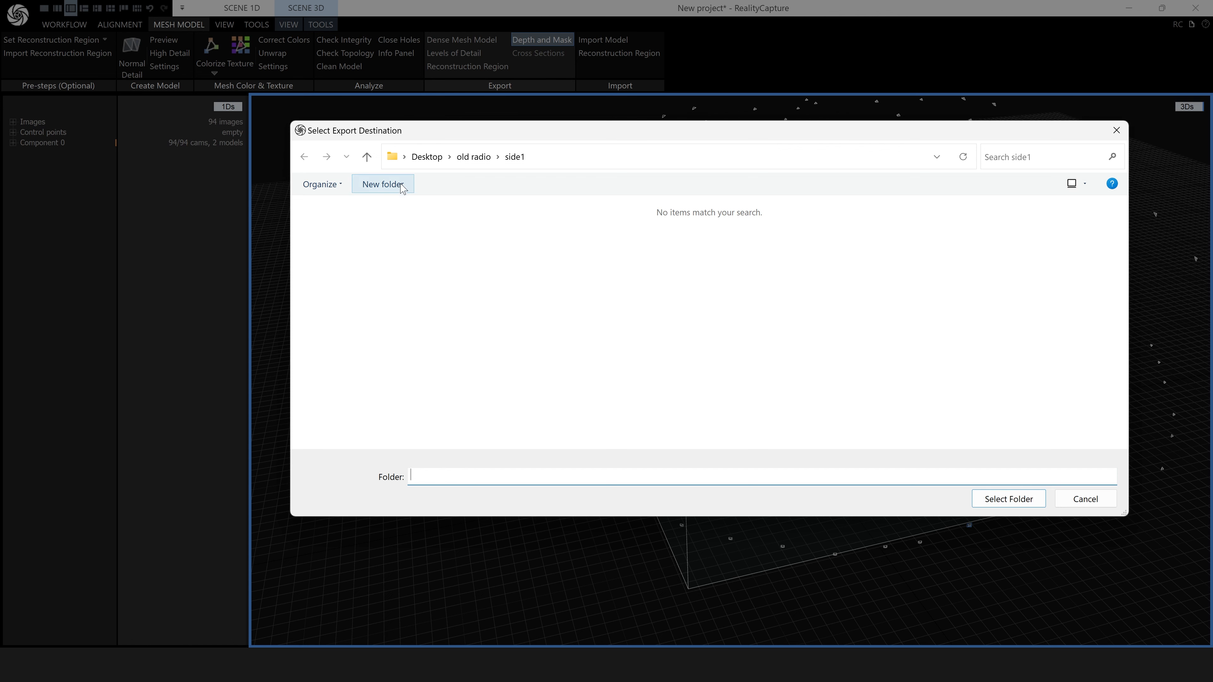
pyautogui.moveTo(954, 499)
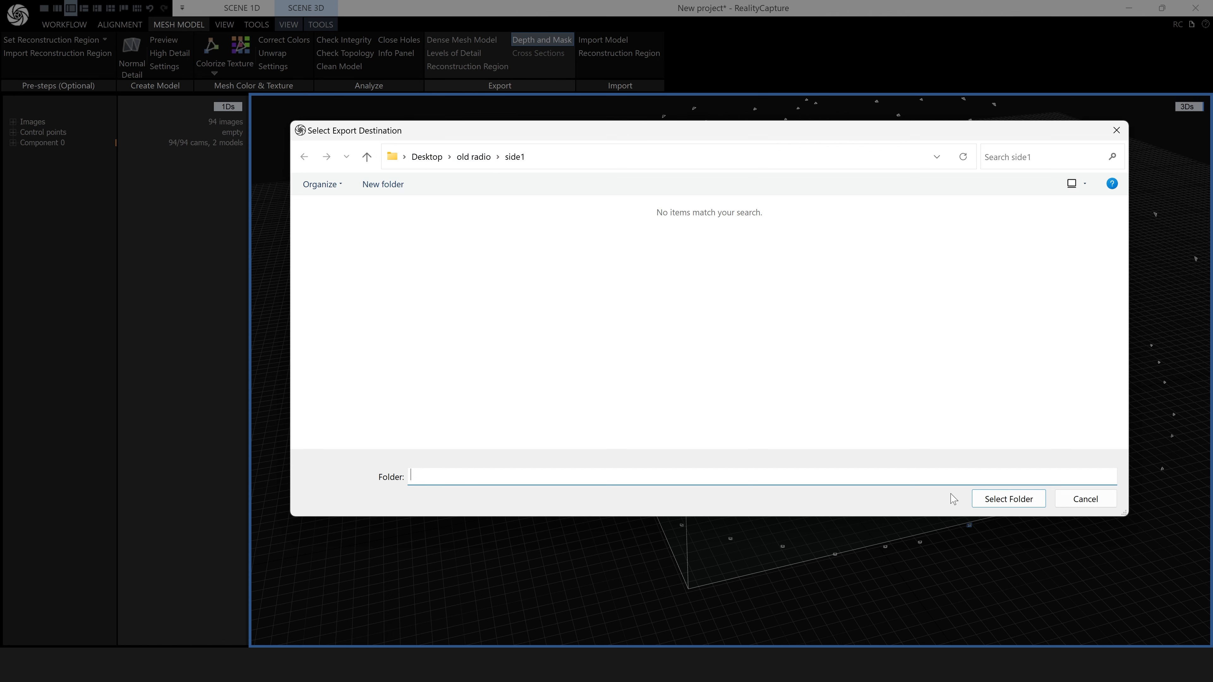
pyautogui.click(1007, 499)
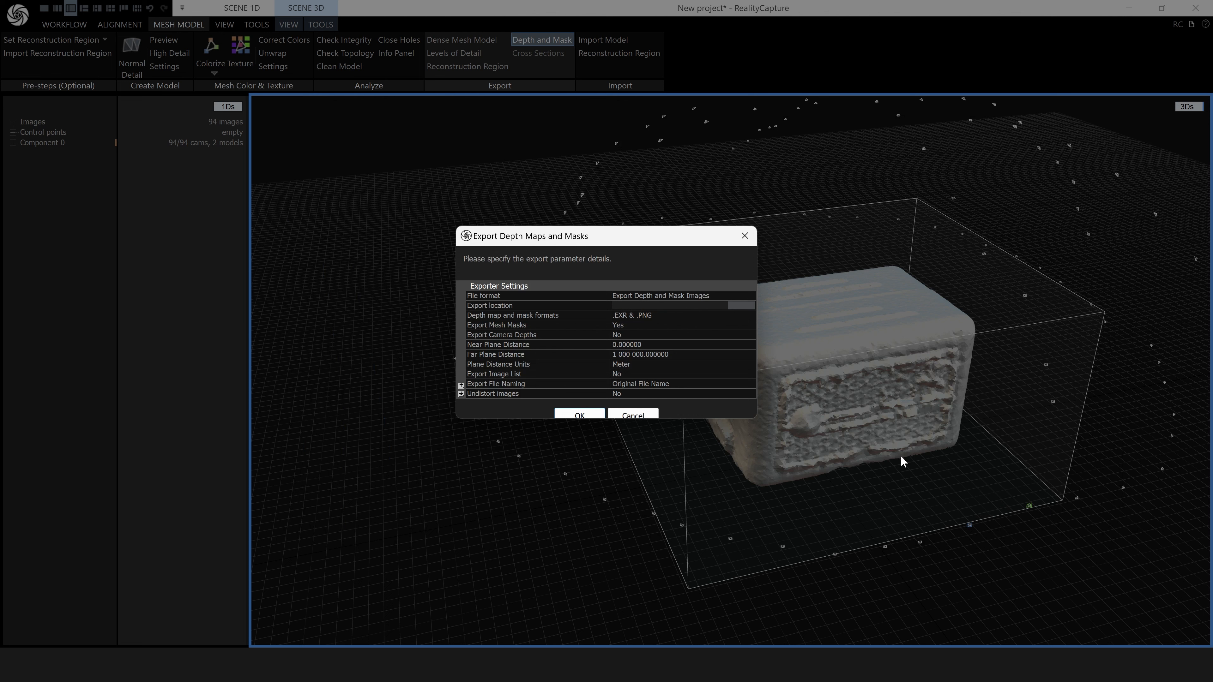
pyautogui.moveTo(525, 338)
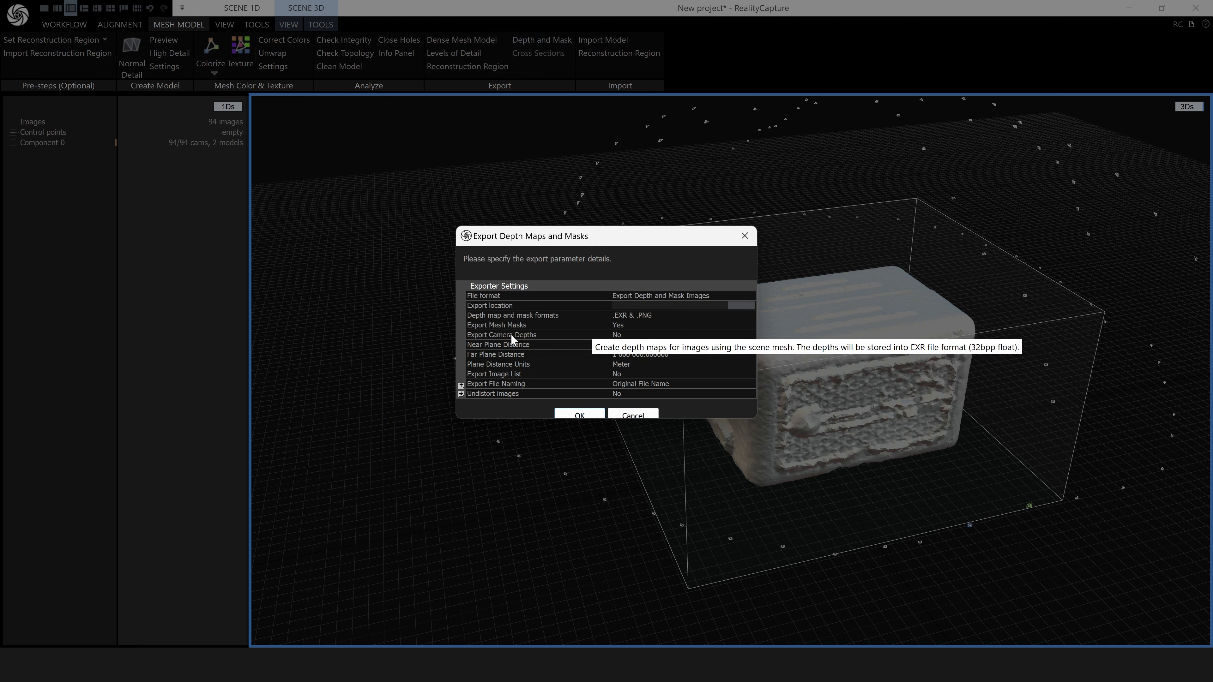
pyautogui.moveTo(624, 340)
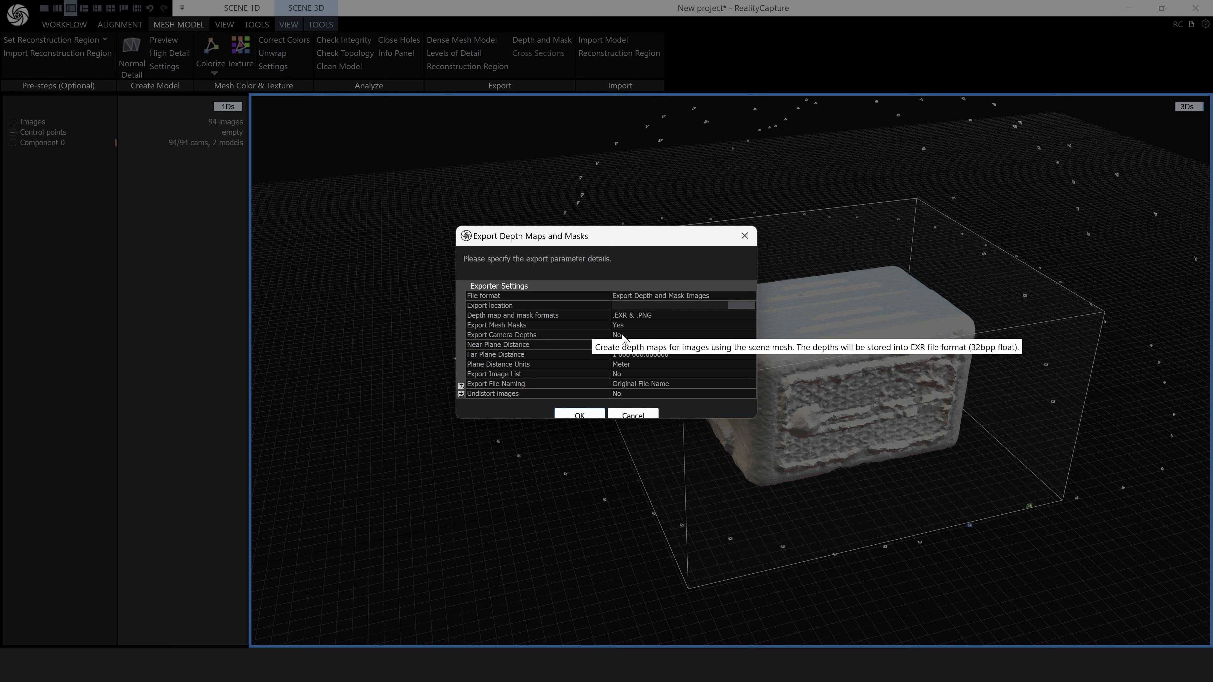
pyautogui.moveTo(695, 340)
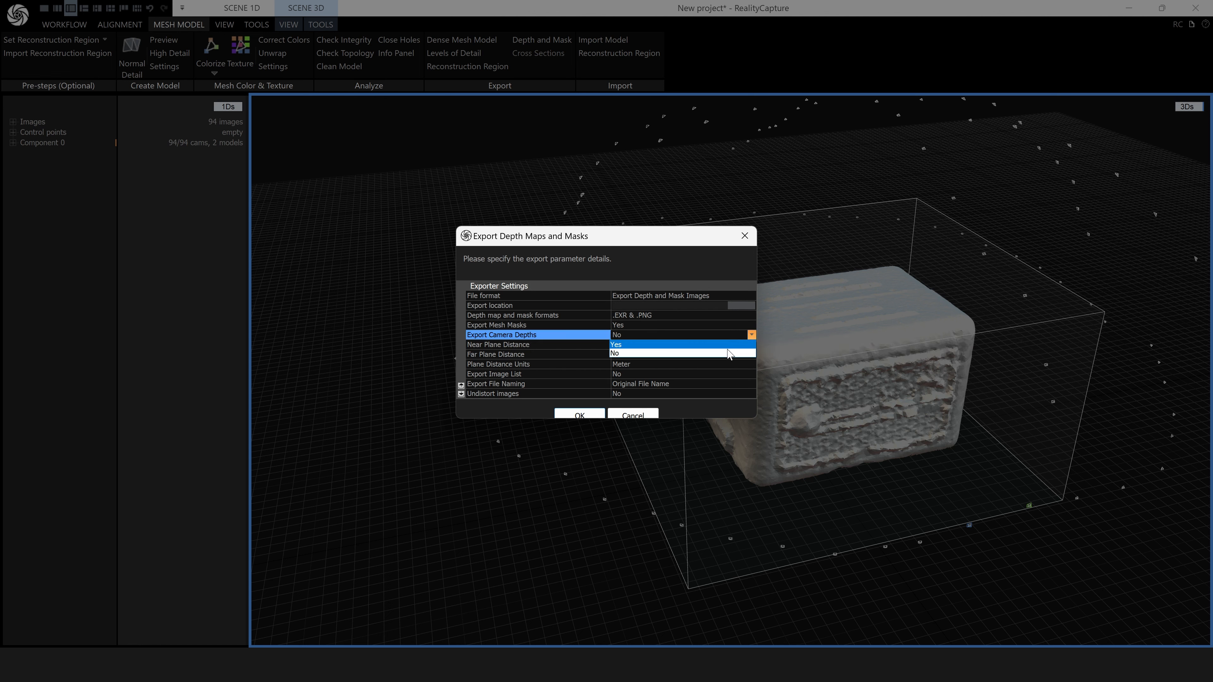
# - Export mesh masks as PNG with camera depths set to No
pyautogui.click(614, 354)
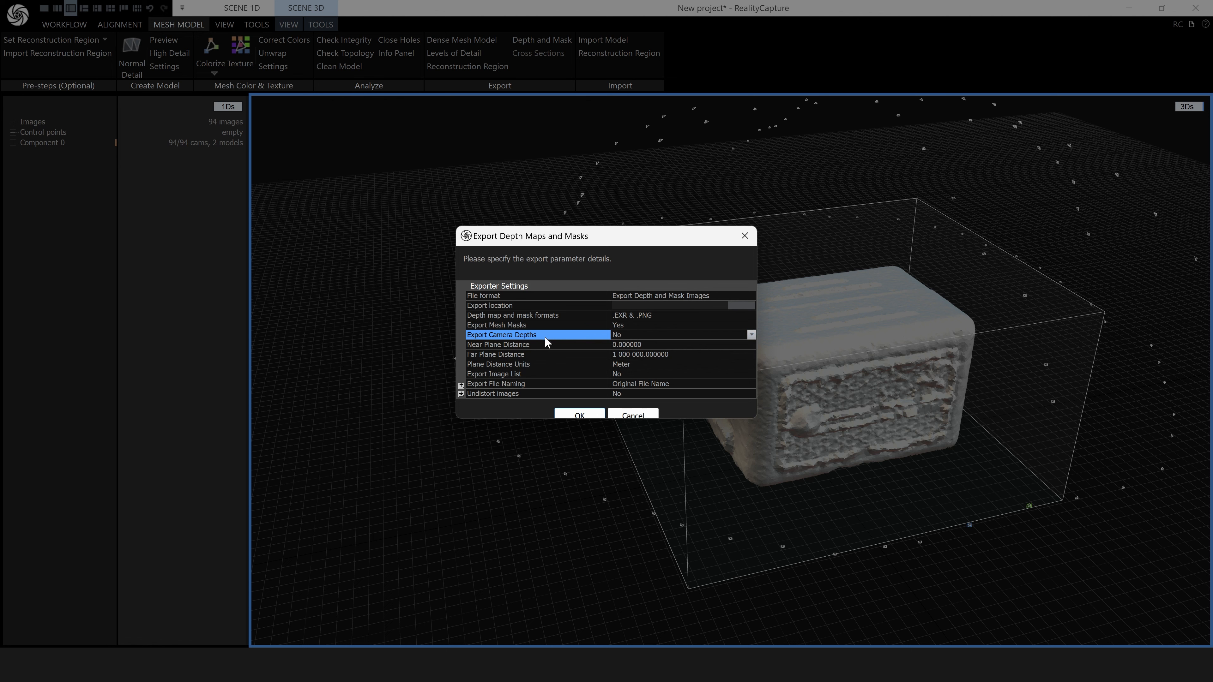
pyautogui.moveTo(597, 428)
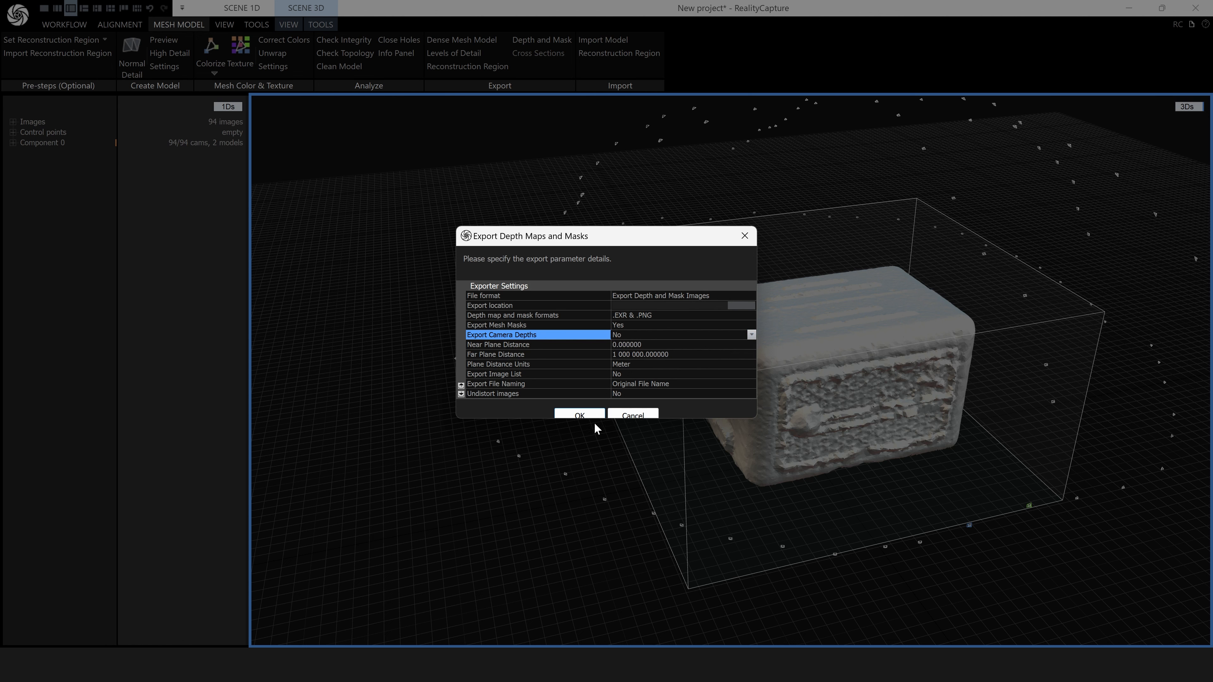
pyautogui.click(579, 414)
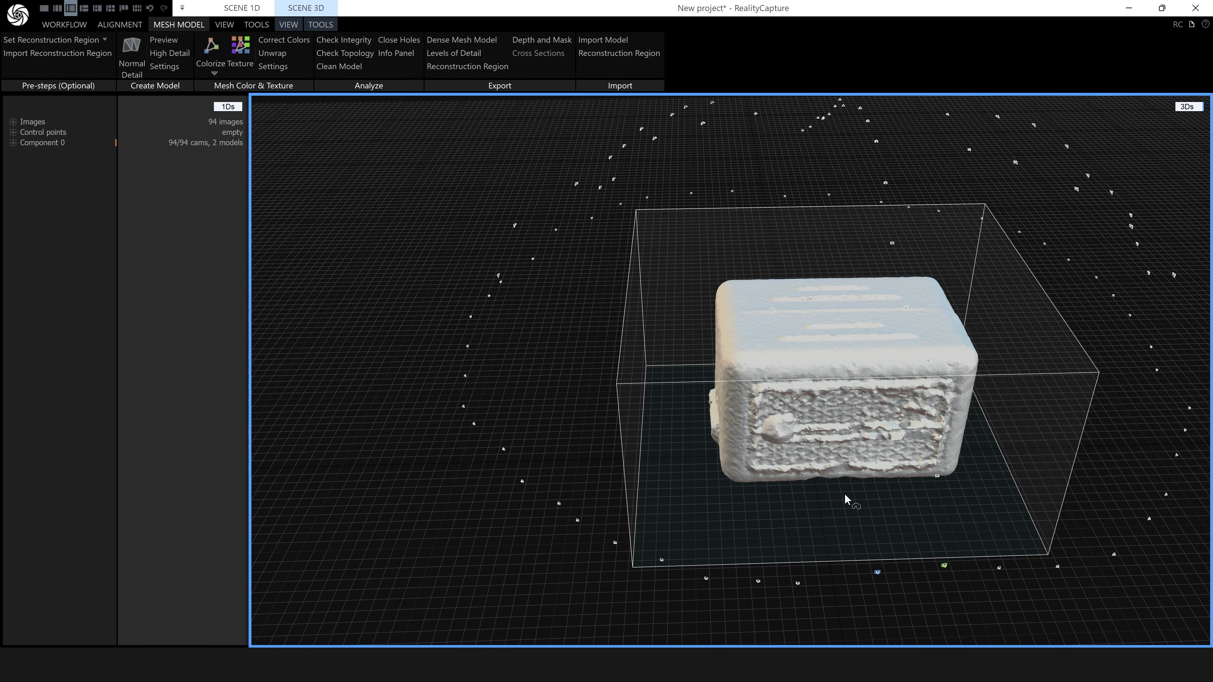
pyautogui.moveTo(145, 75)
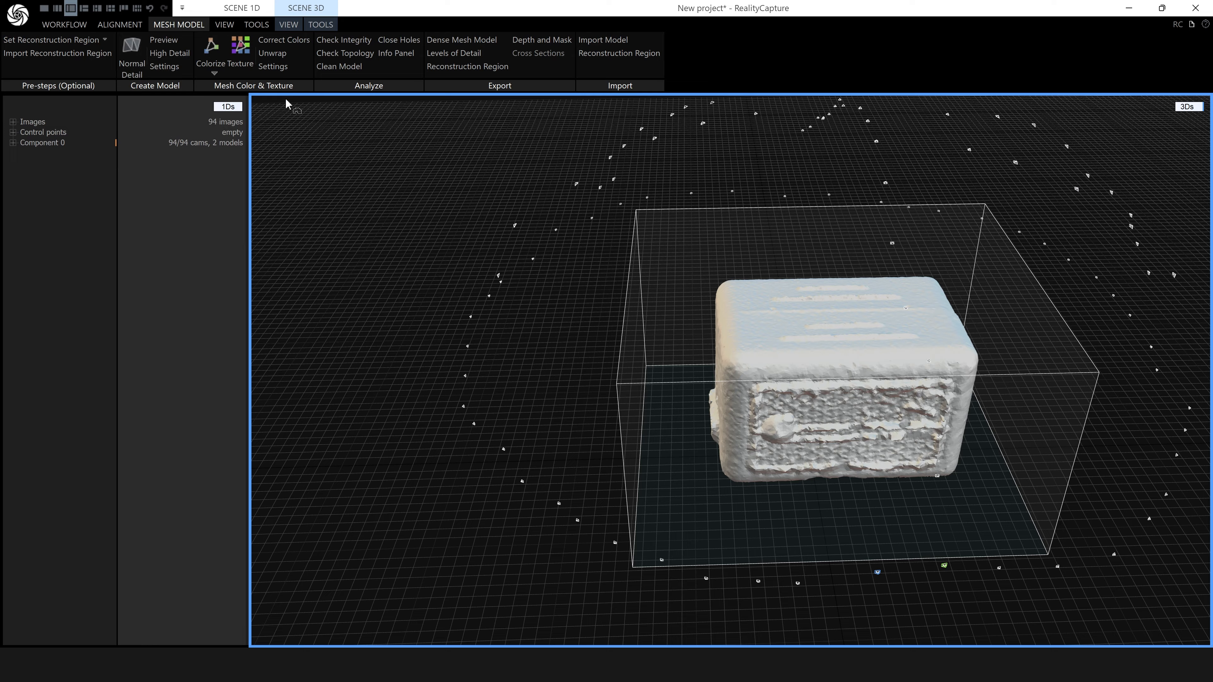
pyautogui.moveTo(658, 384)
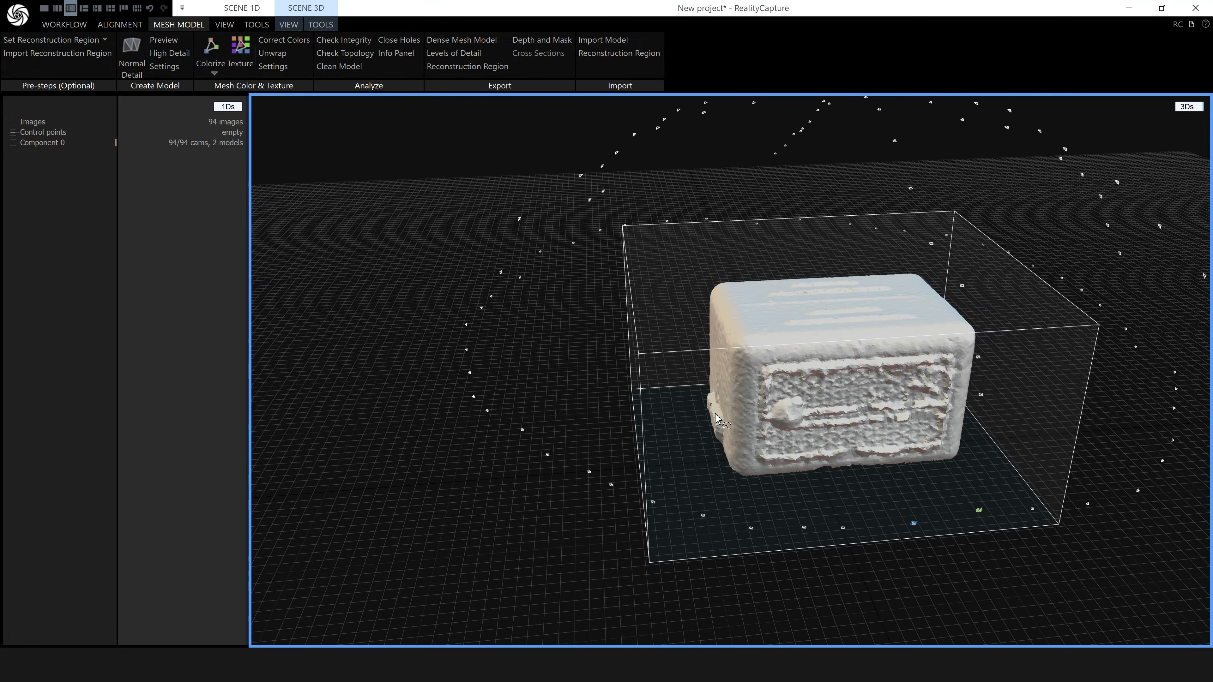
pyautogui.moveTo(299, 188)
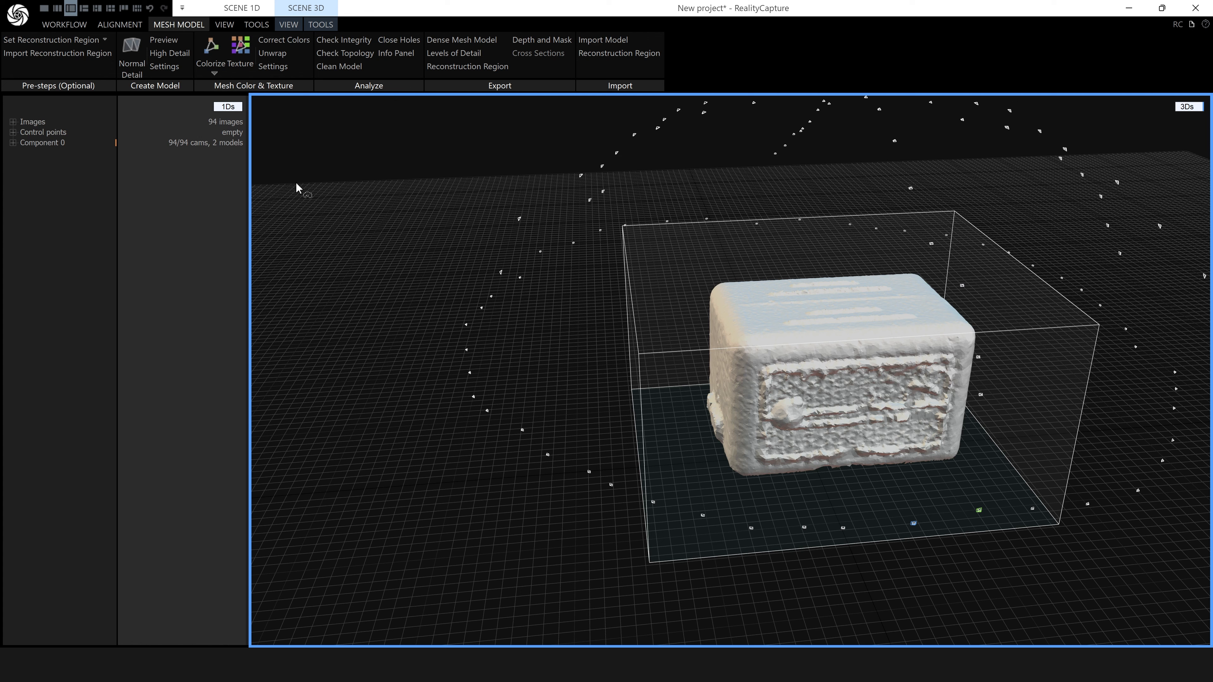
# - Create a new empty project from the application menu, setting the aligned radio scan aside
pyautogui.click(17, 16)
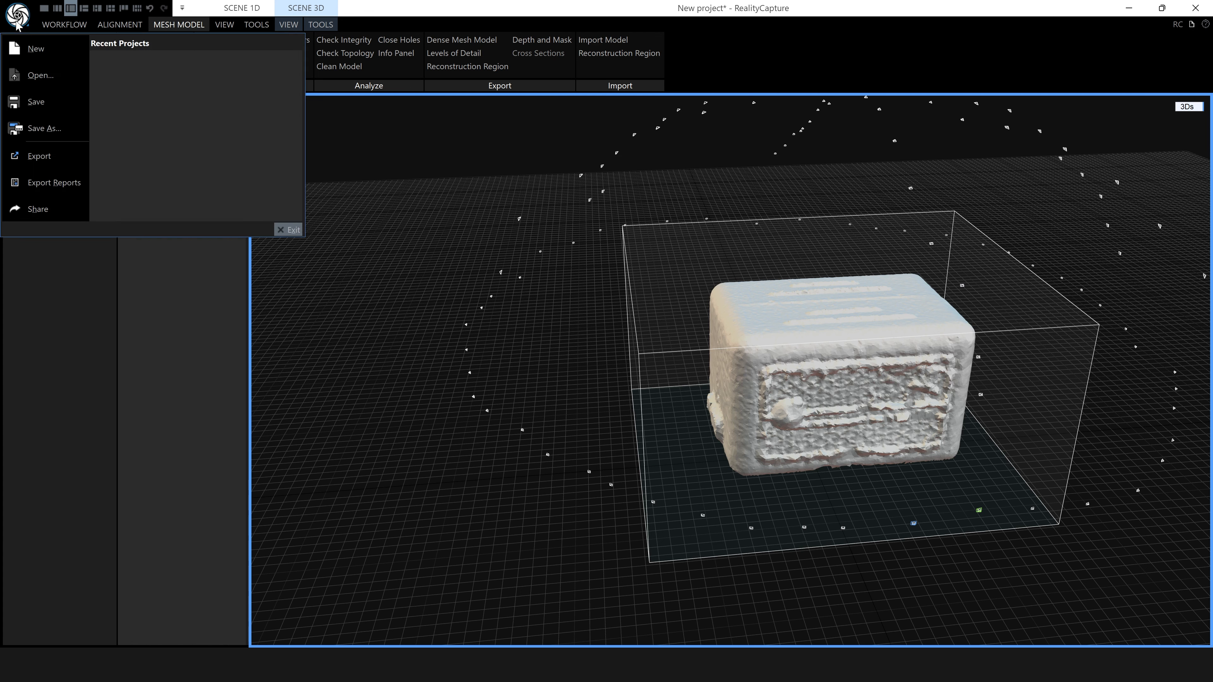
pyautogui.click(35, 48)
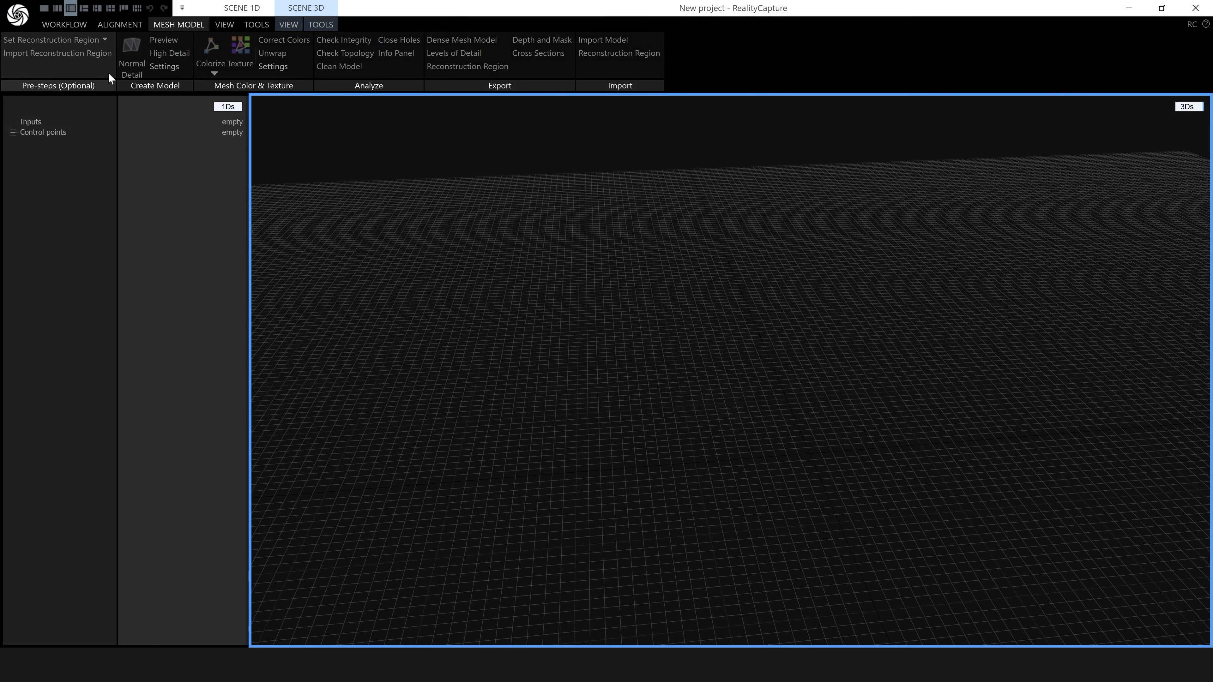
pyautogui.moveTo(631, 395)
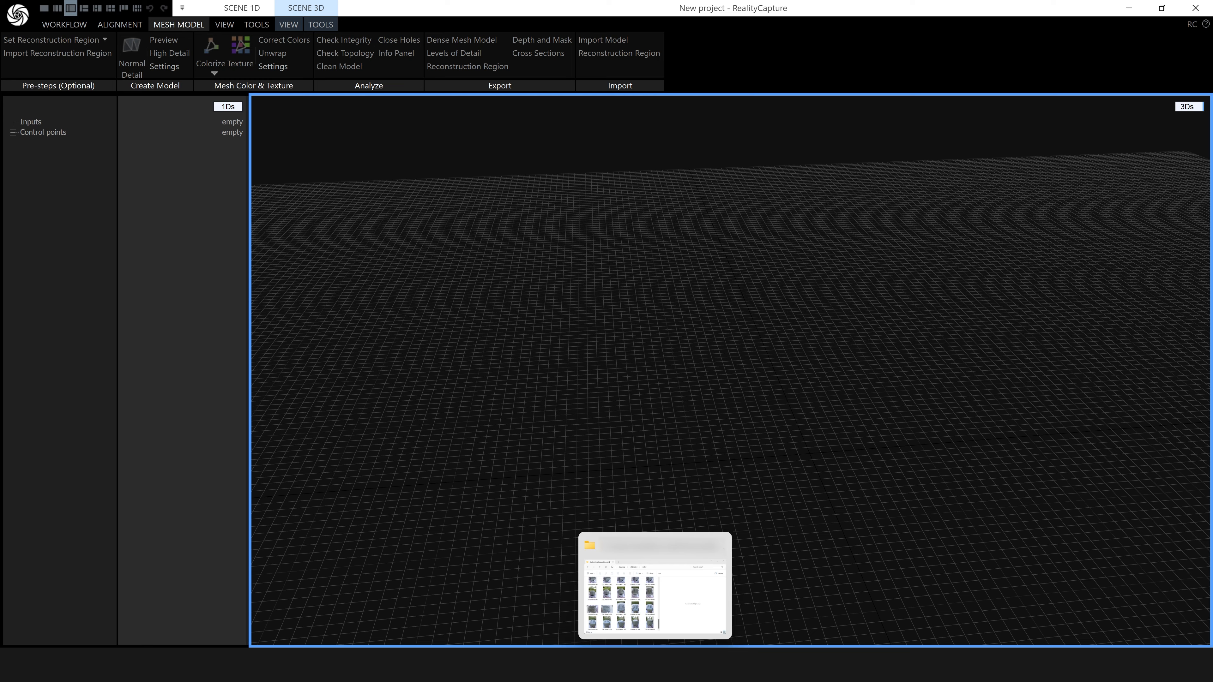
# - Bring the side1 image folder from old radio into the project, loading 112 images
pyautogui.click(654, 586)
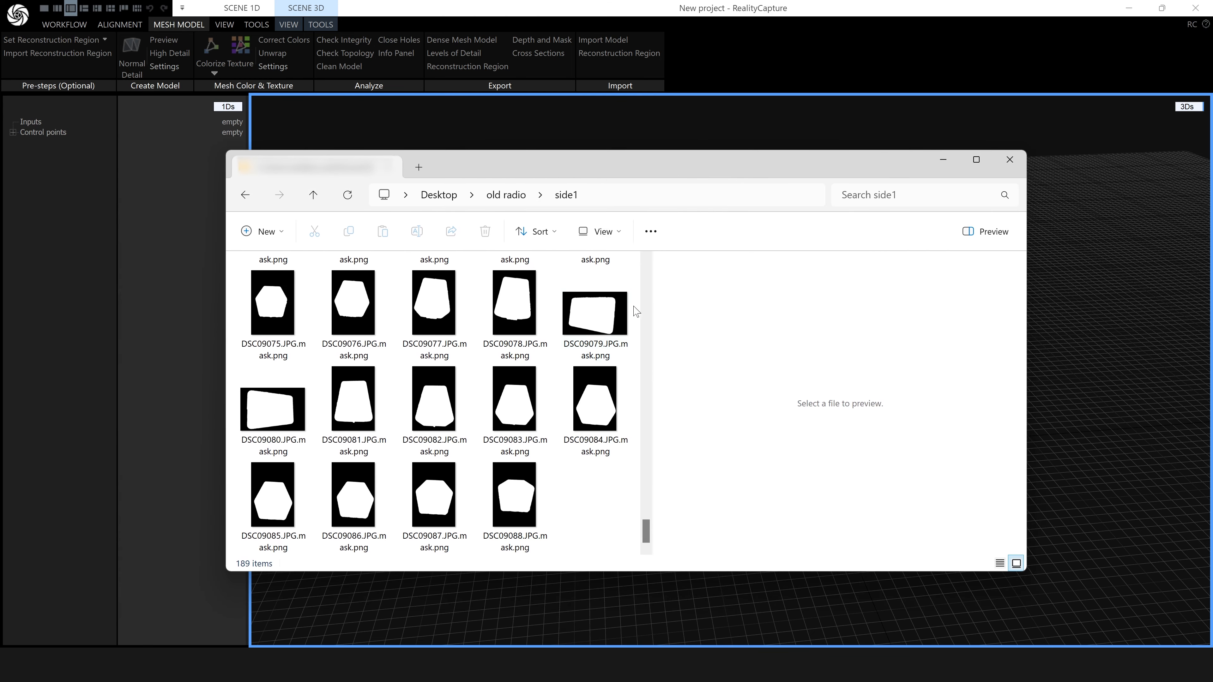
pyautogui.scroll(-3)
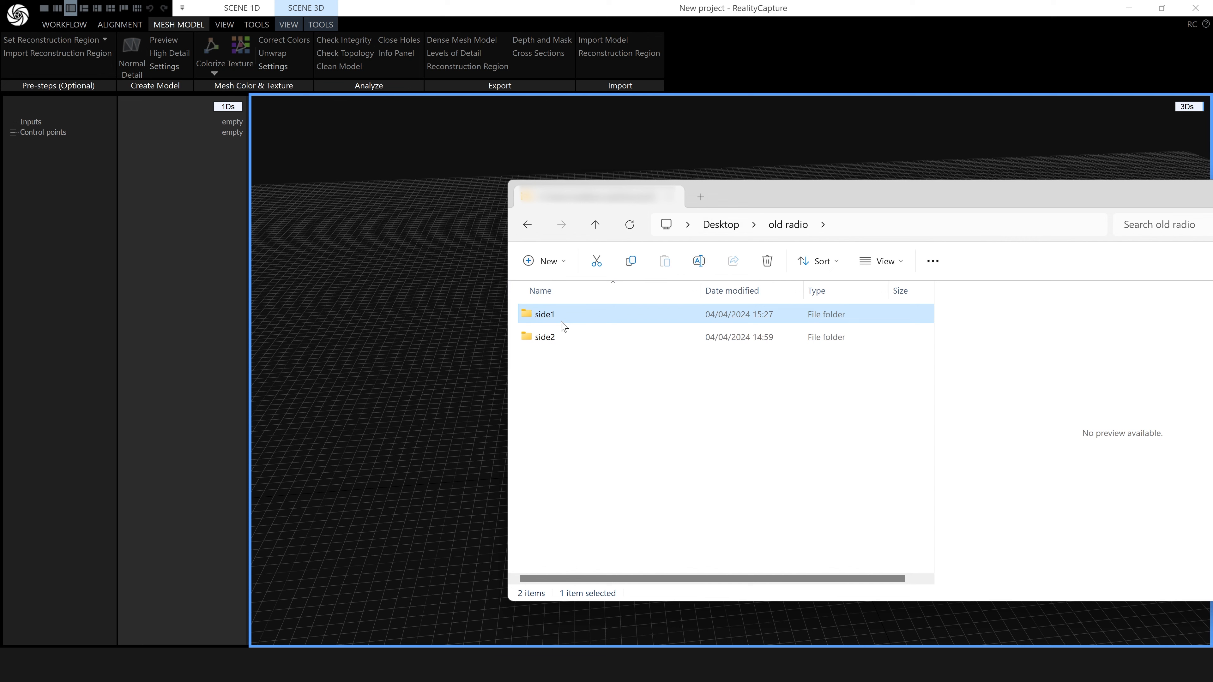
pyautogui.click(544, 336)
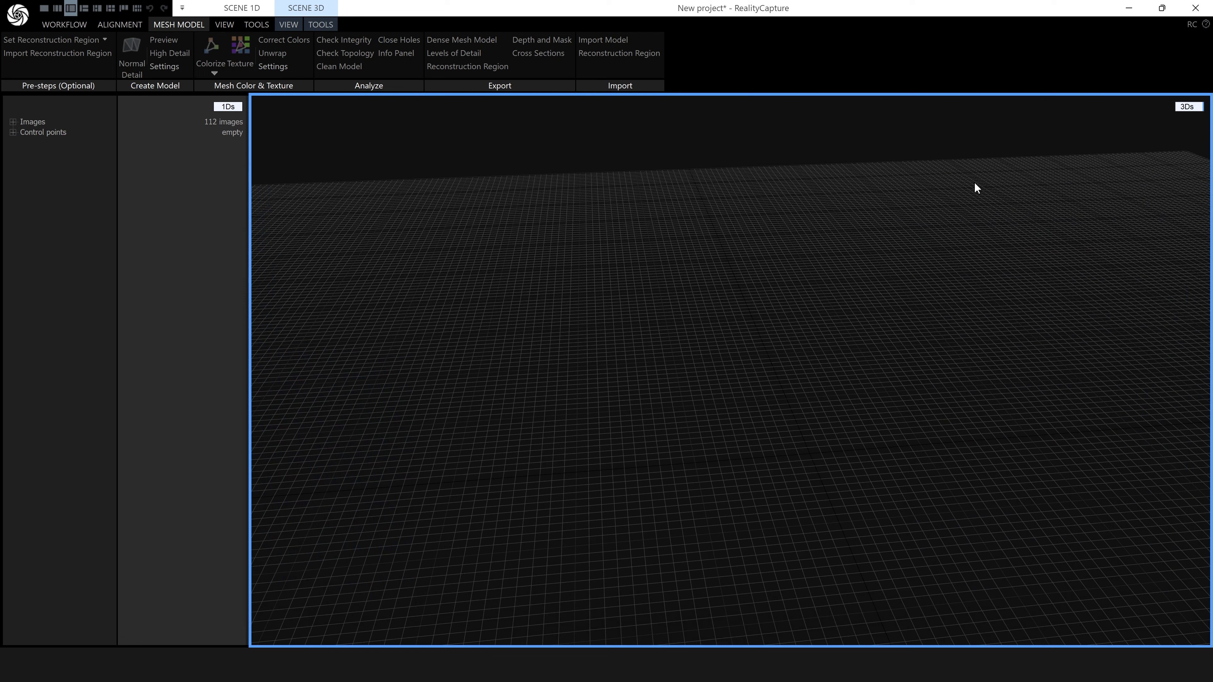
pyautogui.moveTo(204, 179)
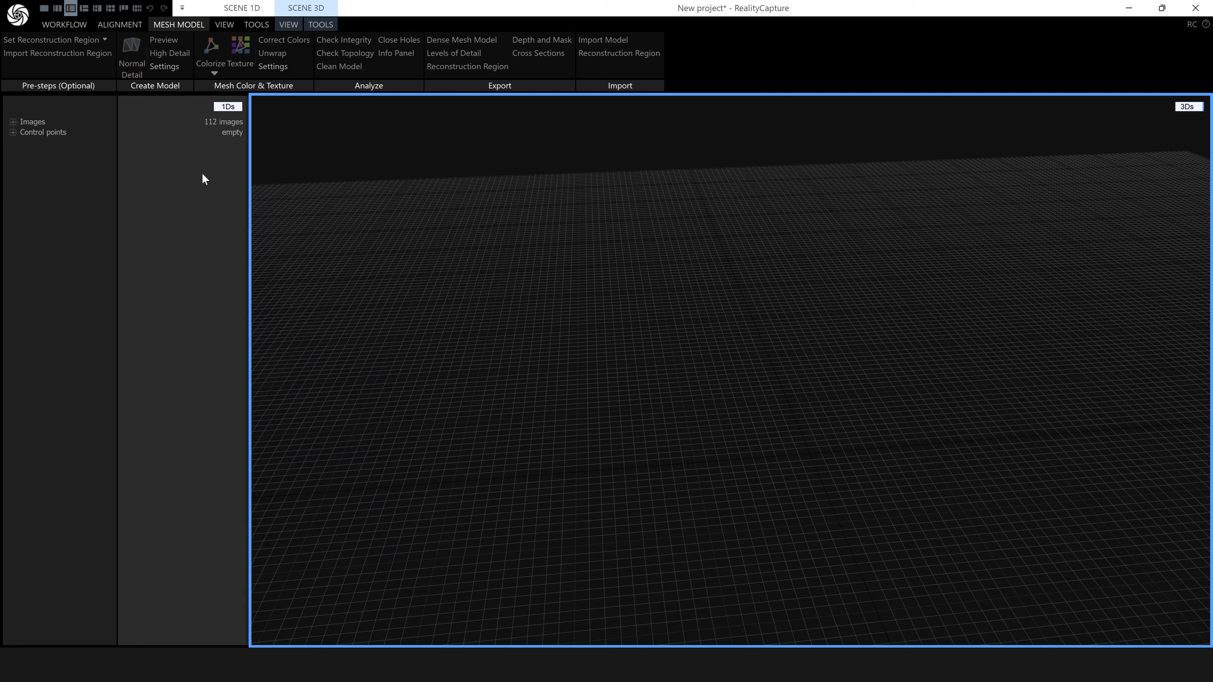
pyautogui.moveTo(120, 24)
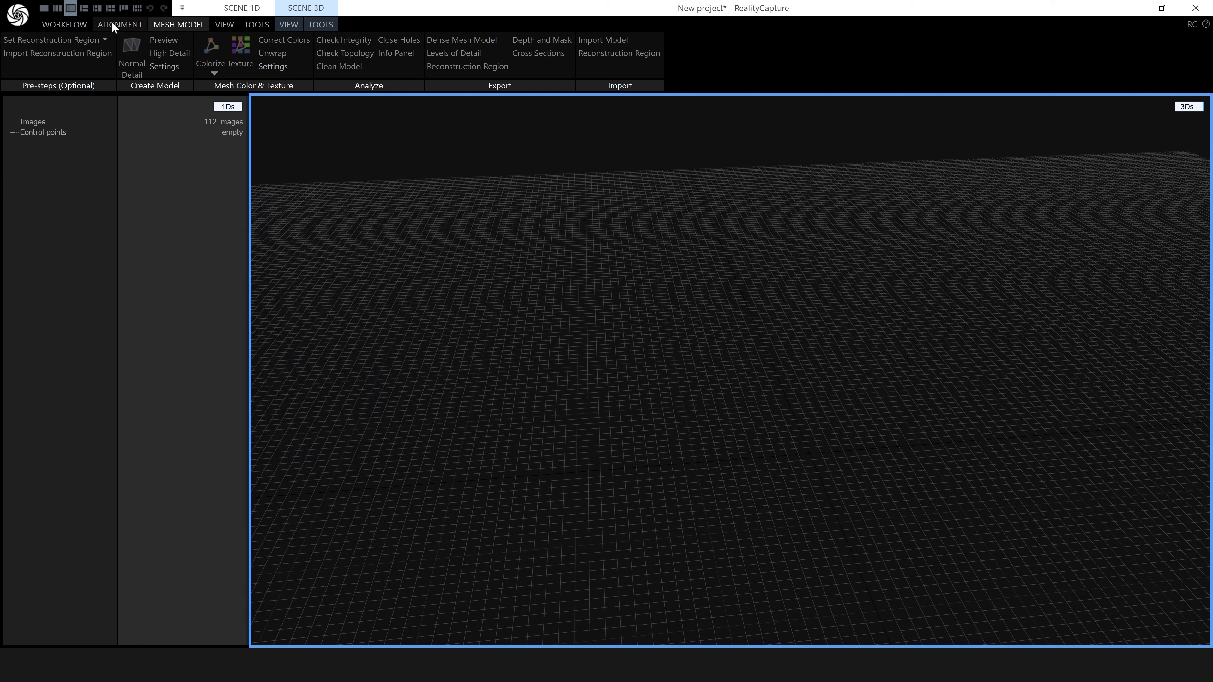
# - Align the 112 images into Component 0 with a sparse point cloud of the radio
pyautogui.click(119, 24)
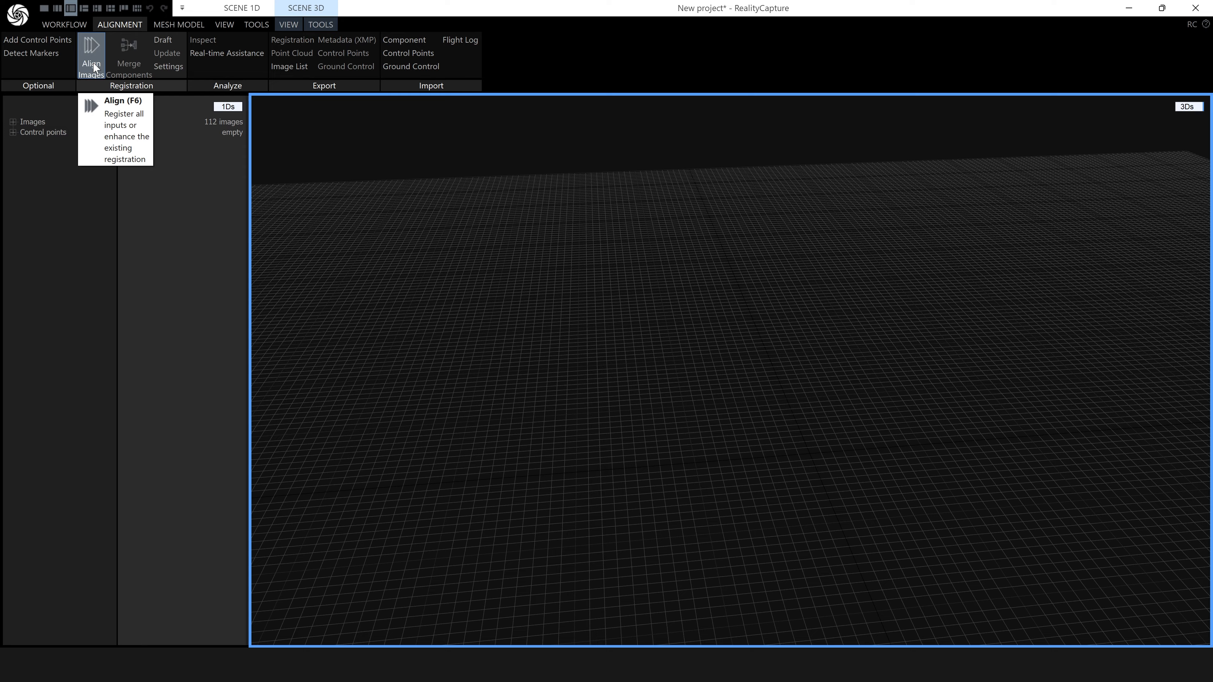
pyautogui.click(91, 58)
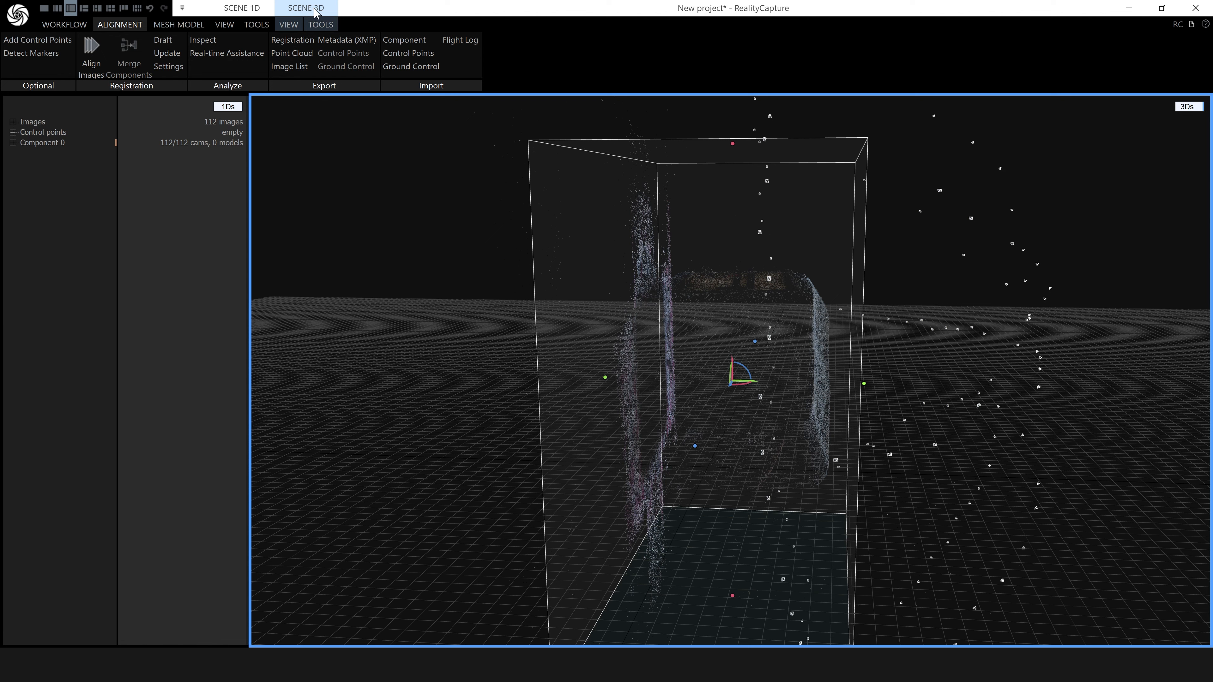
pyautogui.click(321, 24)
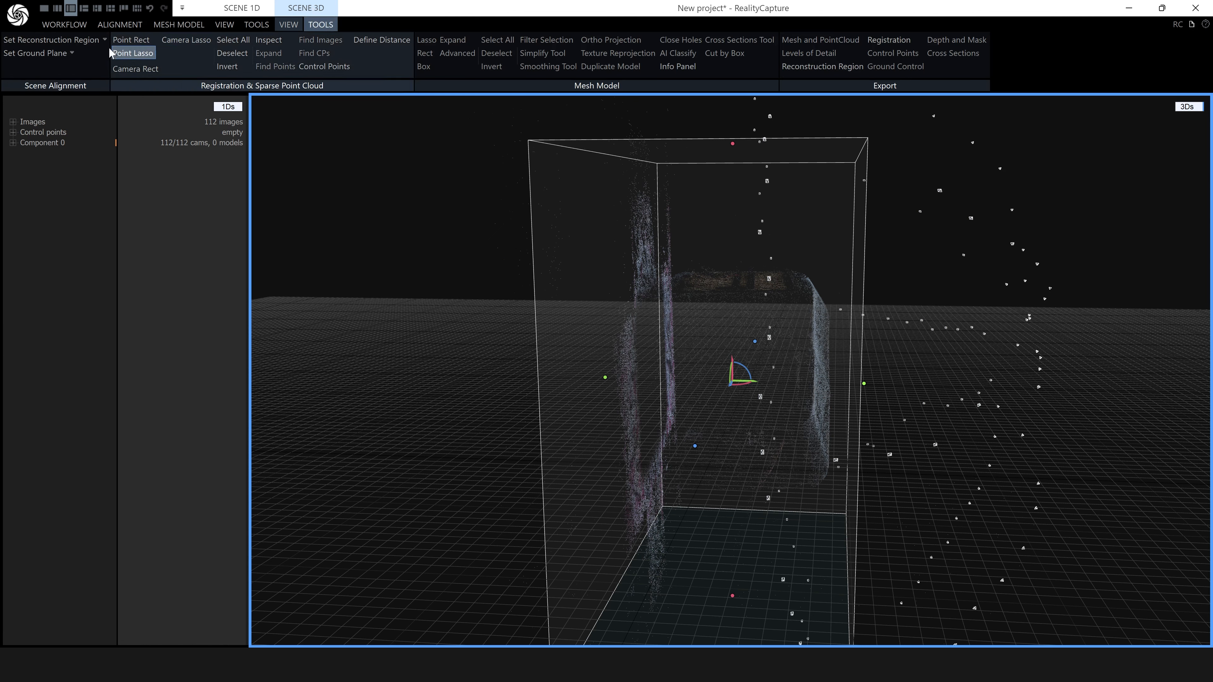
pyautogui.moveTo(44, 91)
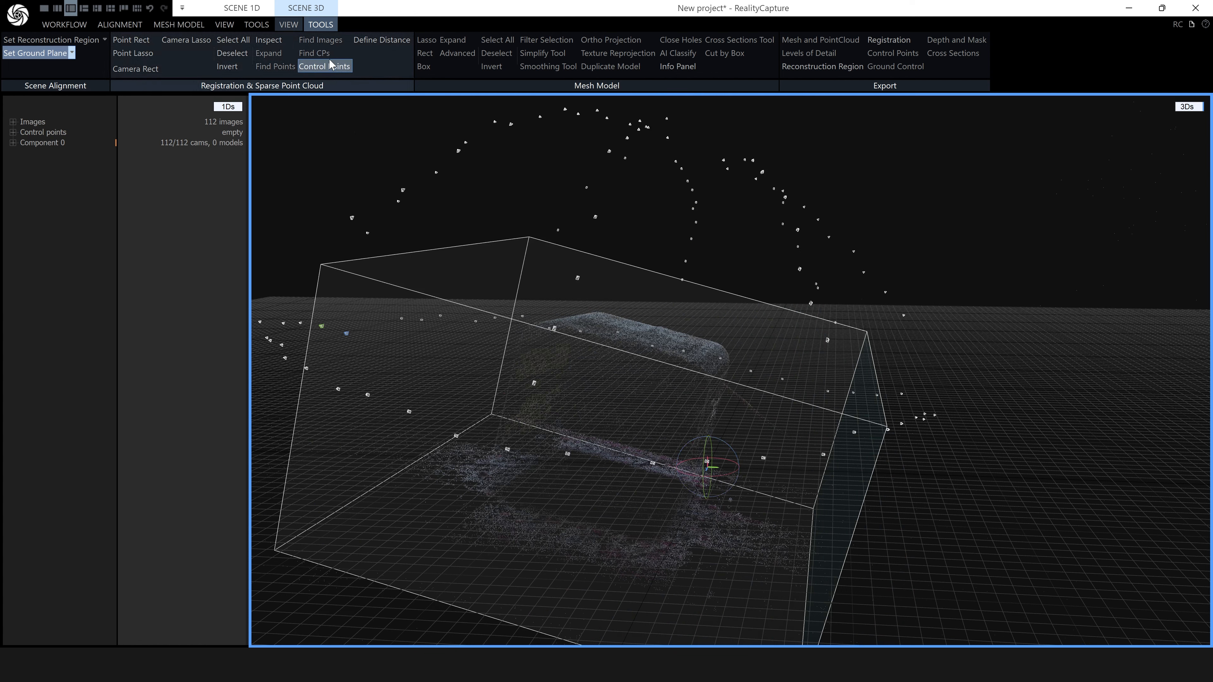
# - Inspect the sparse radio cloud from the top and left camera views
pyautogui.click(288, 24)
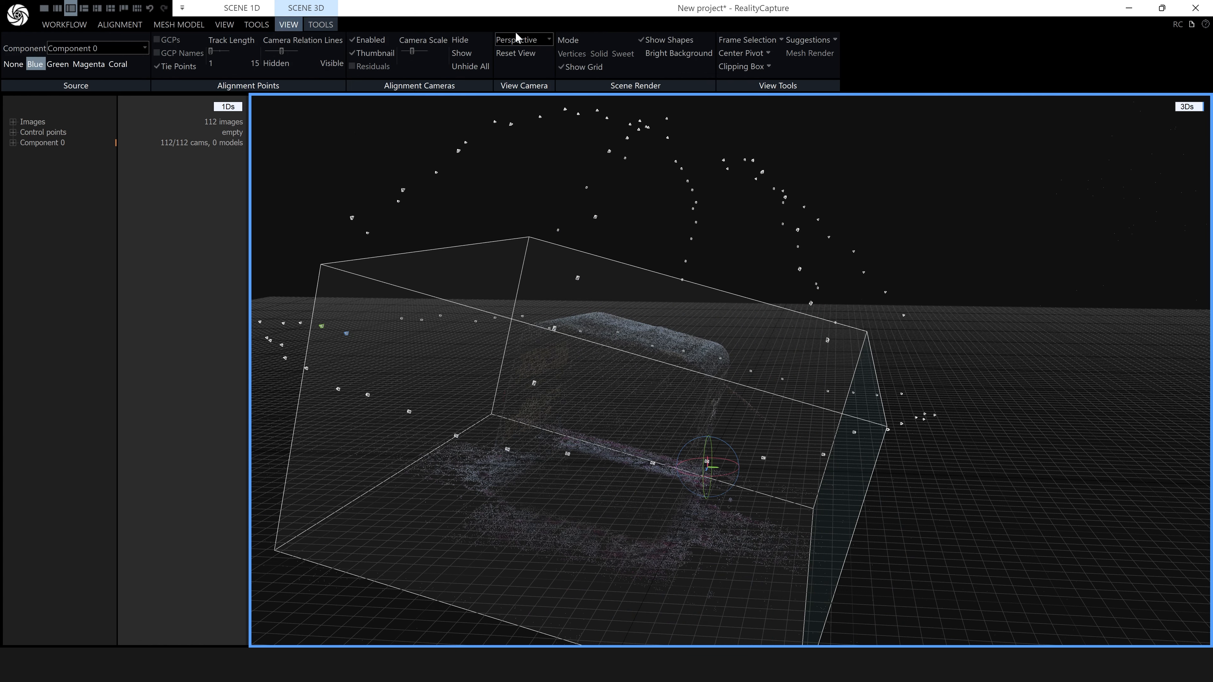
pyautogui.click(523, 40)
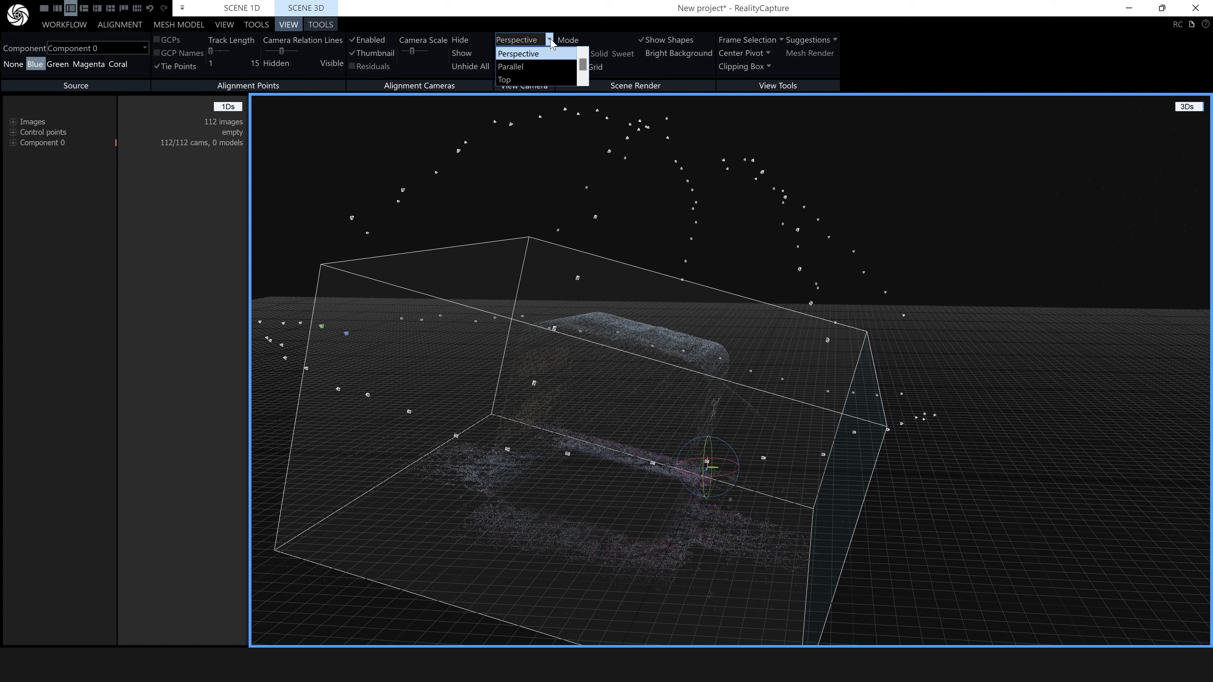
pyautogui.click(503, 80)
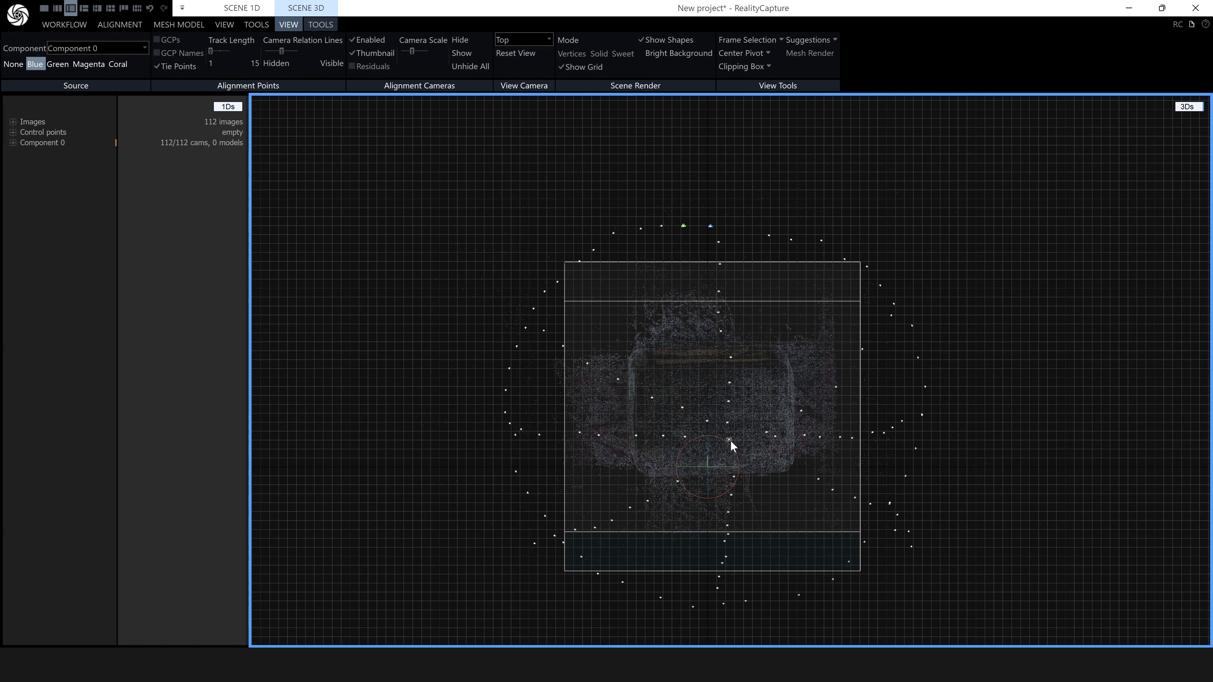
pyautogui.click(523, 39)
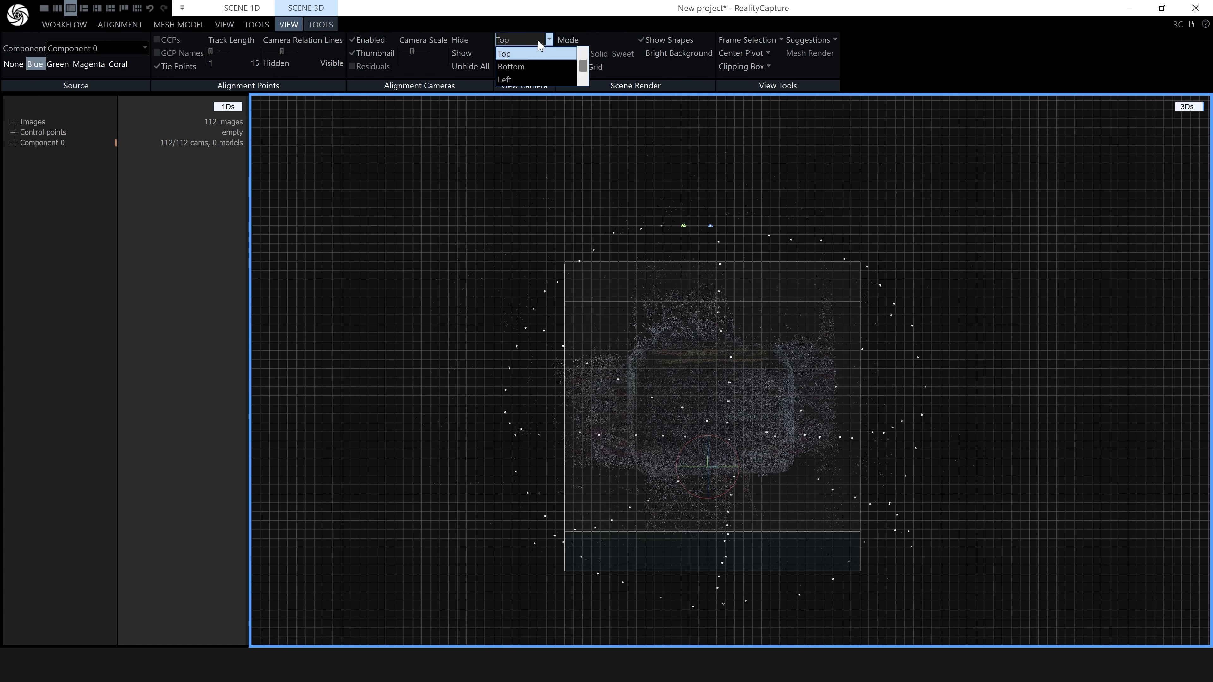
pyautogui.click(504, 79)
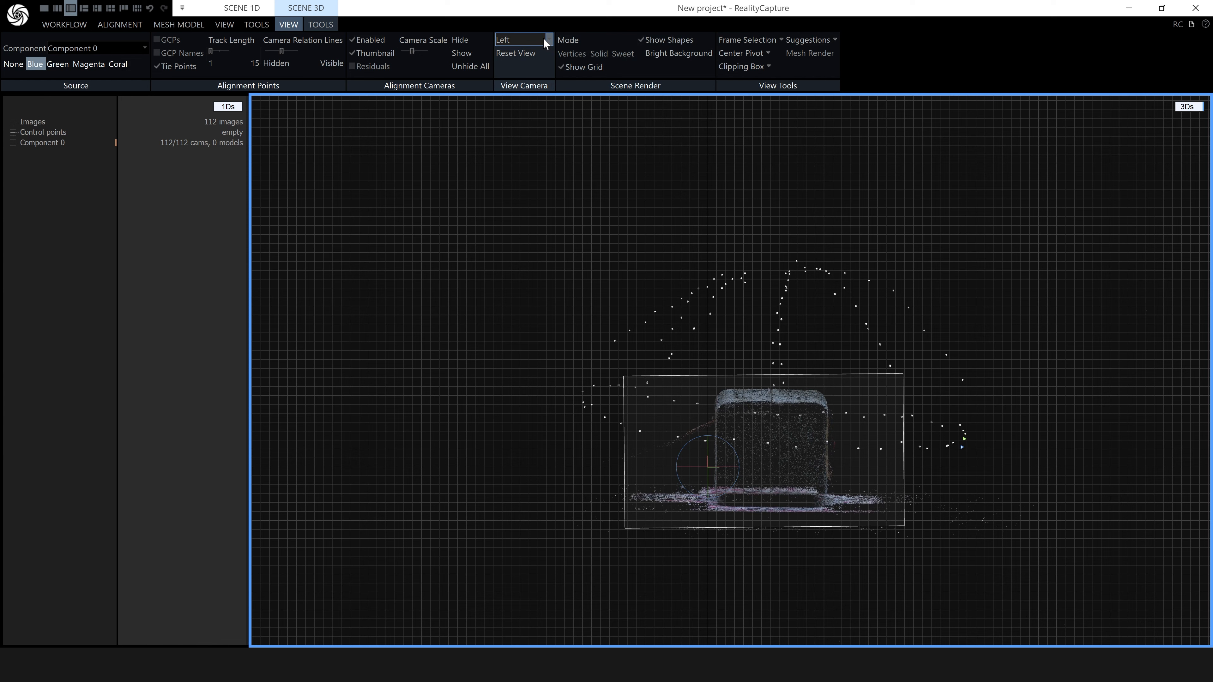
pyautogui.click(523, 39)
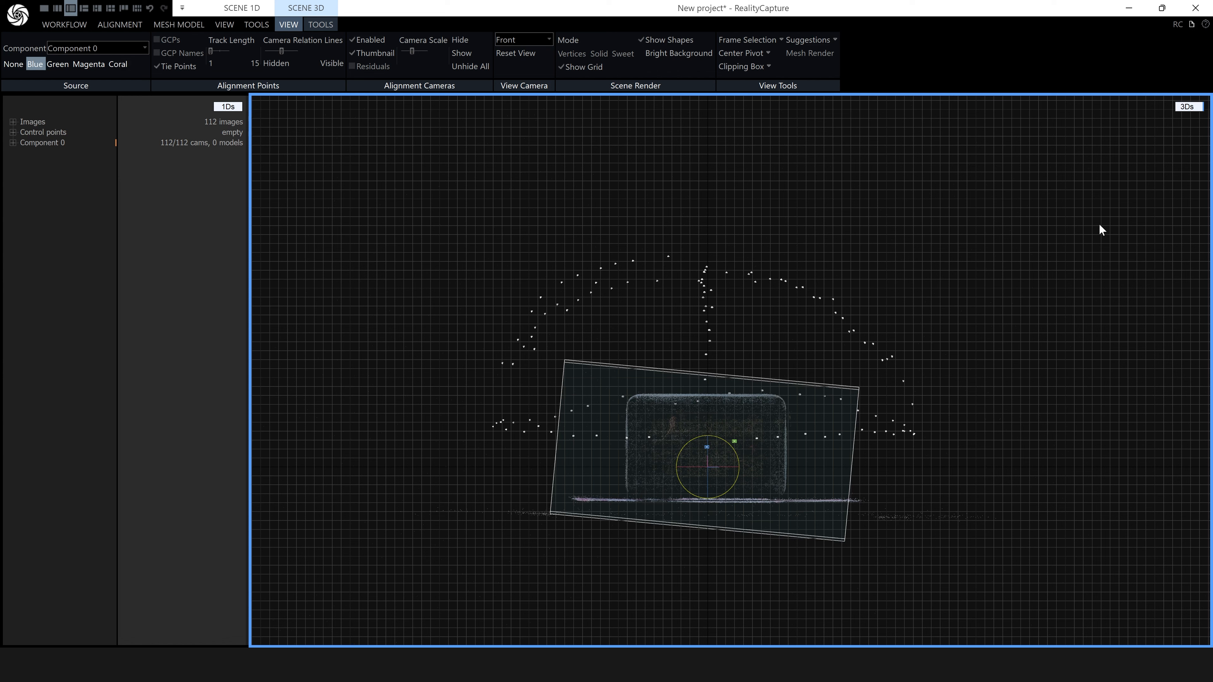
pyautogui.moveTo(563, 138)
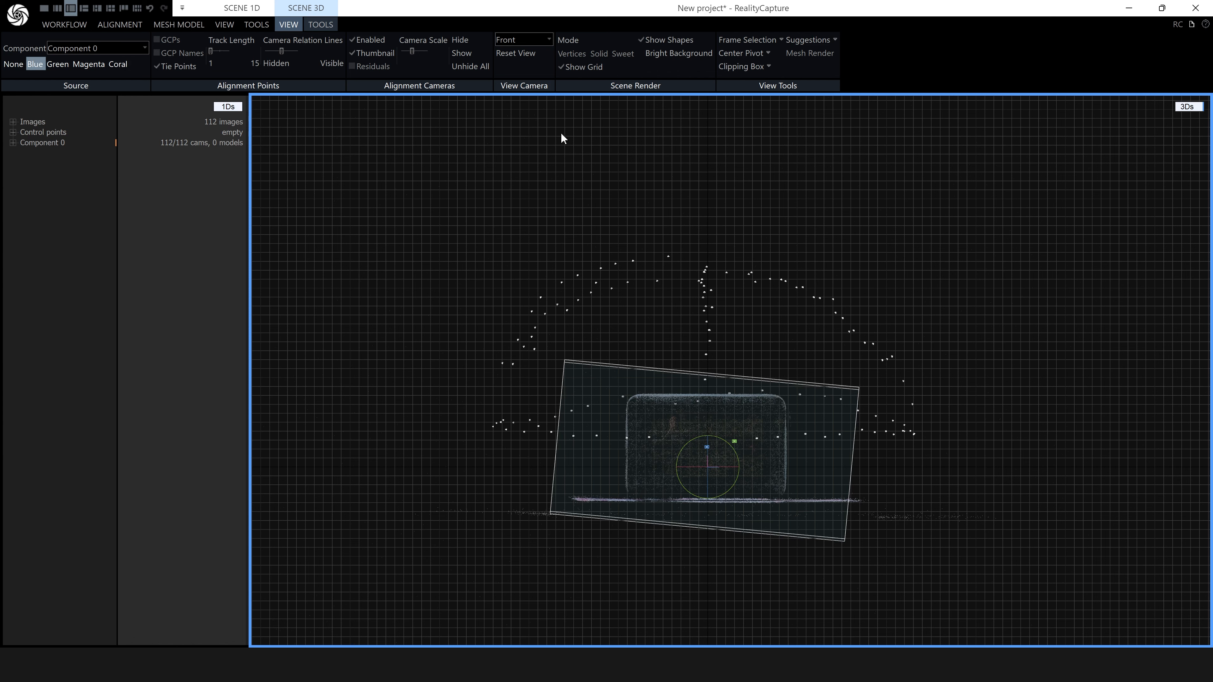
# - Switch the 3D scene to Perspective projection and move to the scene tools
pyautogui.click(524, 39)
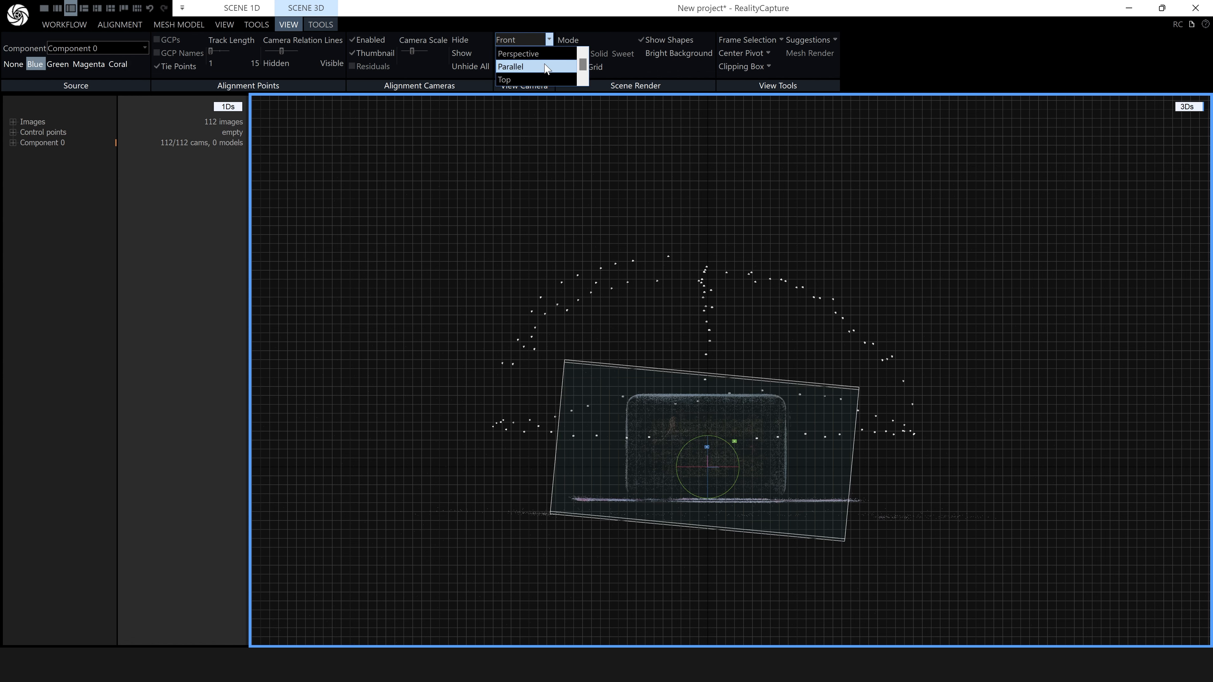
pyautogui.click(518, 53)
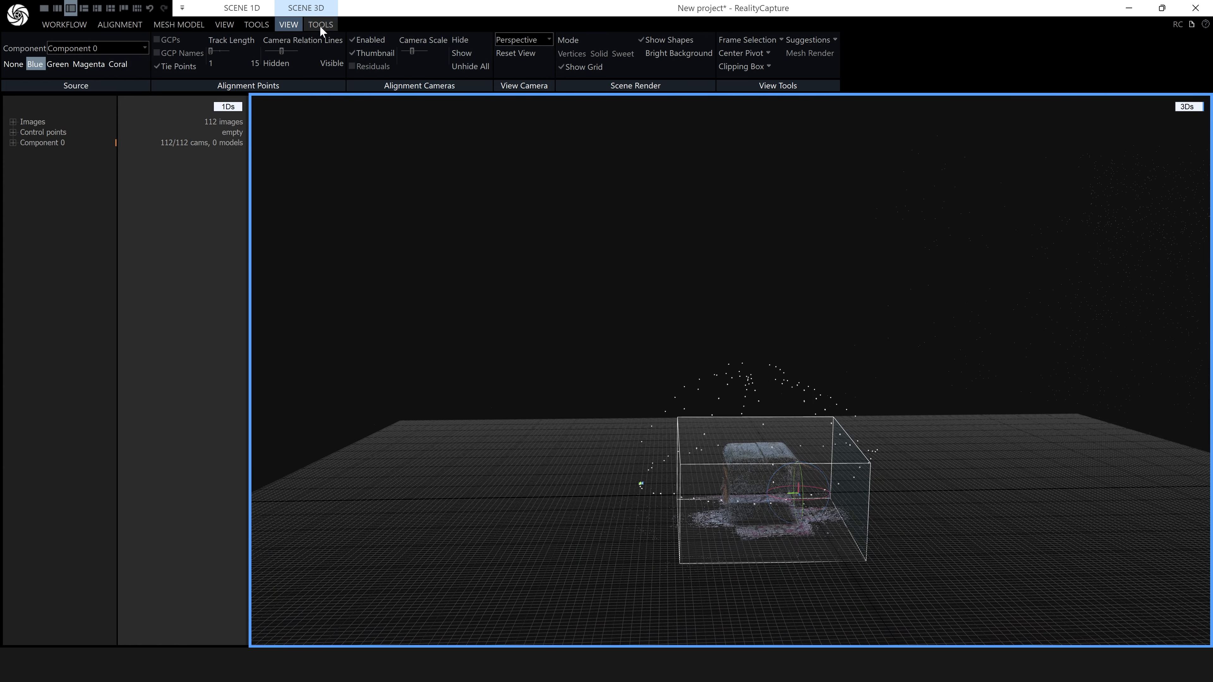
pyautogui.click(320, 24)
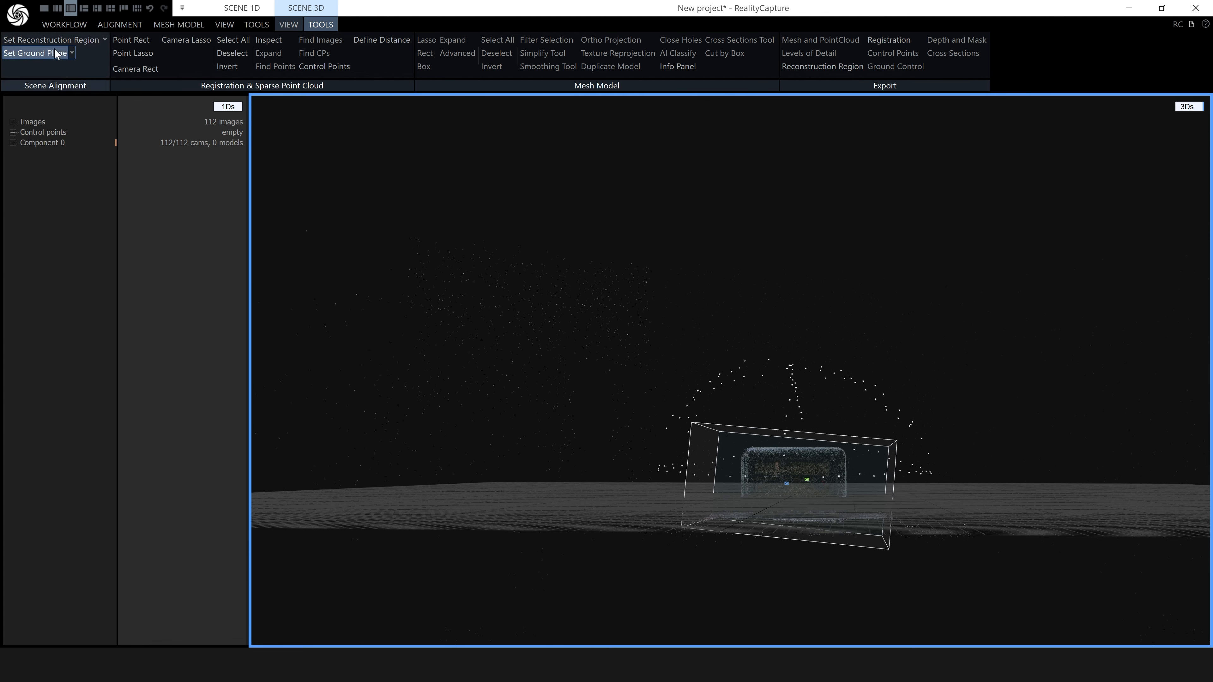
# - Set the reconstruction region box to enclose the radio's sparse point cloud
pyautogui.click(50, 39)
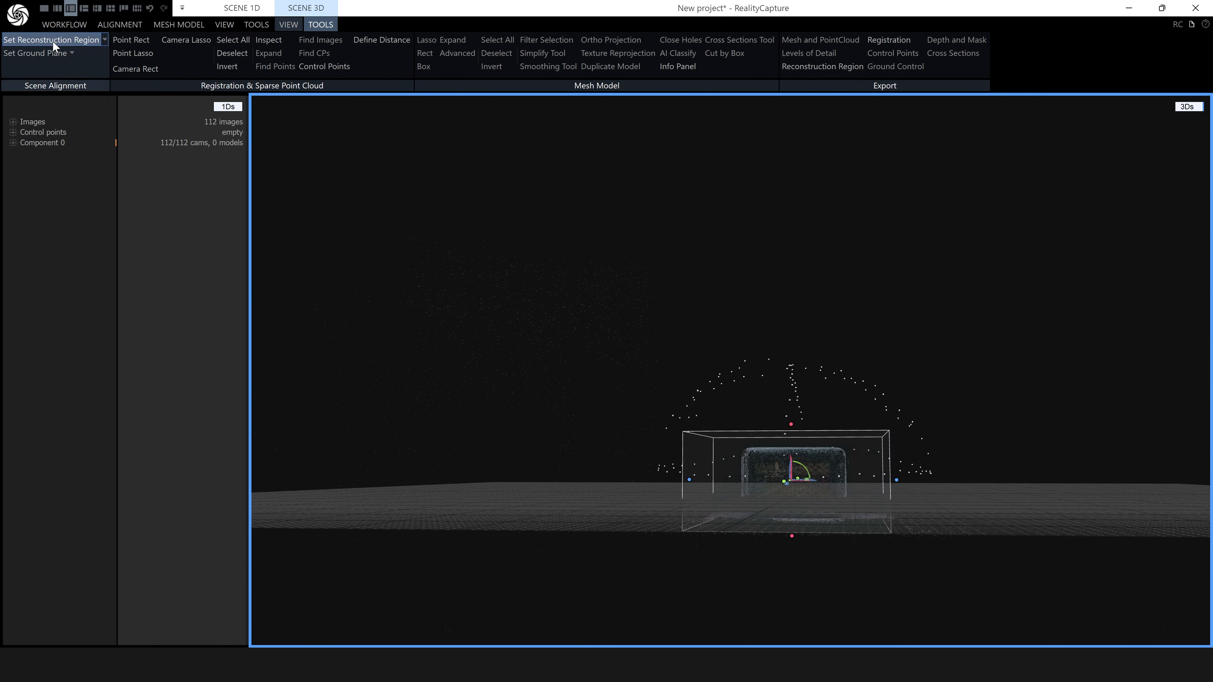
pyautogui.moveTo(681, 388)
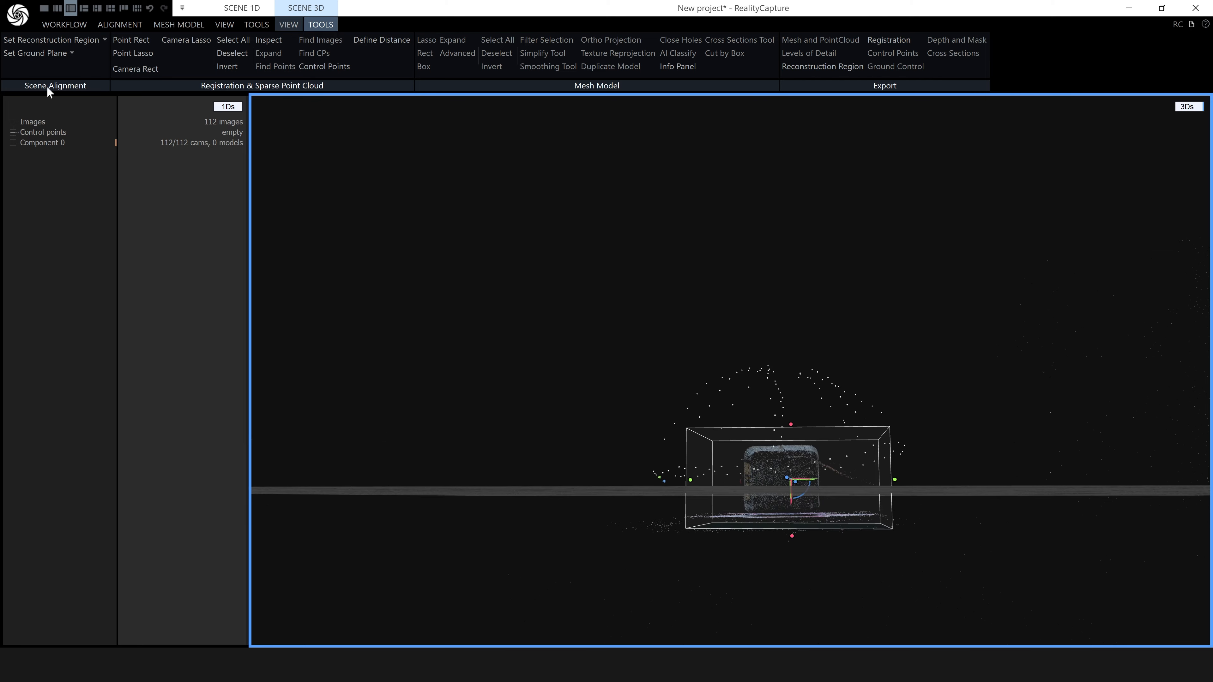
pyautogui.click(35, 53)
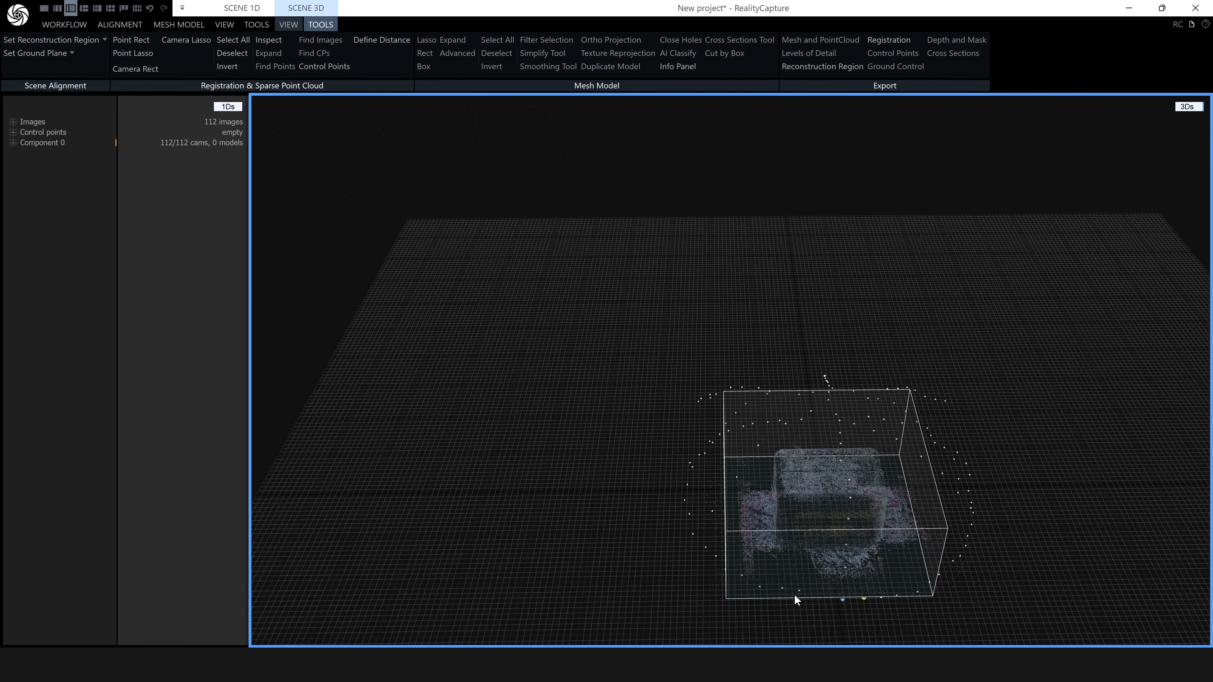
pyautogui.moveTo(947, 488)
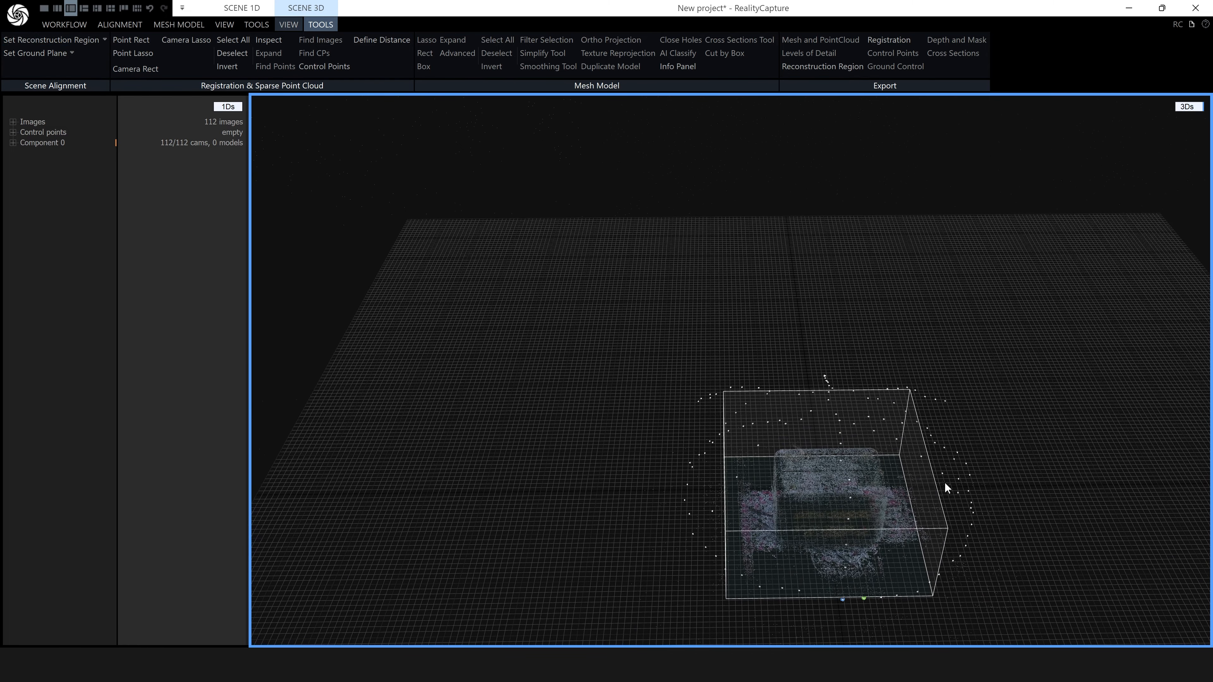
pyautogui.moveTo(941, 504)
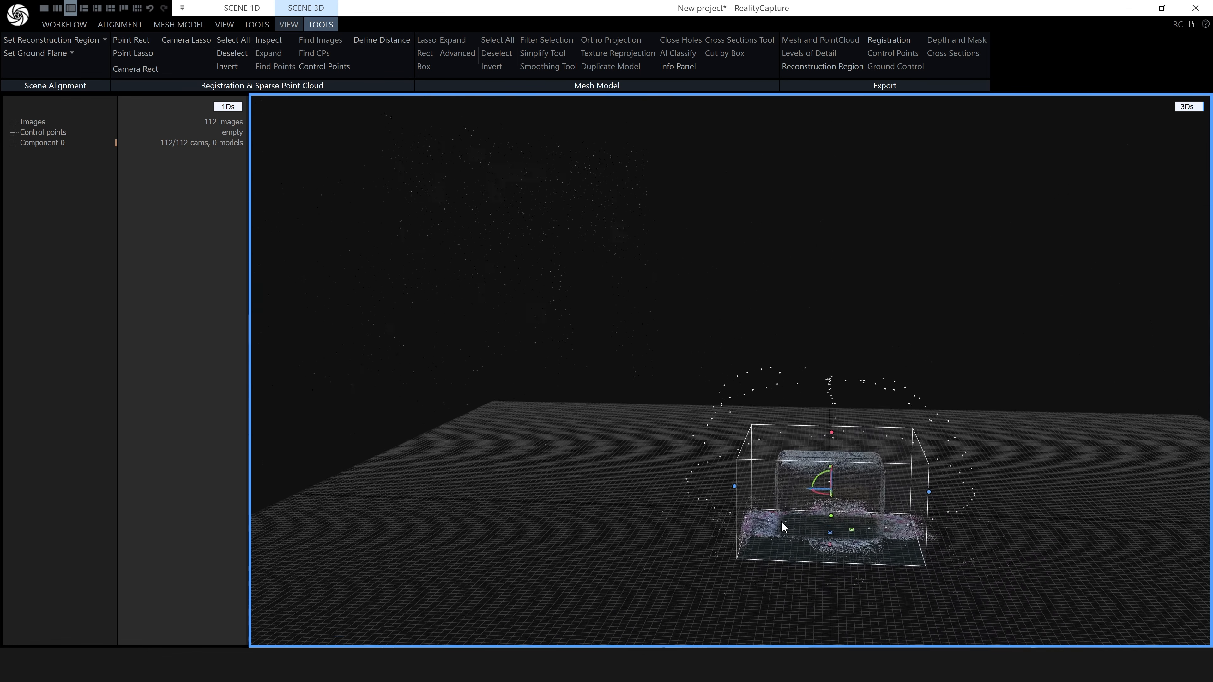
# - Compute a Normal Detail mesh of the radio inside the reconstruction region
pyautogui.click(179, 24)
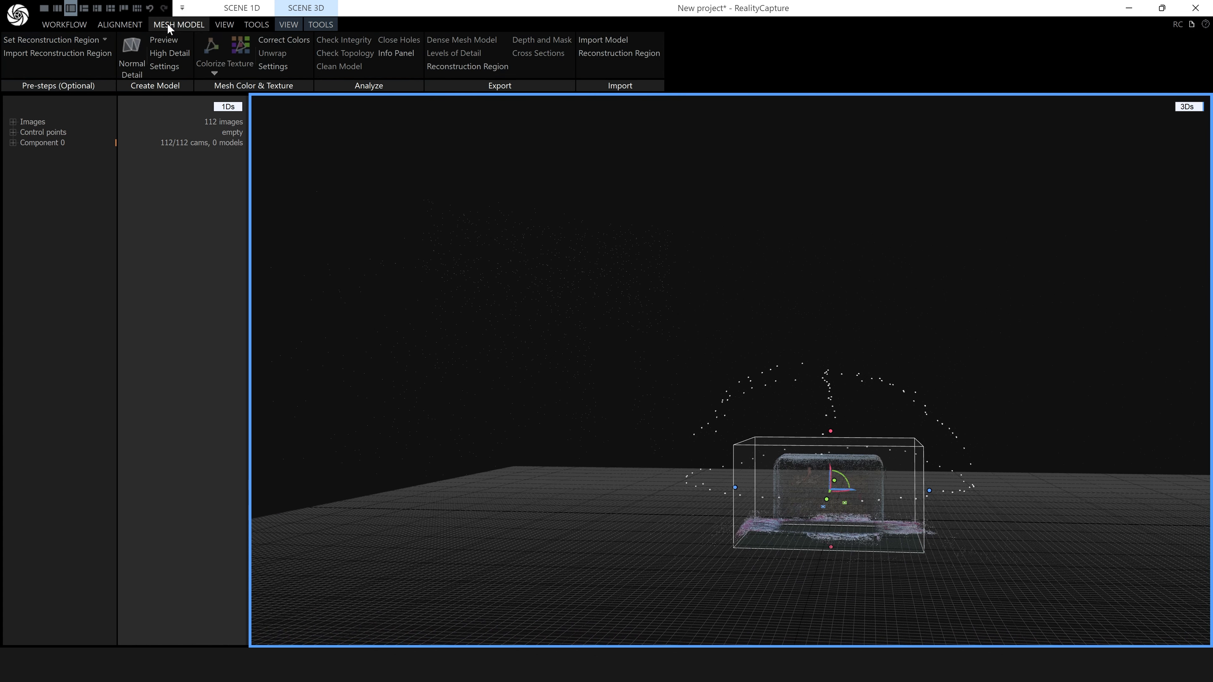
pyautogui.click(163, 39)
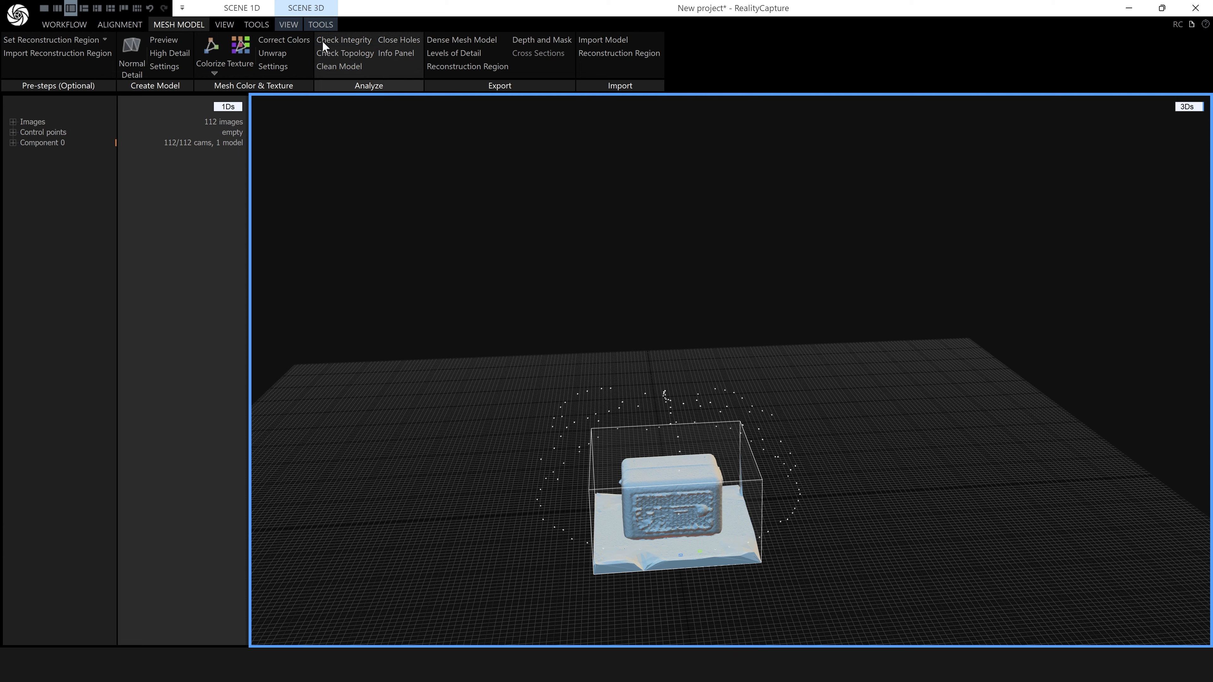
pyautogui.click(320, 24)
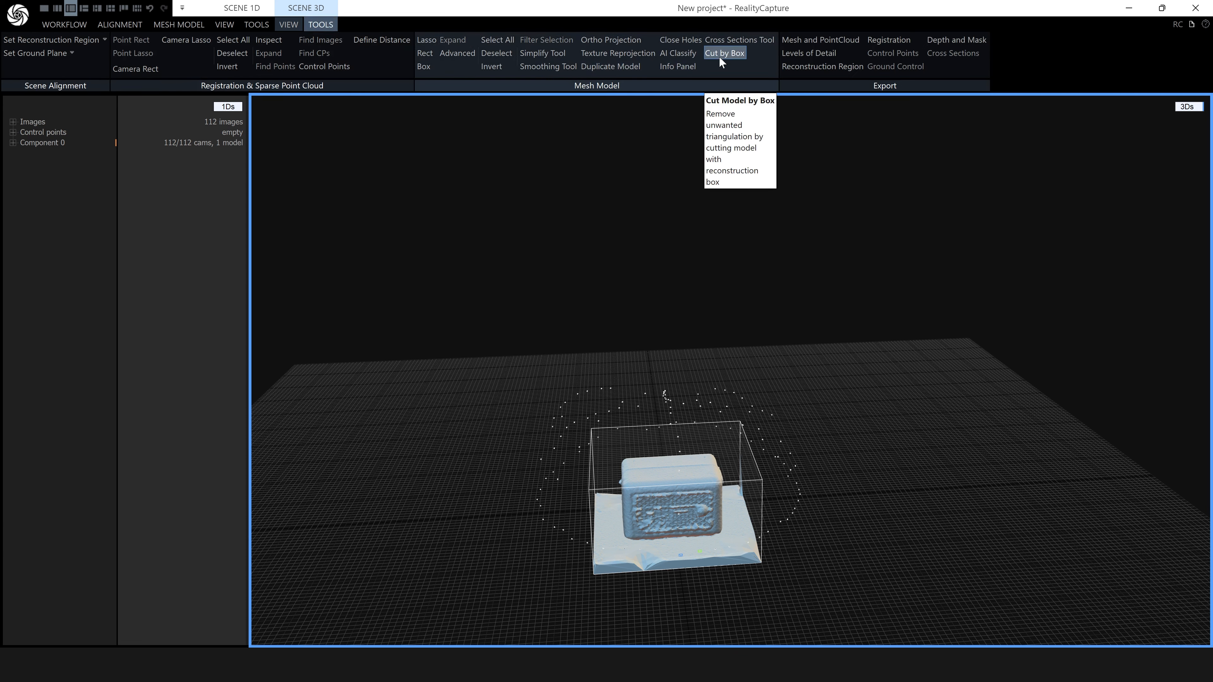
# - Cut the mesh by the reconstruction box with Cut outer, leaving the radio body as a second model
pyautogui.click(724, 53)
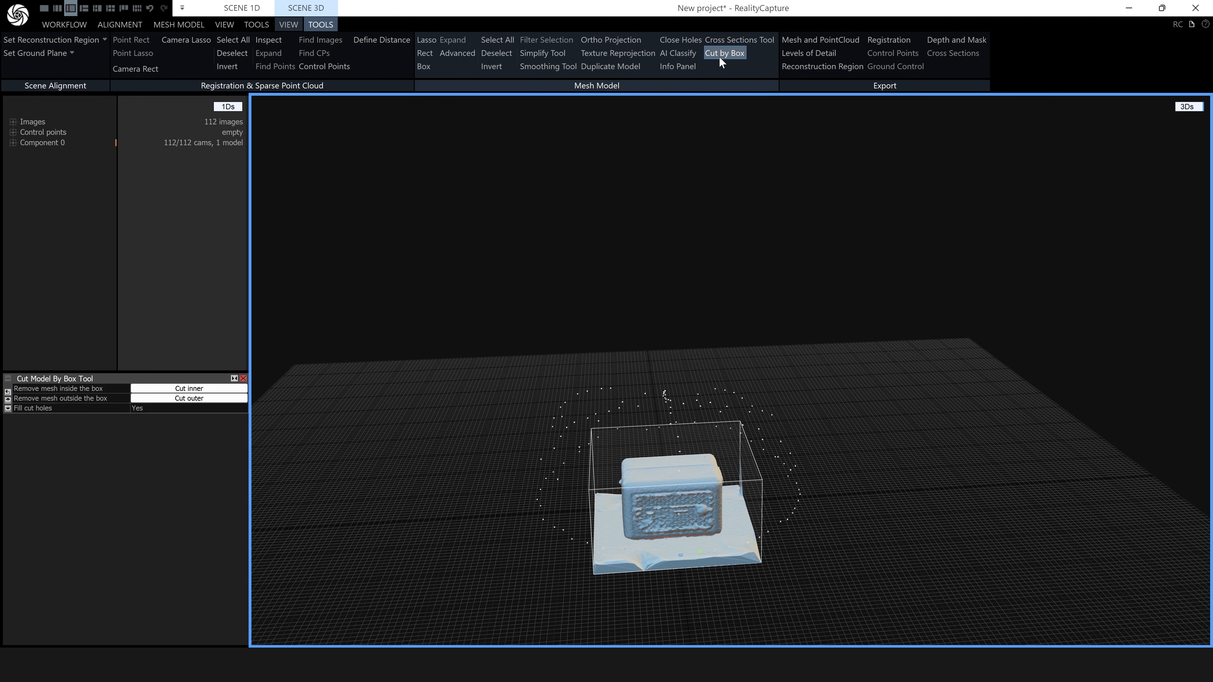
pyautogui.moveTo(755, 469)
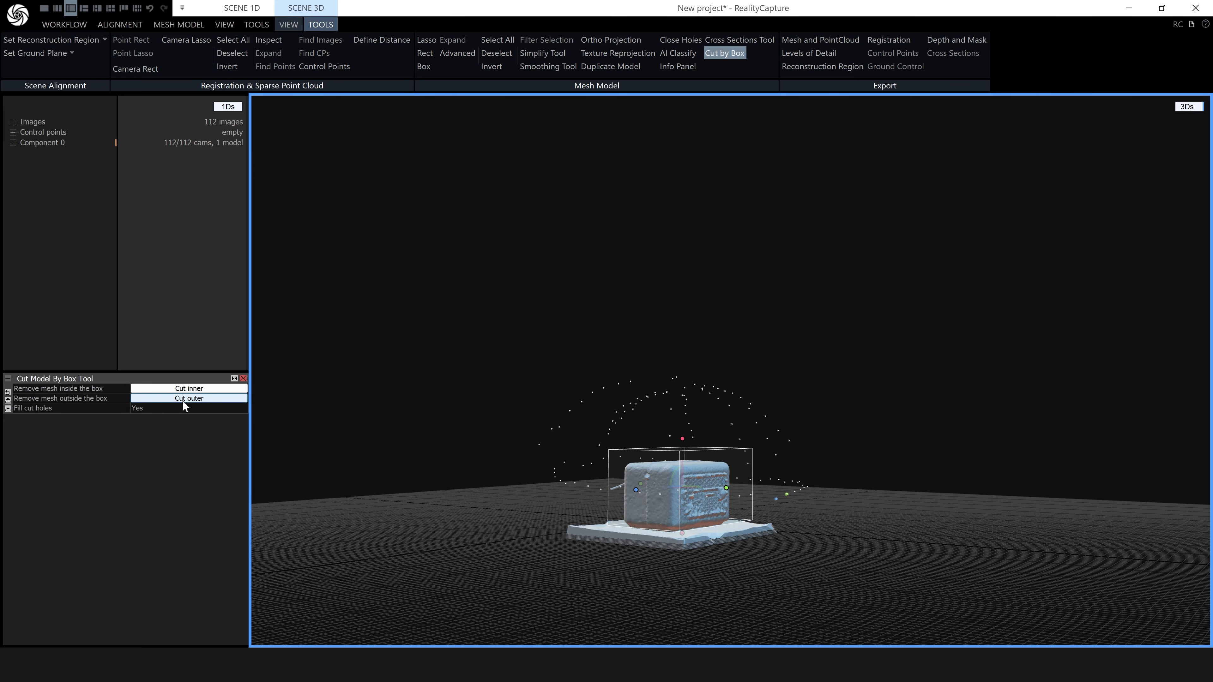
pyautogui.click(188, 397)
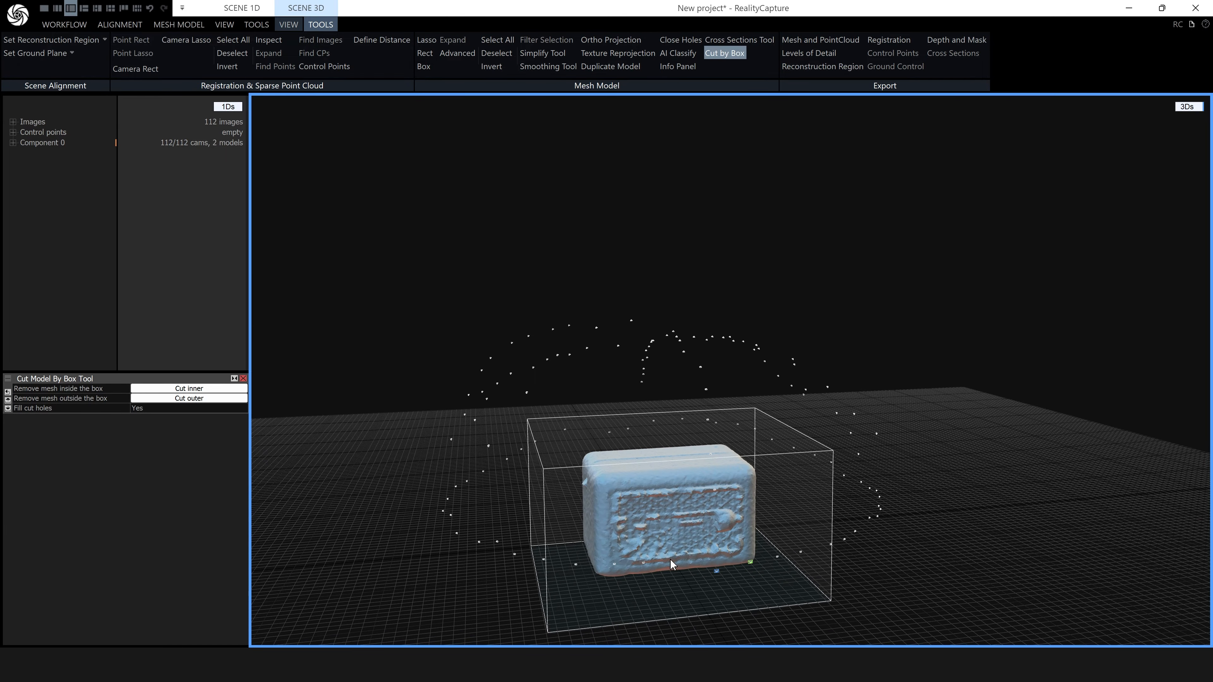
pyautogui.moveTo(387, 323)
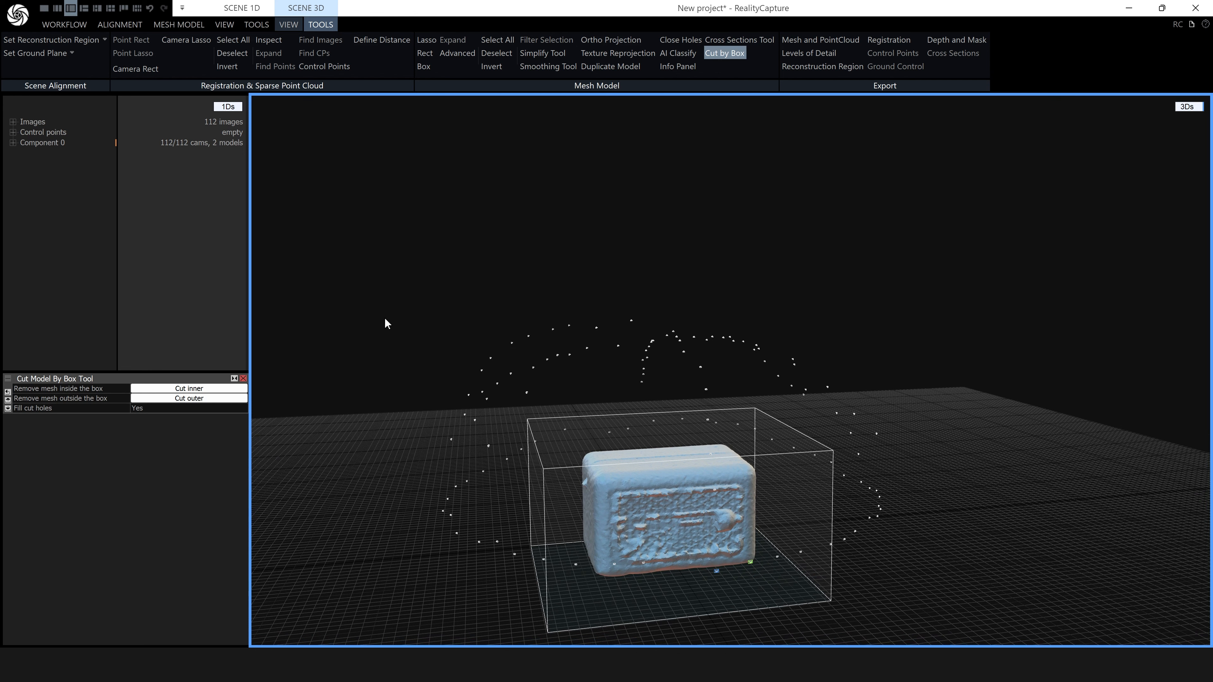
# - Export depth maps and masks for the 112 images into the side2 folder
pyautogui.click(179, 24)
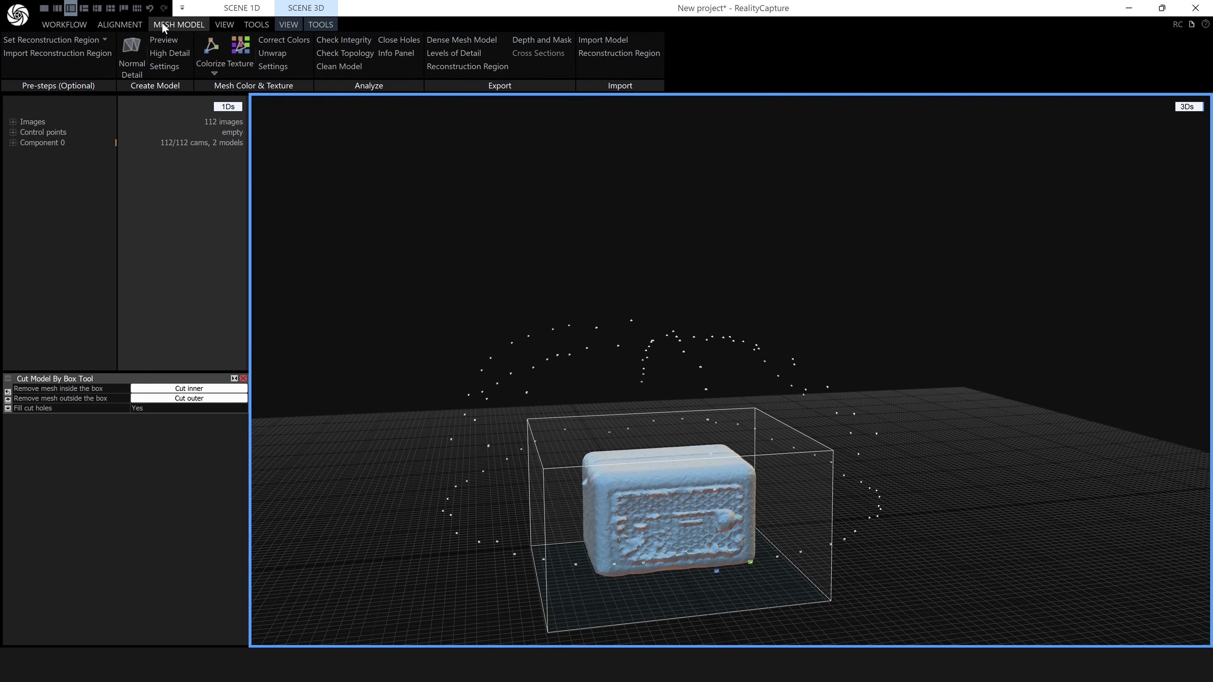
pyautogui.moveTo(541, 39)
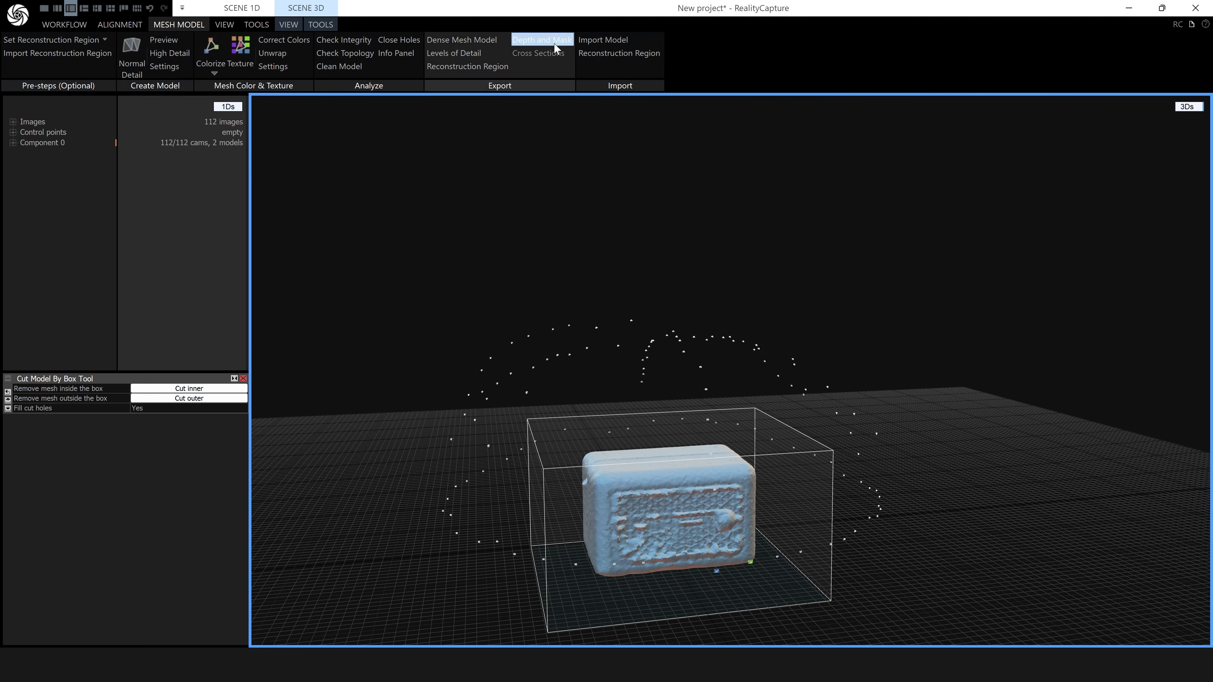
pyautogui.click(541, 39)
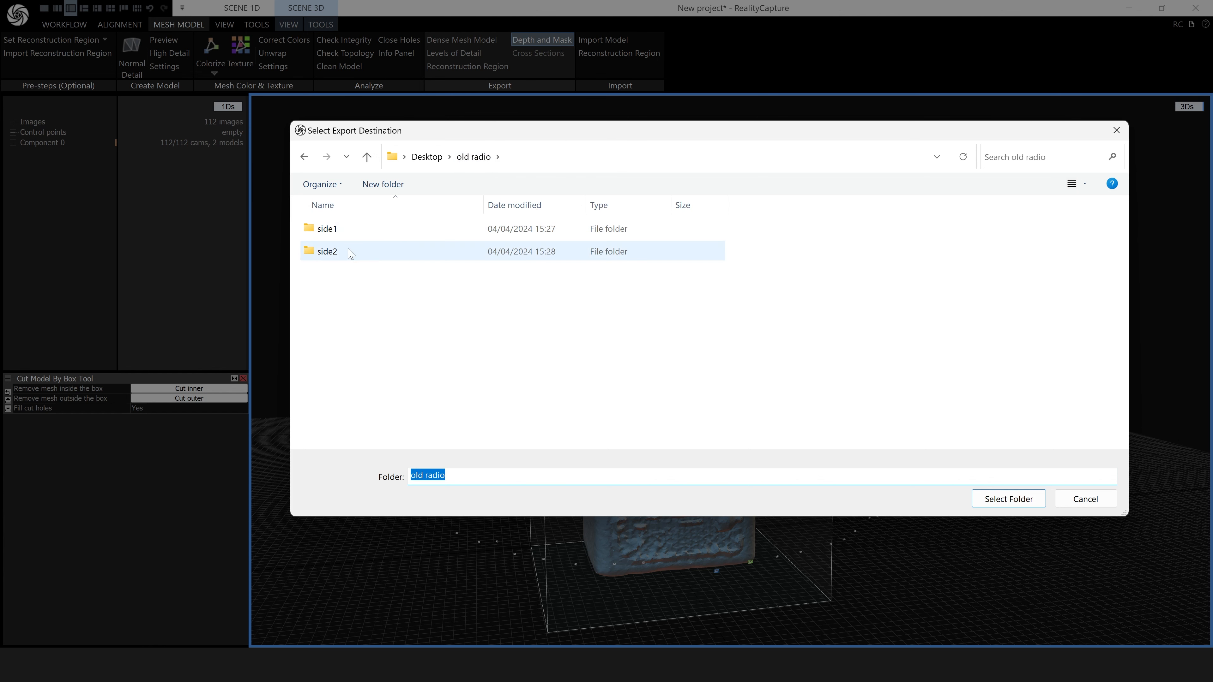
pyautogui.doubleClick(327, 251)
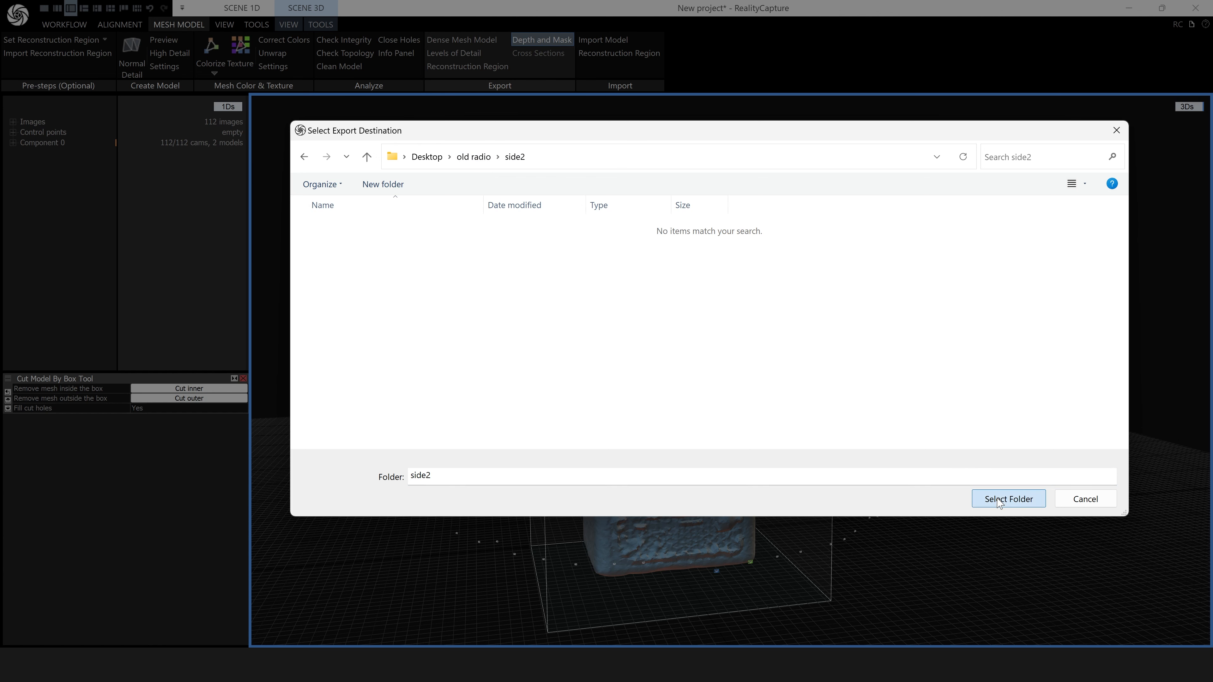
pyautogui.click(1007, 499)
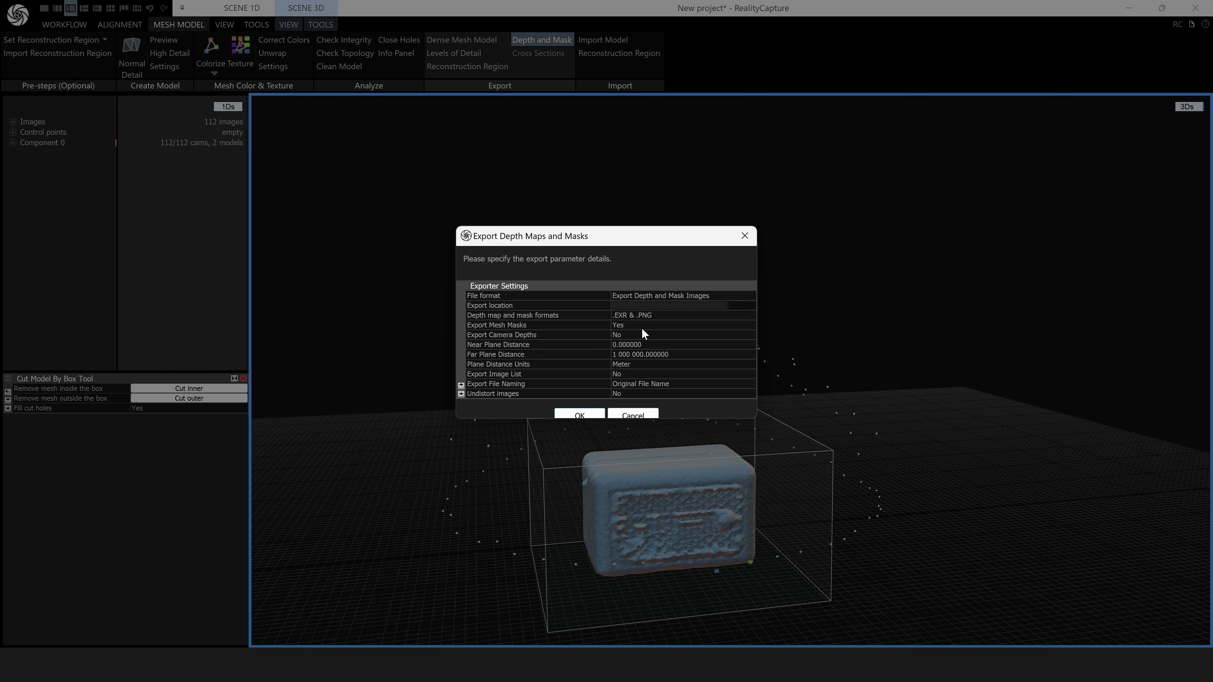
pyautogui.moveTo(585, 345)
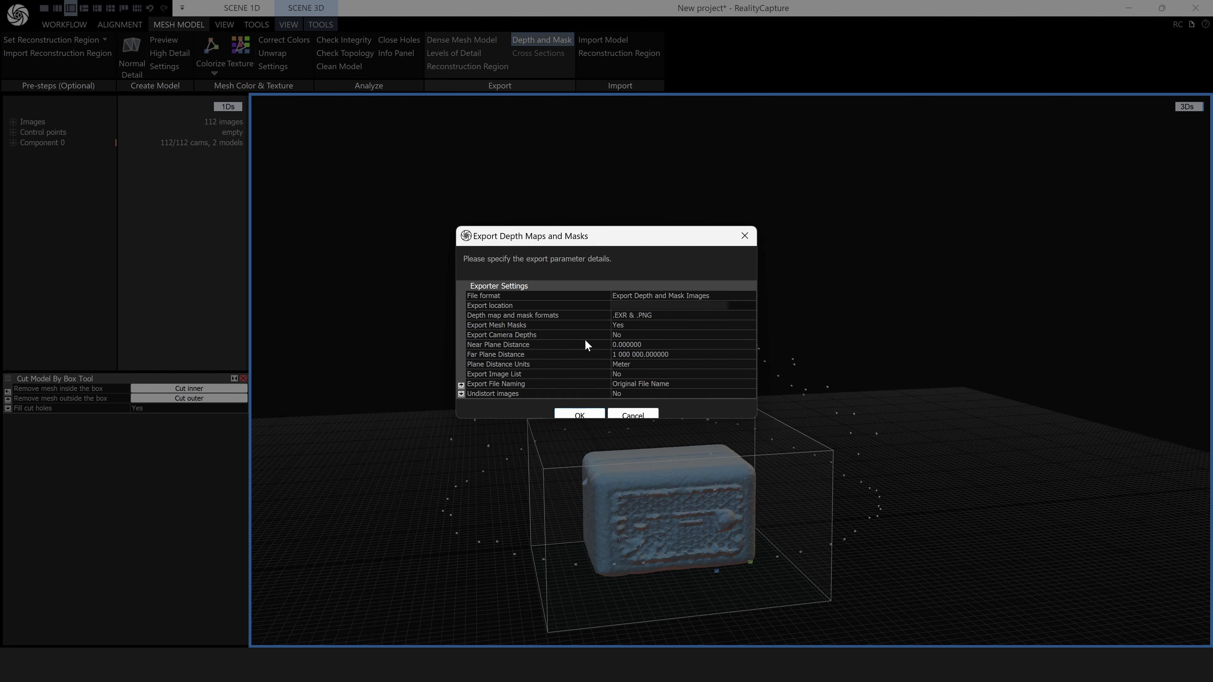
pyautogui.click(580, 416)
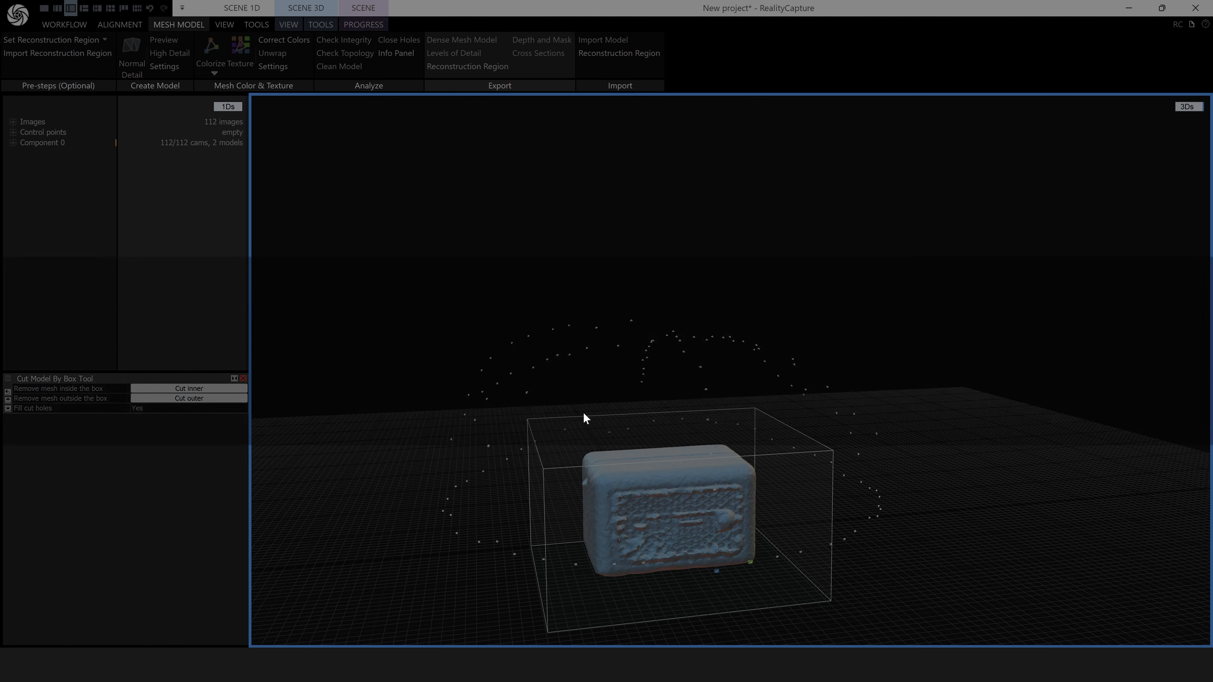
pyautogui.click(542, 39)
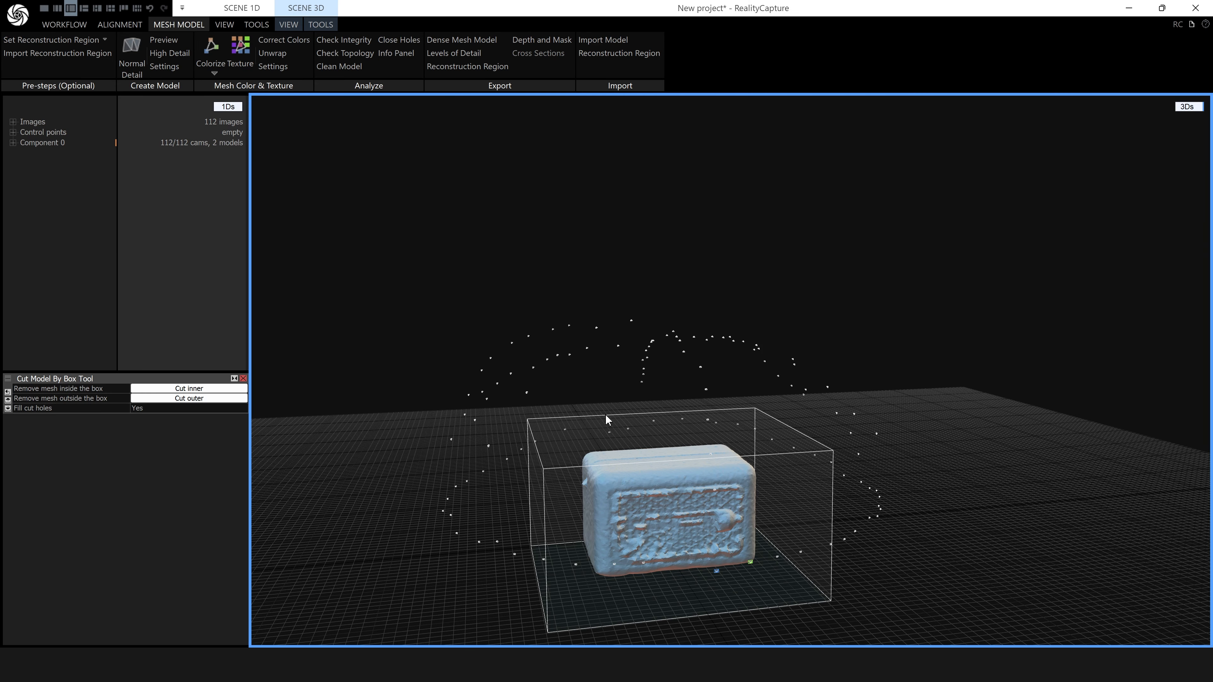
pyautogui.moveTo(518, 378)
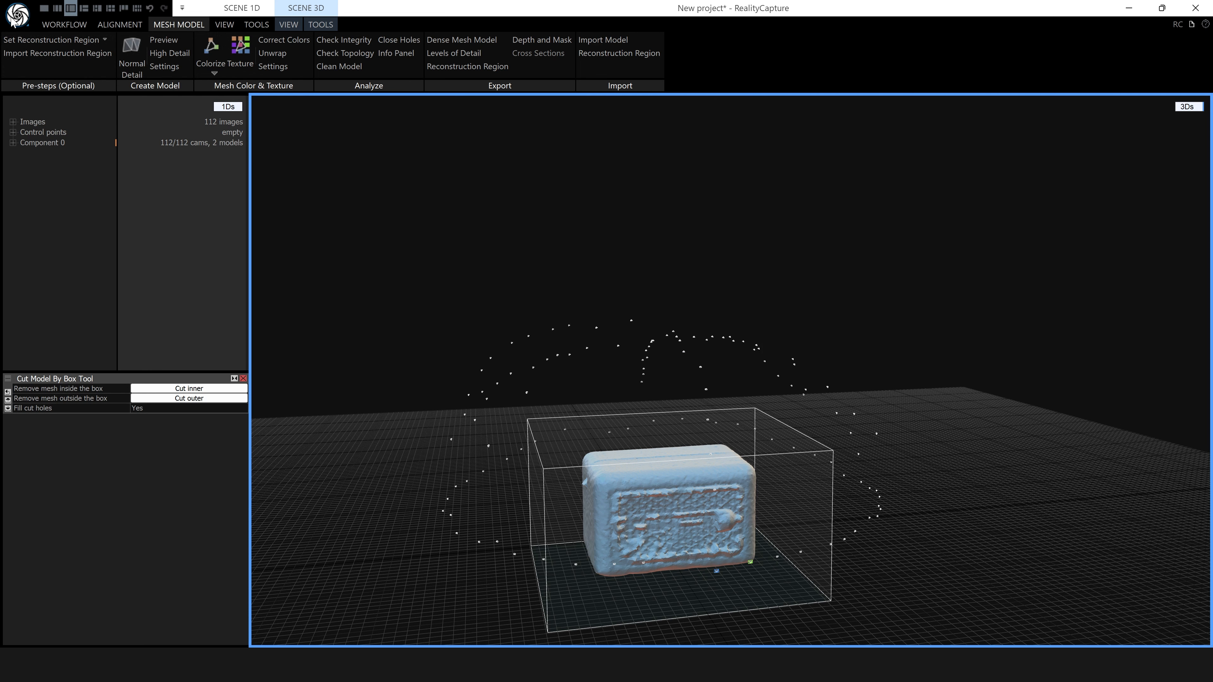
# - Create a new empty project from the application menu
pyautogui.click(15, 15)
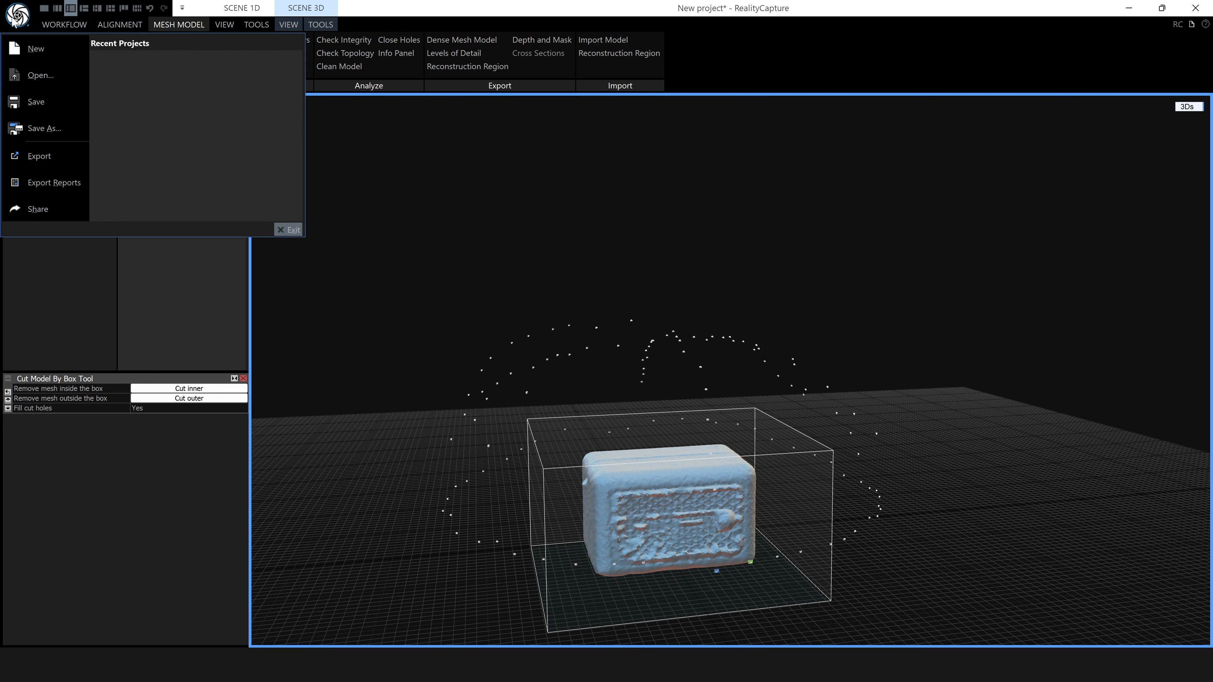
pyautogui.moveTo(35, 48)
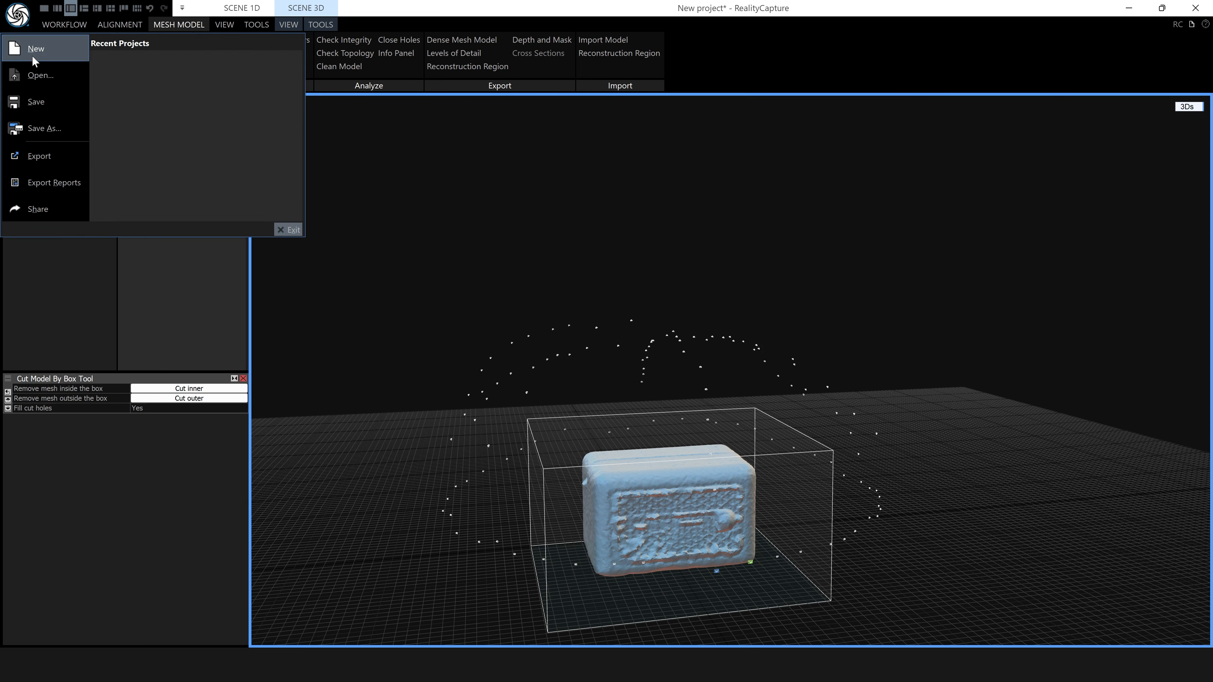
pyautogui.click(35, 48)
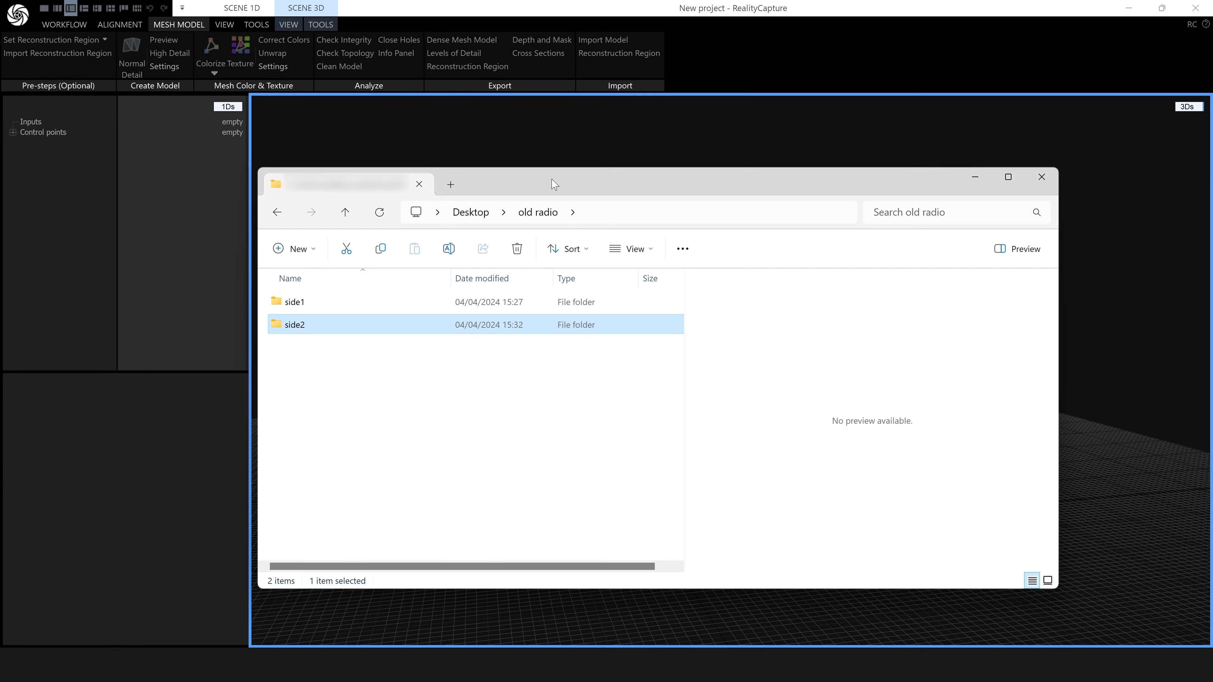
# - Look through the side folders' photos and their exported mask images
pyautogui.doubleClick(294, 302)
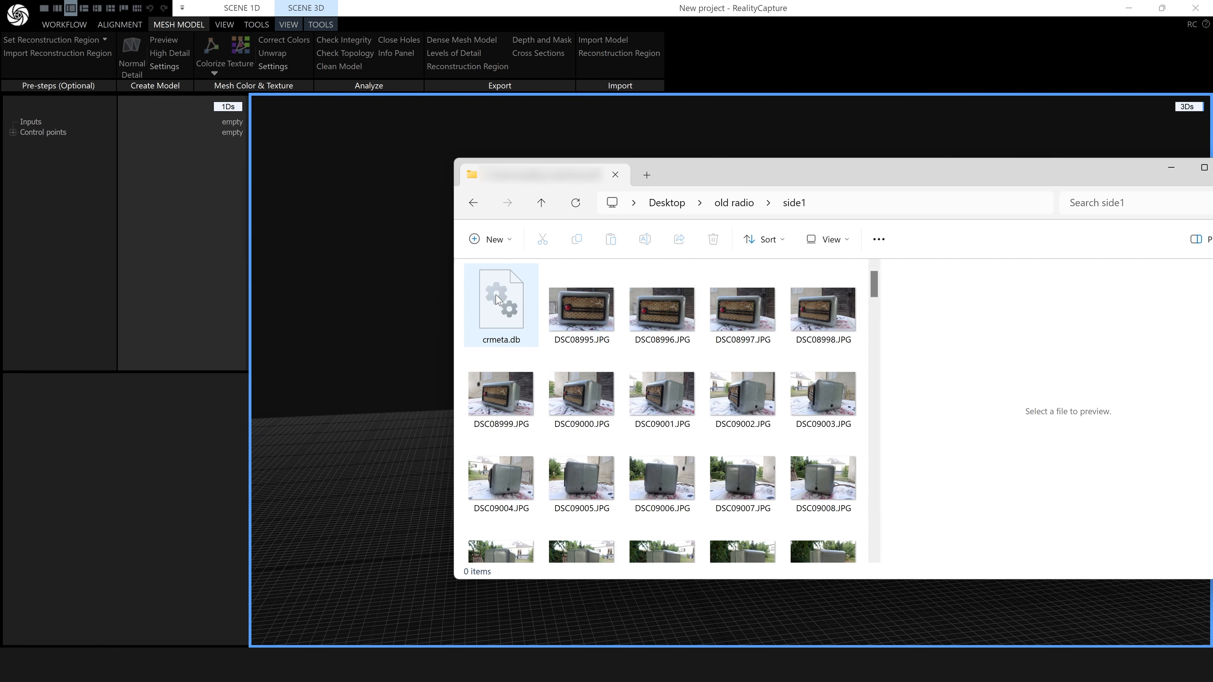
pyautogui.scroll(-3)
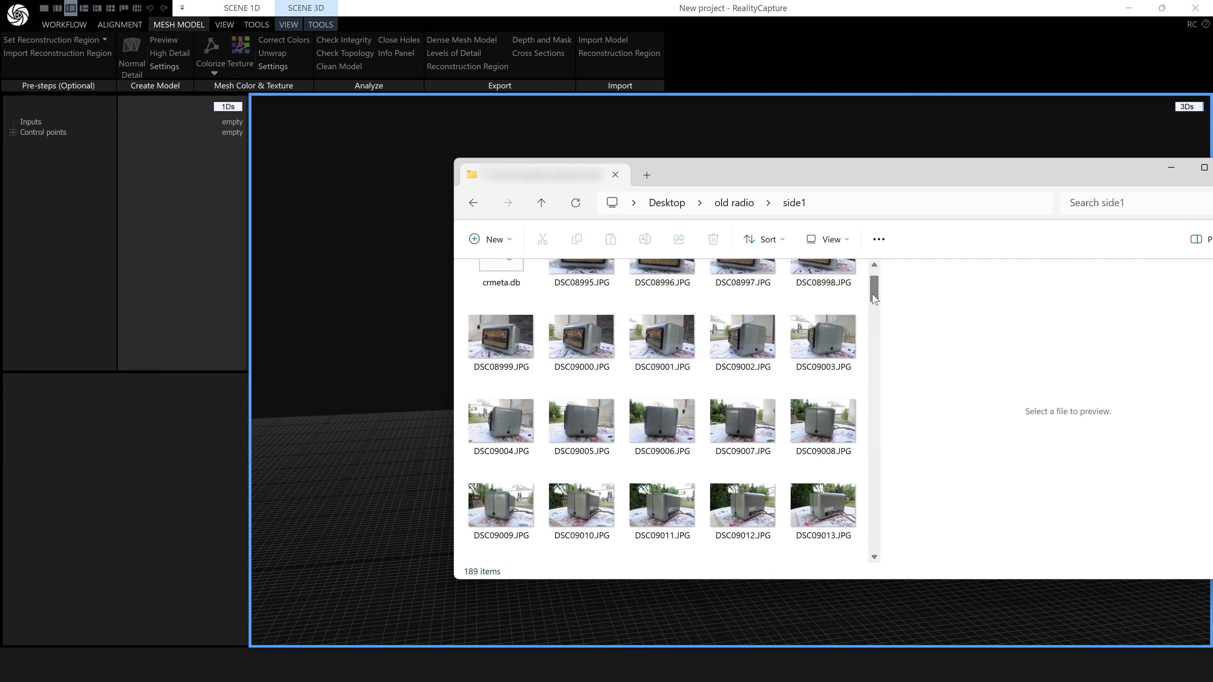
pyautogui.scroll(-3)
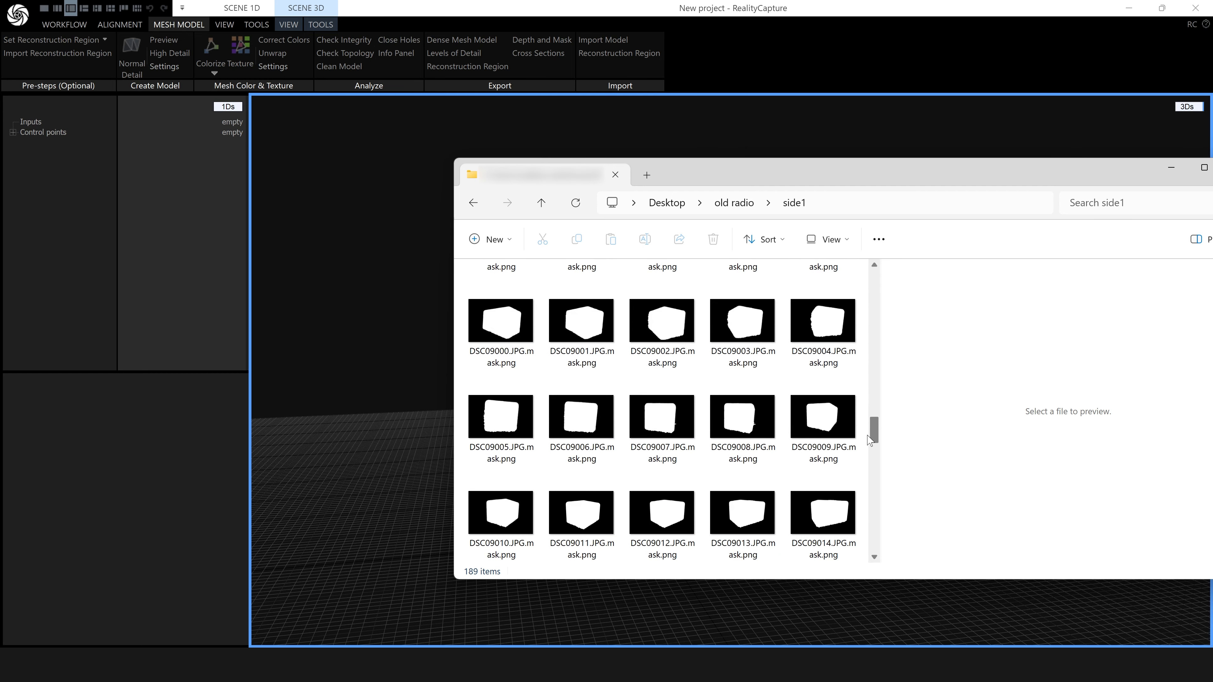
pyautogui.scroll(-3)
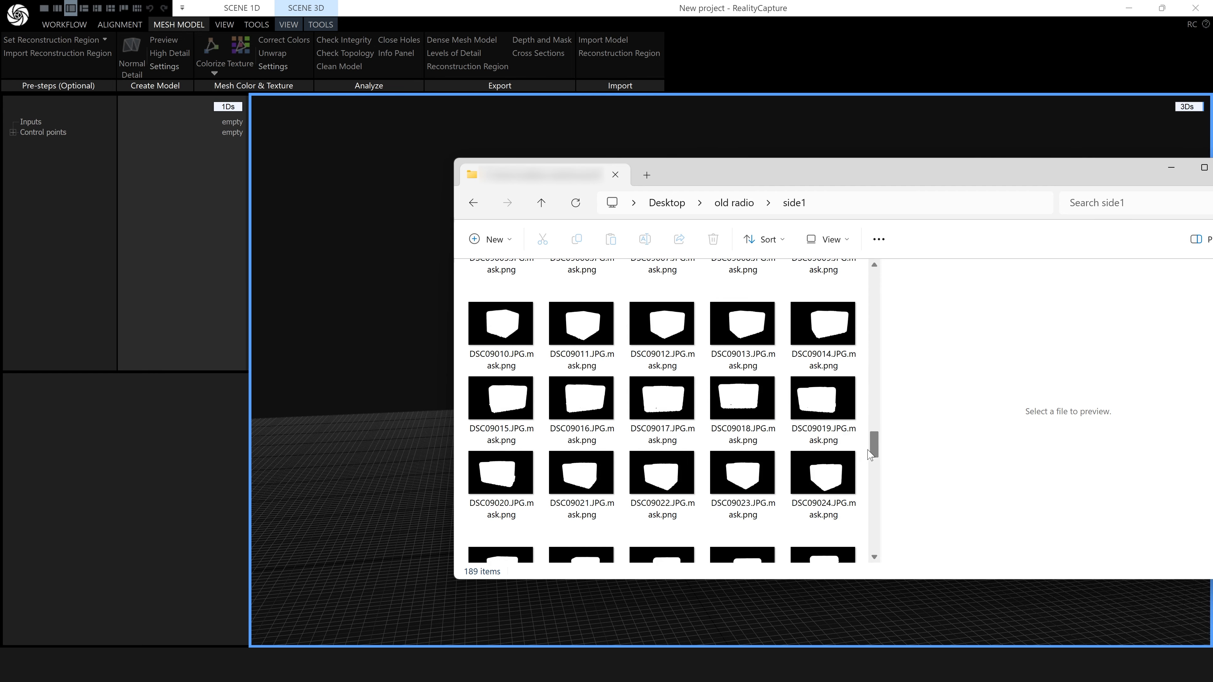
pyautogui.scroll(3)
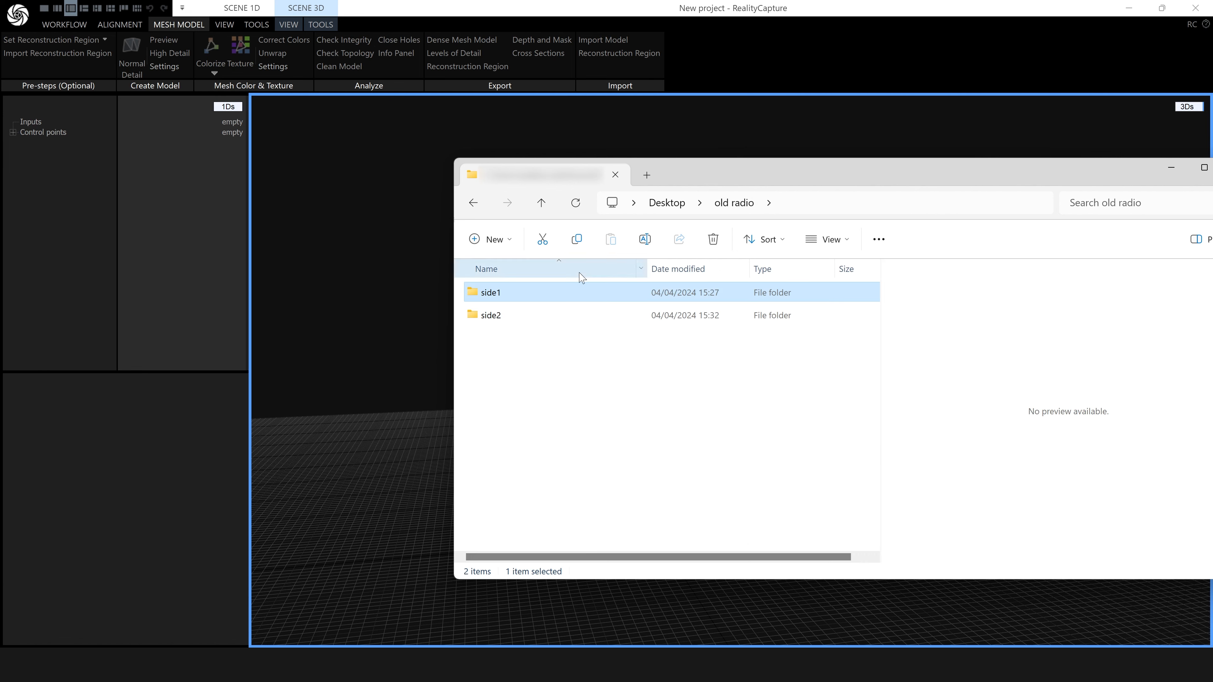
pyautogui.doubleClick(489, 315)
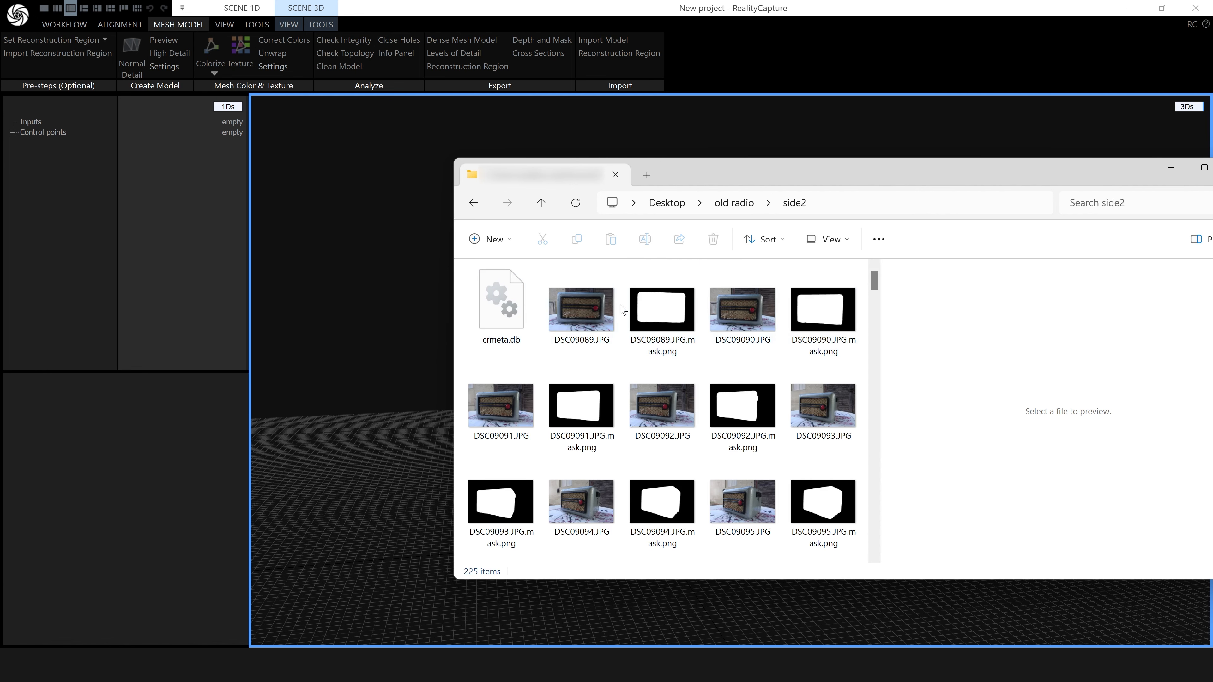
# - Return to the old radio folder and select both side1 and side2 together
pyautogui.click(540, 202)
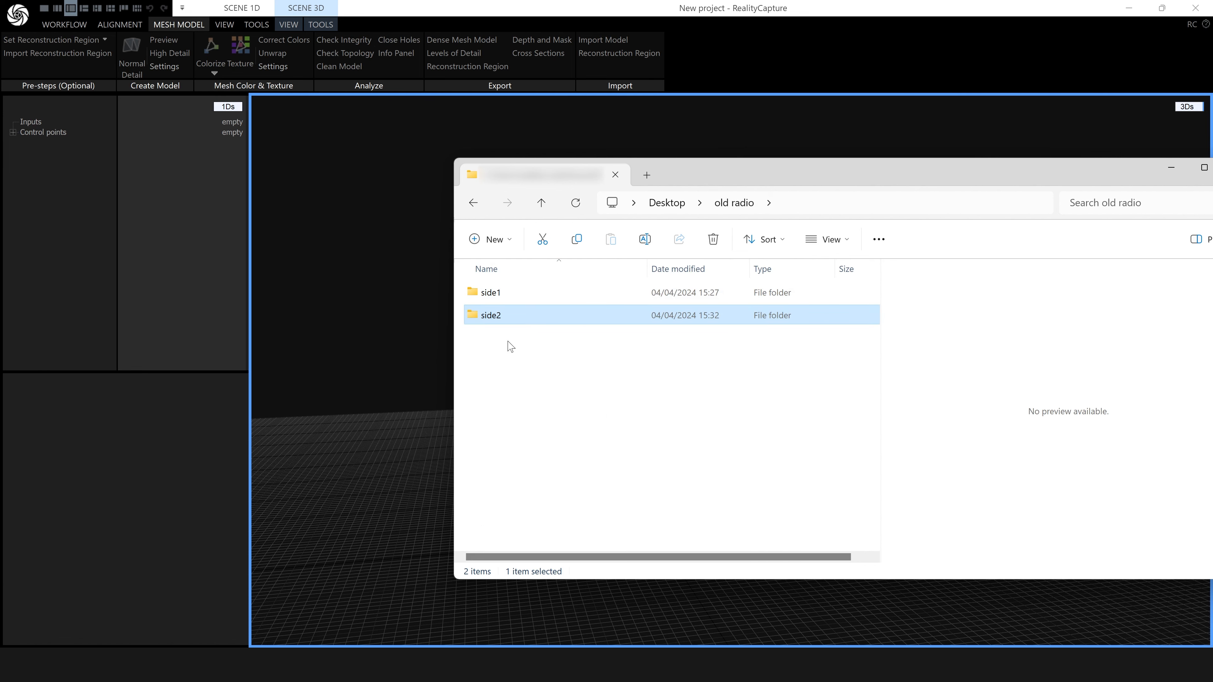
pyautogui.click(488, 351)
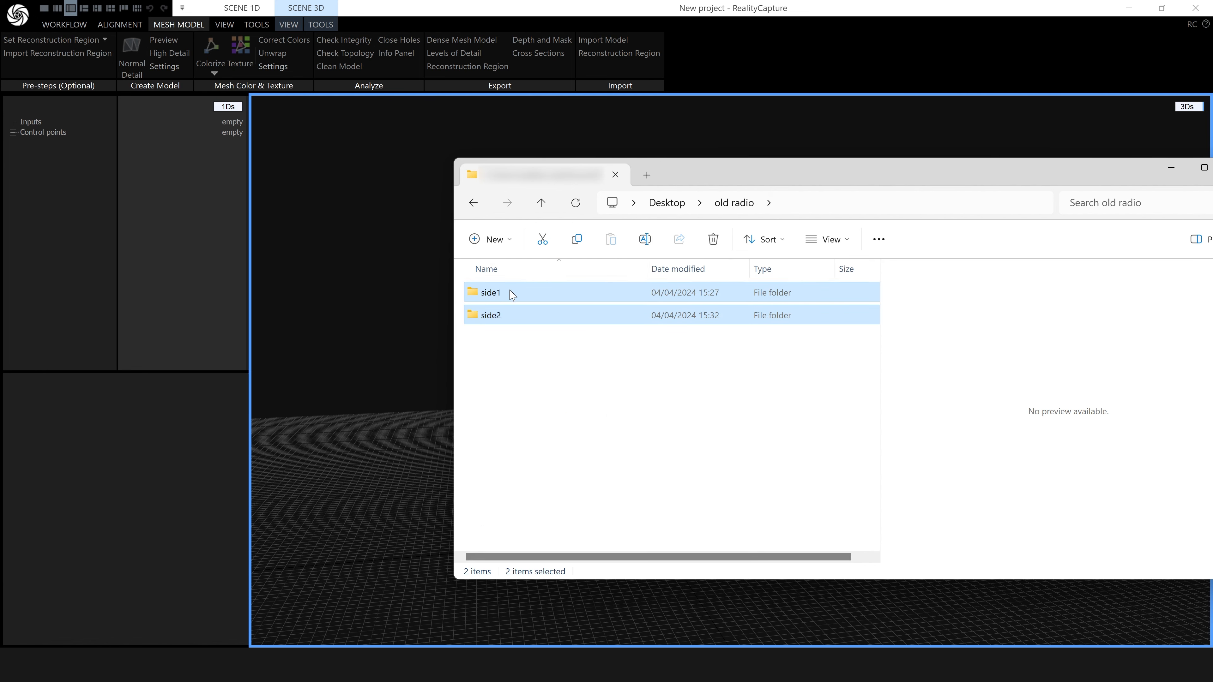
pyautogui.moveTo(515, 372)
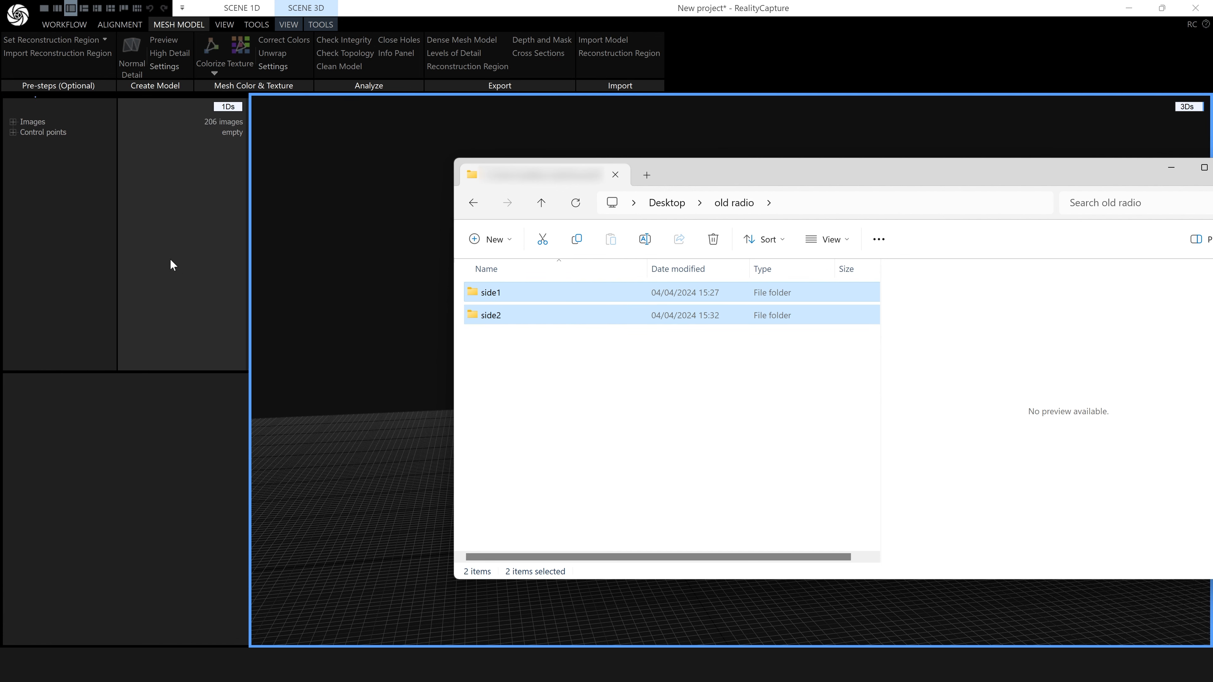
pyautogui.moveTo(1160, 189)
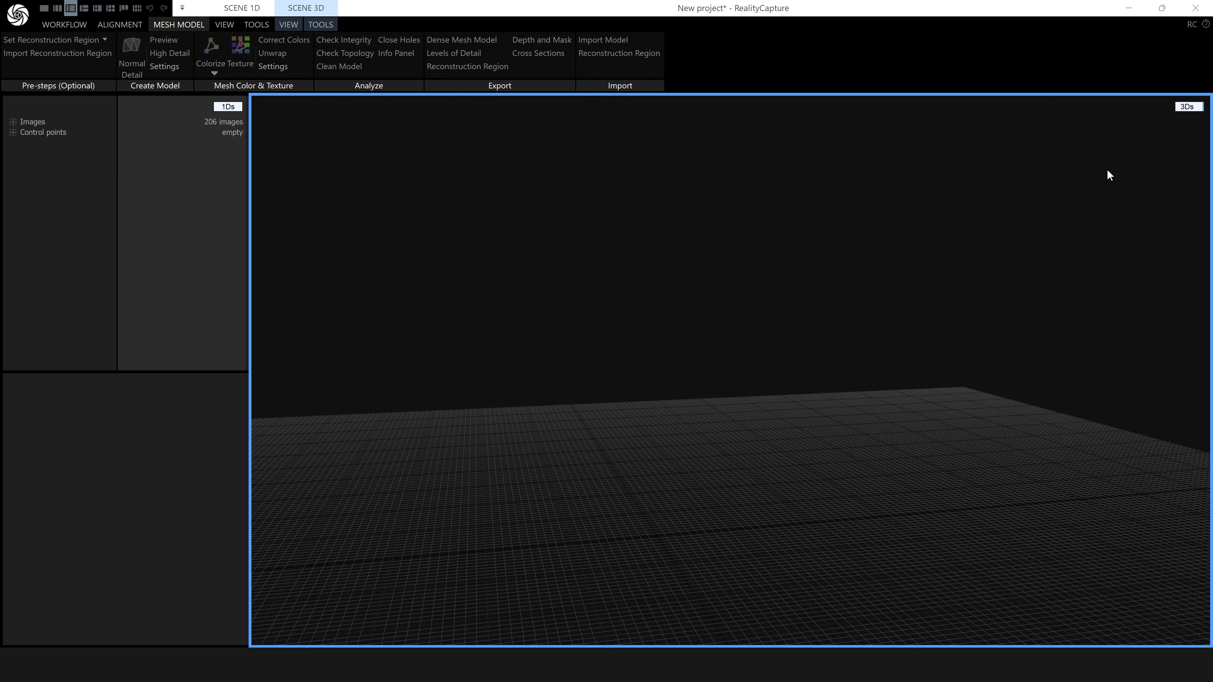
pyautogui.moveTo(148, 104)
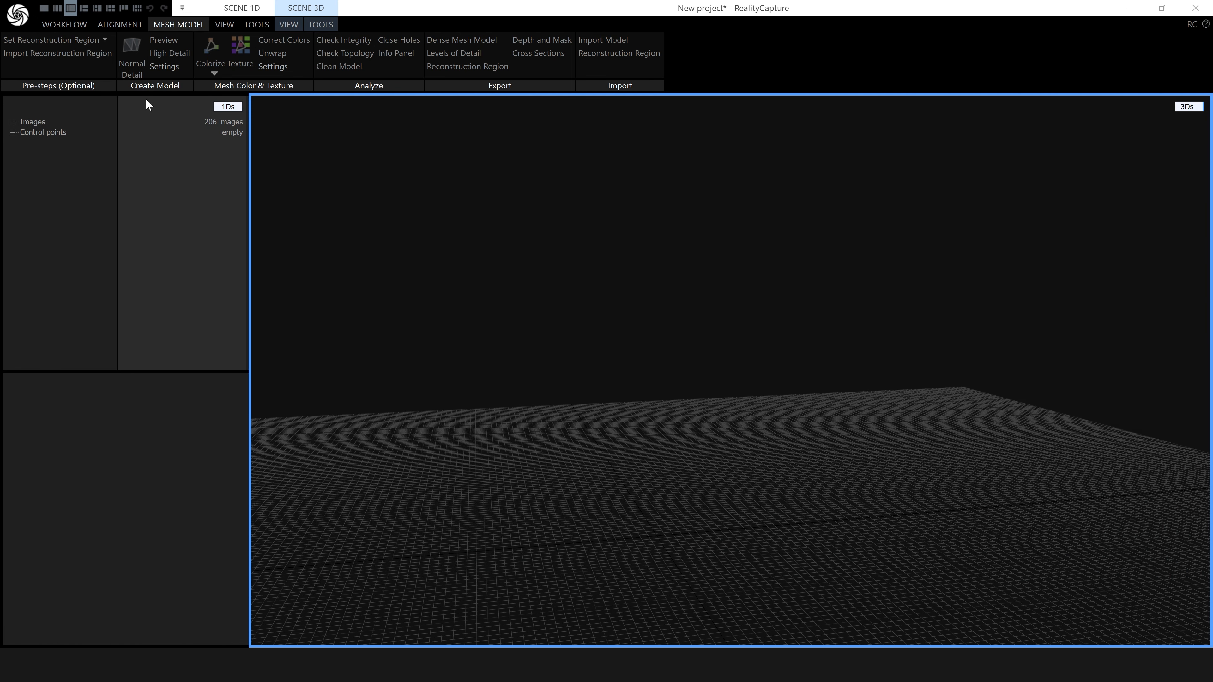
# - Align the 206 radio images into Component 0 with 202 cameras registered
pyautogui.click(91, 58)
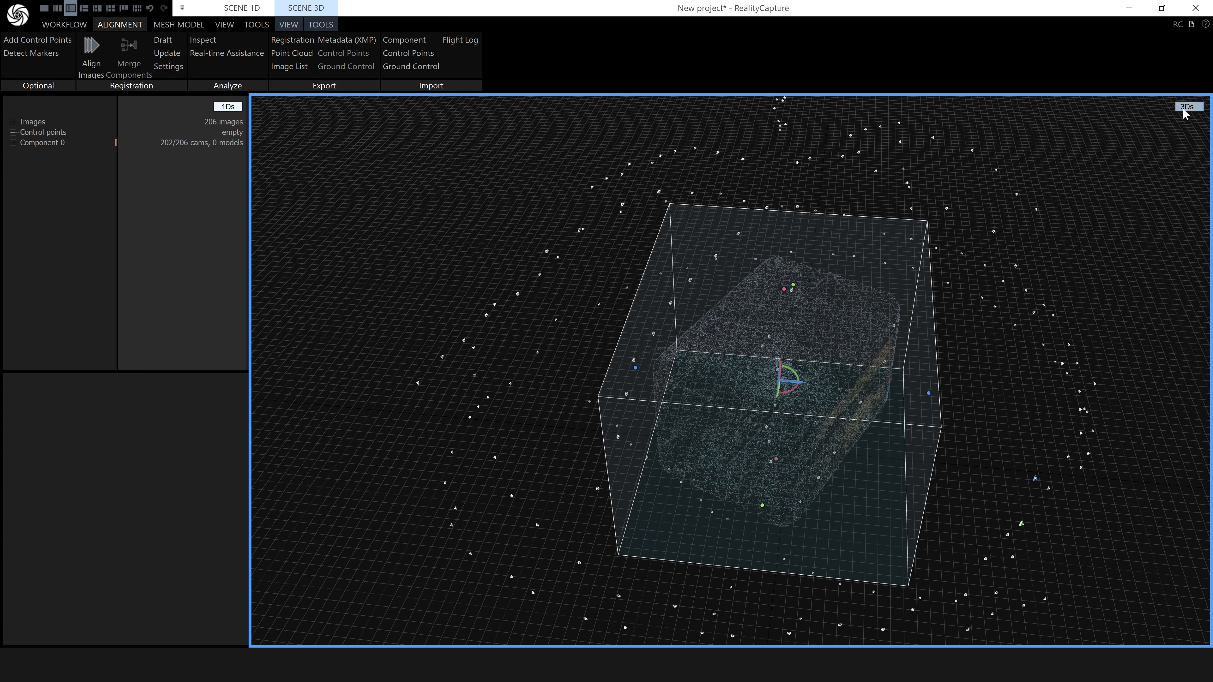
# - Show a single registered radio photo in the 2D image view to check its mask
pyautogui.click(1190, 107)
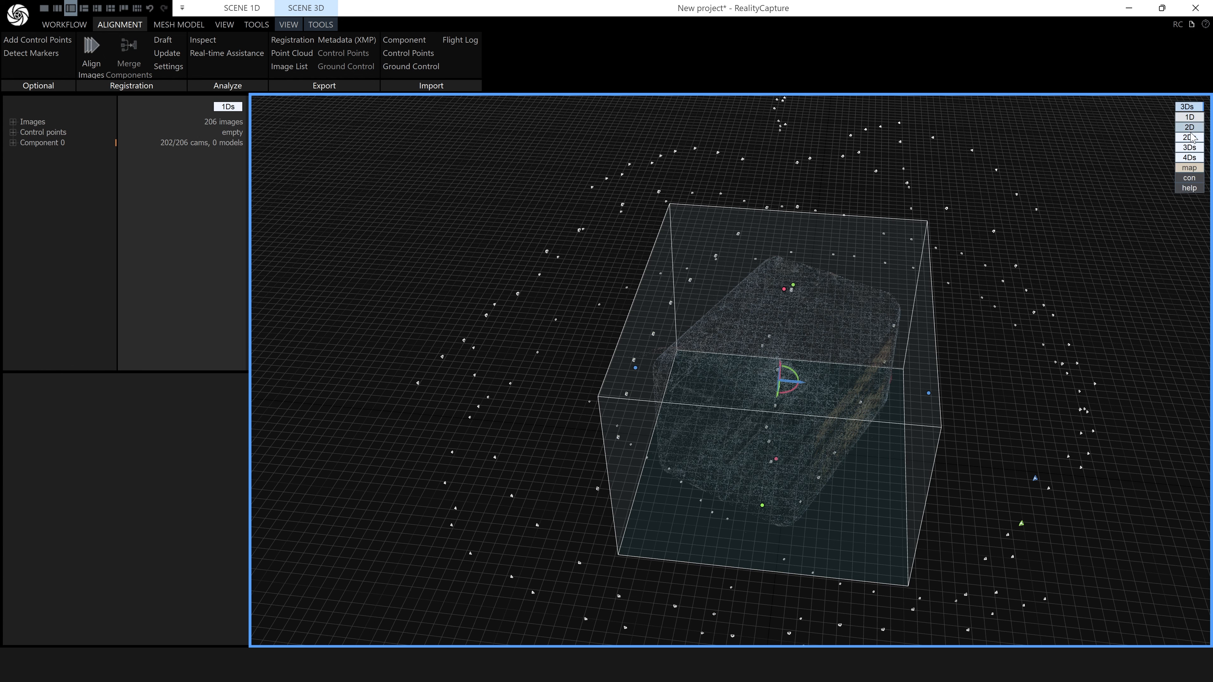
pyautogui.click(1188, 127)
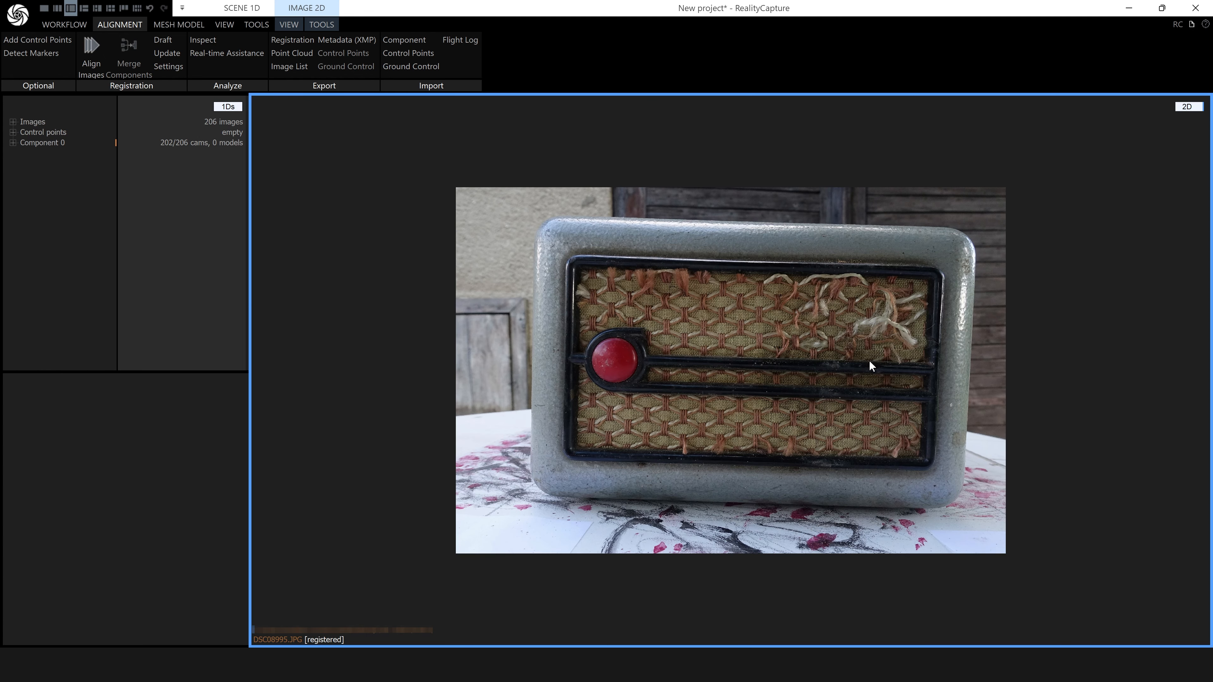
pyautogui.moveTo(1043, 289)
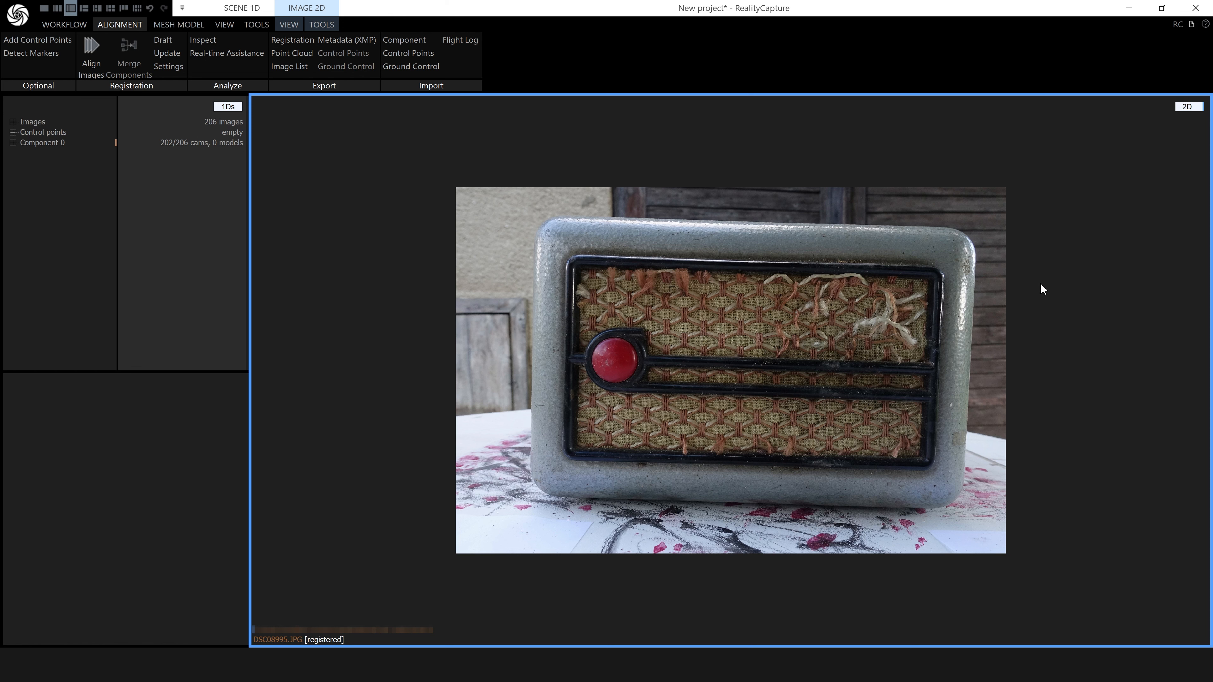
pyautogui.moveTo(840, 359)
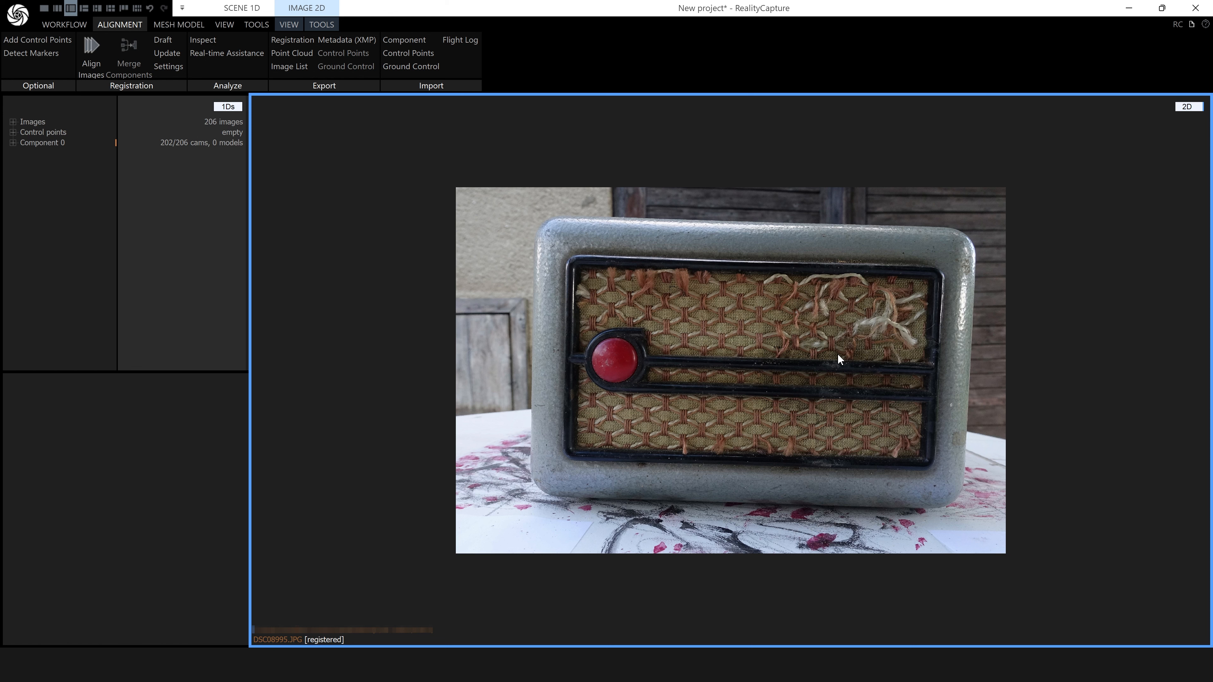
pyautogui.moveTo(961, 295)
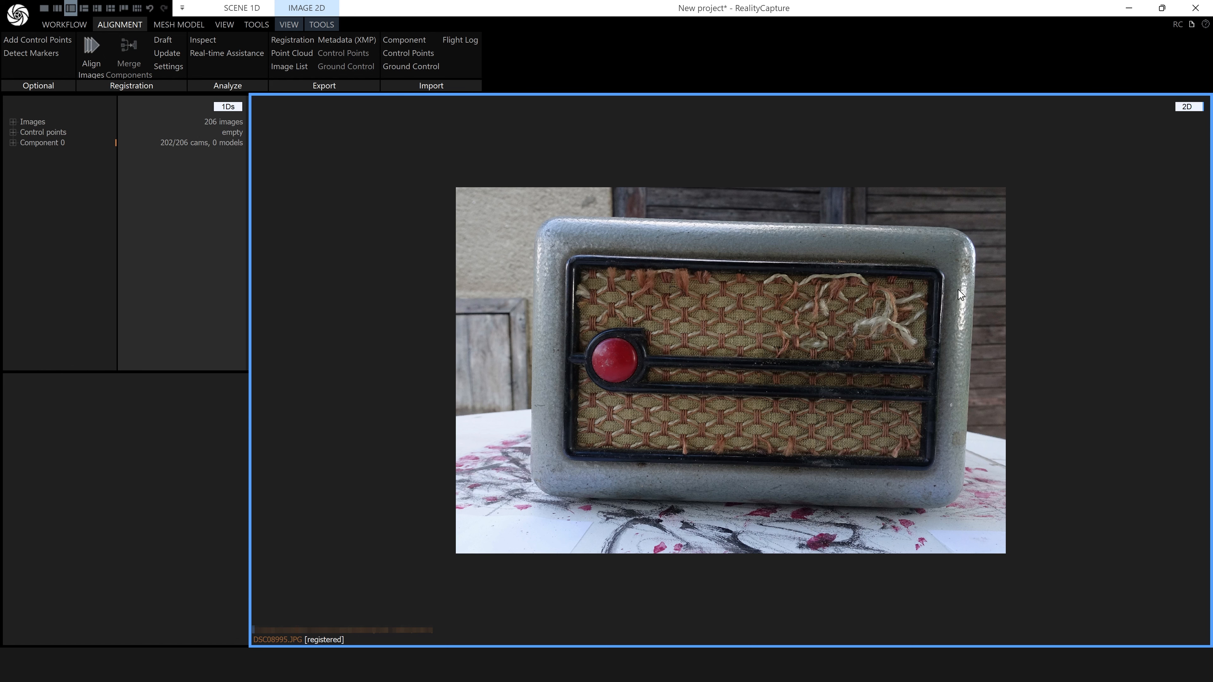
pyautogui.moveTo(817, 460)
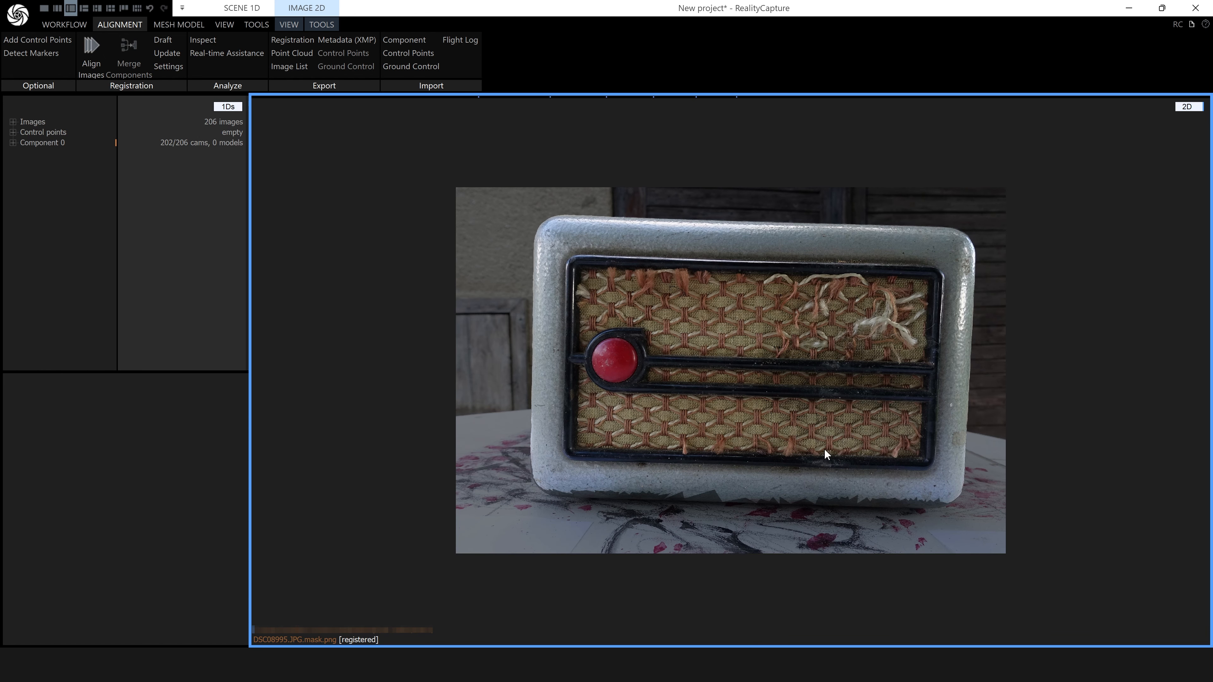
pyautogui.moveTo(993, 258)
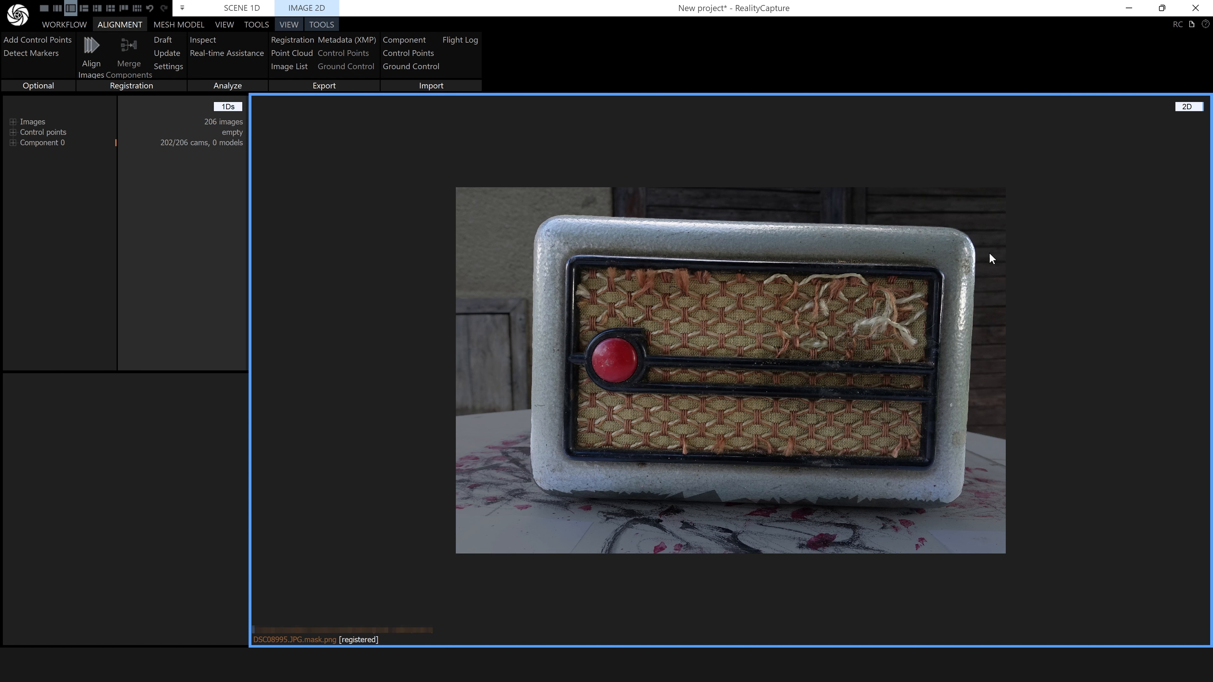
pyautogui.moveTo(549, 507)
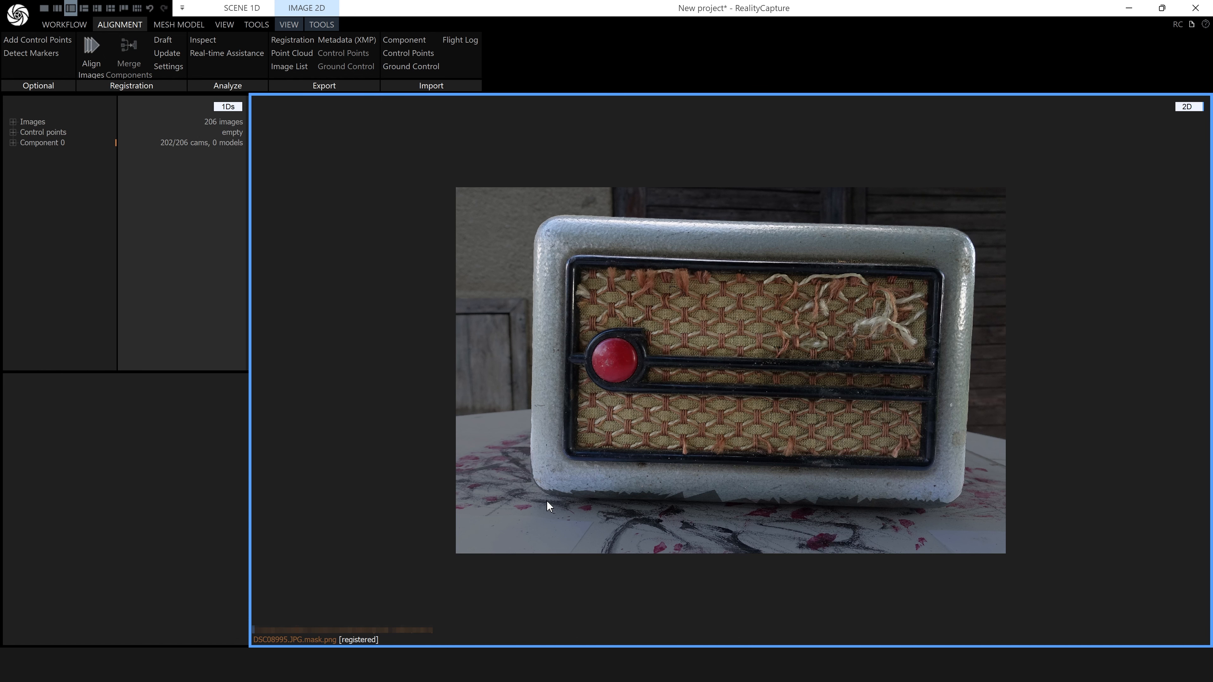
pyautogui.moveTo(958, 500)
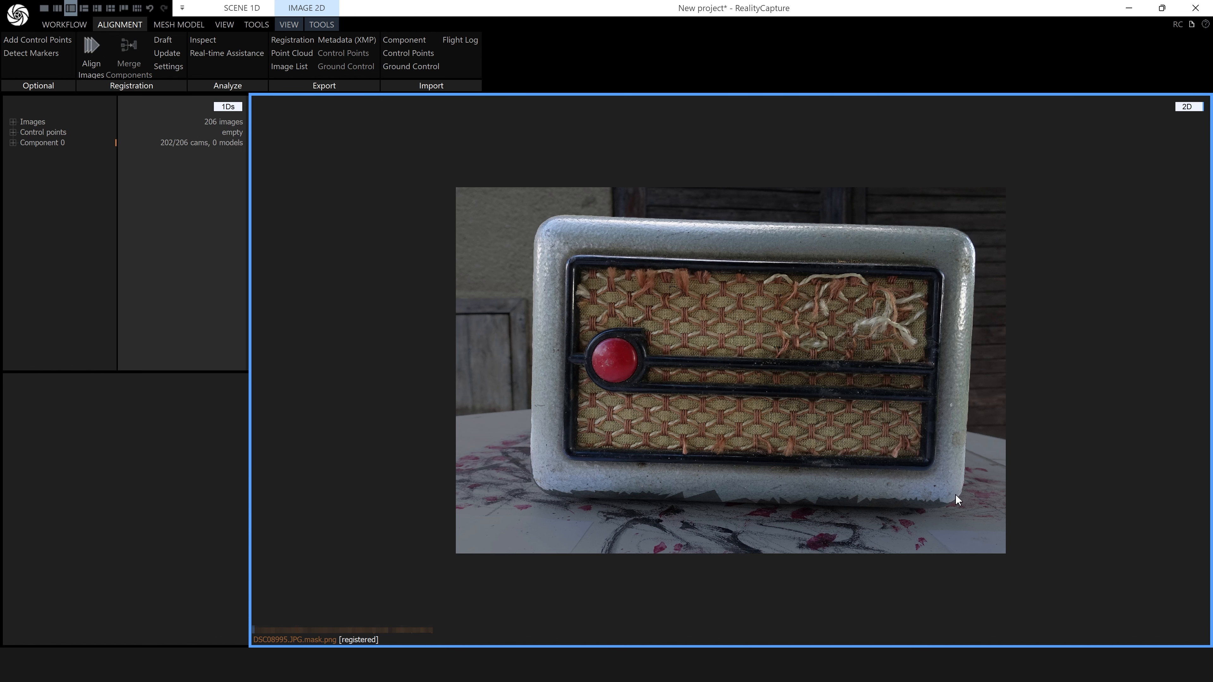
pyautogui.moveTo(553, 200)
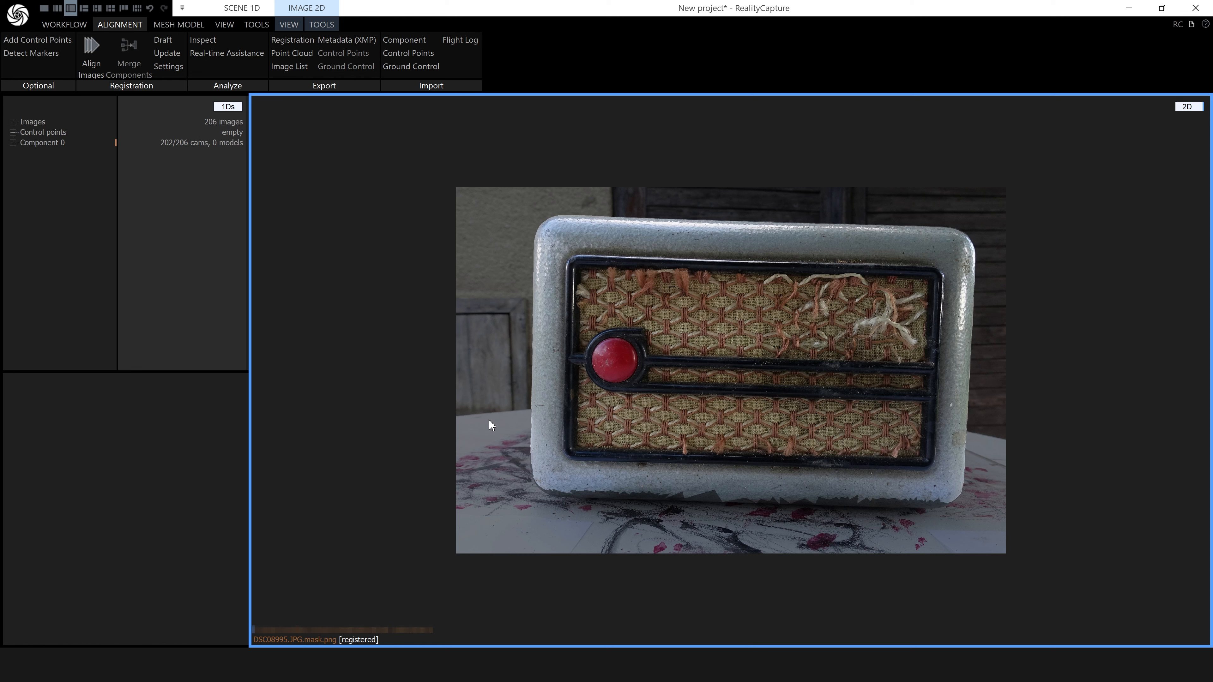
pyautogui.moveTo(880, 407)
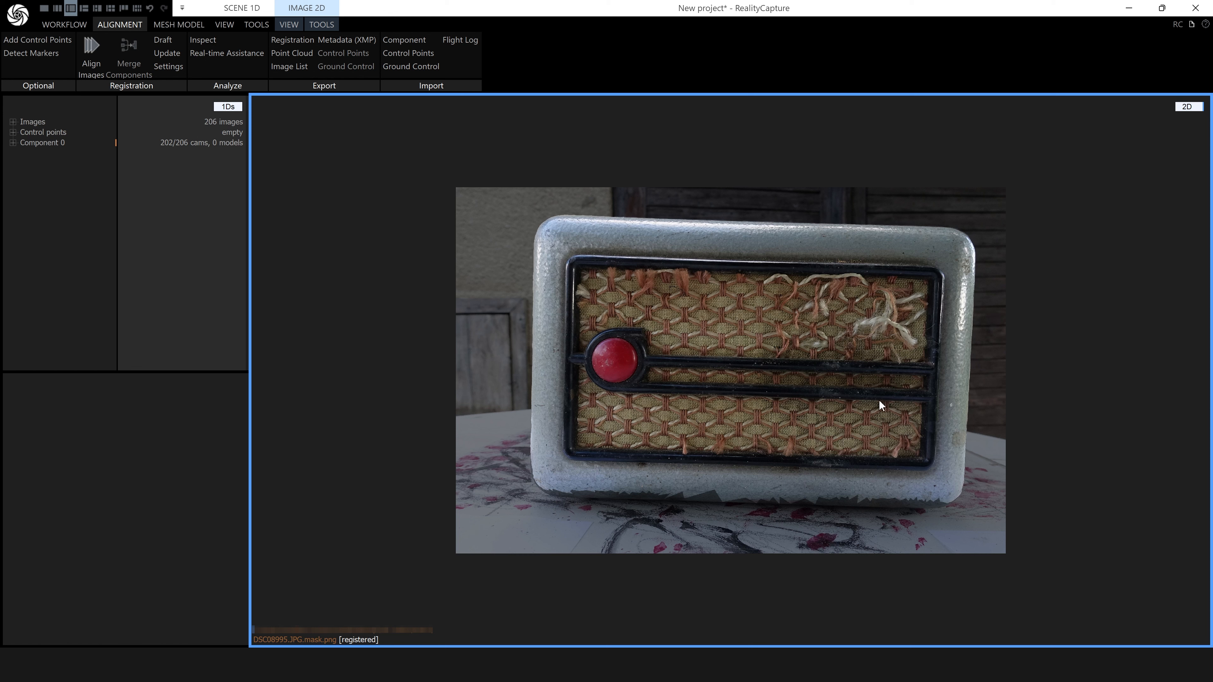
pyautogui.moveTo(790, 416)
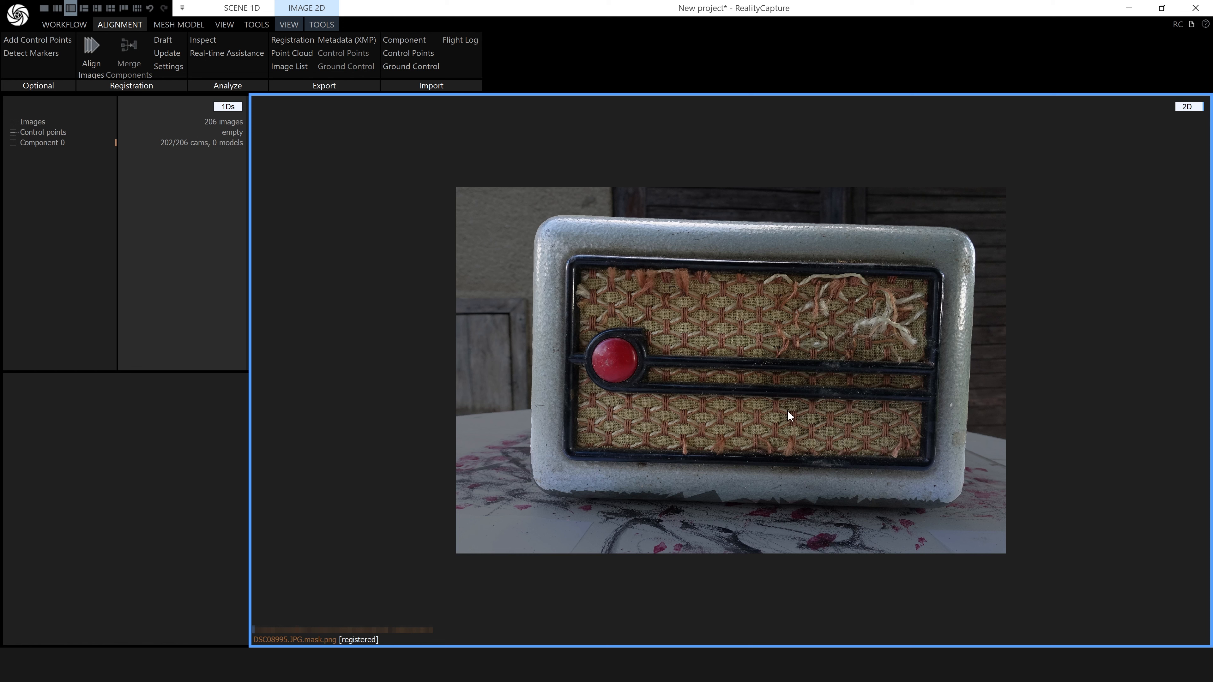
pyautogui.moveTo(1196, 139)
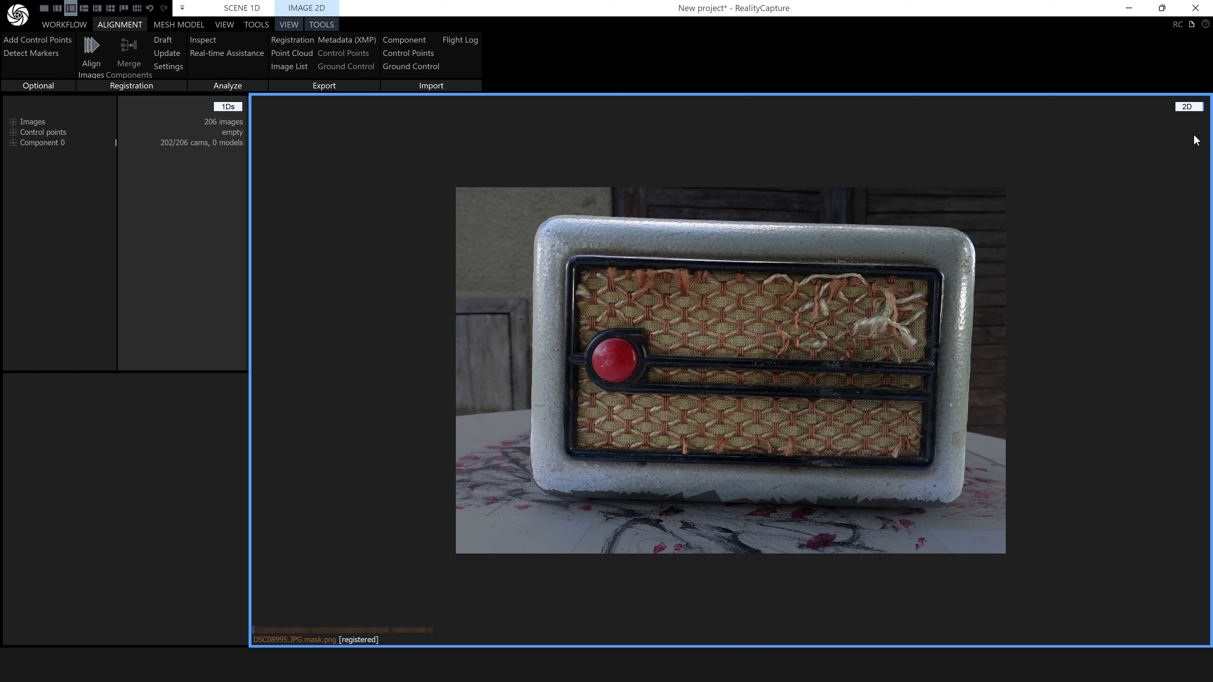
pyautogui.click(1189, 106)
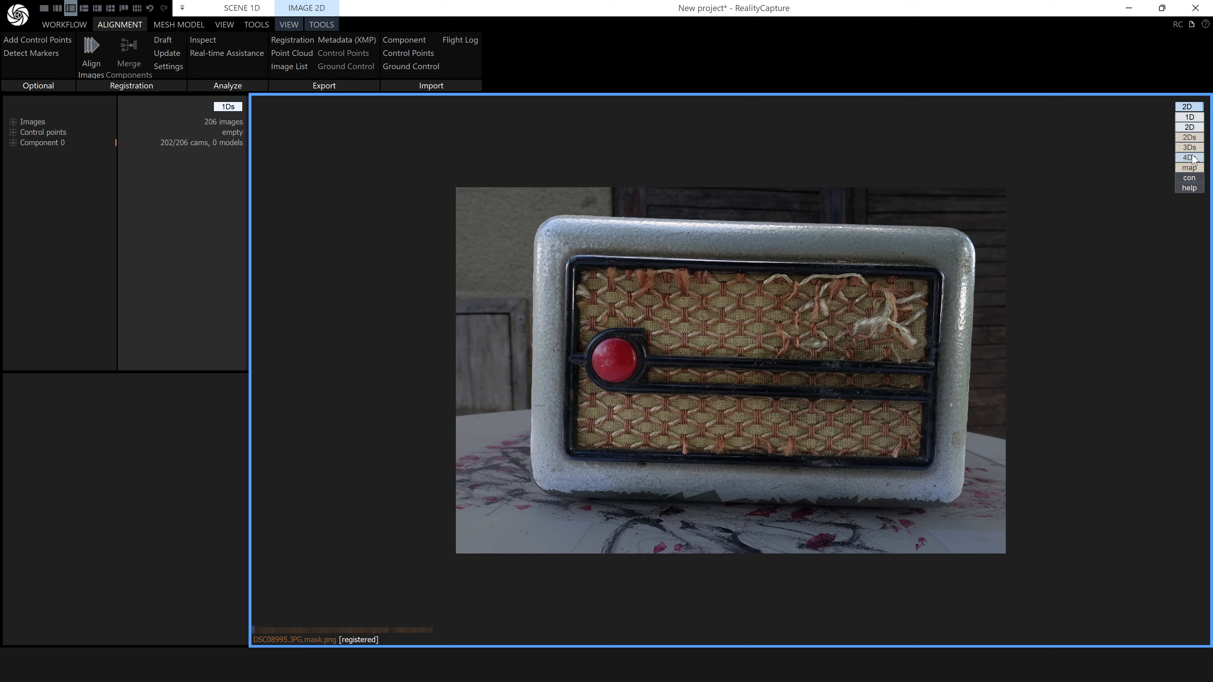
# - Return the main view to the 3D scene of the radio cloud and cameras
pyautogui.click(1190, 148)
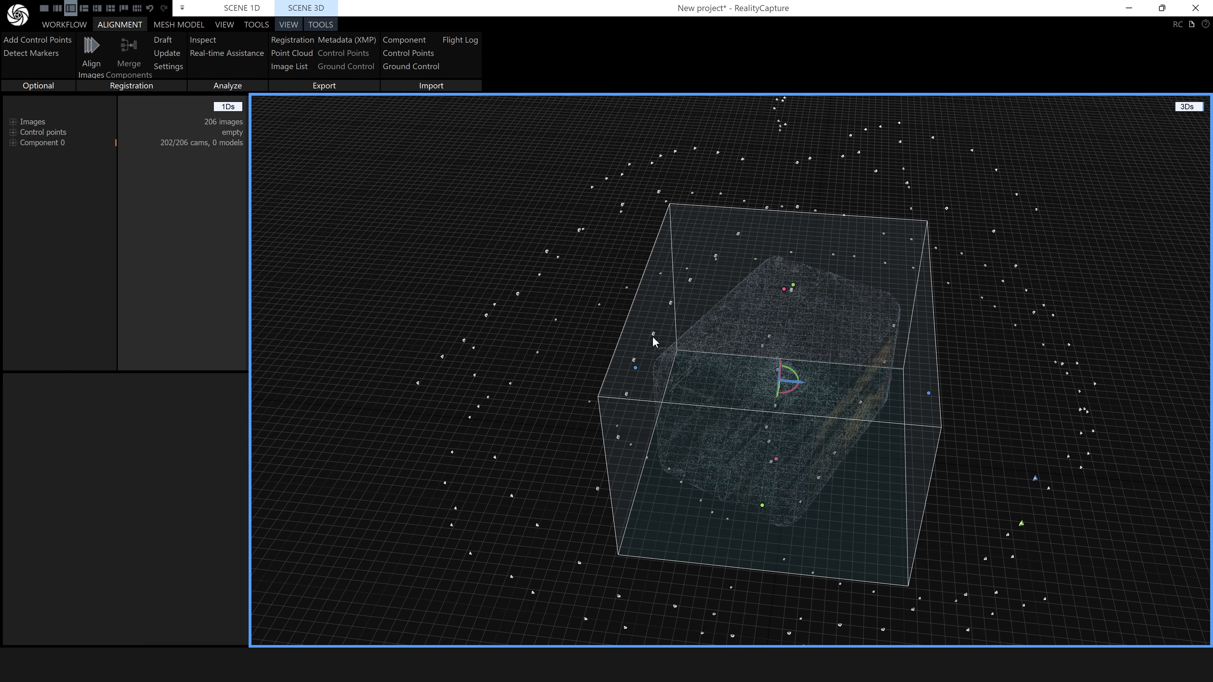
pyautogui.moveTo(765, 496)
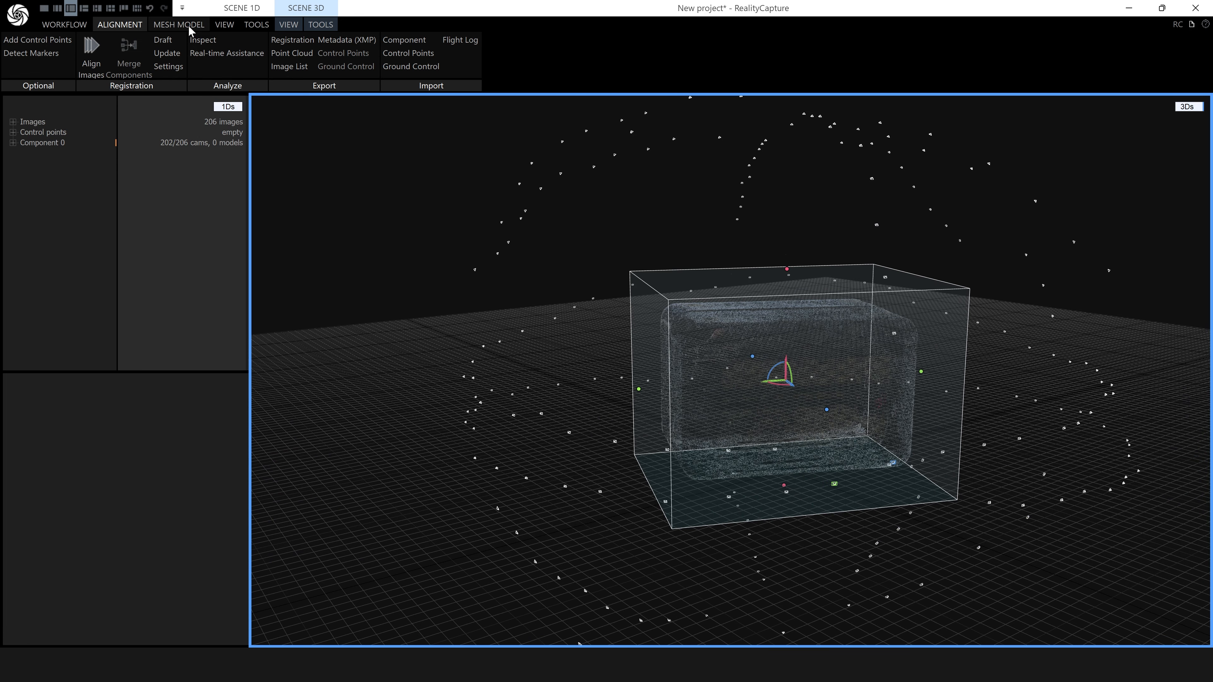
pyautogui.moveTo(176, 29)
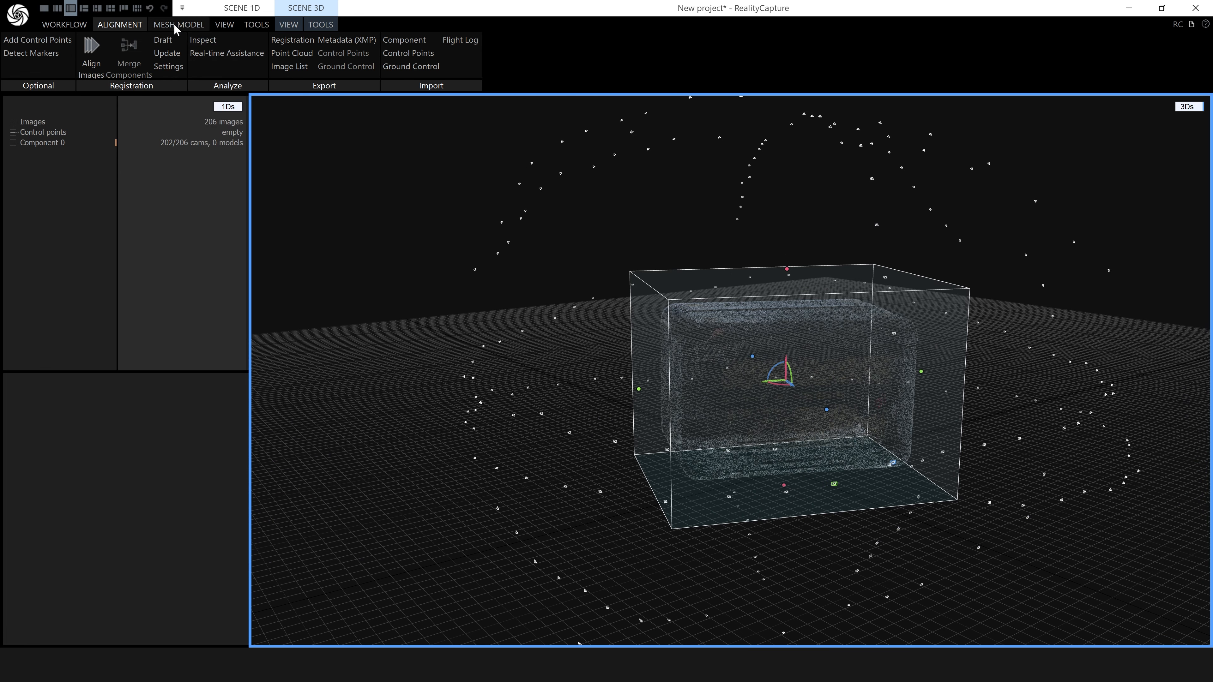
# - Compute a normal-detail mesh of the radio from the Mesh Model functions
pyautogui.click(179, 24)
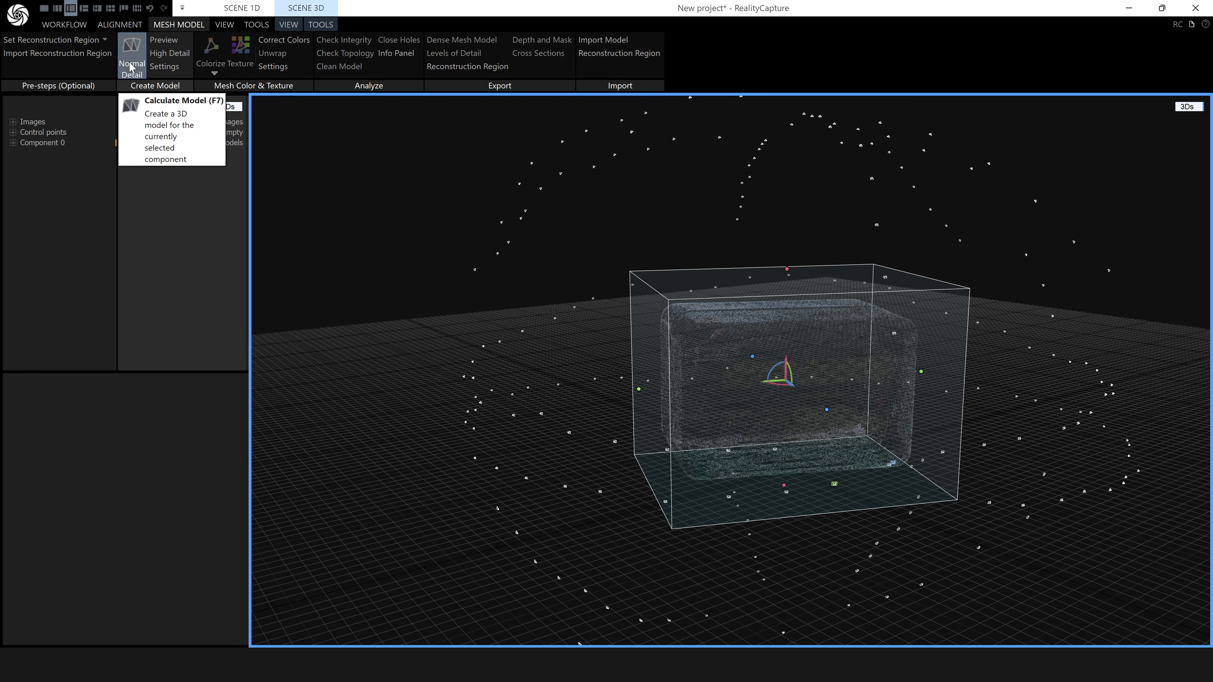
pyautogui.click(132, 58)
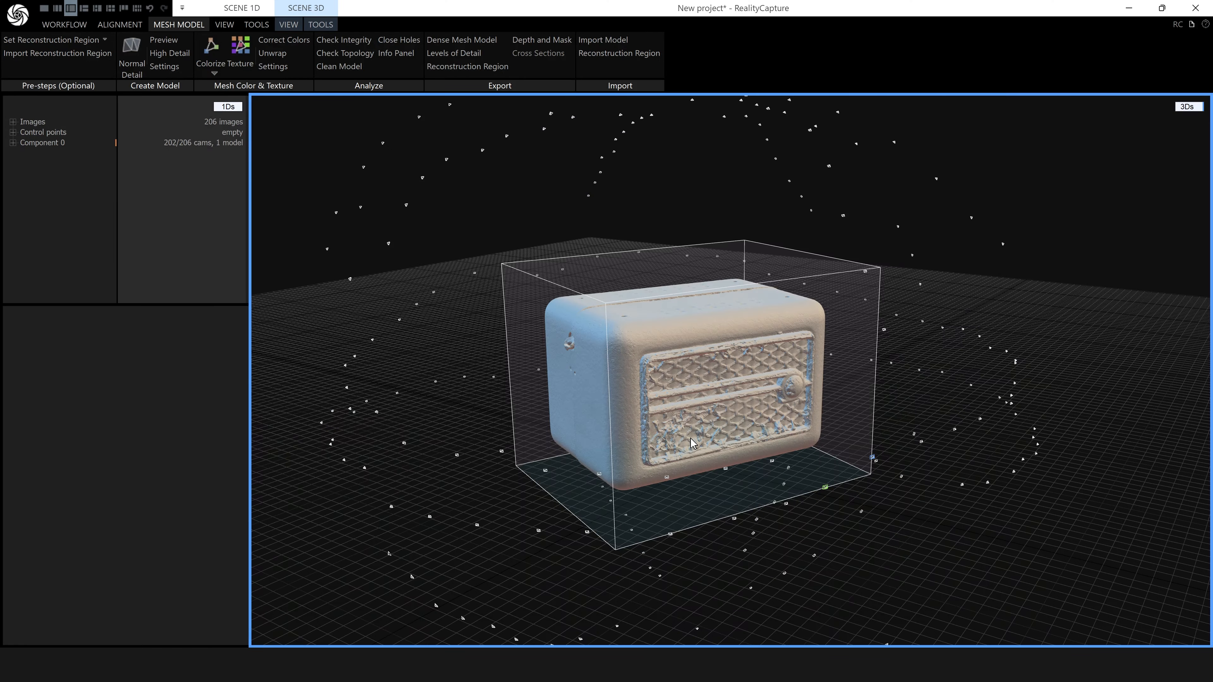
pyautogui.scroll(-3)
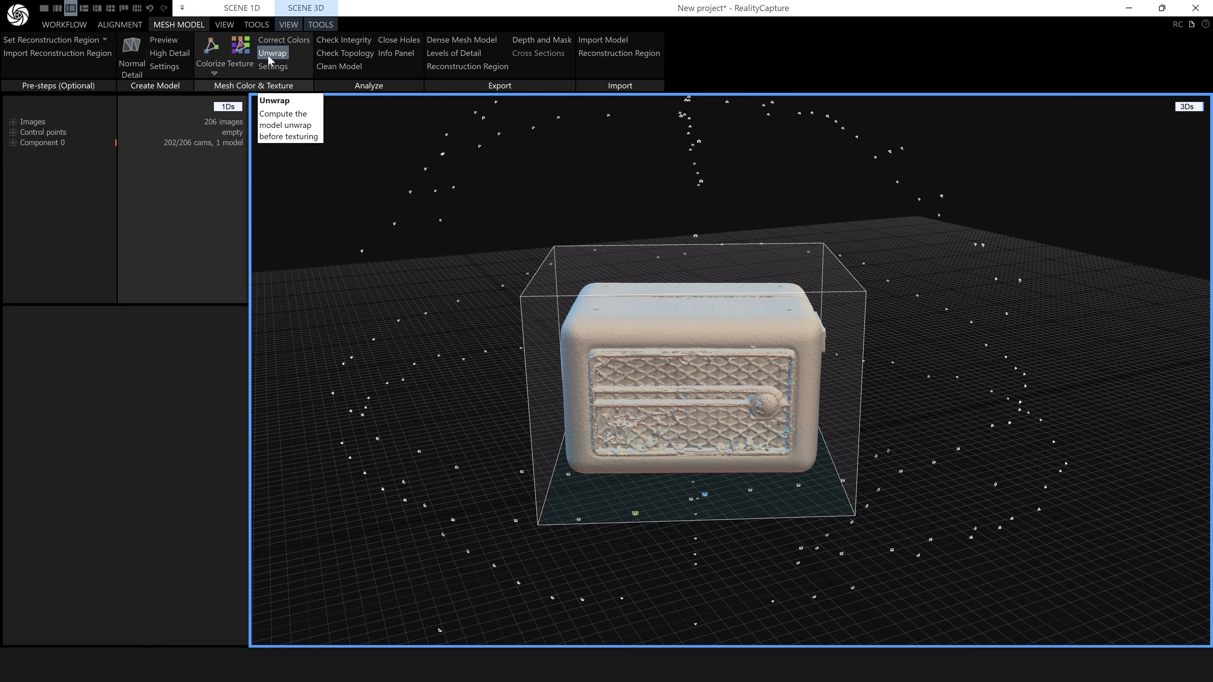
pyautogui.click(273, 53)
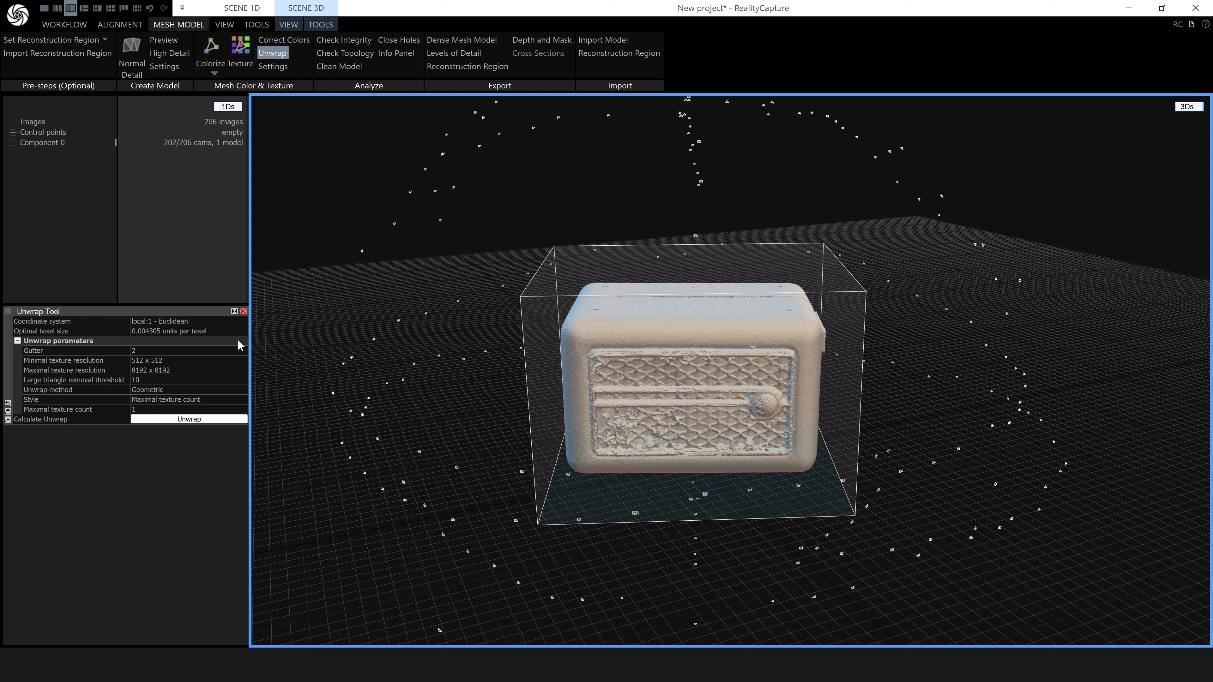
pyautogui.moveTo(215, 394)
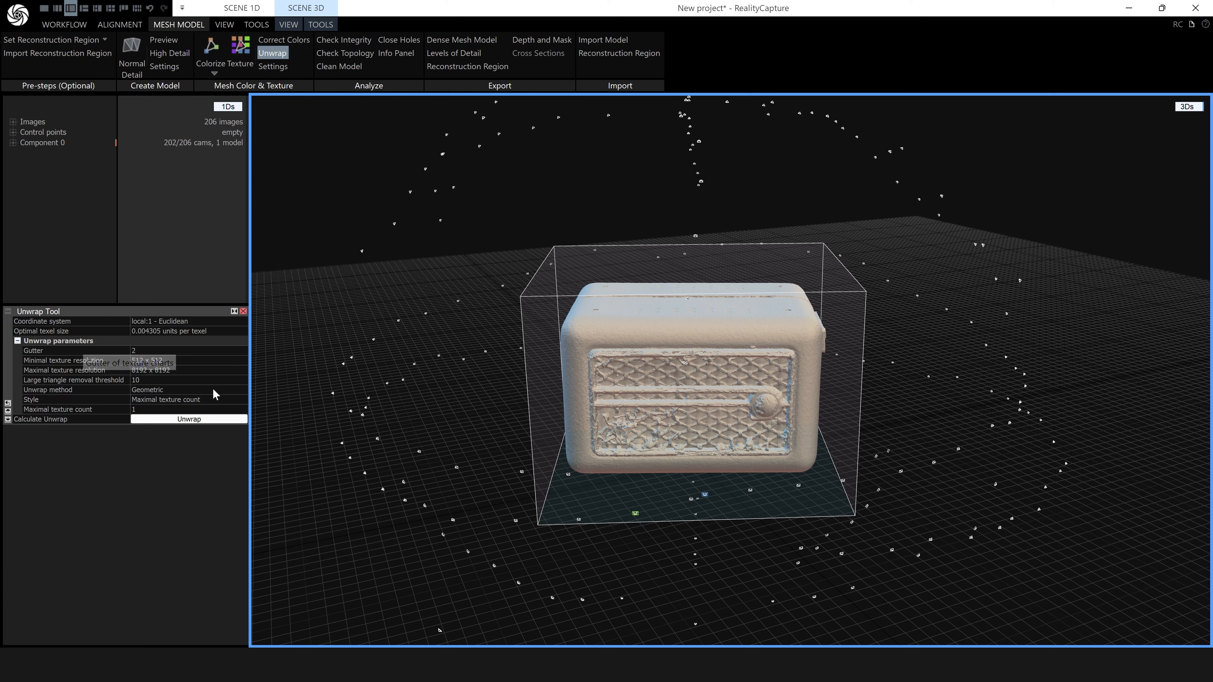
pyautogui.moveTo(160, 380)
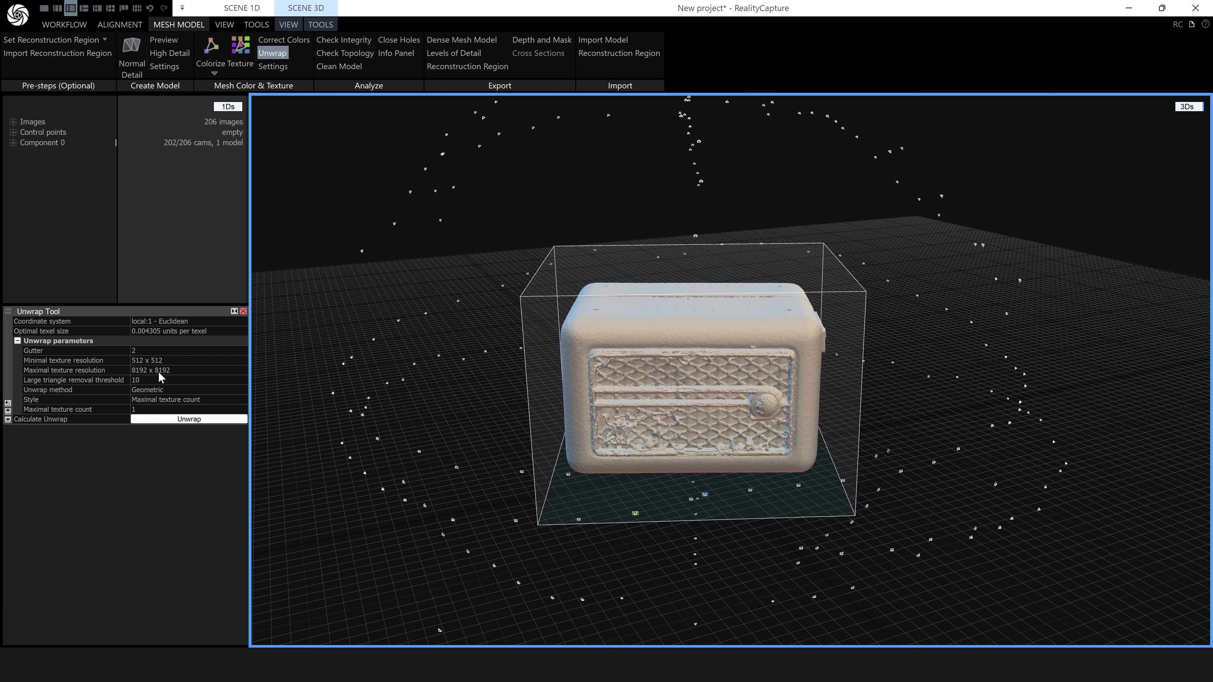
pyautogui.moveTo(149, 412)
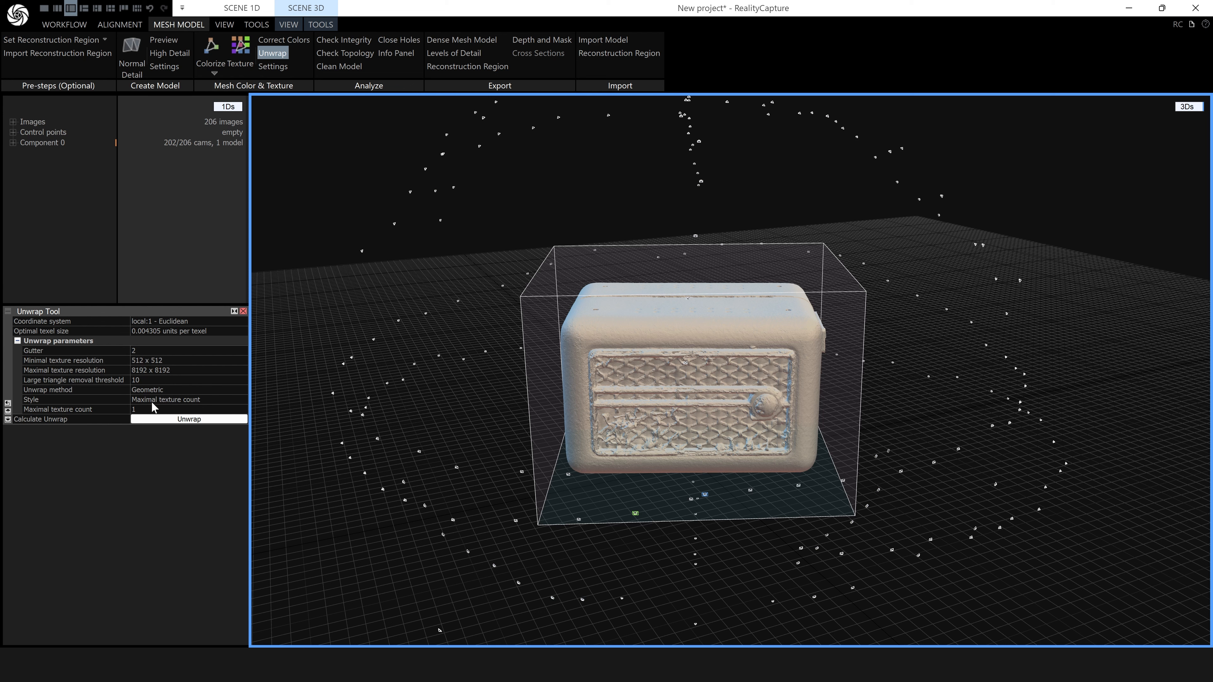
pyautogui.moveTo(200, 406)
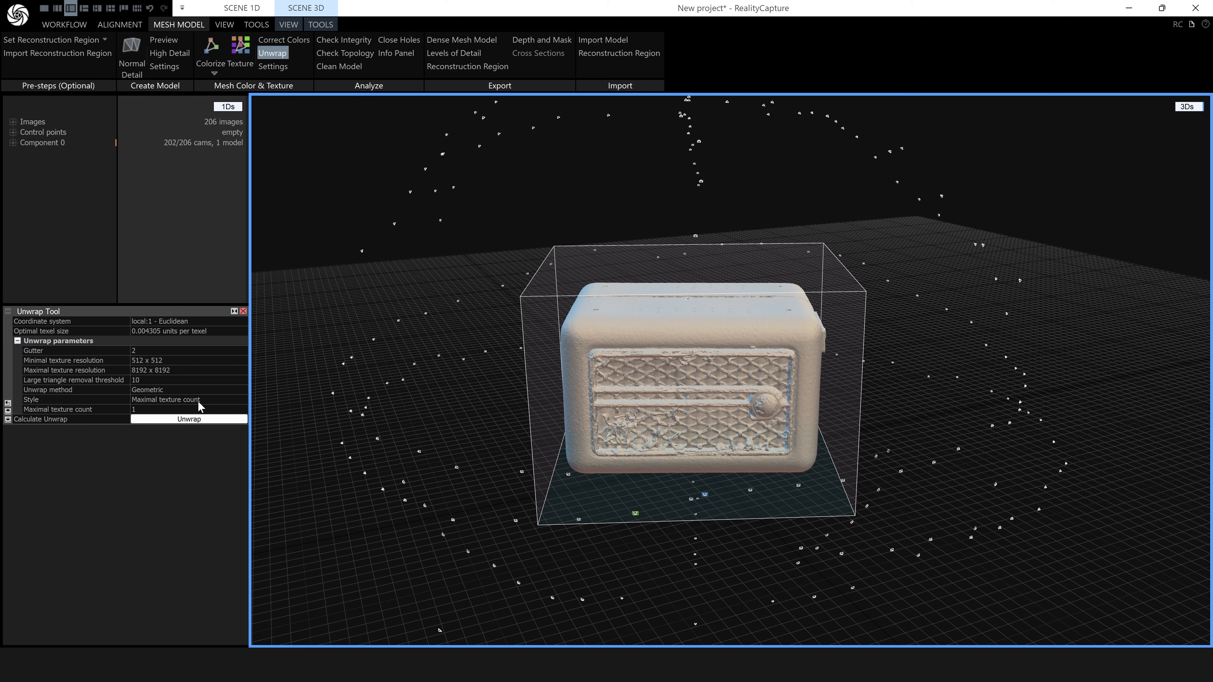
pyautogui.moveTo(143, 376)
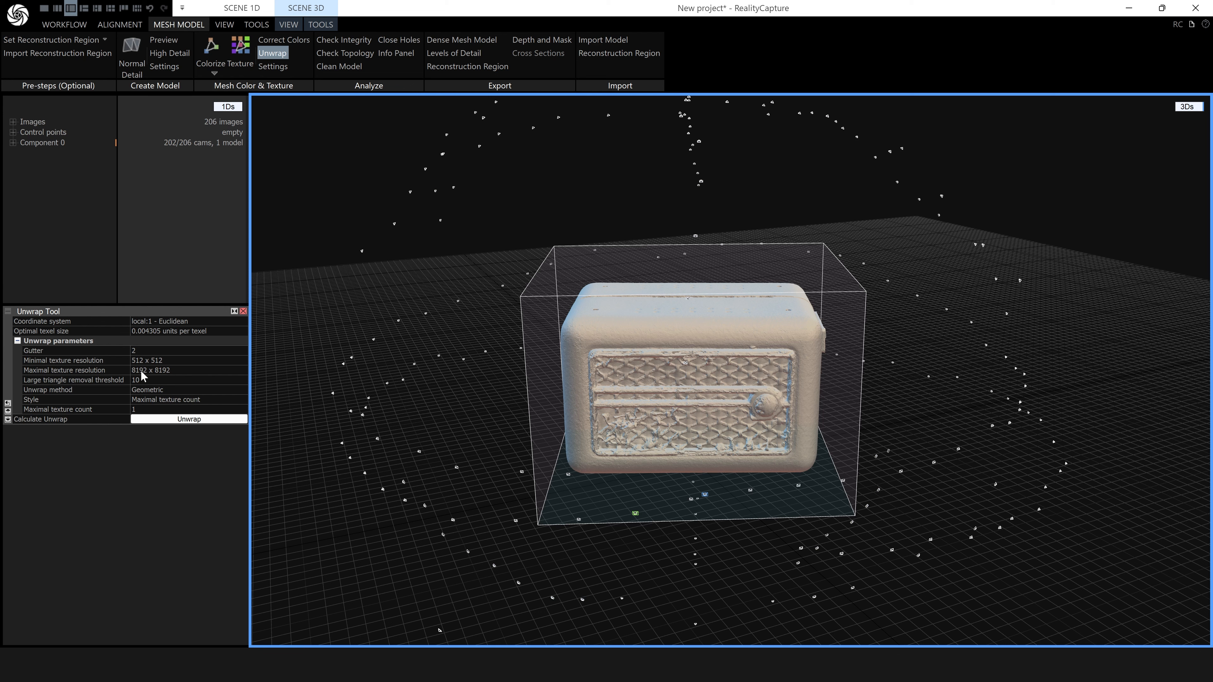
pyautogui.moveTo(151, 378)
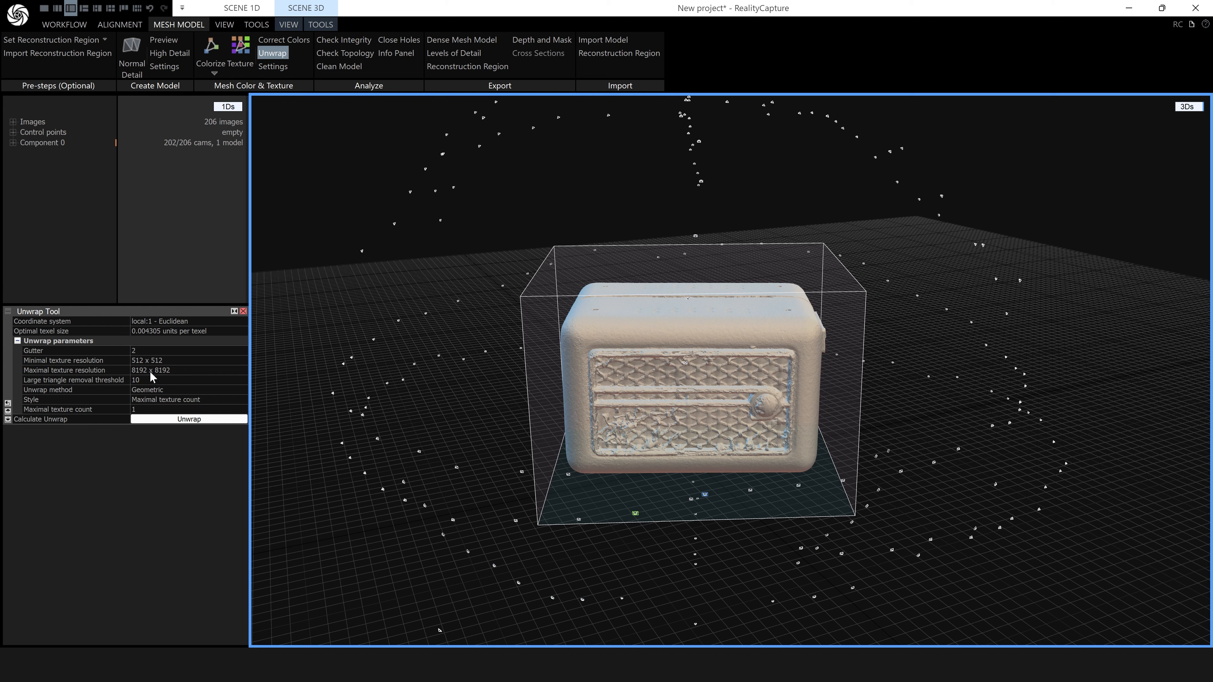
pyautogui.moveTo(172, 377)
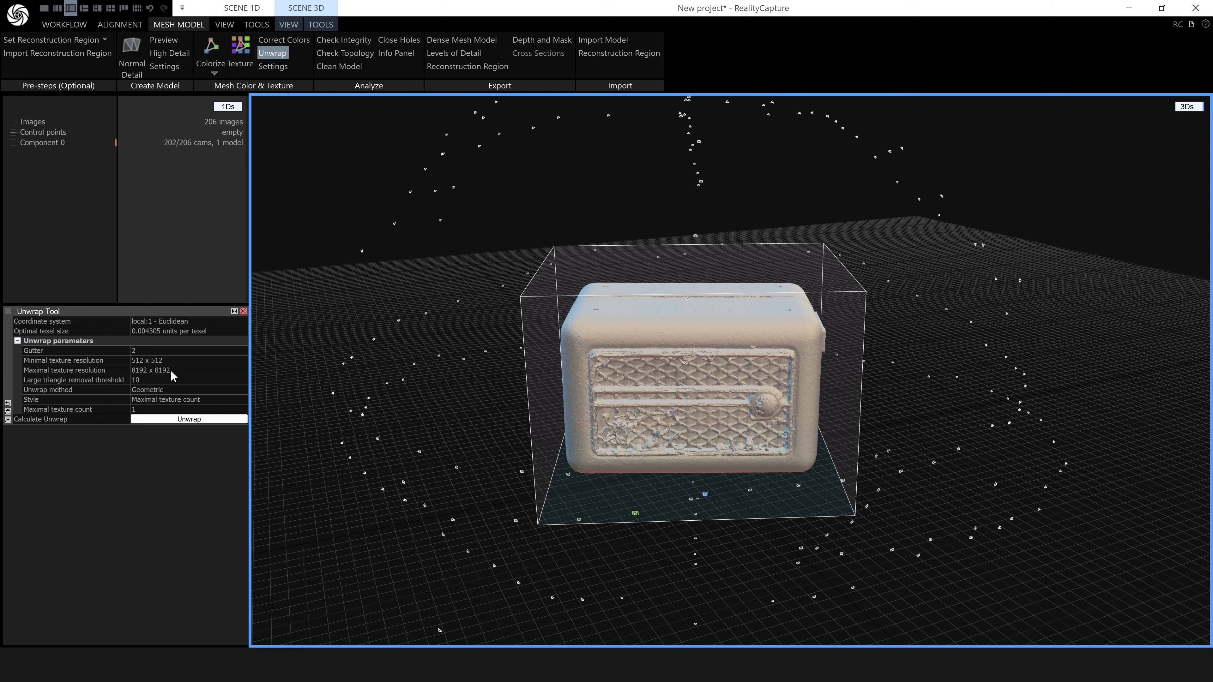
pyautogui.moveTo(487, 403)
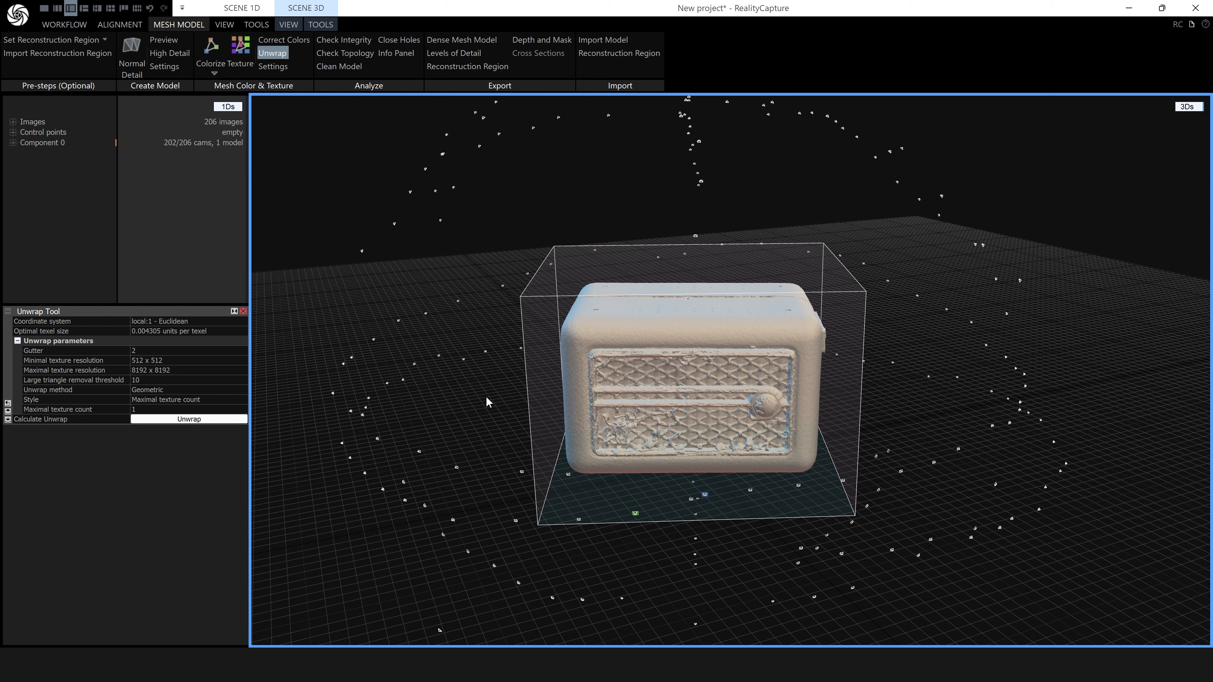
pyautogui.moveTo(215, 402)
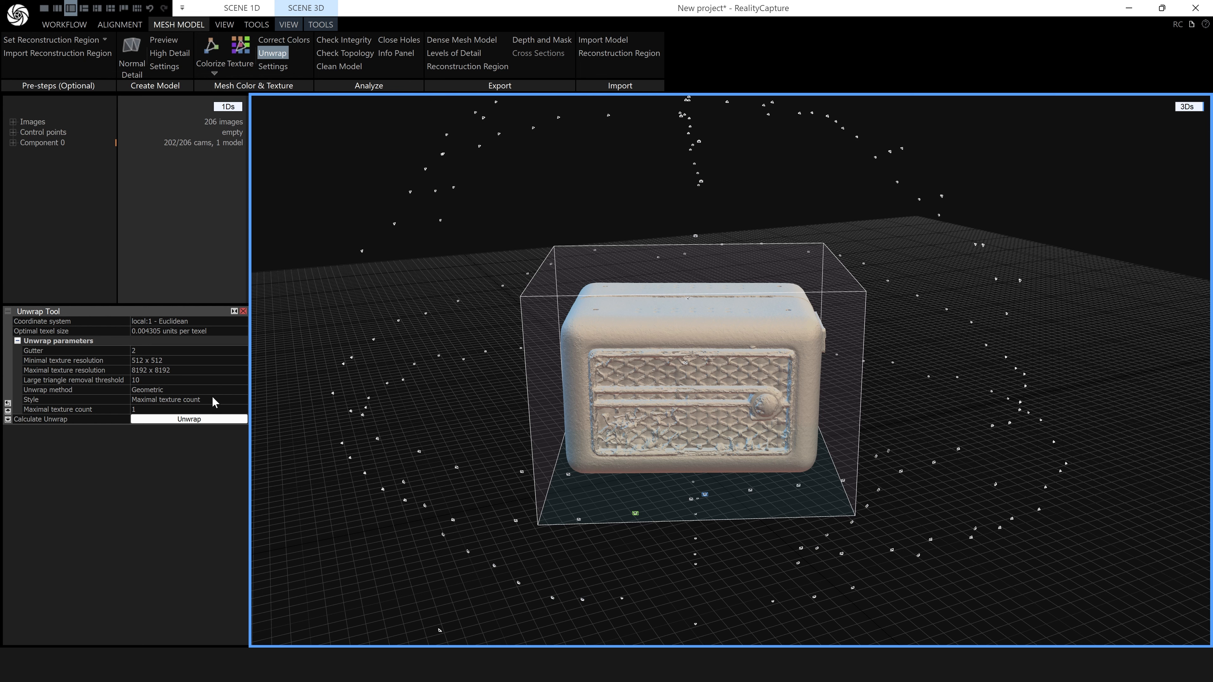
pyautogui.click(242, 399)
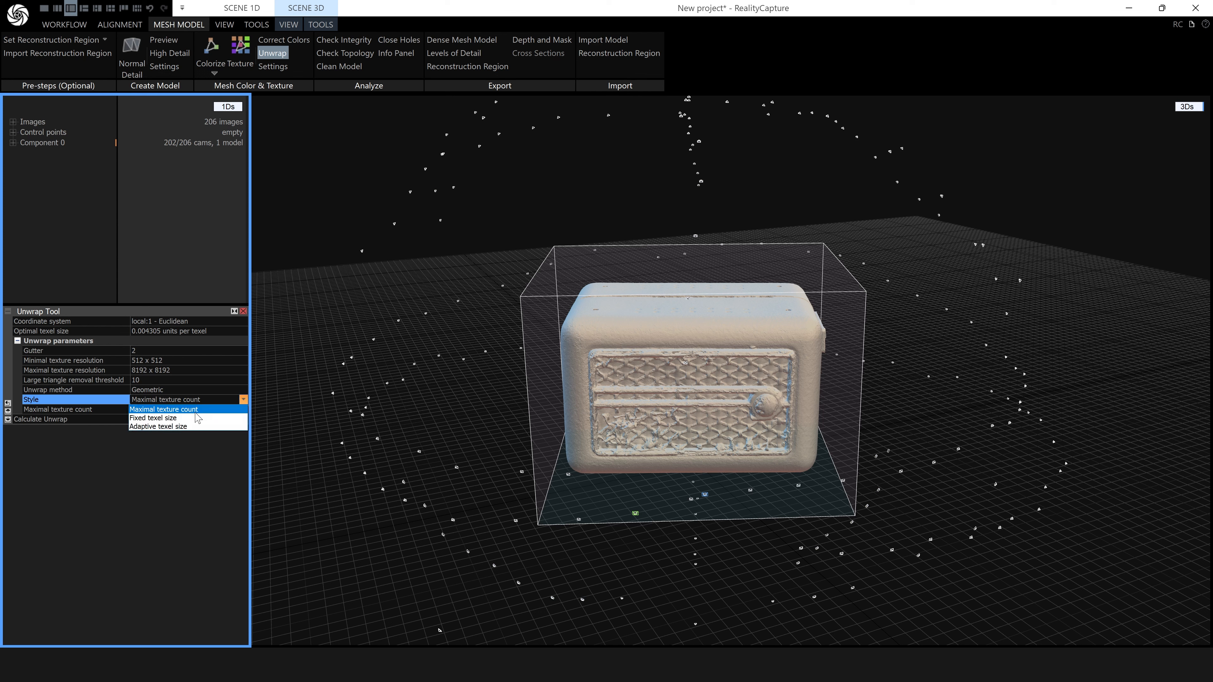
pyautogui.click(154, 417)
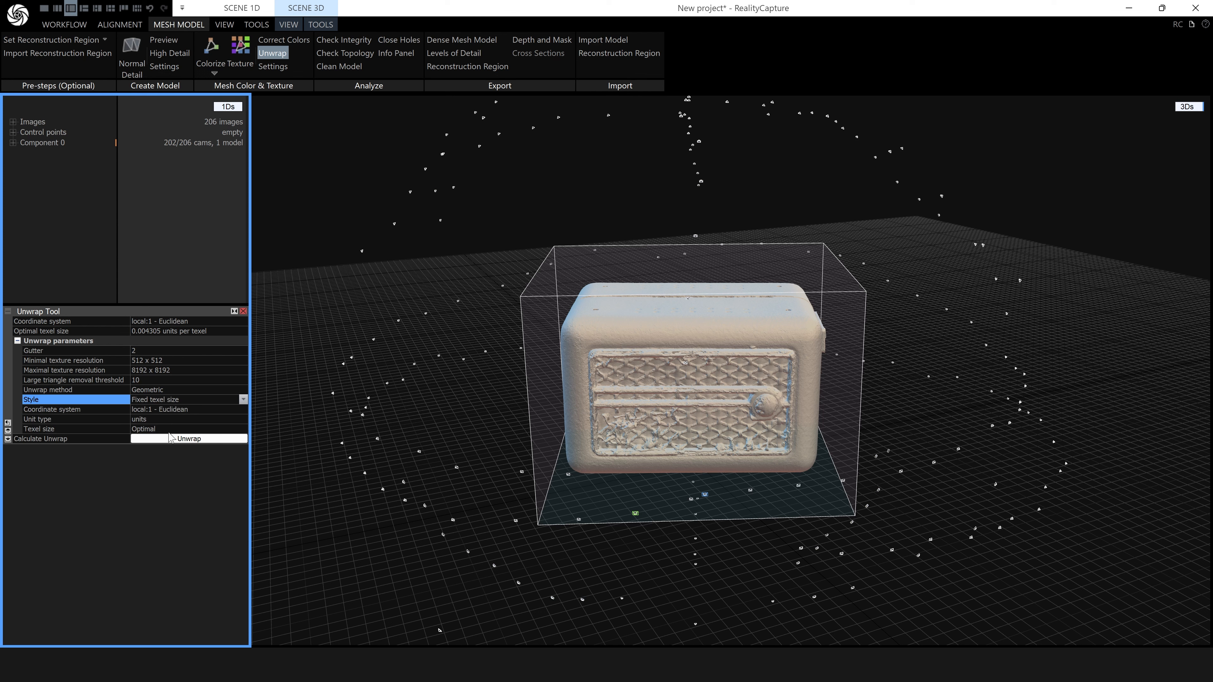
pyautogui.moveTo(183, 426)
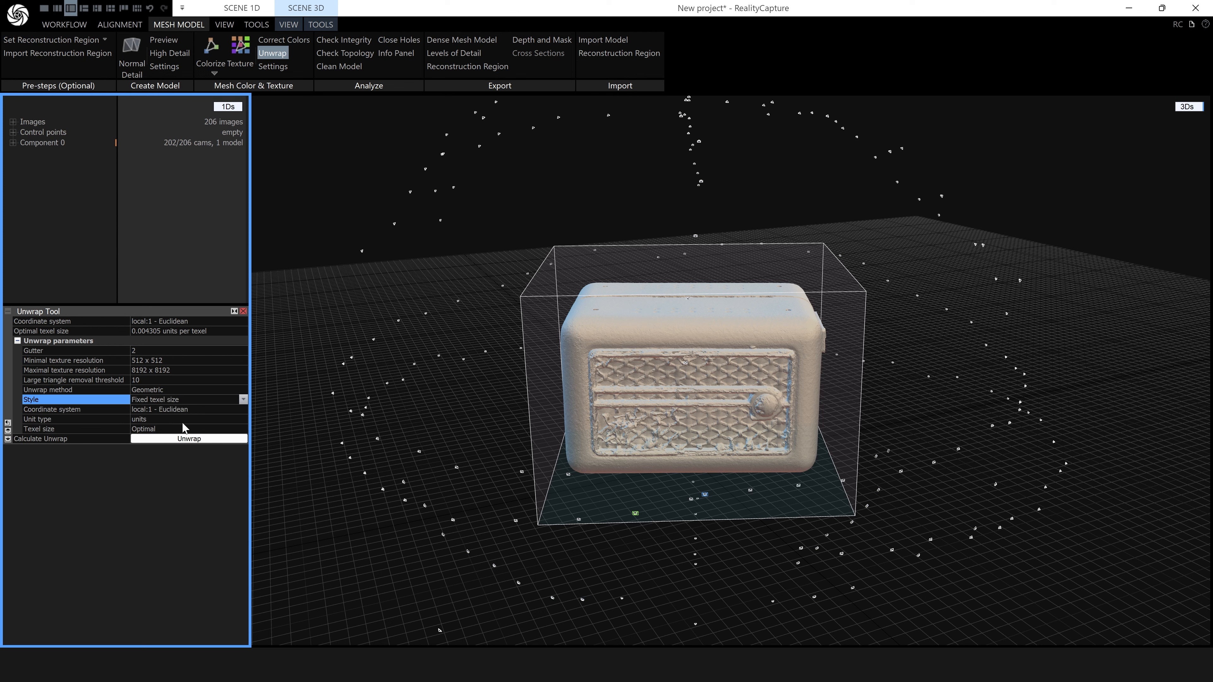
pyautogui.moveTo(227, 411)
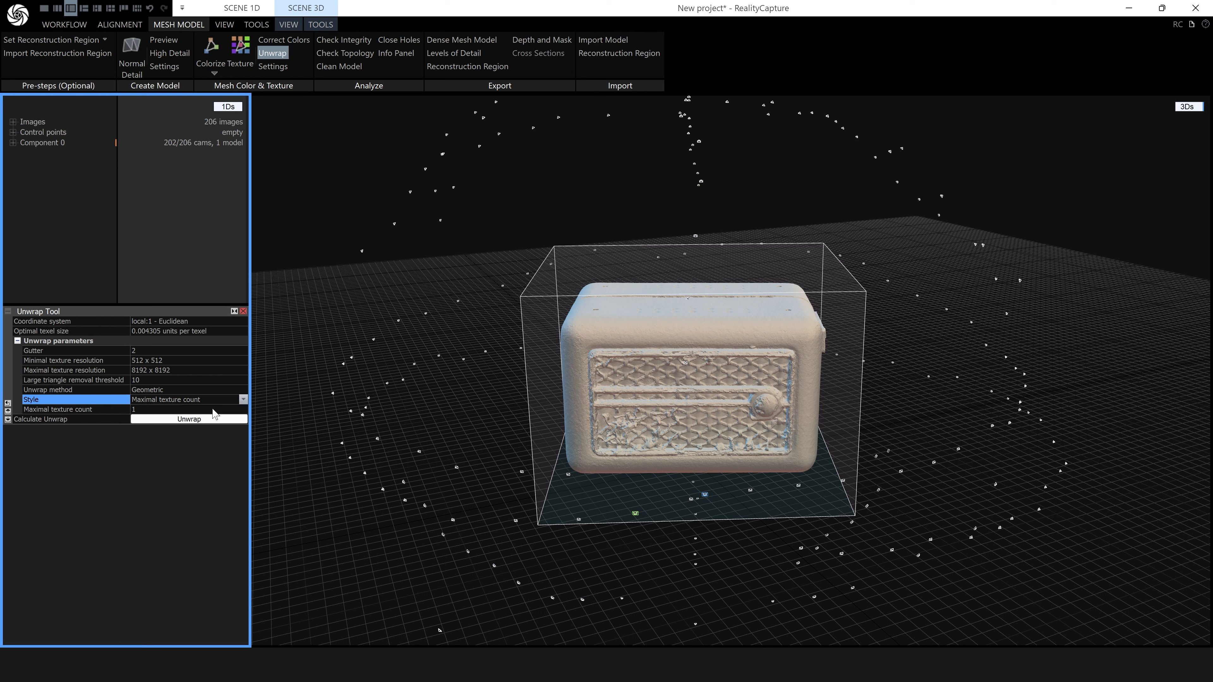
pyautogui.moveTo(273, 66)
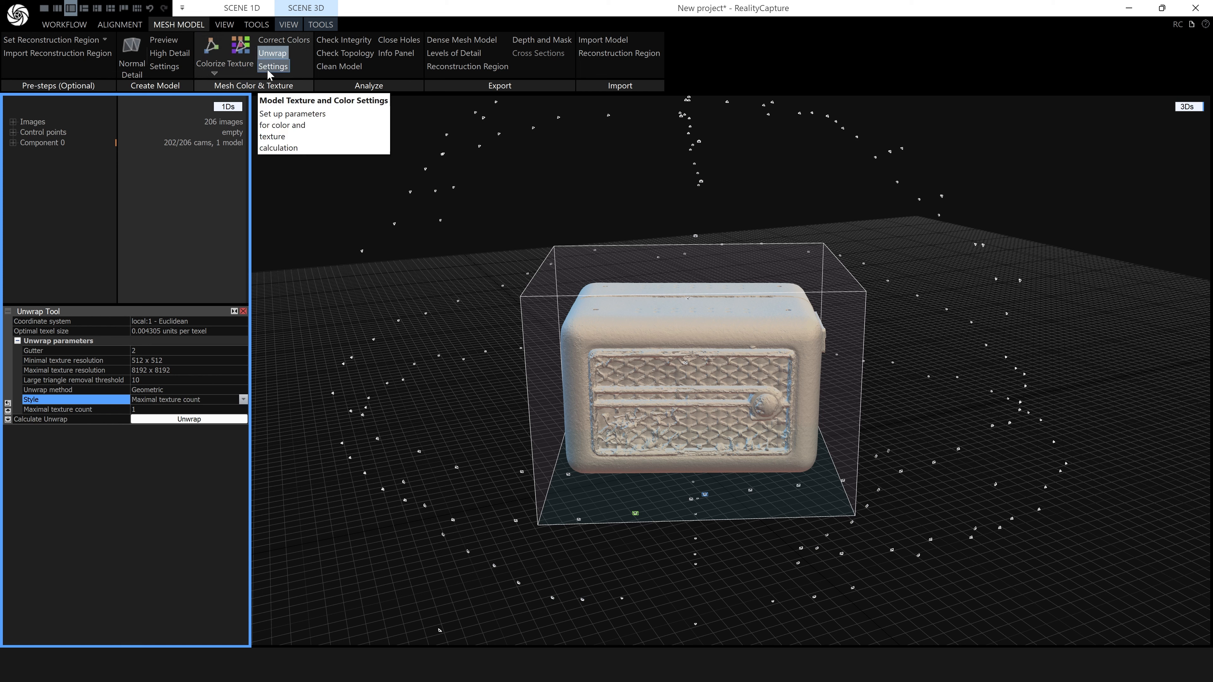
# - Review the default Color and Texture Settings for the radio model
pyautogui.click(273, 67)
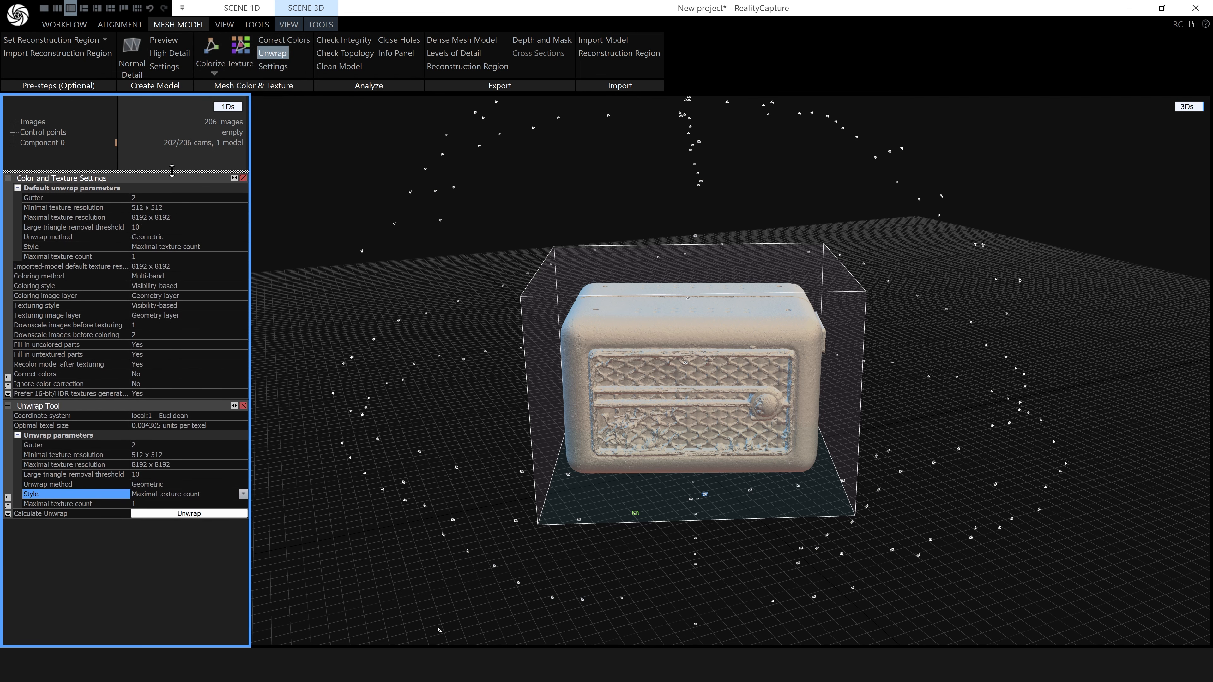
pyautogui.moveTo(104, 197)
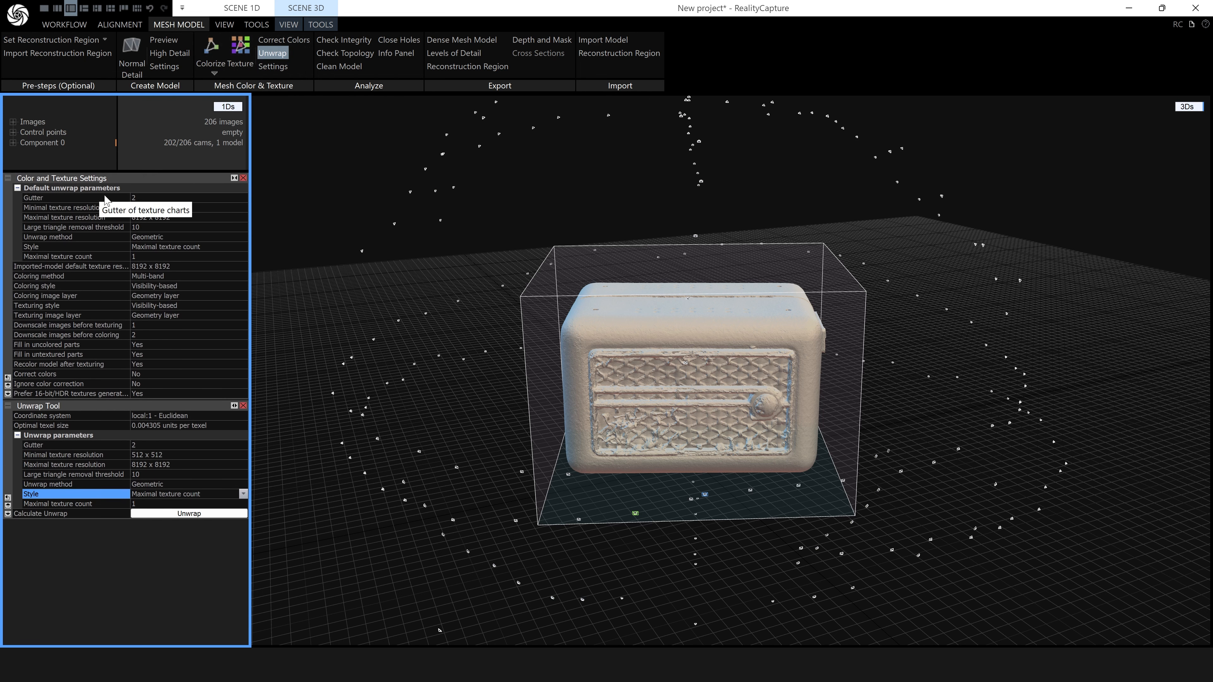
pyautogui.moveTo(697, 389)
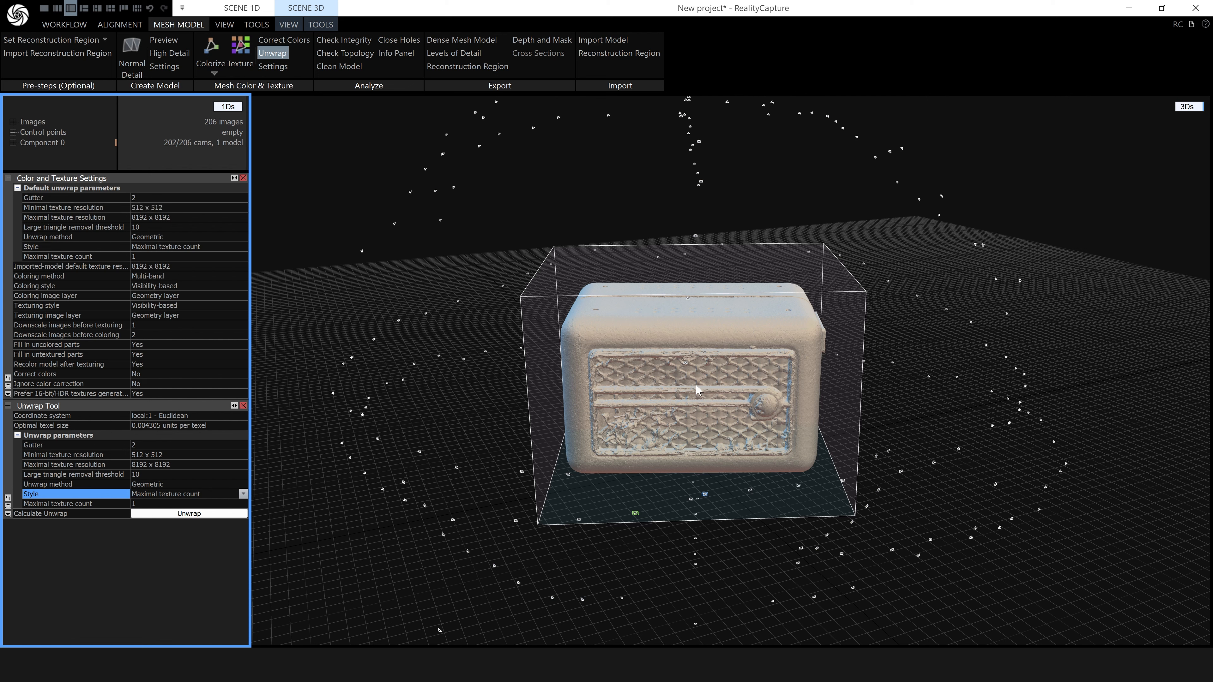
pyautogui.moveTo(66, 207)
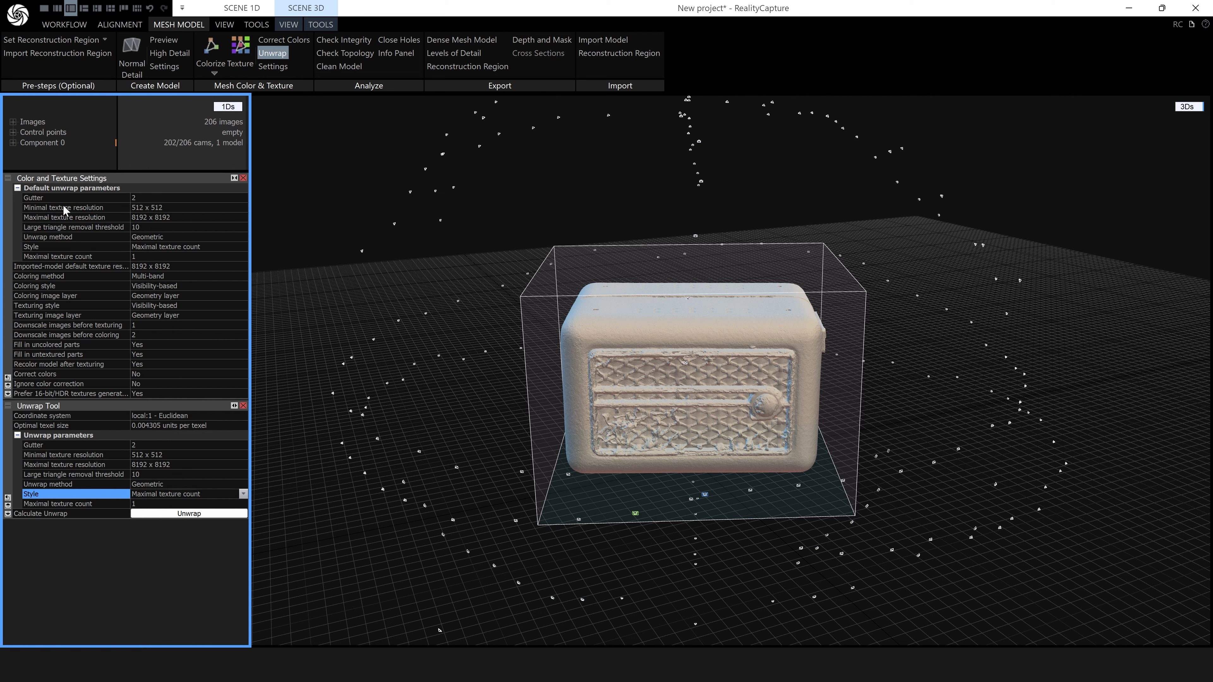
pyautogui.moveTo(65, 217)
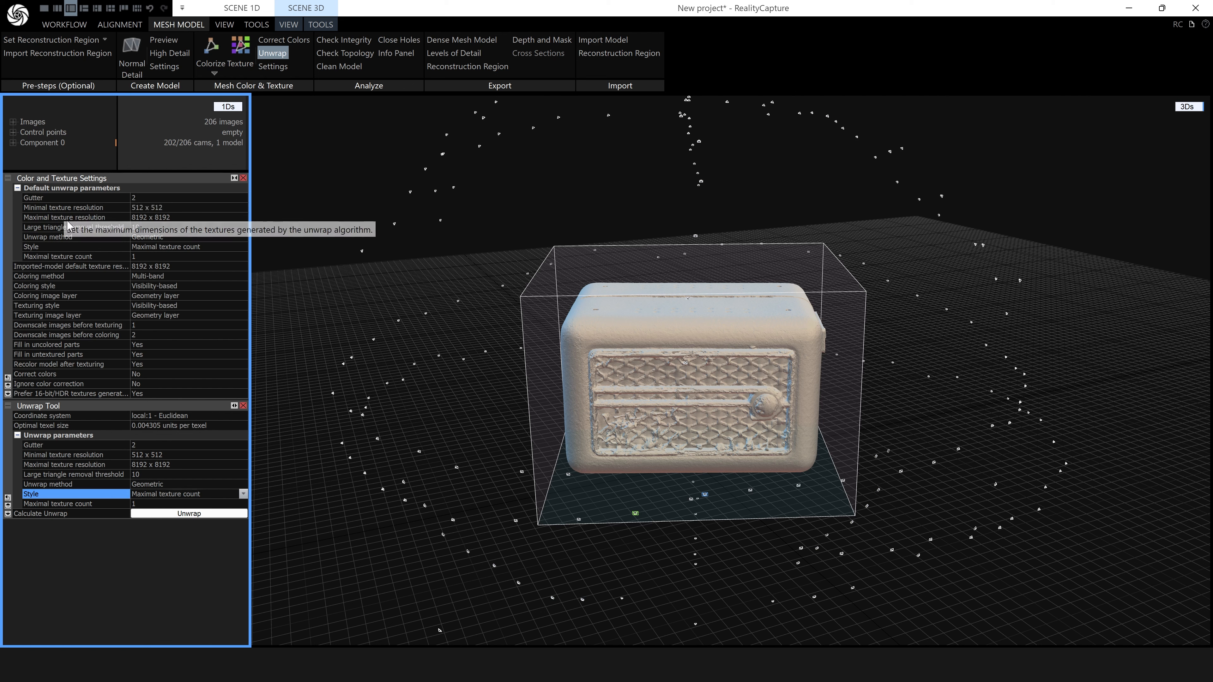
pyautogui.moveTo(87, 256)
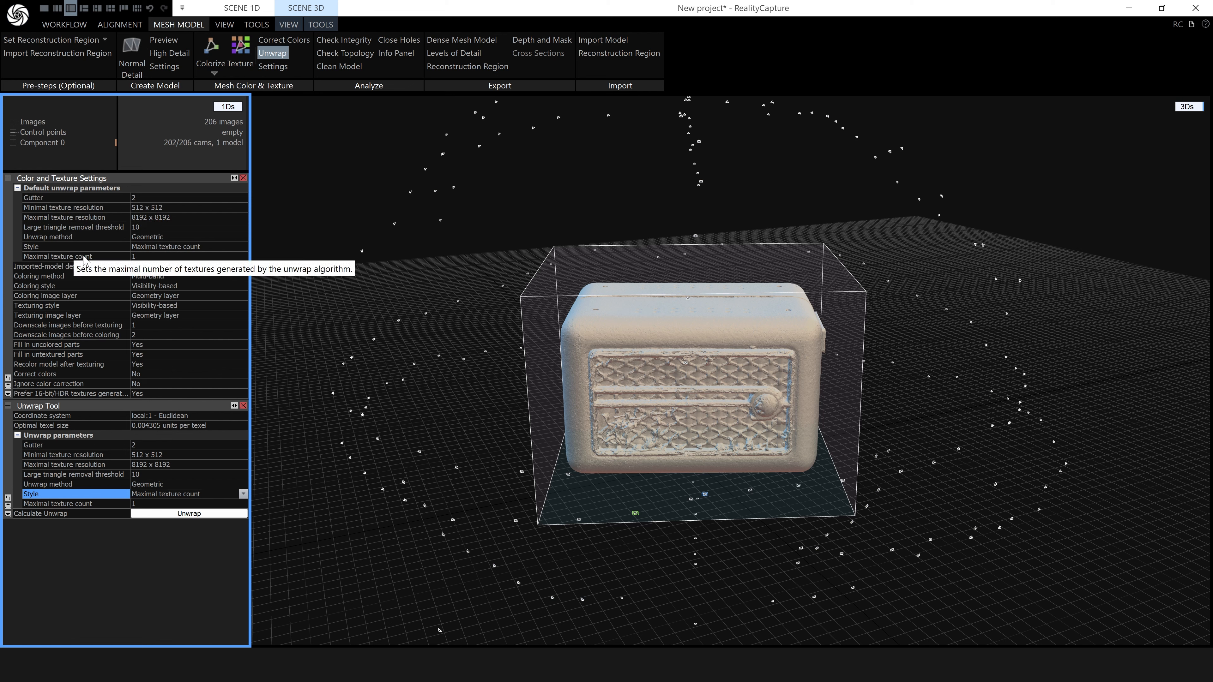
pyautogui.moveTo(135, 210)
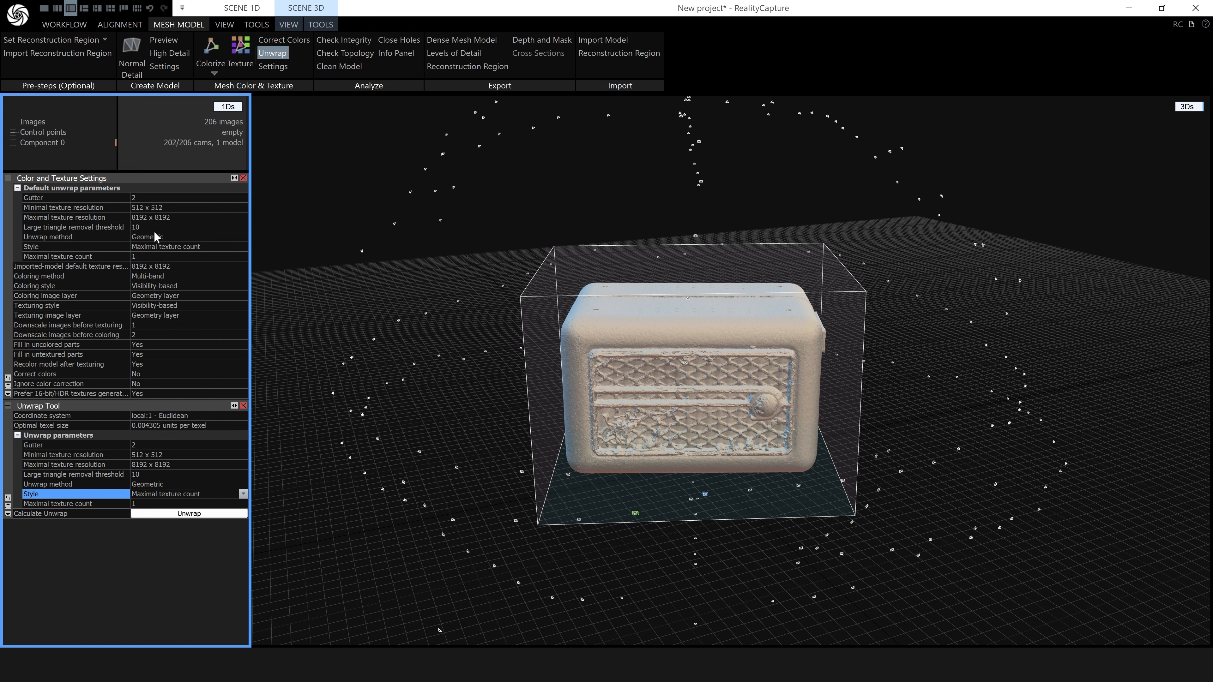
pyautogui.moveTo(164, 253)
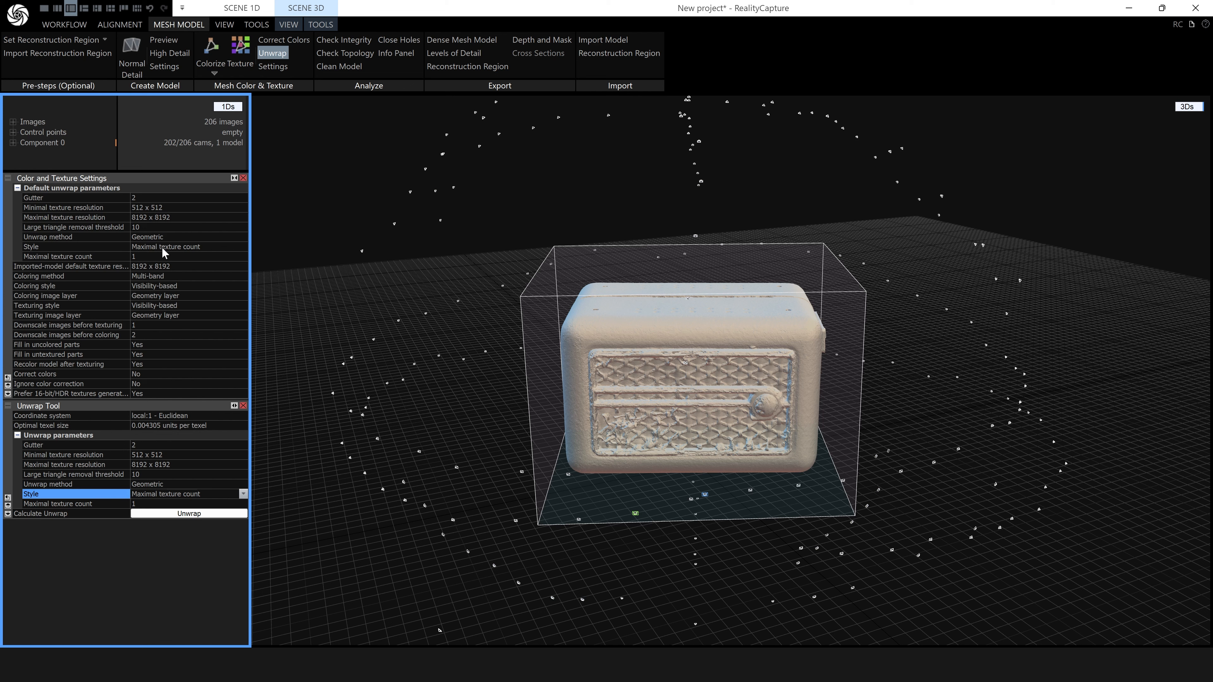
pyautogui.moveTo(182, 256)
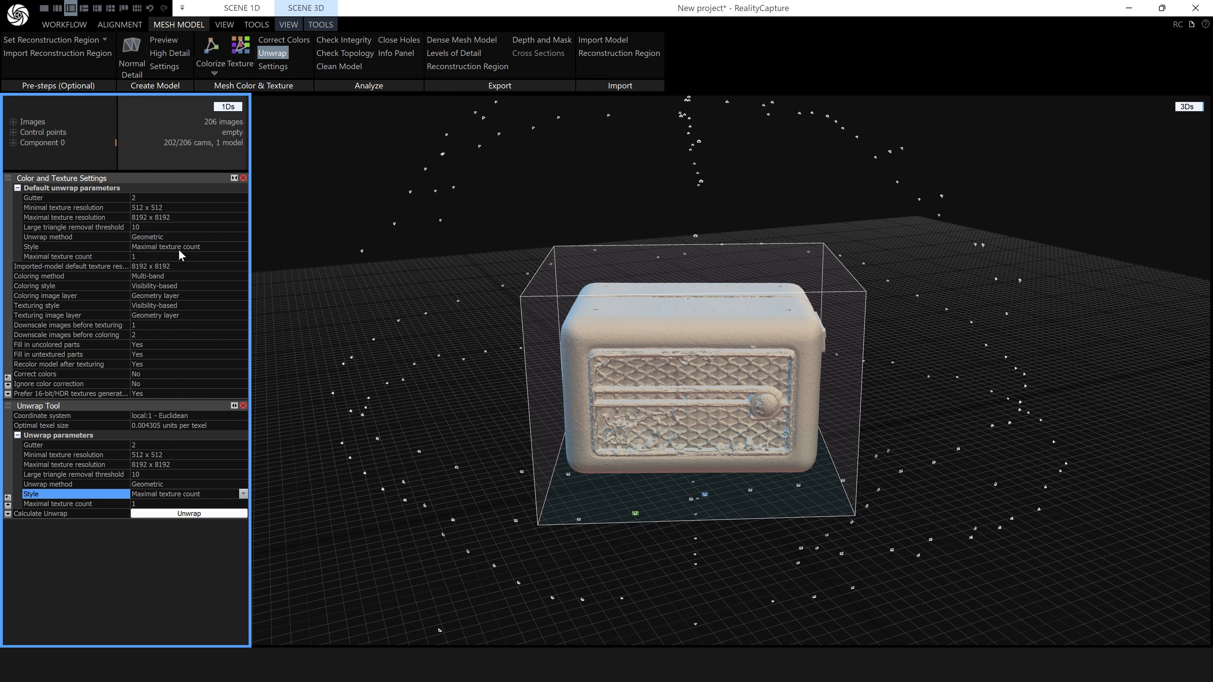
pyautogui.moveTo(176, 276)
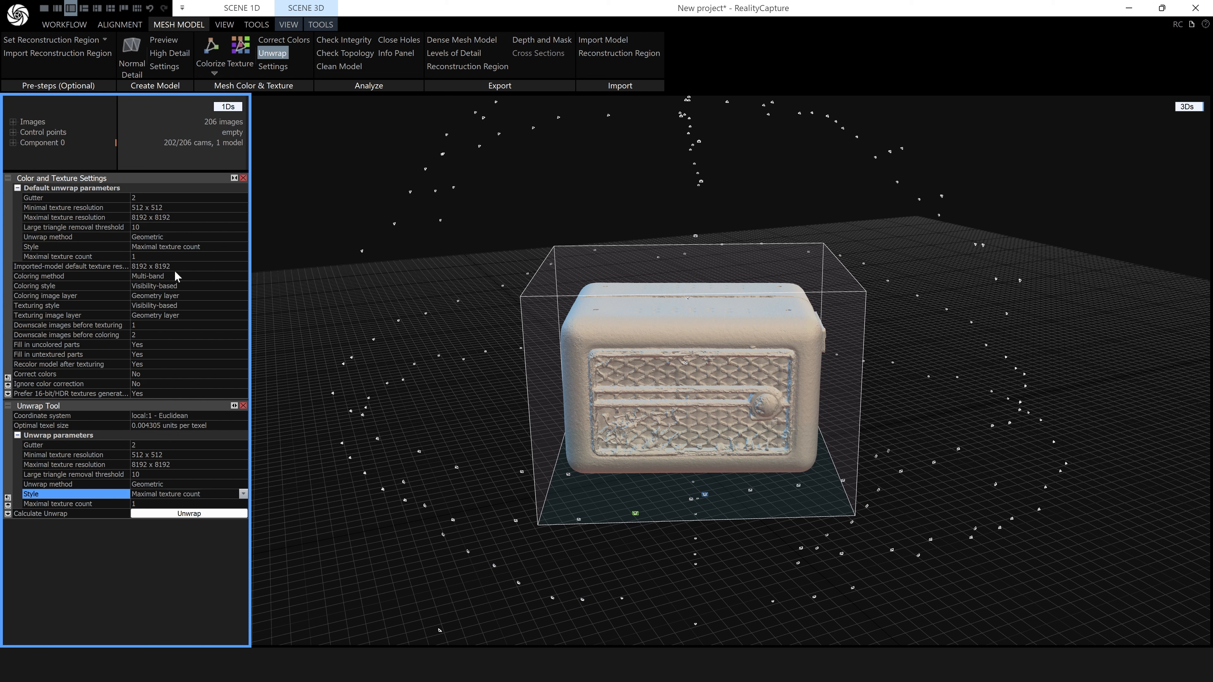
pyautogui.moveTo(159, 307)
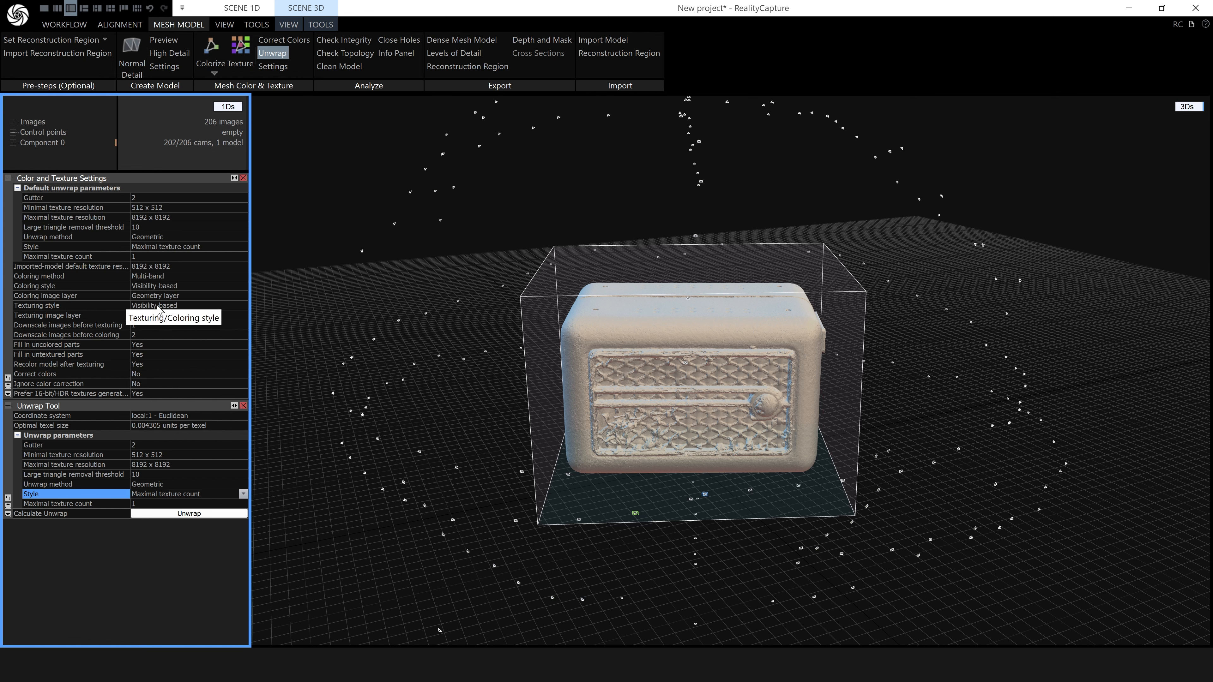
pyautogui.moveTo(240, 53)
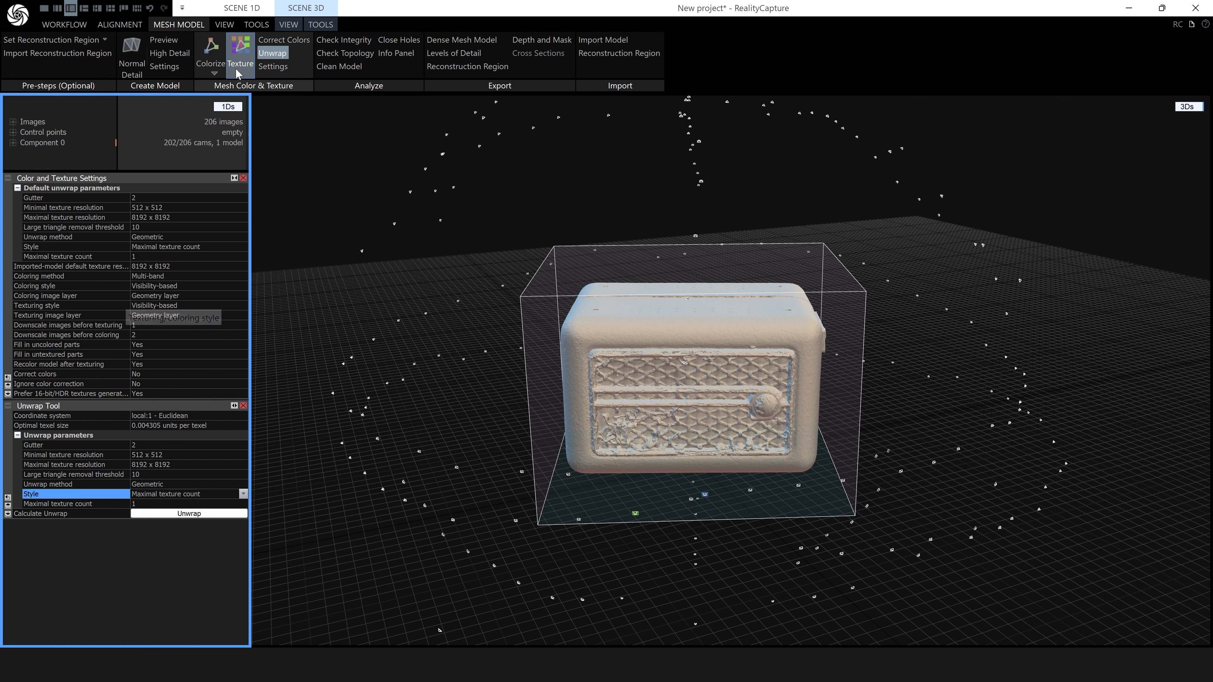